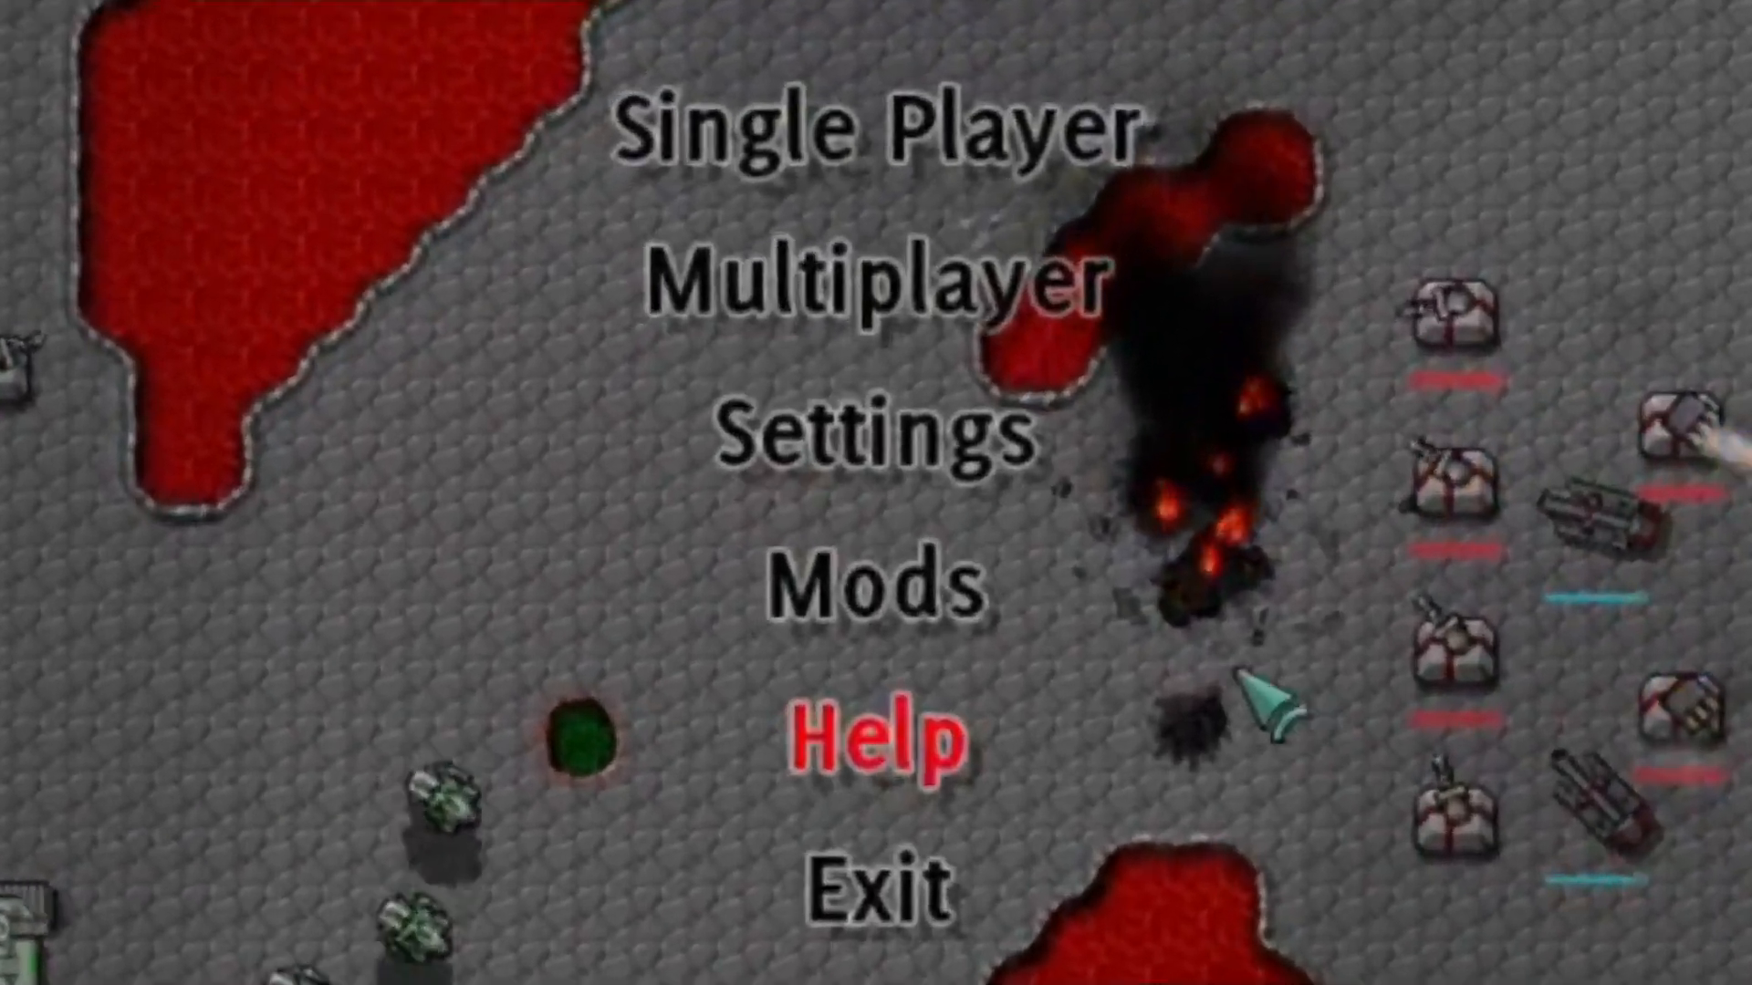
# Open the Mods list from the main menu and scroll down through the available mods
pyautogui.click(881, 588)
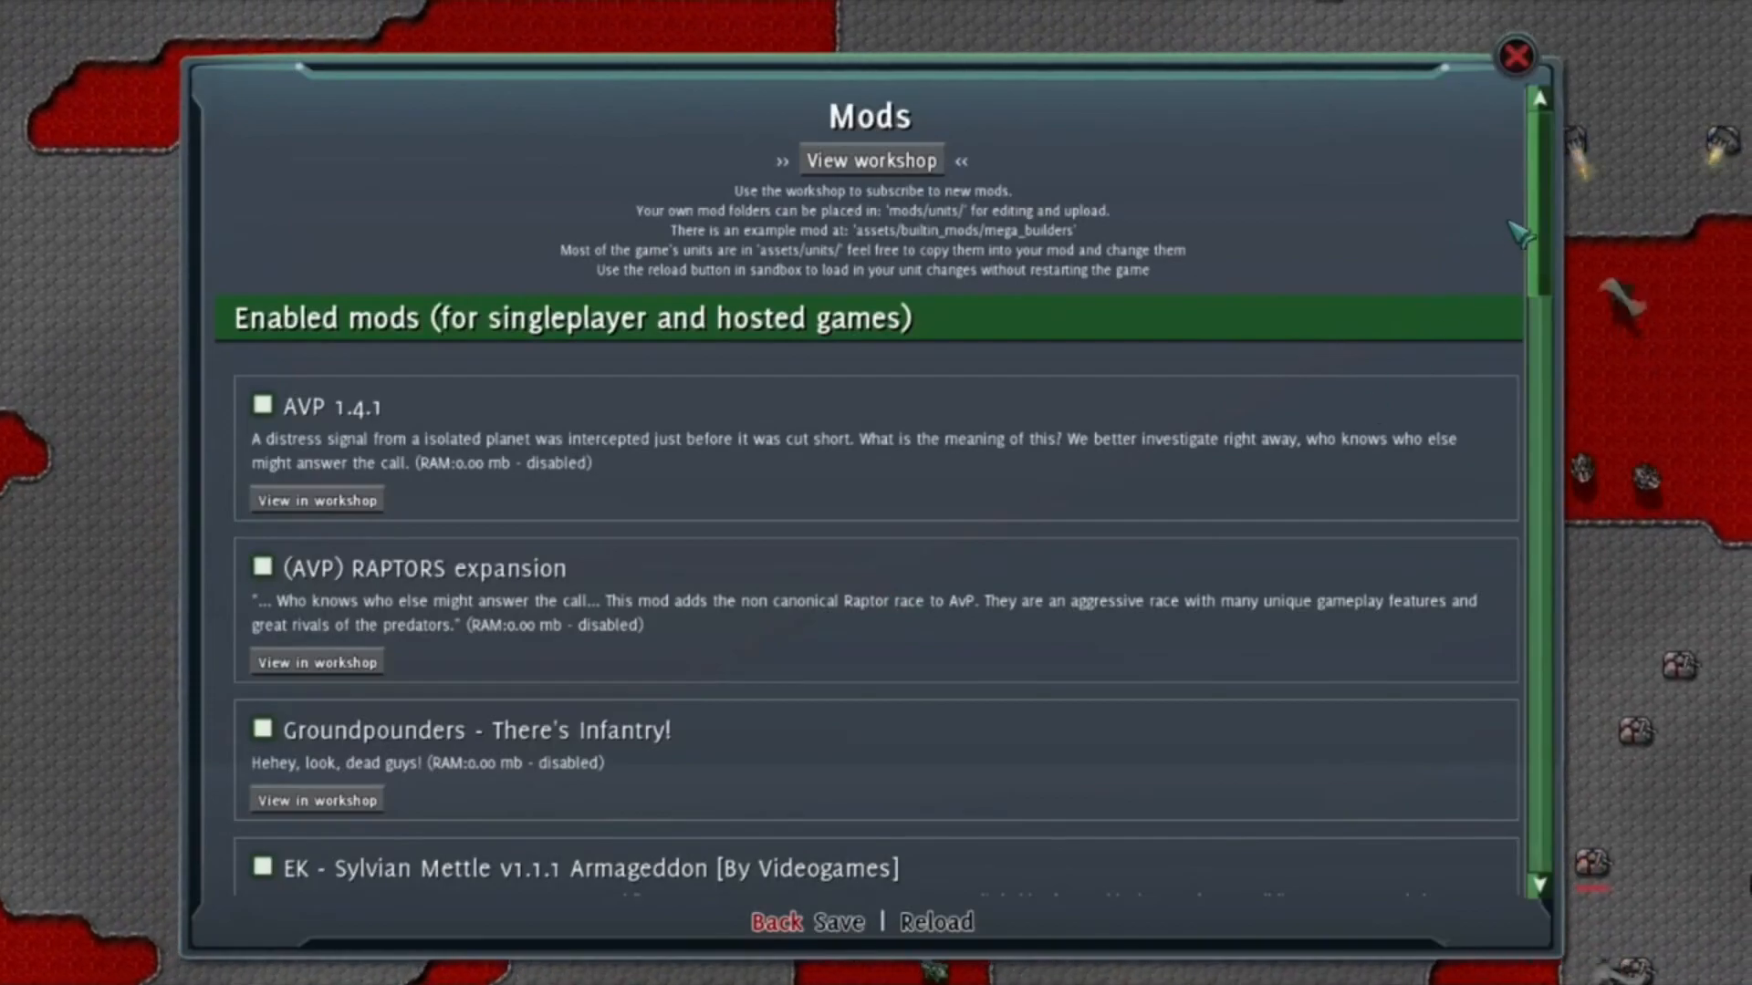
pyautogui.scroll(-3)
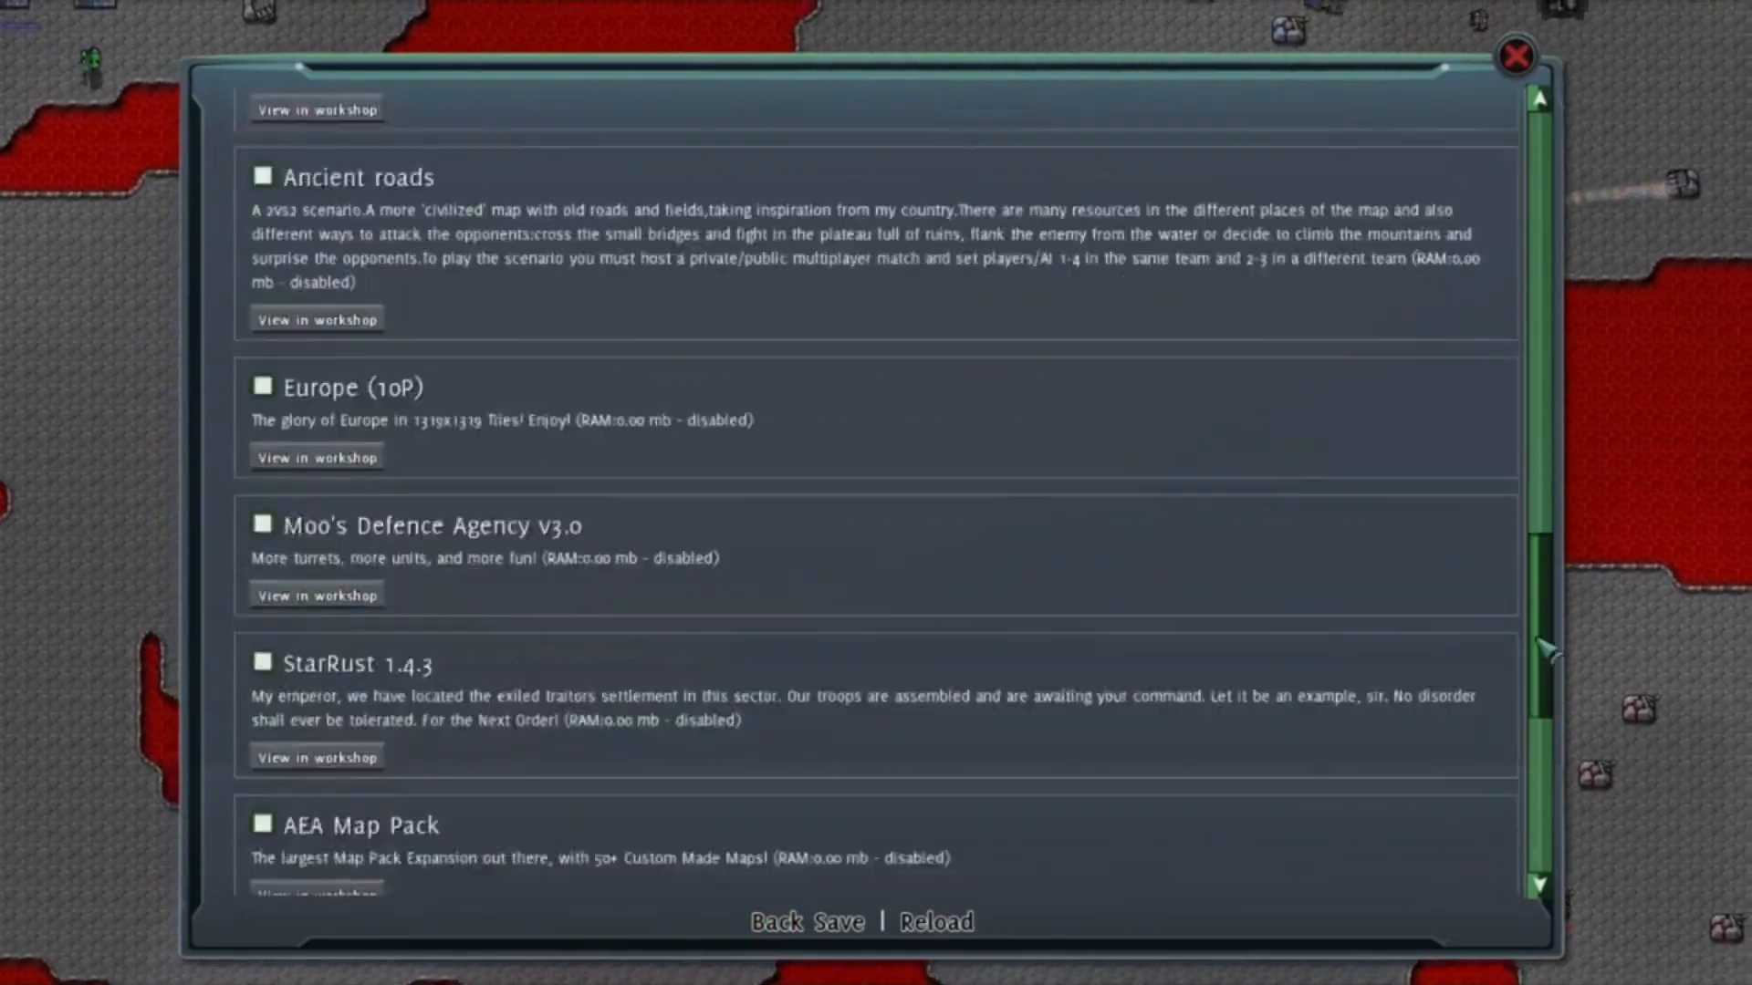
pyautogui.scroll(-3)
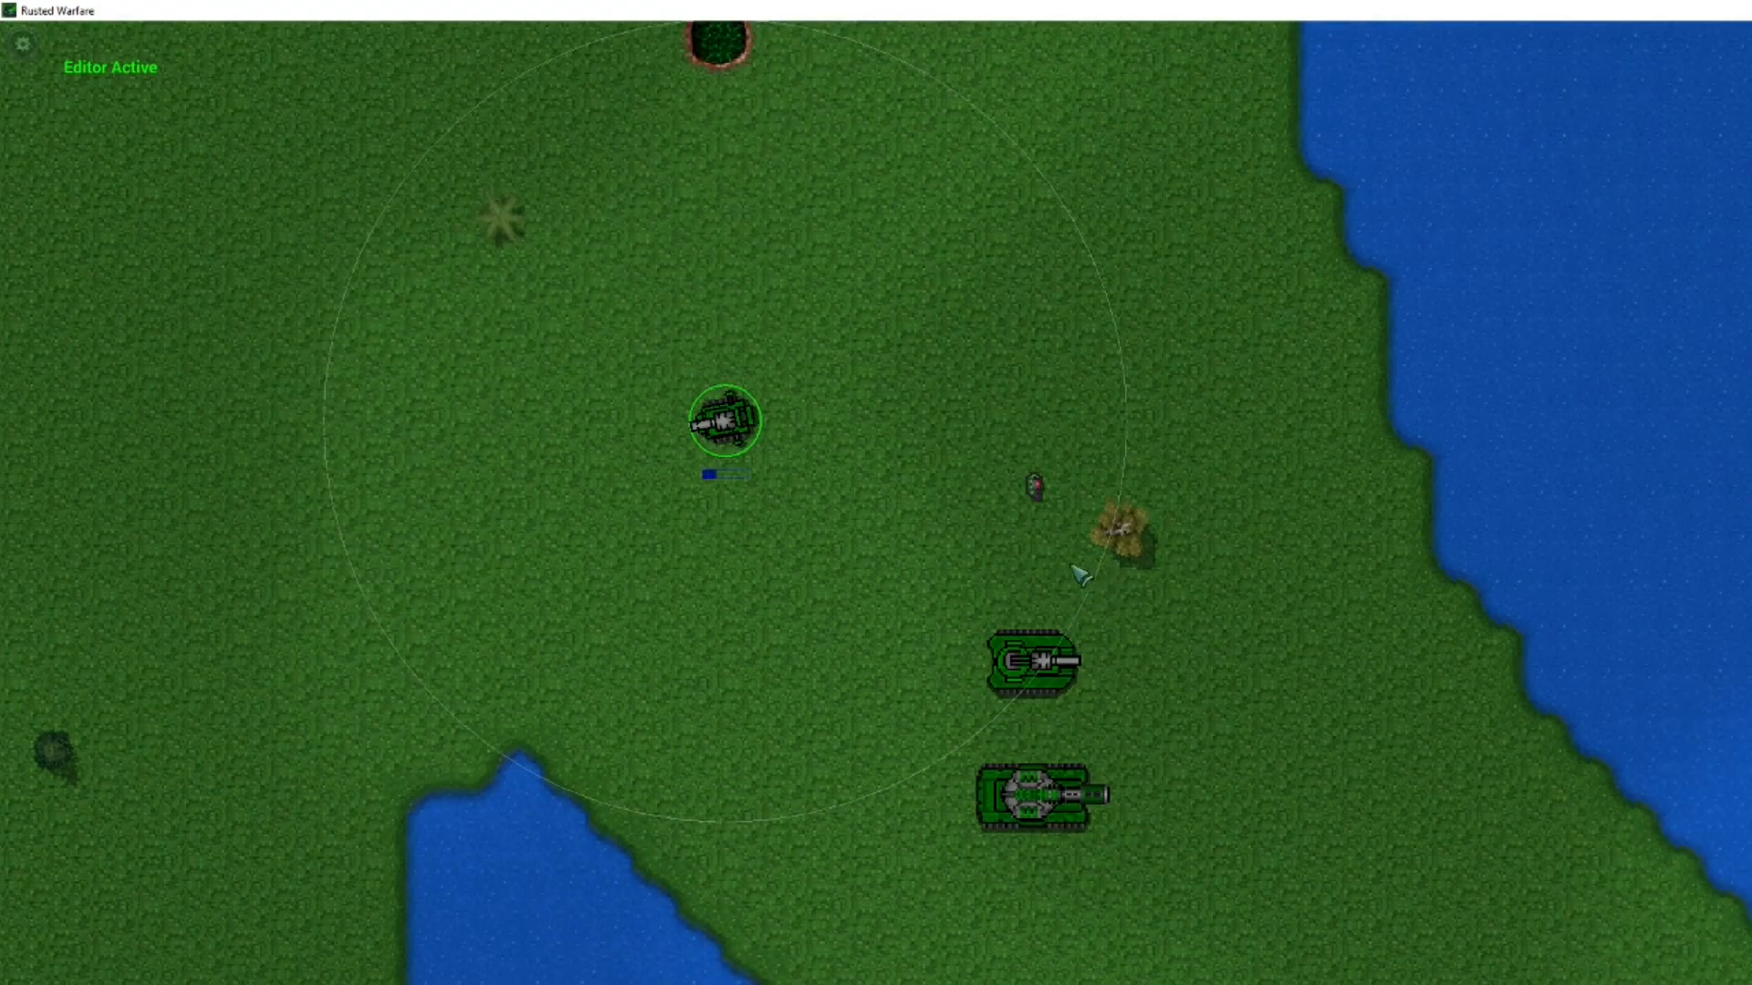
# Order the small tank to drive right, next to the medium and large tank variants
pyautogui.click(1079, 430)
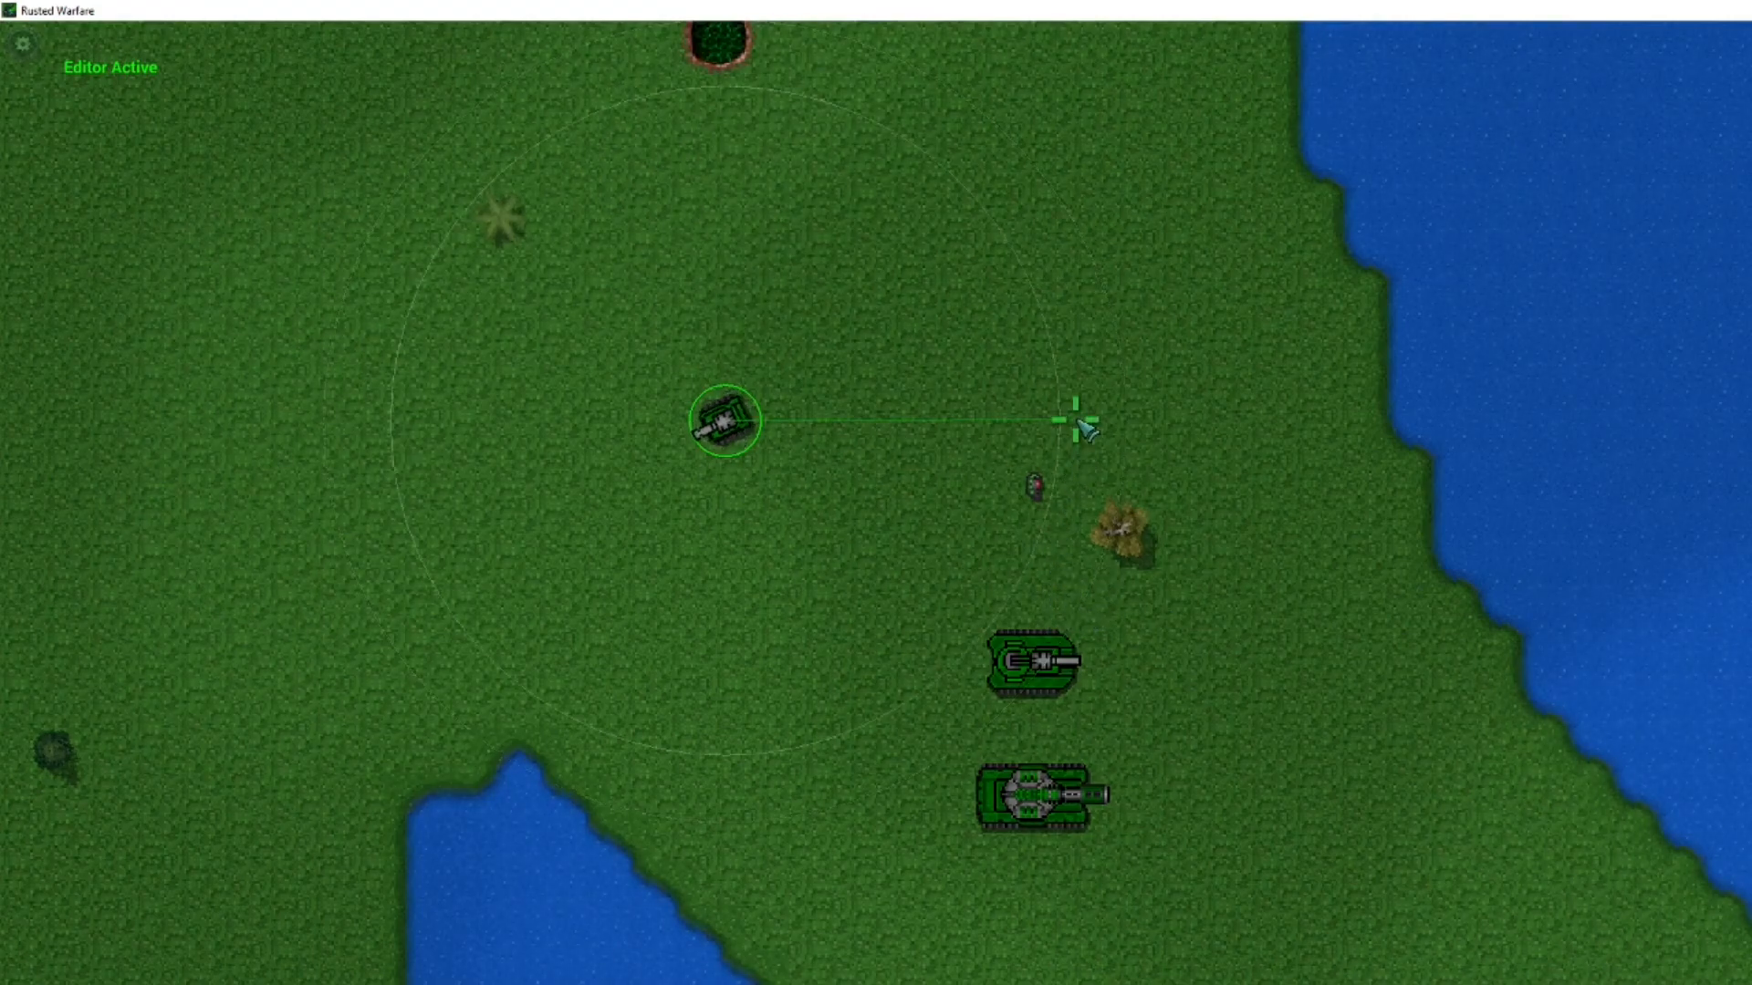
pyautogui.click(1084, 430)
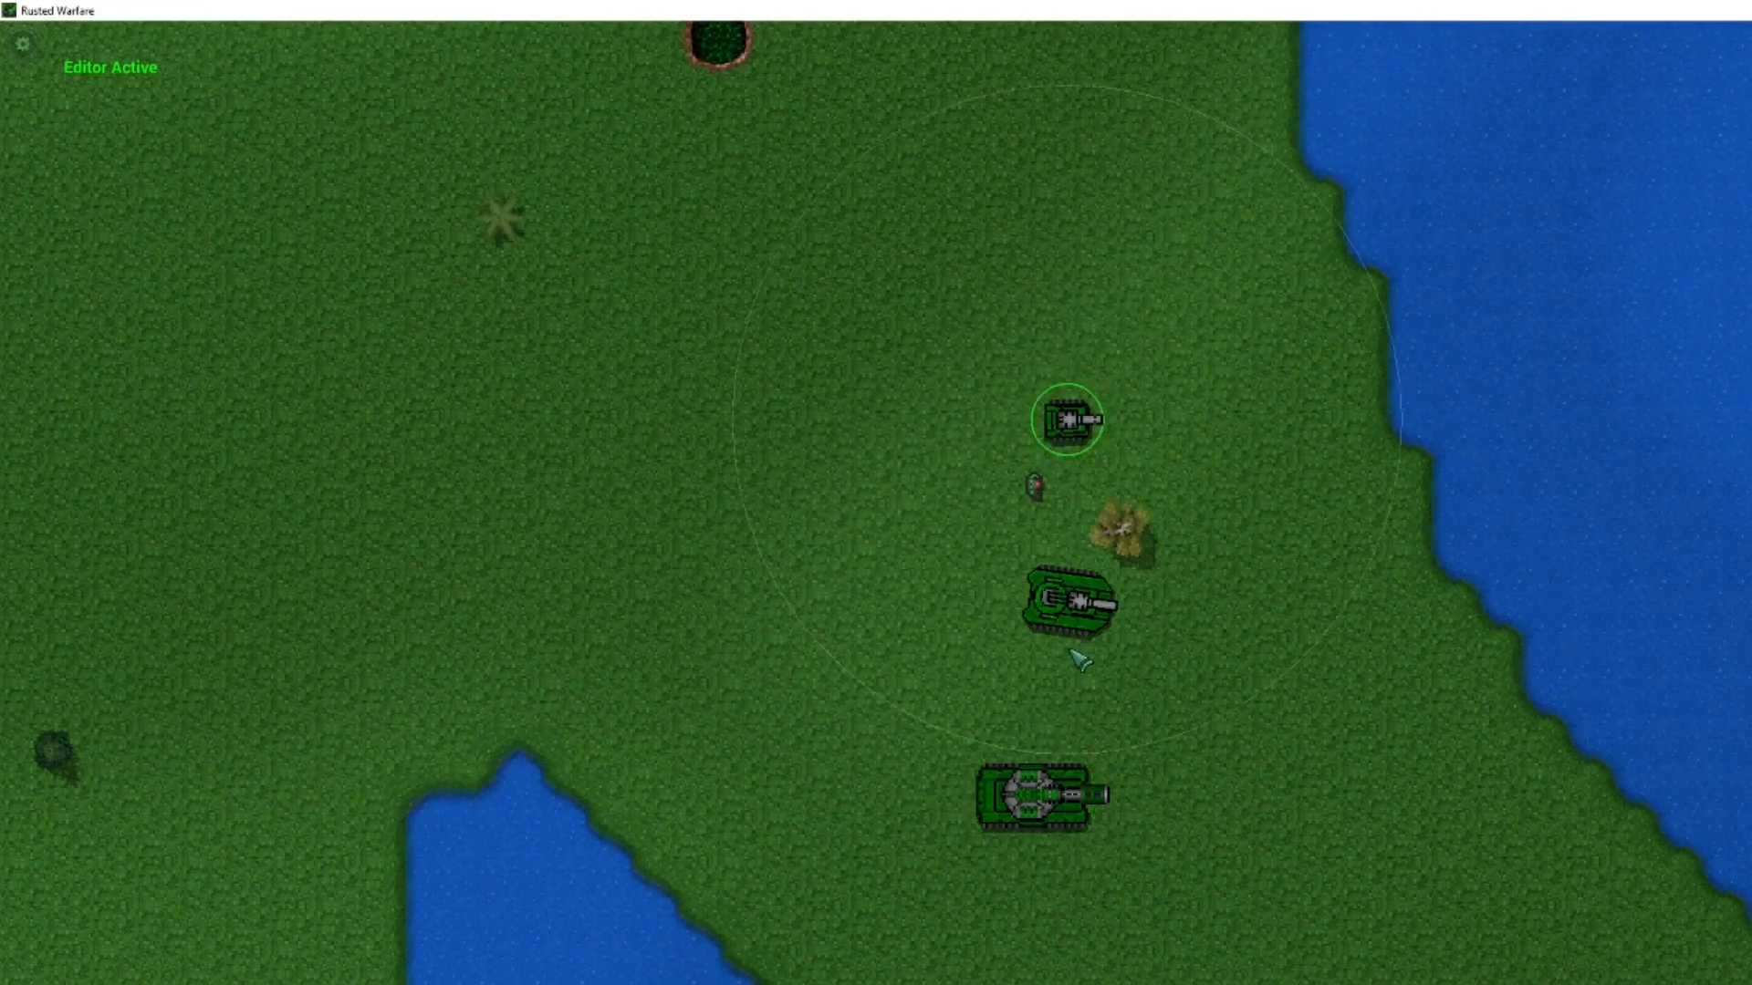
# Select the medium tank to display its weapon range rings
pyautogui.click(1034, 793)
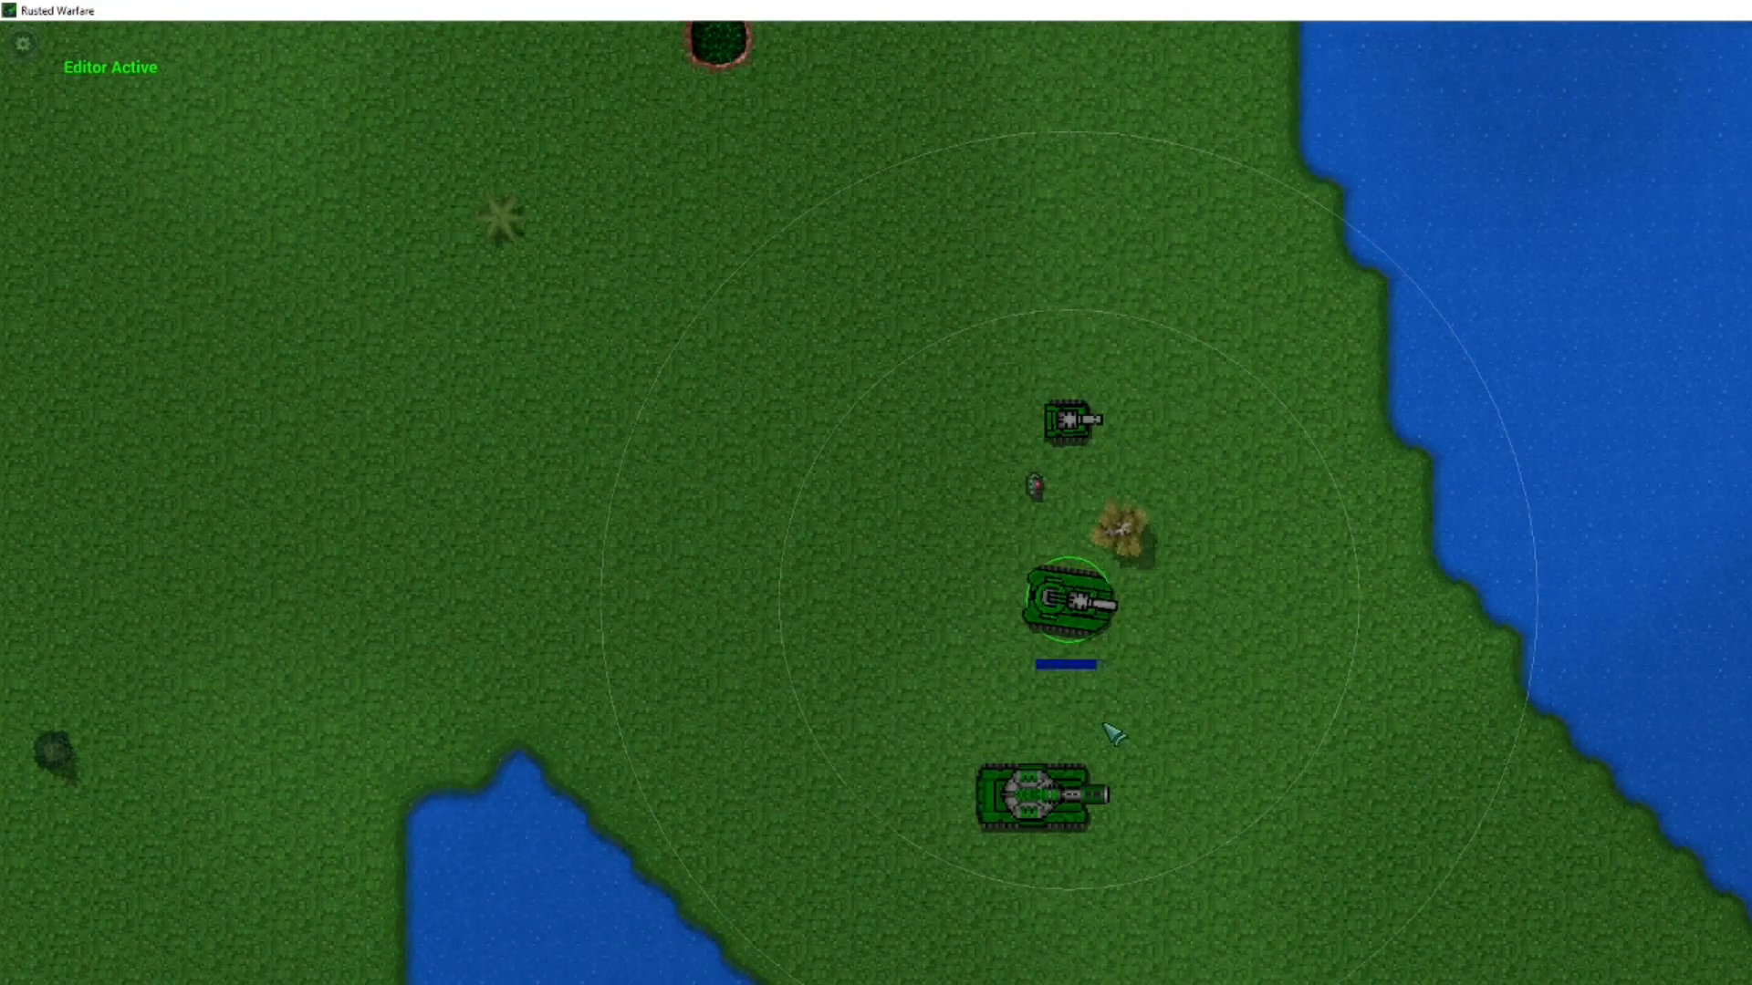
# Send the medium tank north up the grass, then select the large tank to show its range rings
pyautogui.click(1034, 796)
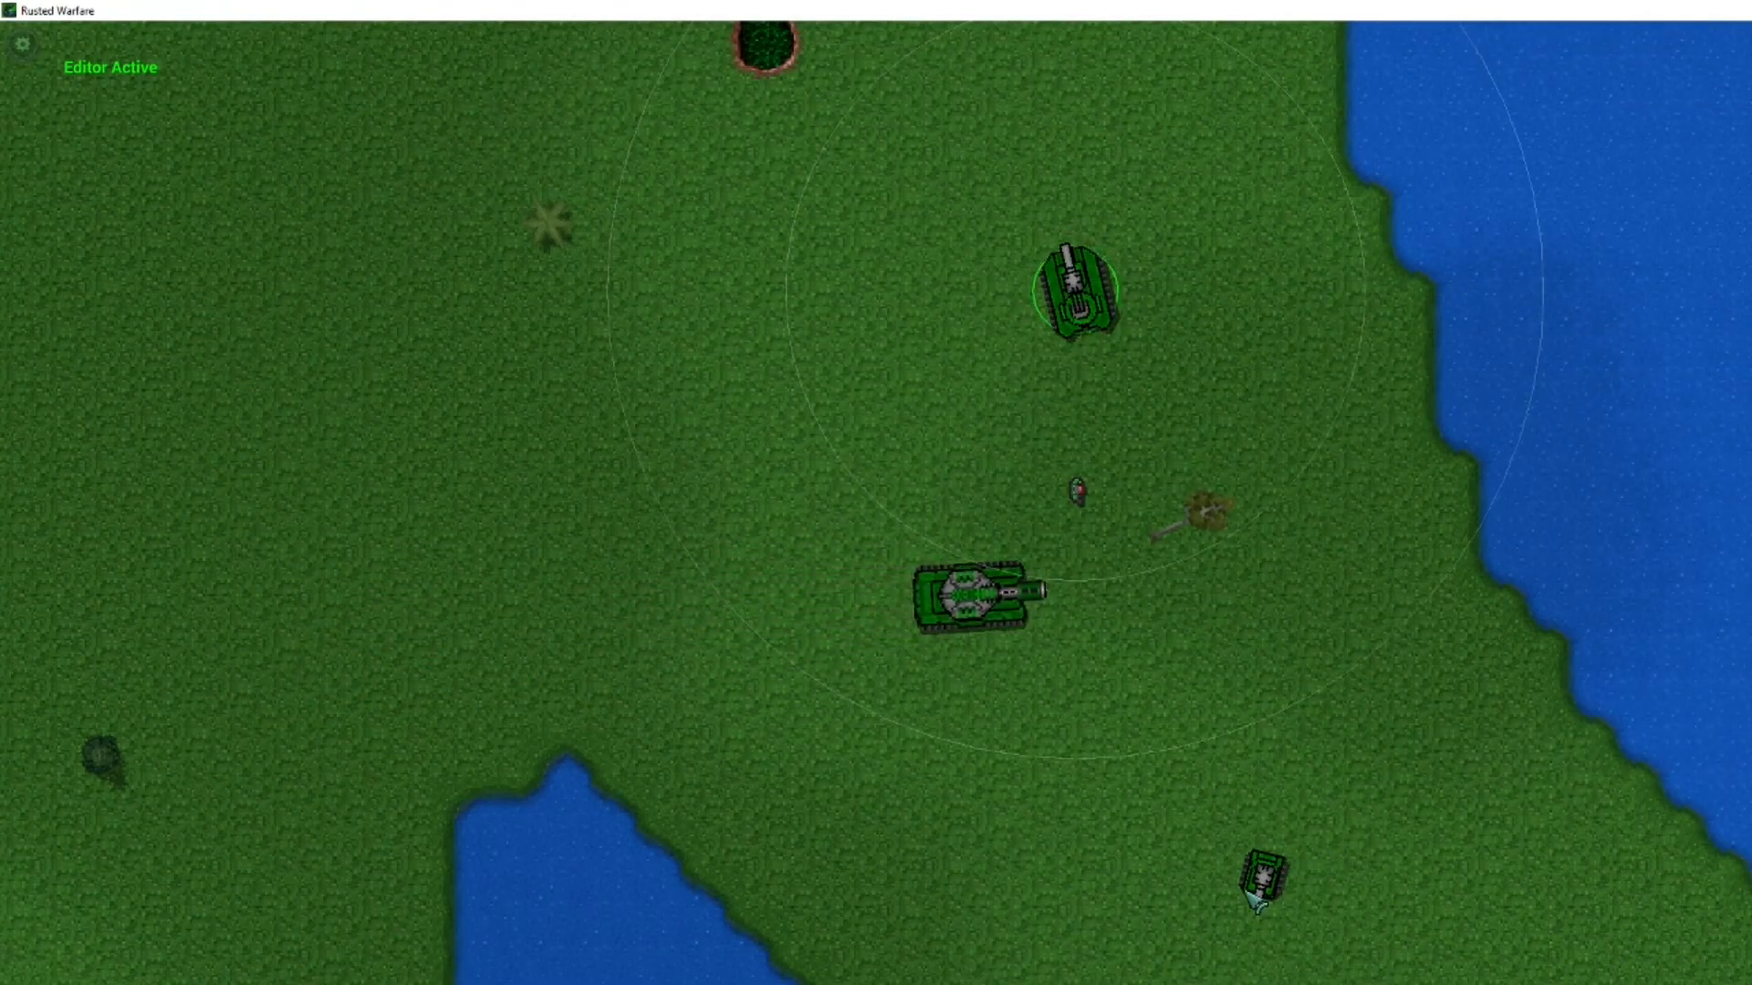
pyautogui.click(977, 593)
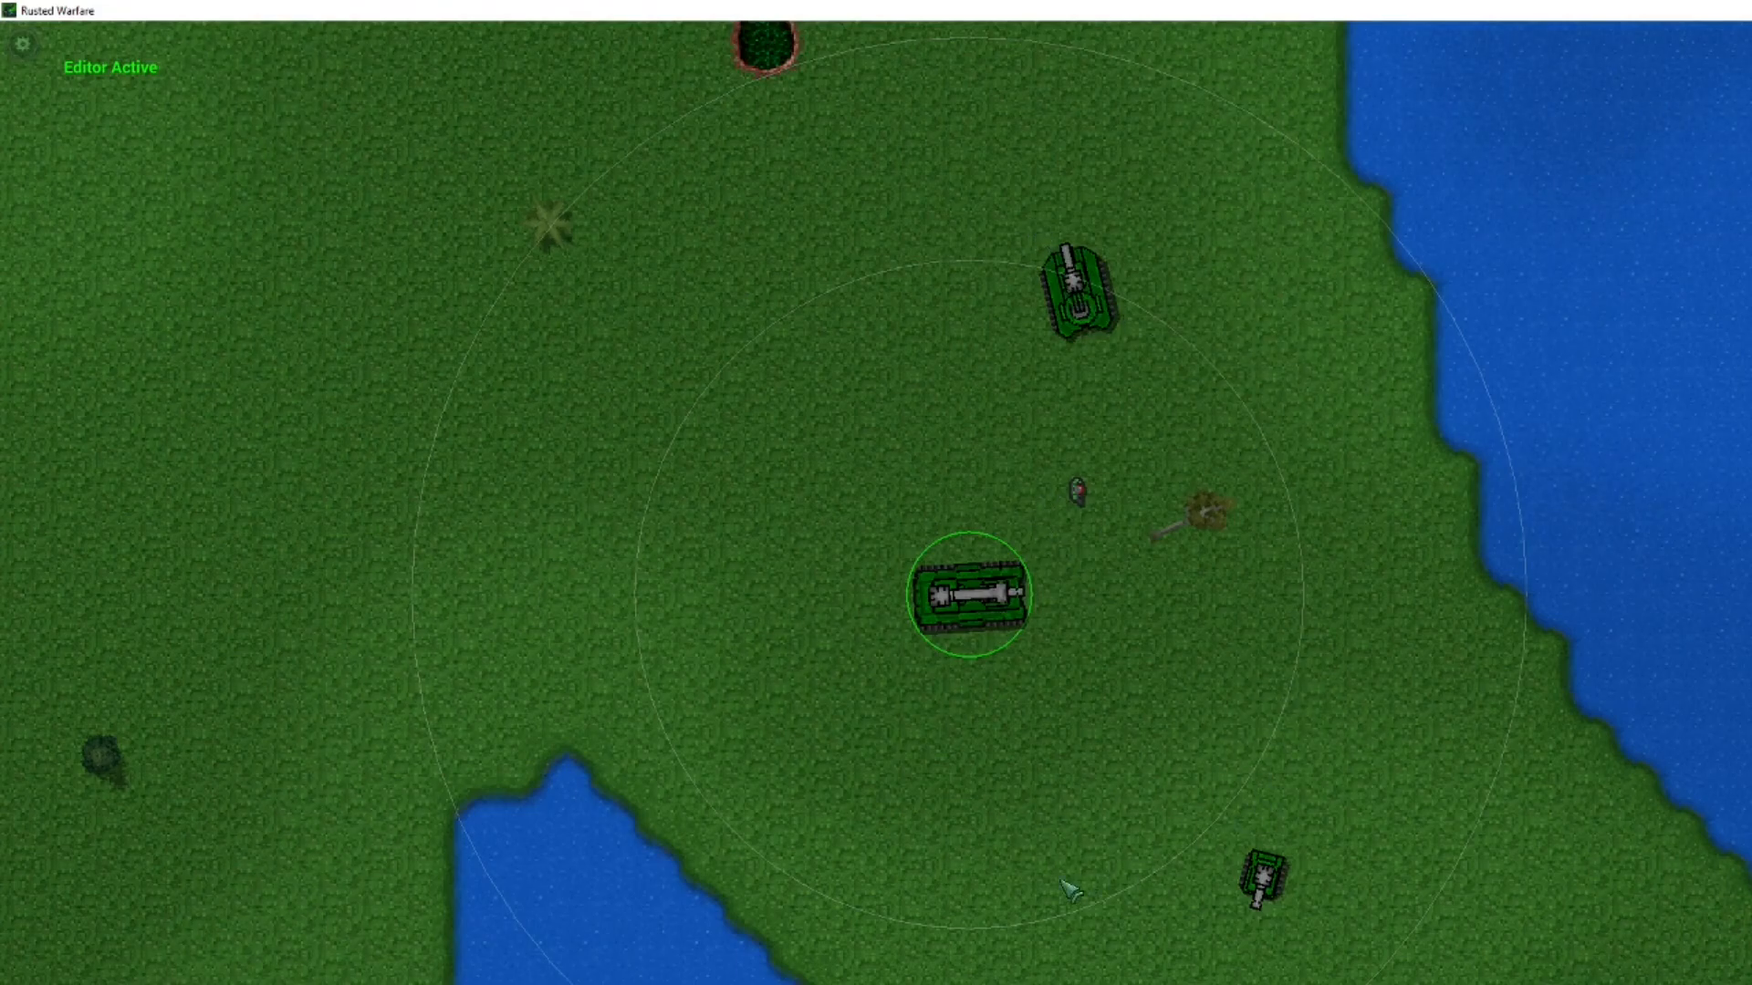
pyautogui.moveTo(1129, 439)
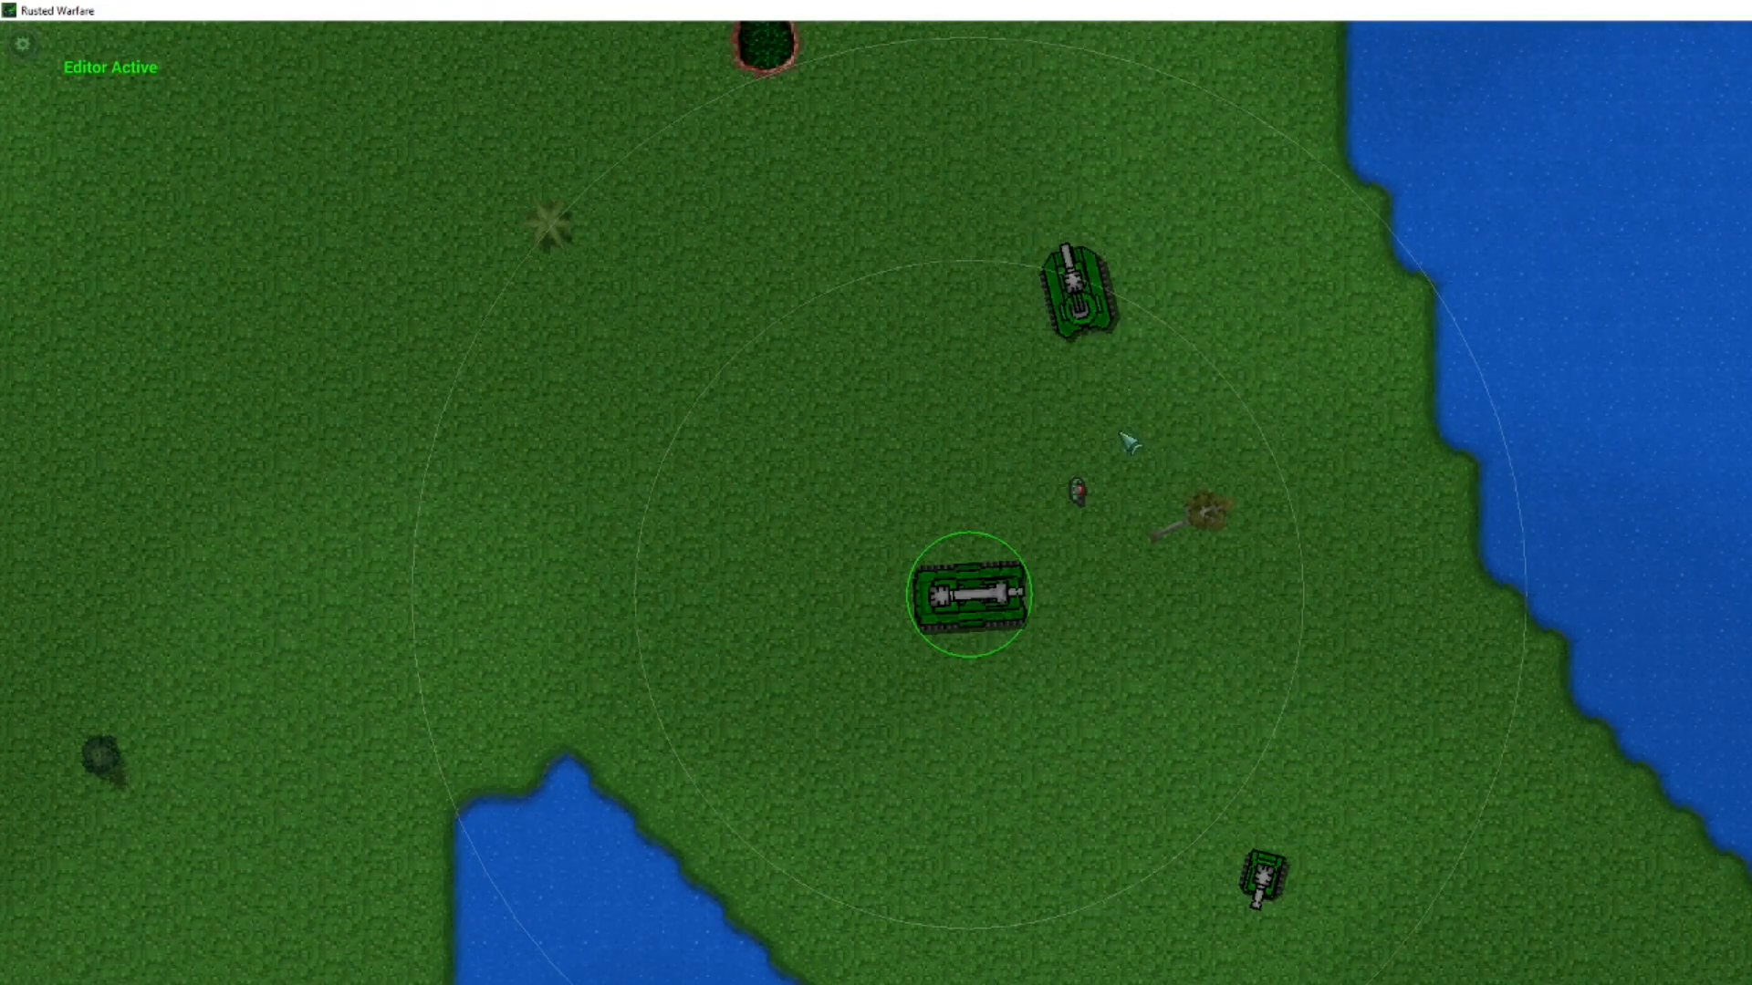
# Reposition the tank variants, selecting the big tank and moving the middle tank further south
pyautogui.click(1074, 288)
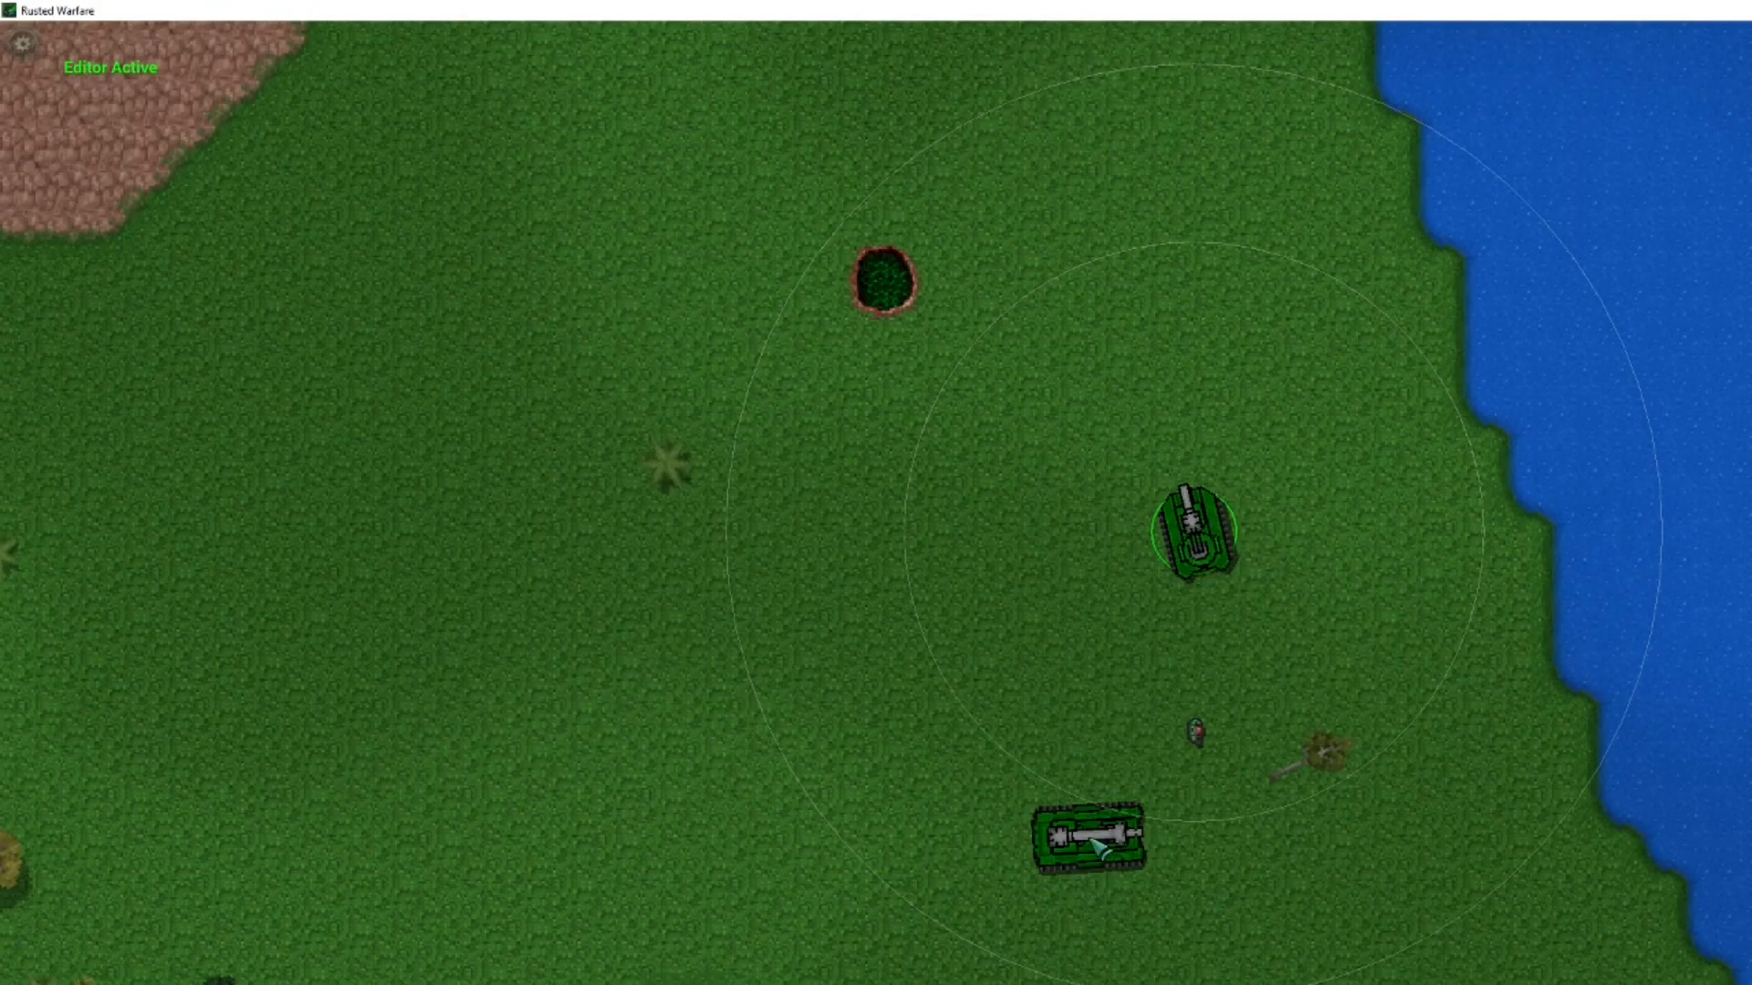
pyautogui.click(1090, 836)
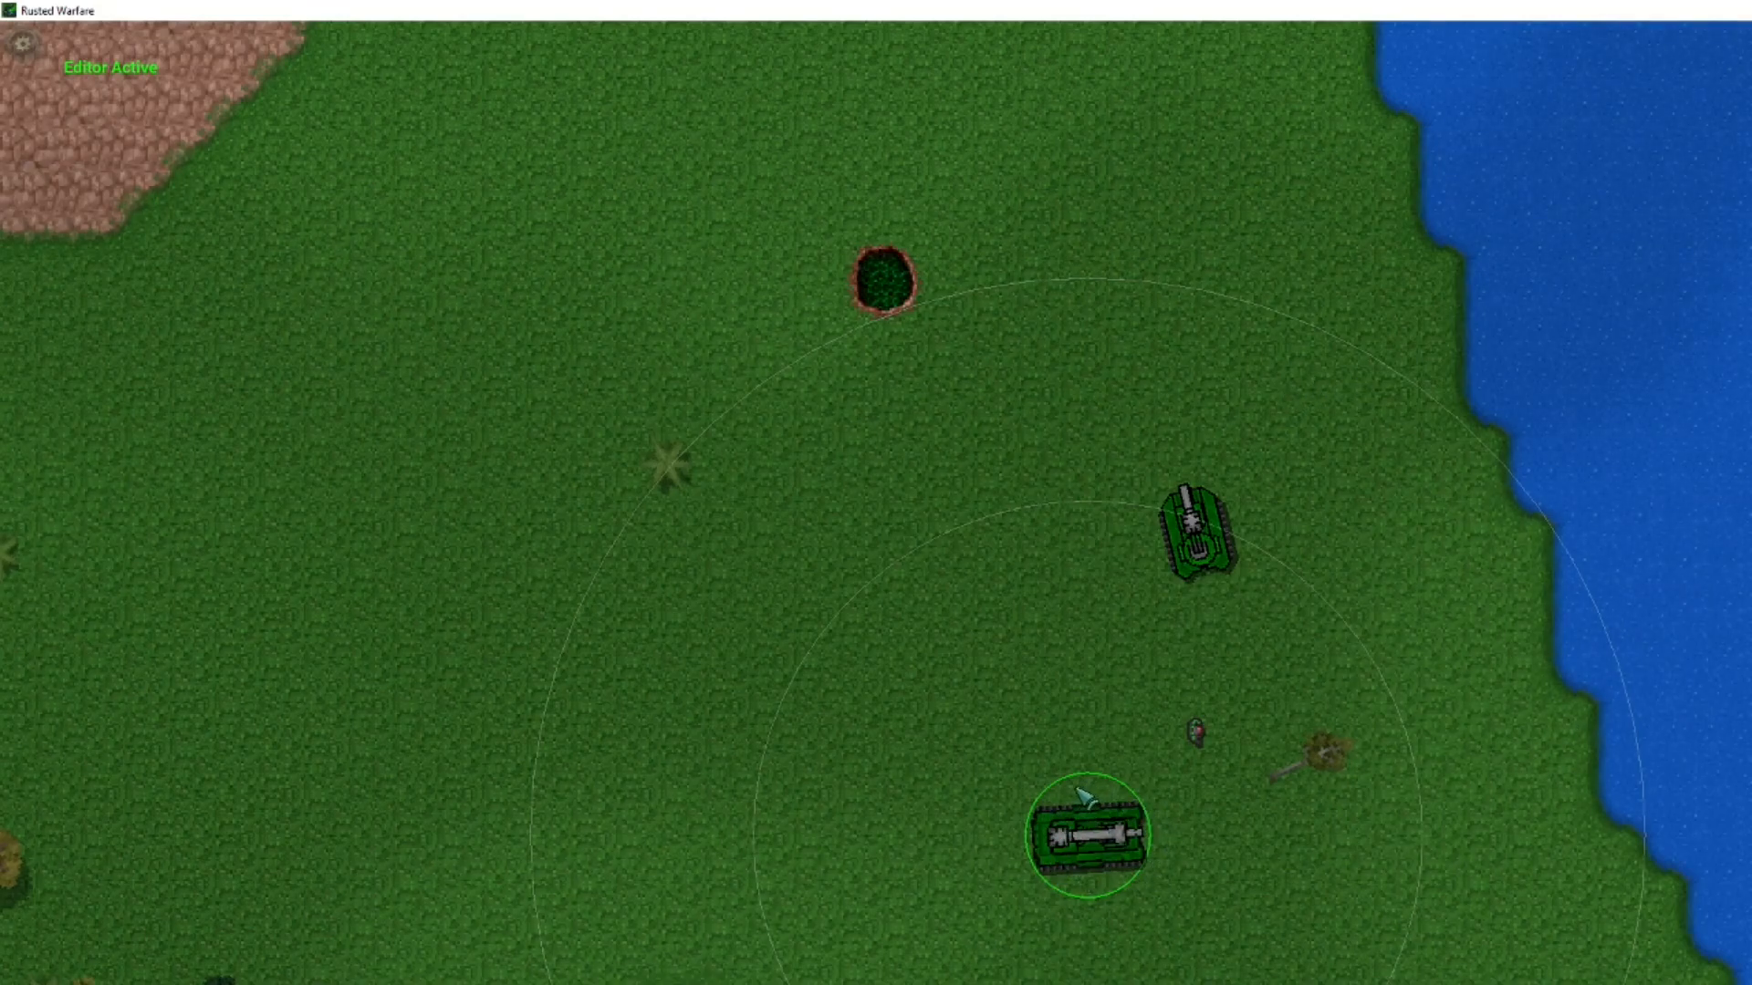
pyautogui.moveTo(1290, 499)
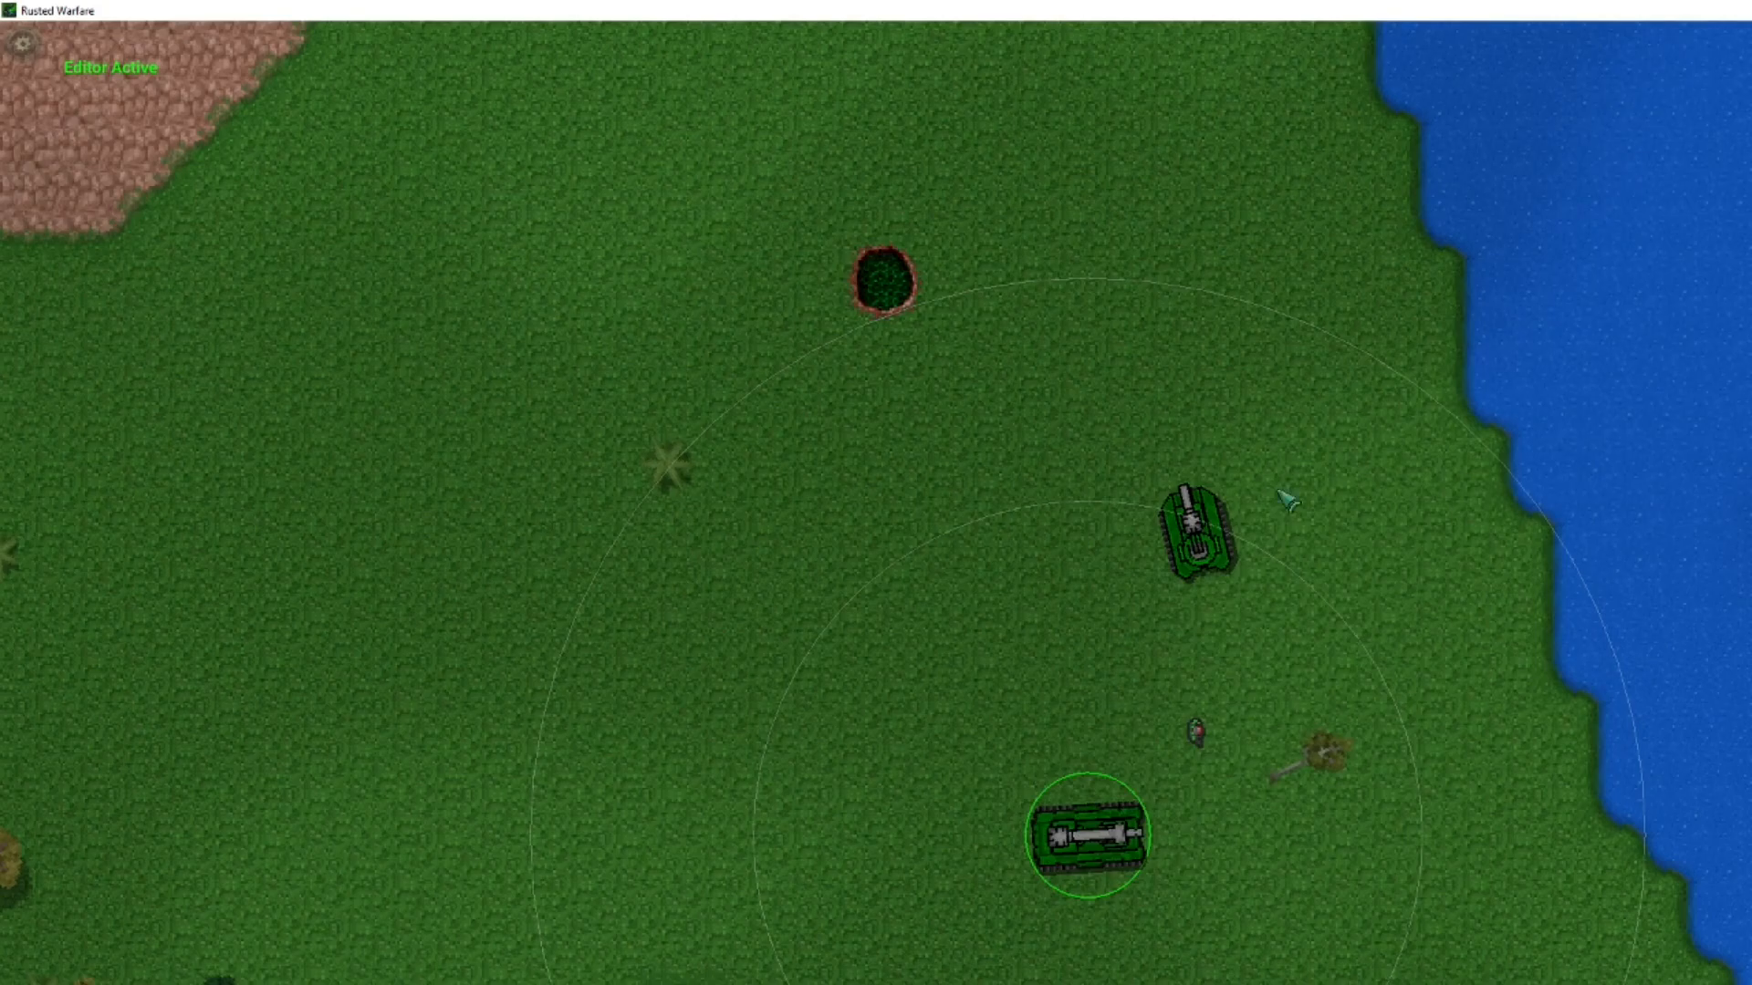
pyautogui.moveTo(1055, 900)
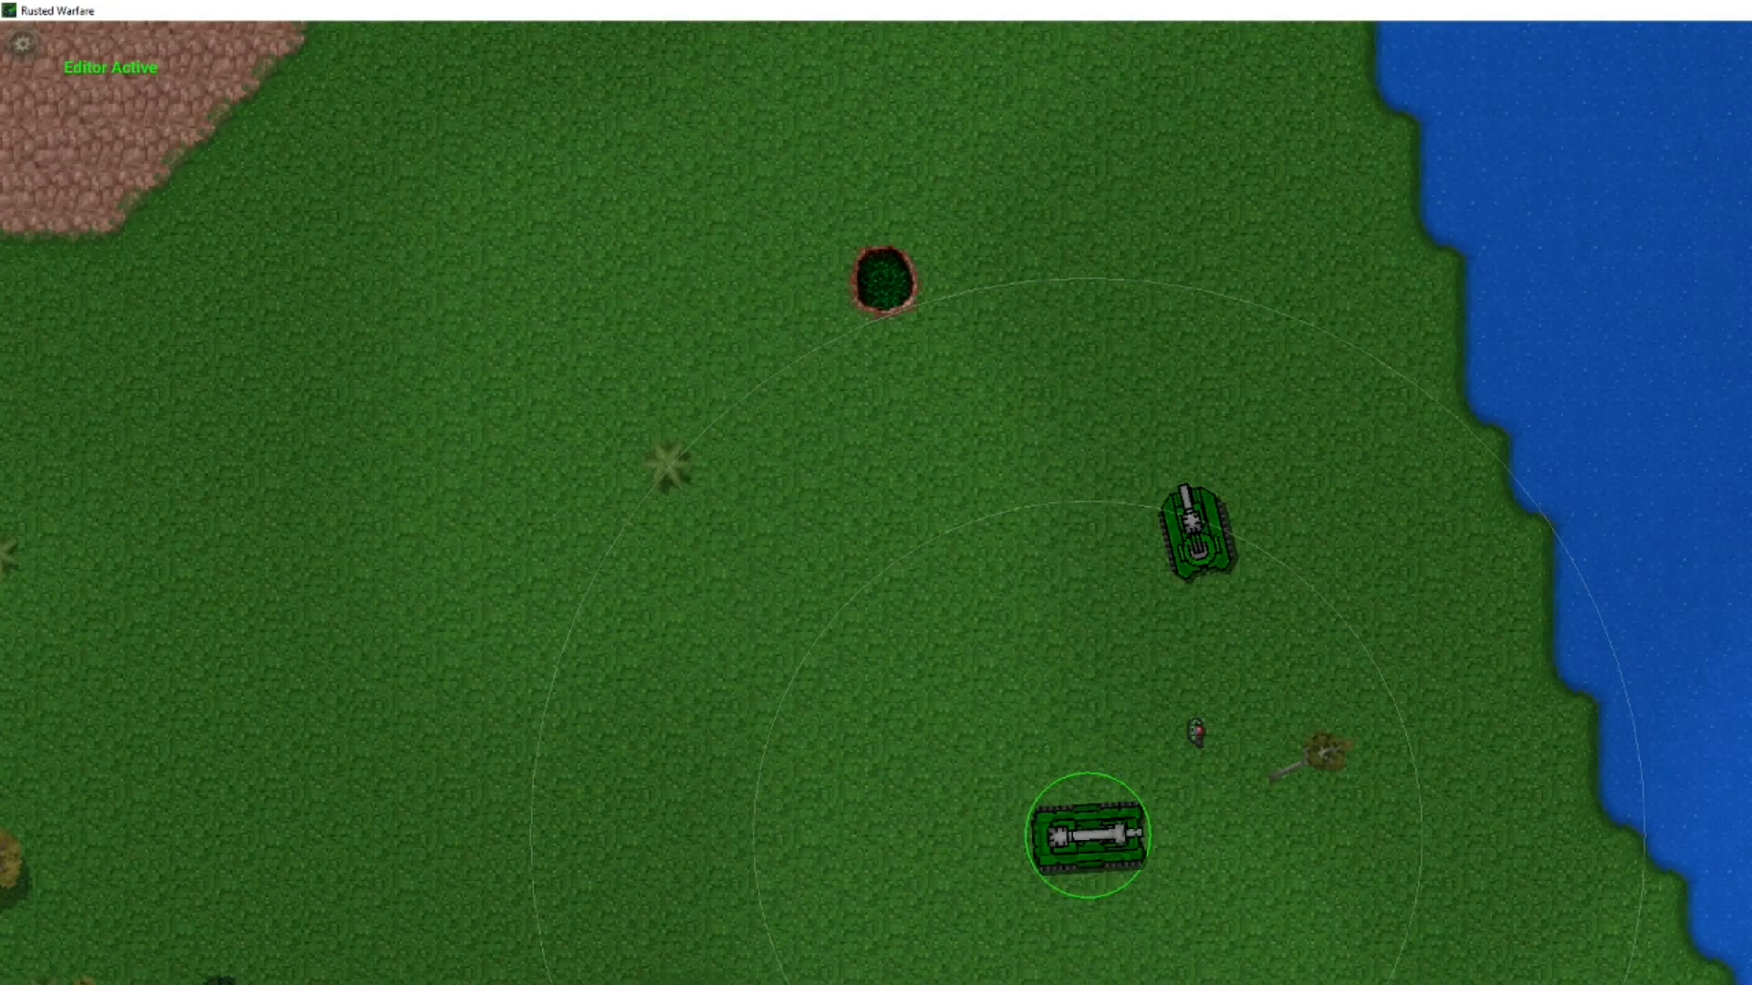
pyautogui.click(1195, 537)
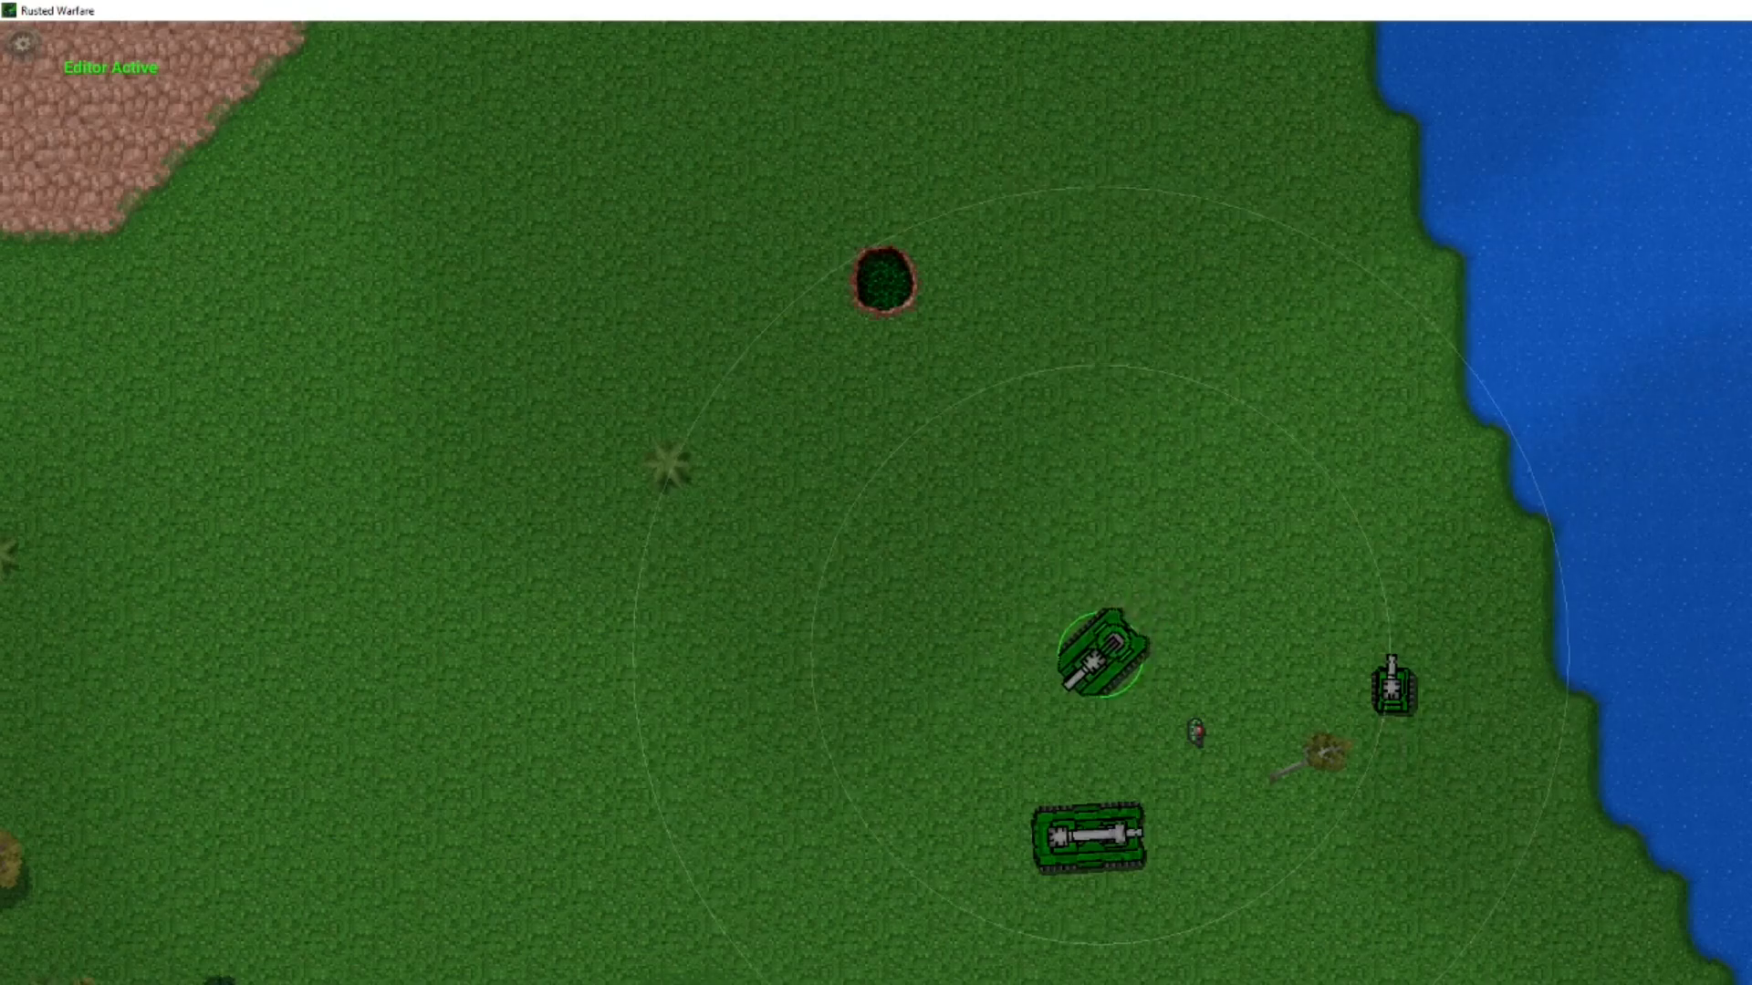
pyautogui.click(1086, 833)
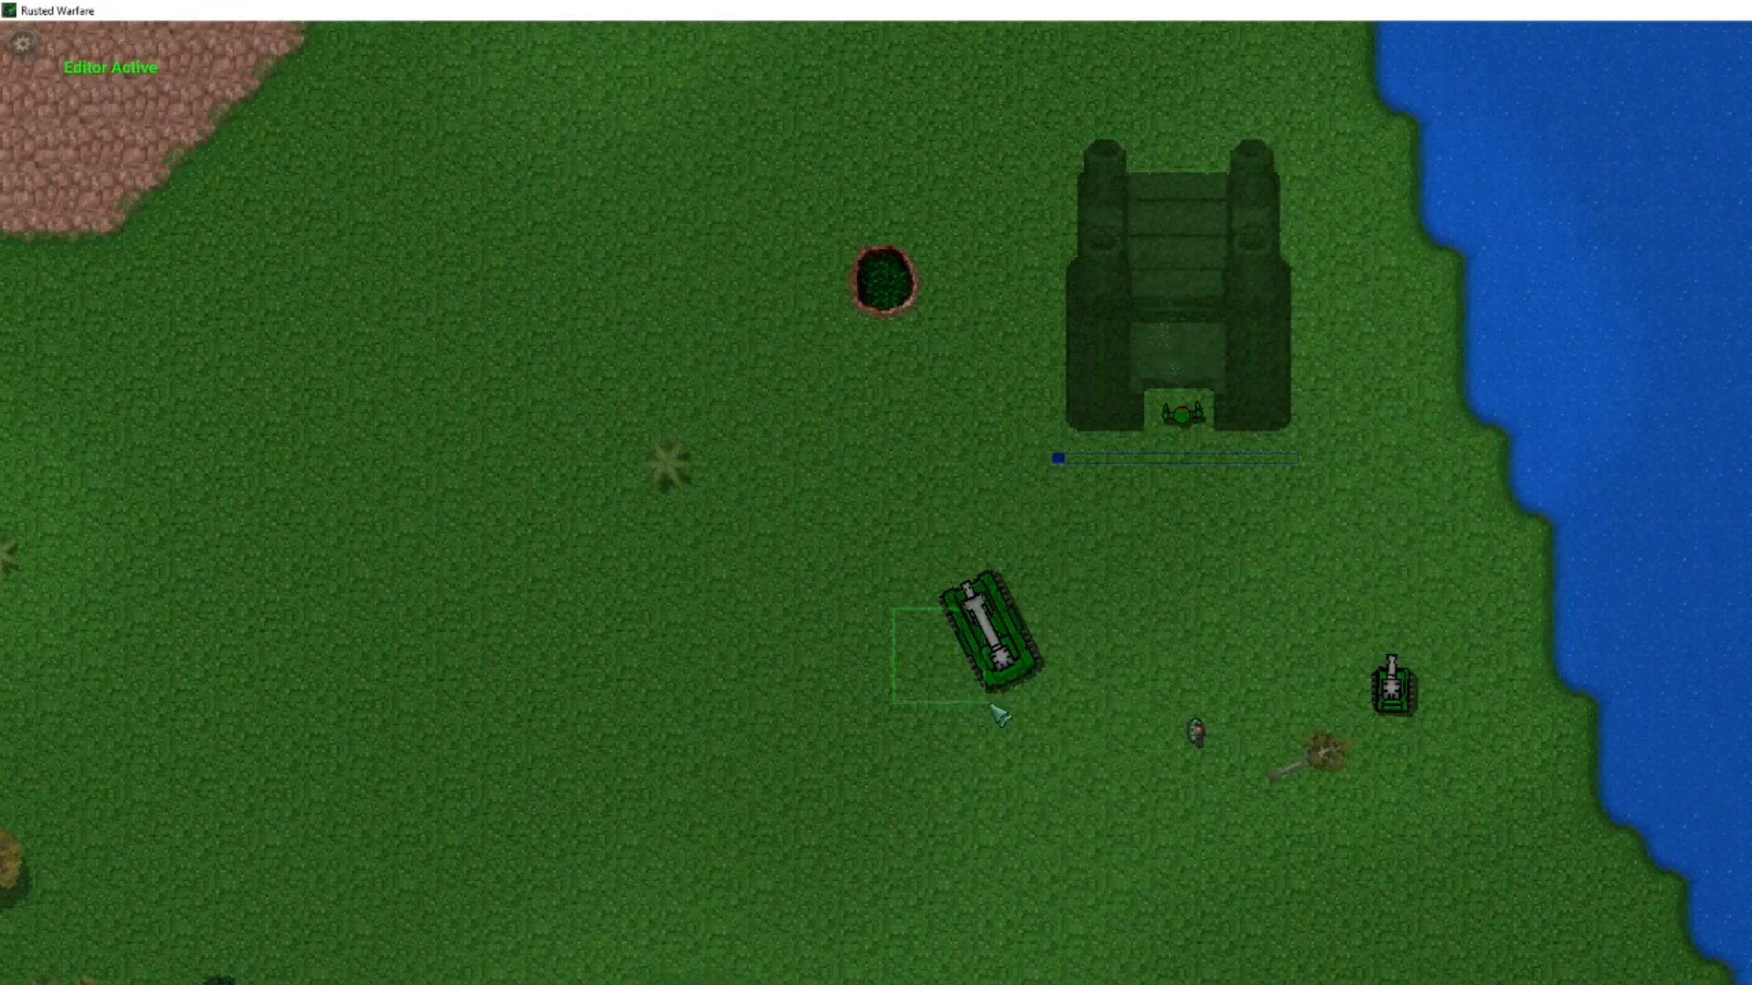
# Select the long-barrelled tank in-game, then open the Taurus Light Tank folder in File Explorer
pyautogui.click(989, 642)
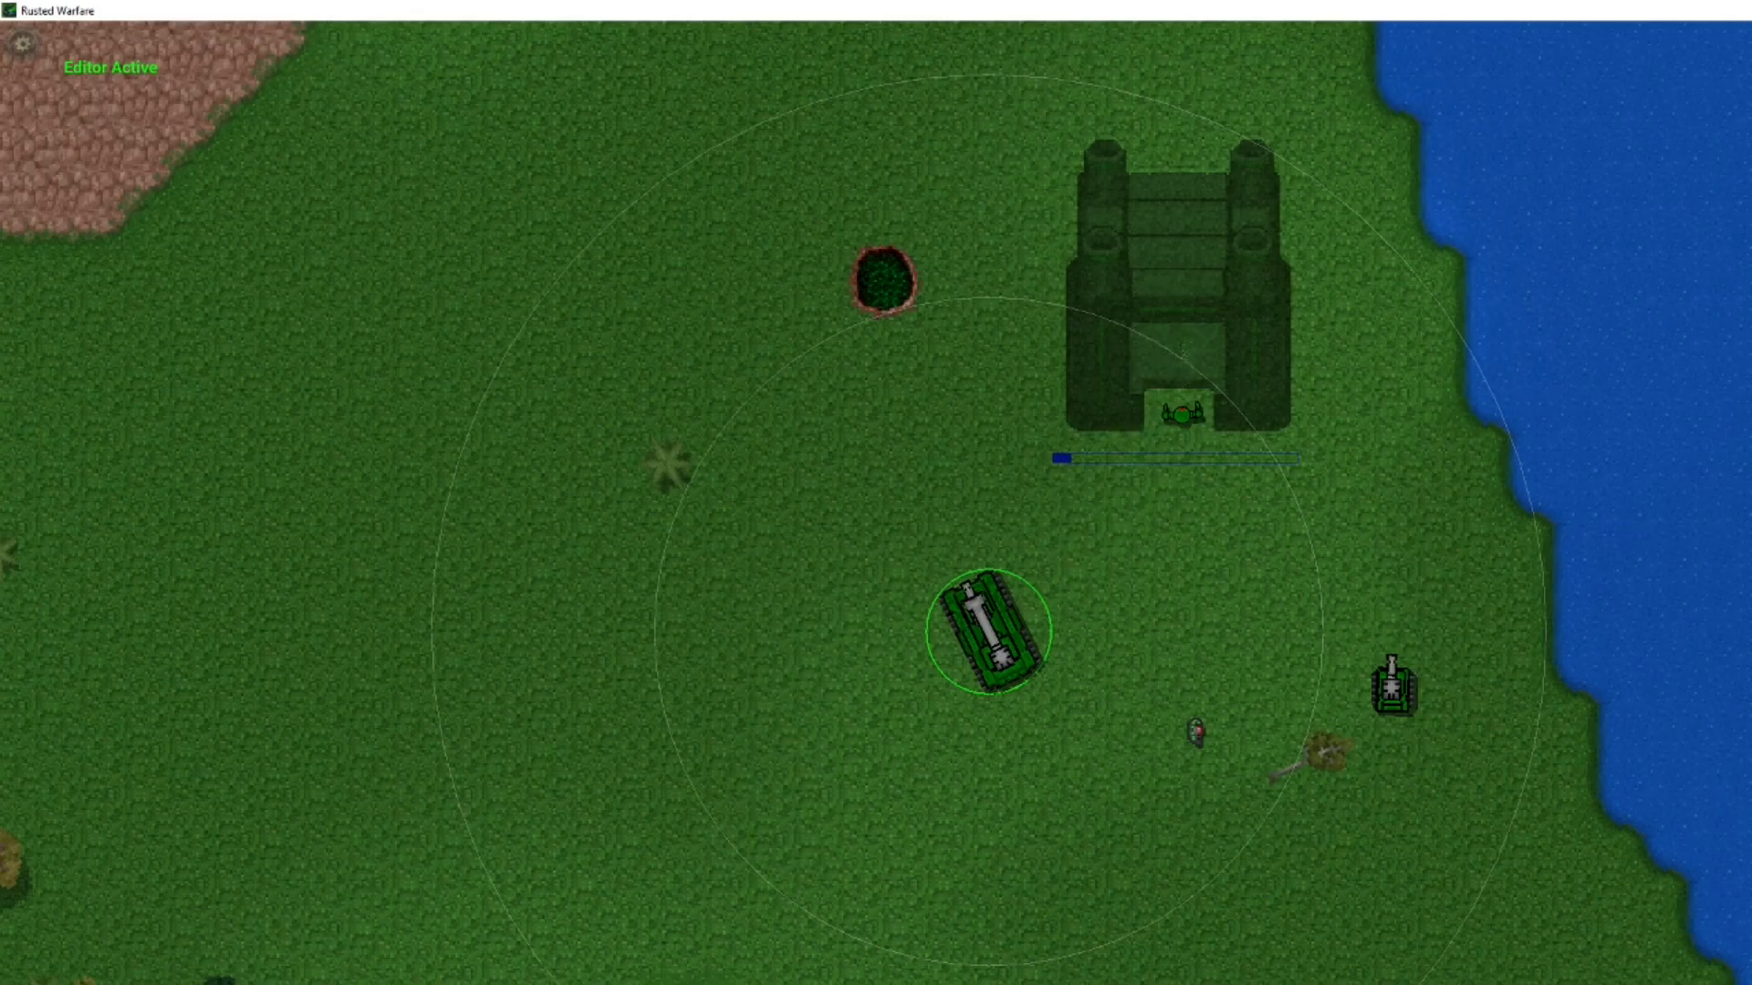
pyautogui.click(1176, 410)
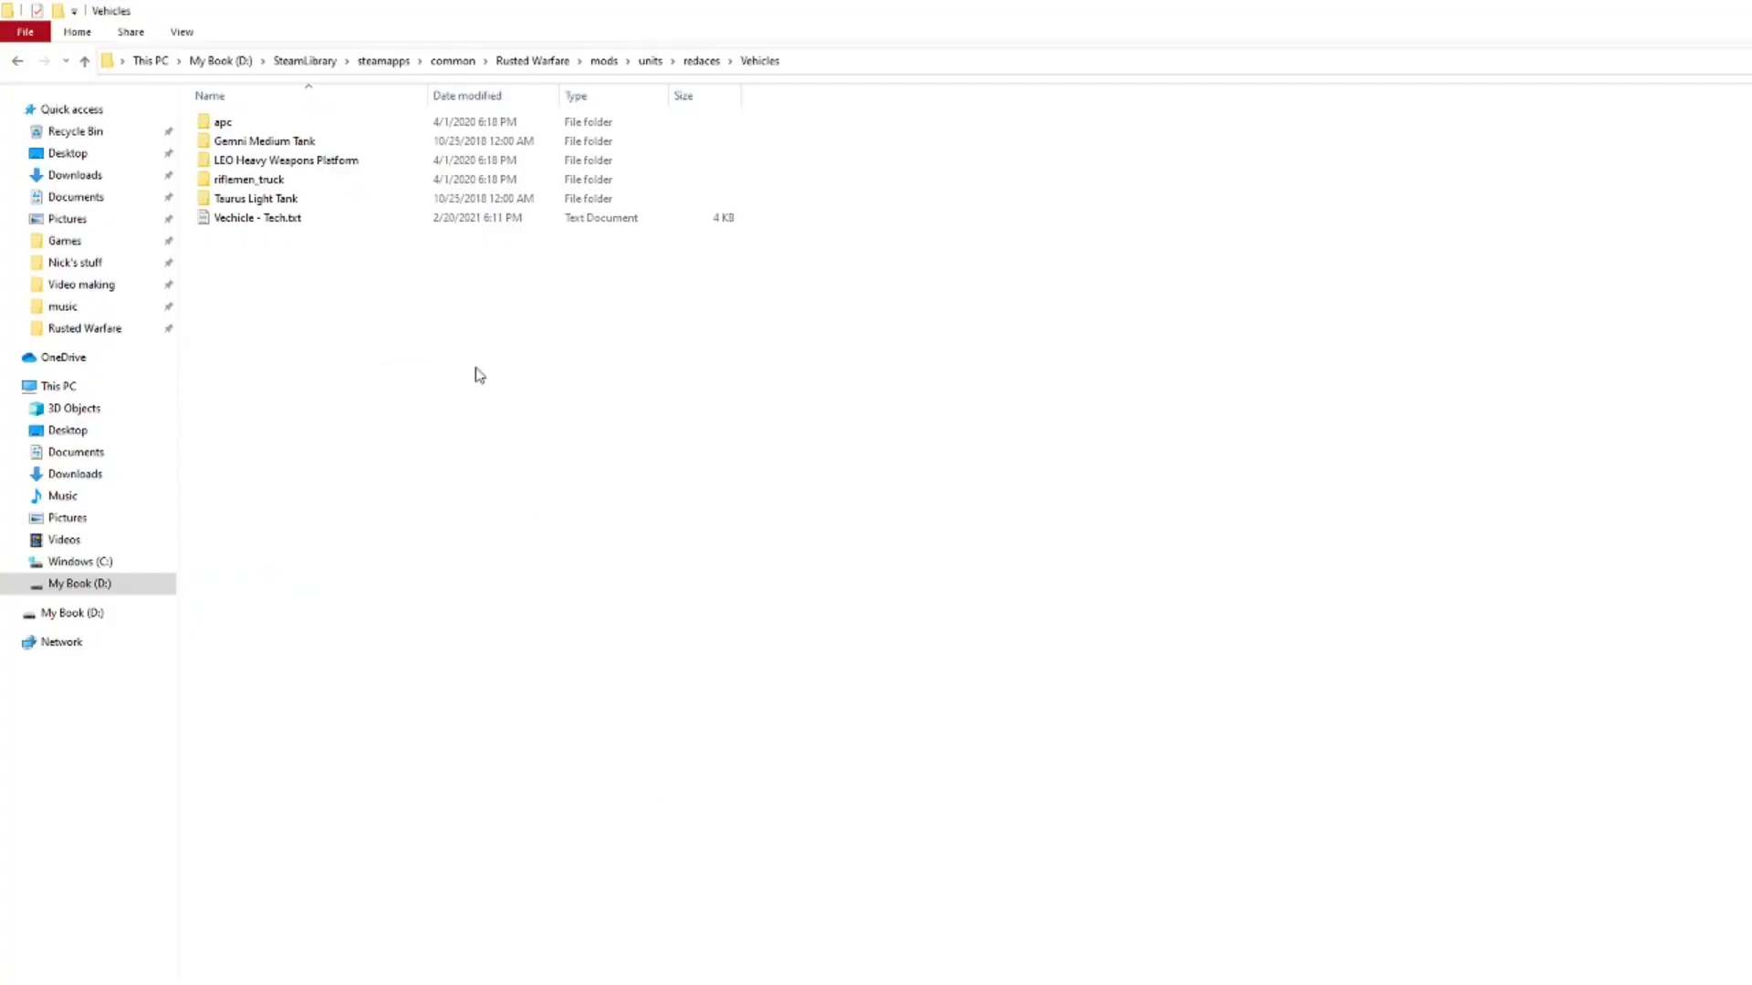
pyautogui.click(257, 199)
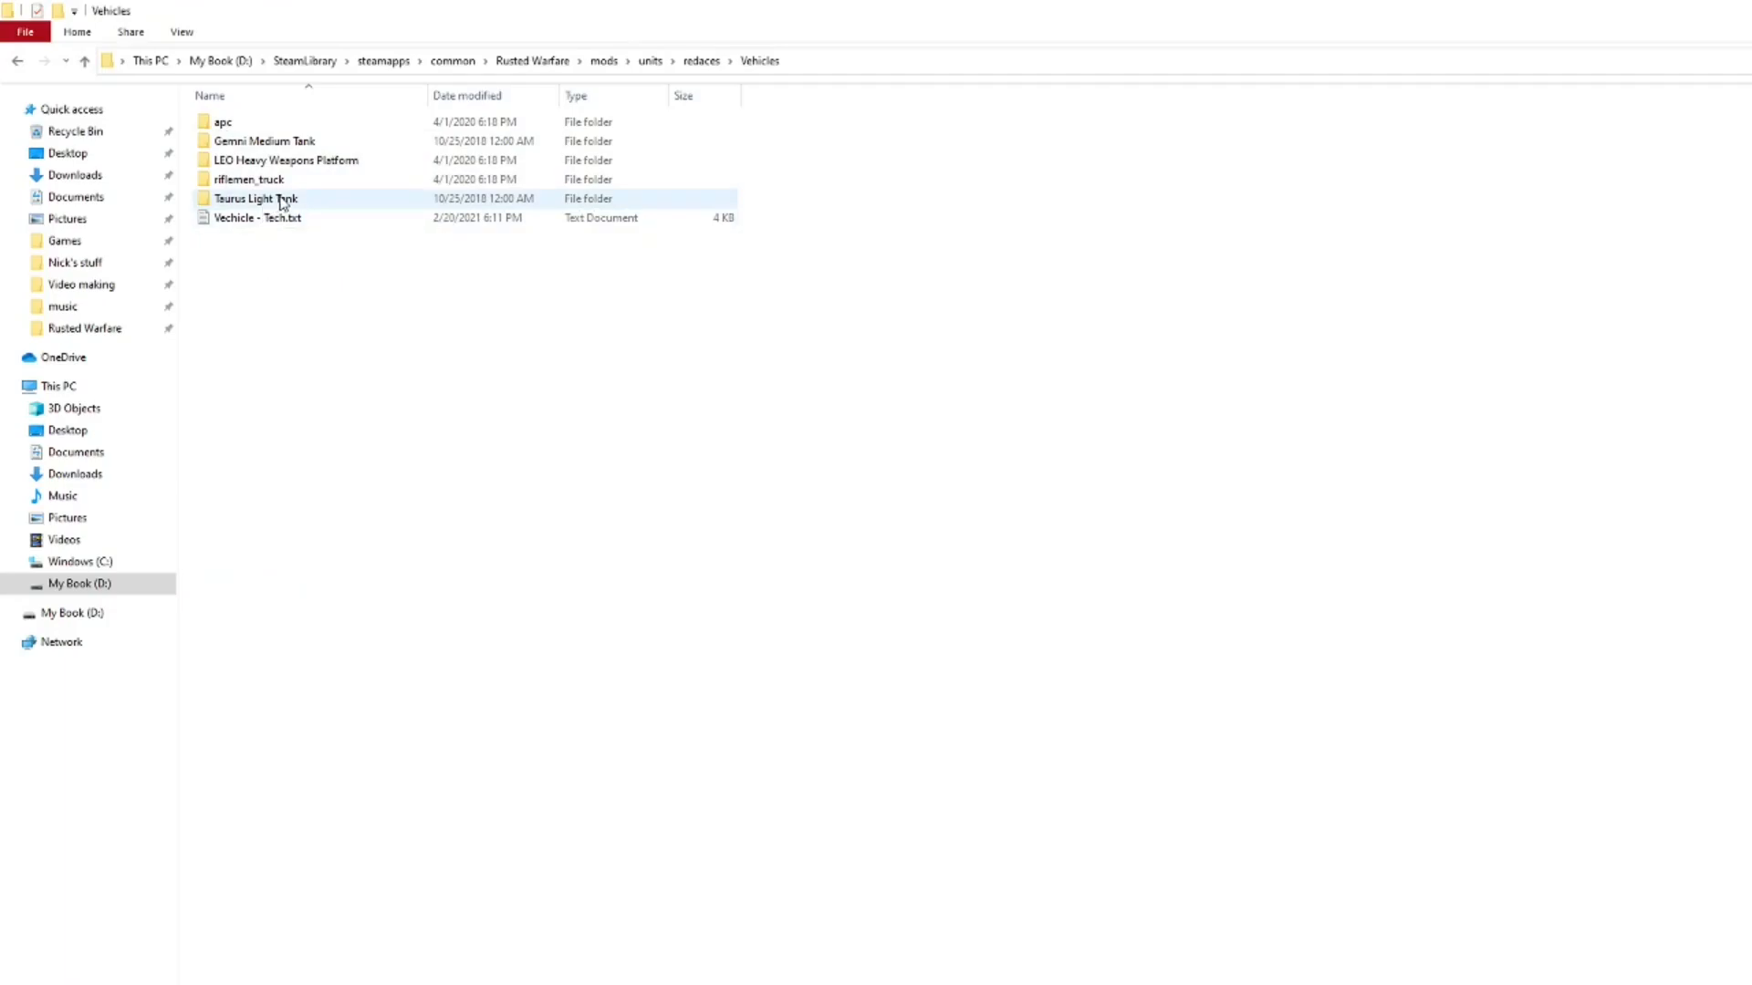
pyautogui.doubleClick(257, 198)
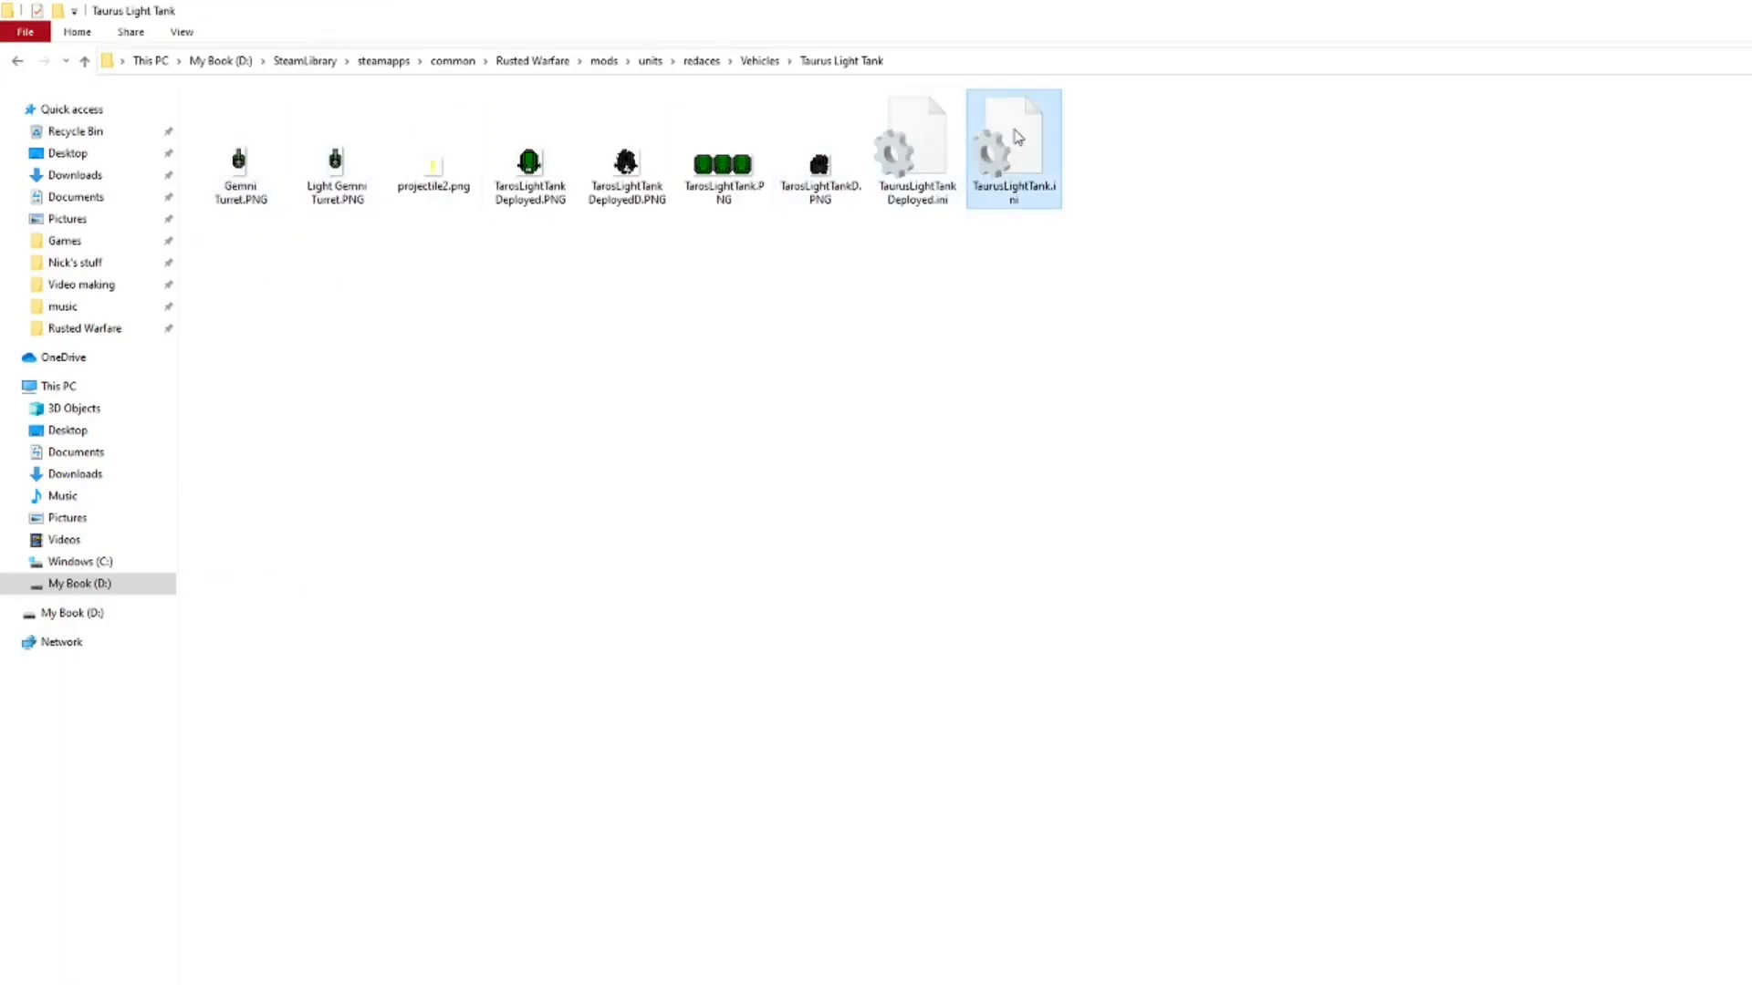
pyautogui.doubleClick(1011, 146)
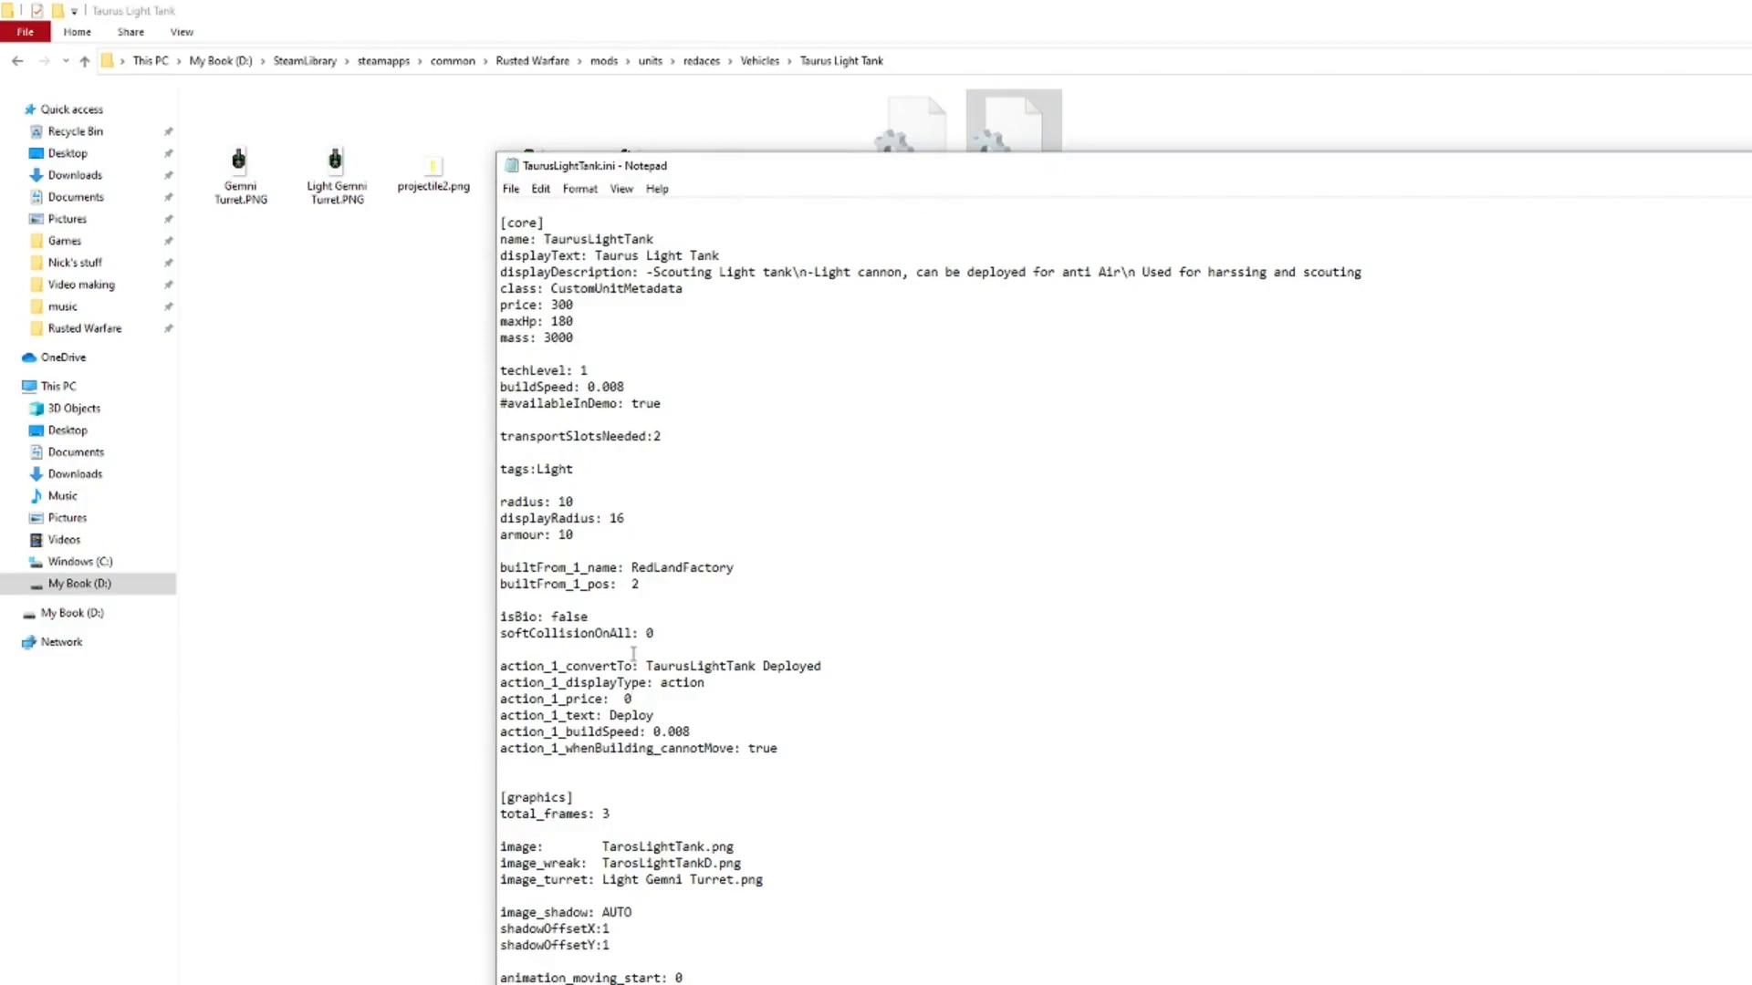
pyautogui.click(629, 700)
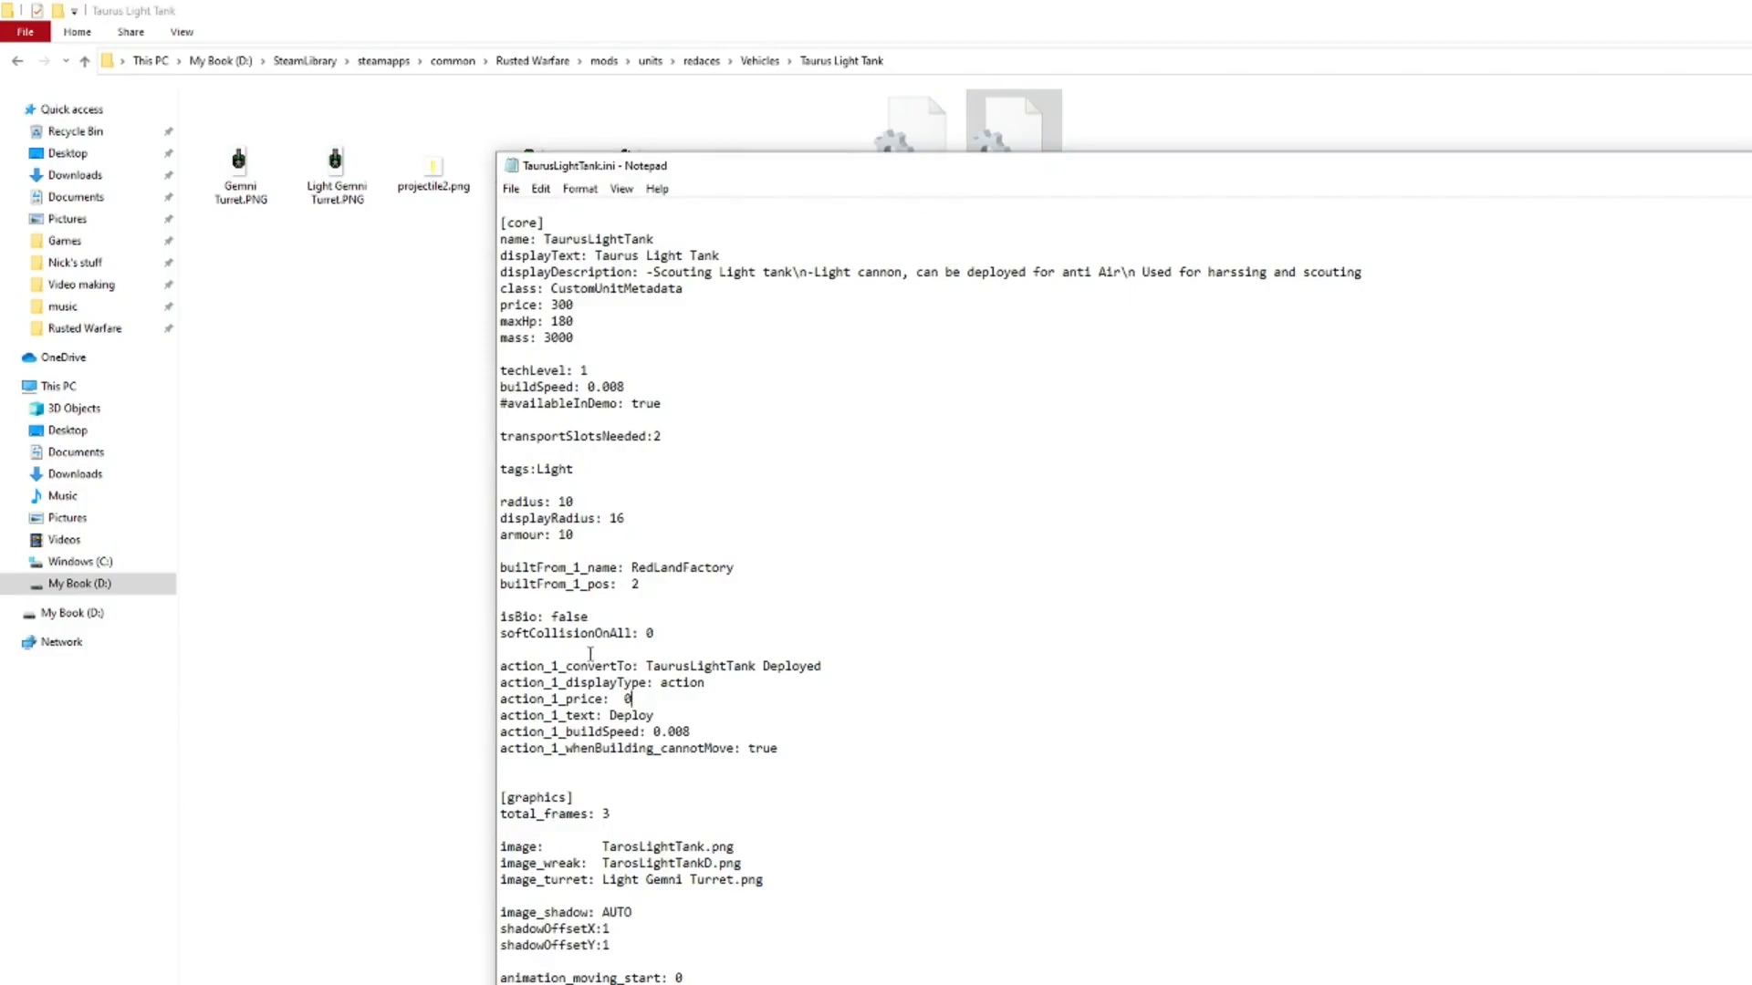
pyautogui.moveTo(501, 665); pyautogui.dragTo(778, 748)
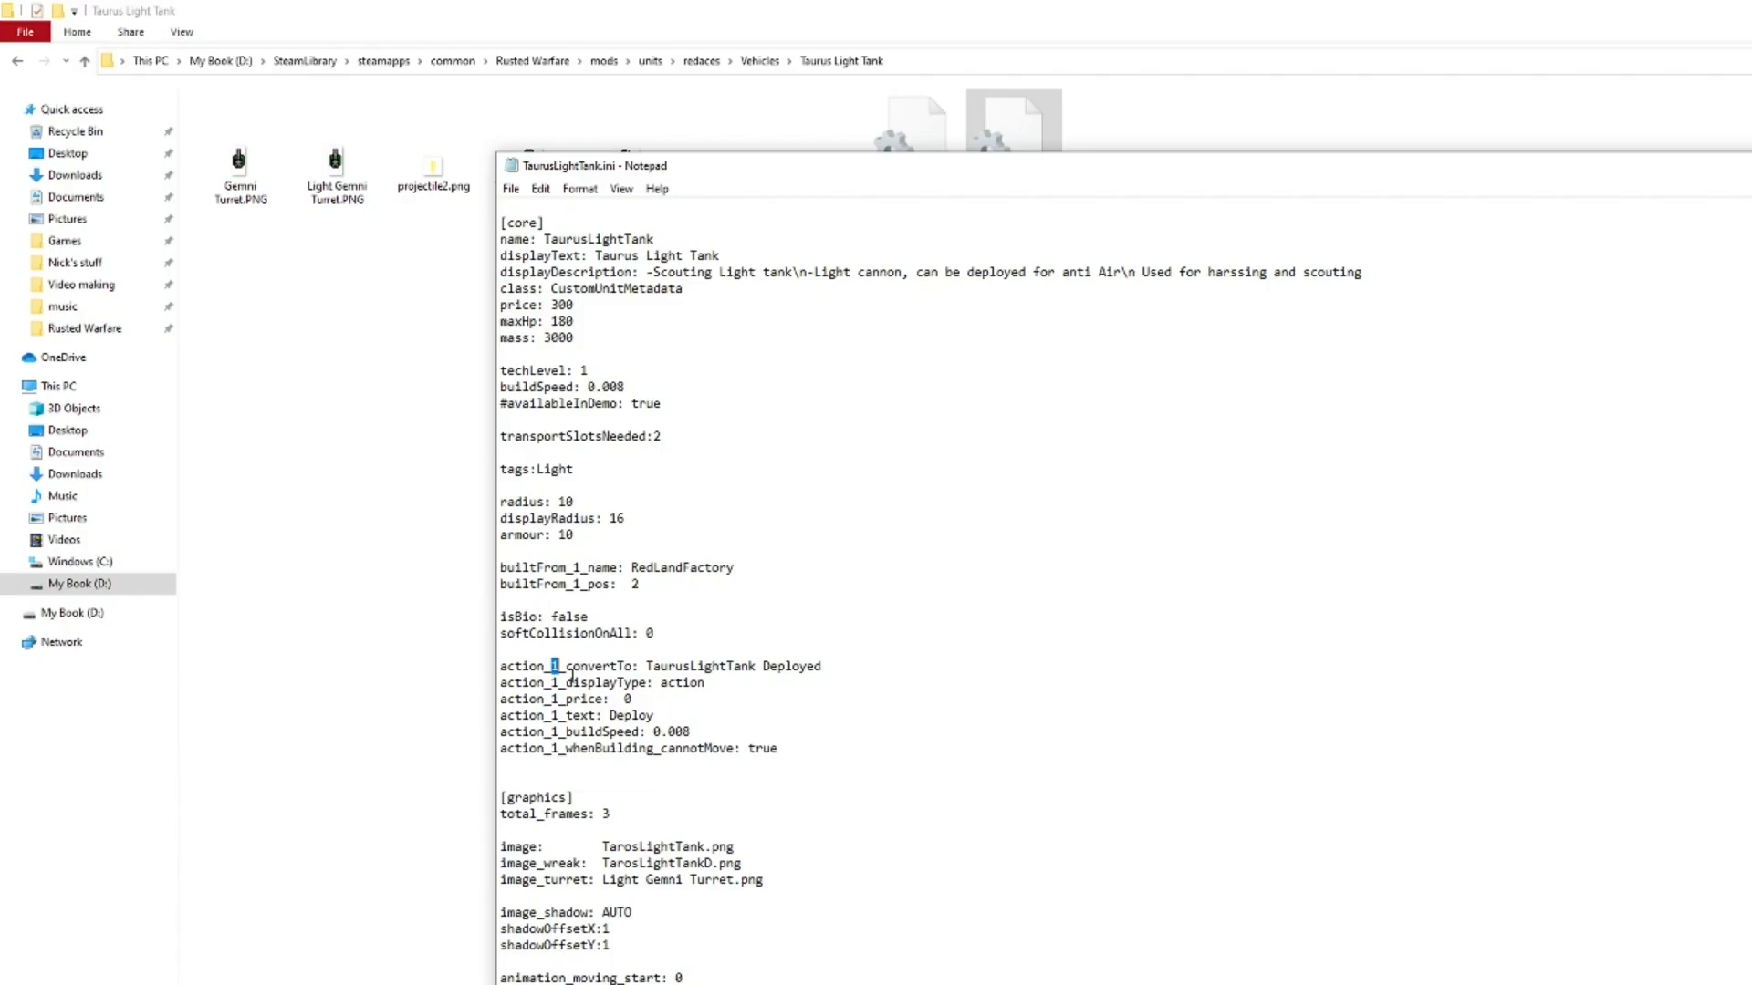
pyautogui.moveTo(501, 665); pyautogui.dragTo(779, 748)
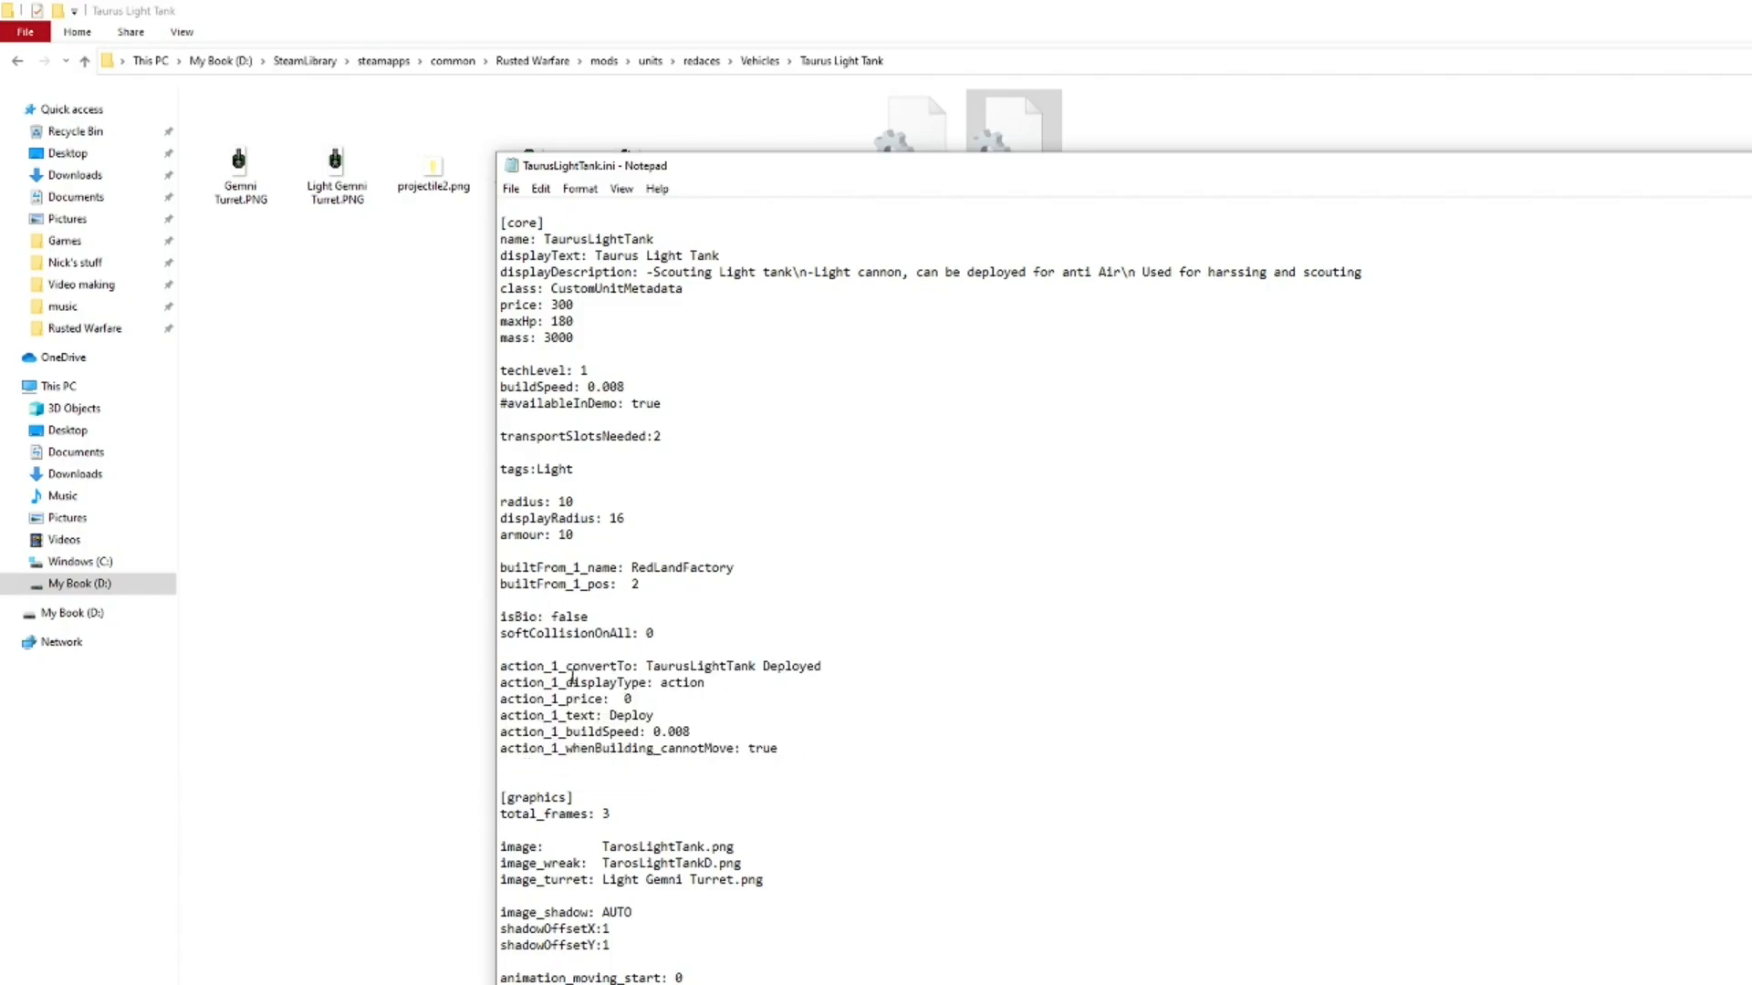
pyautogui.doubleClick(568, 666)
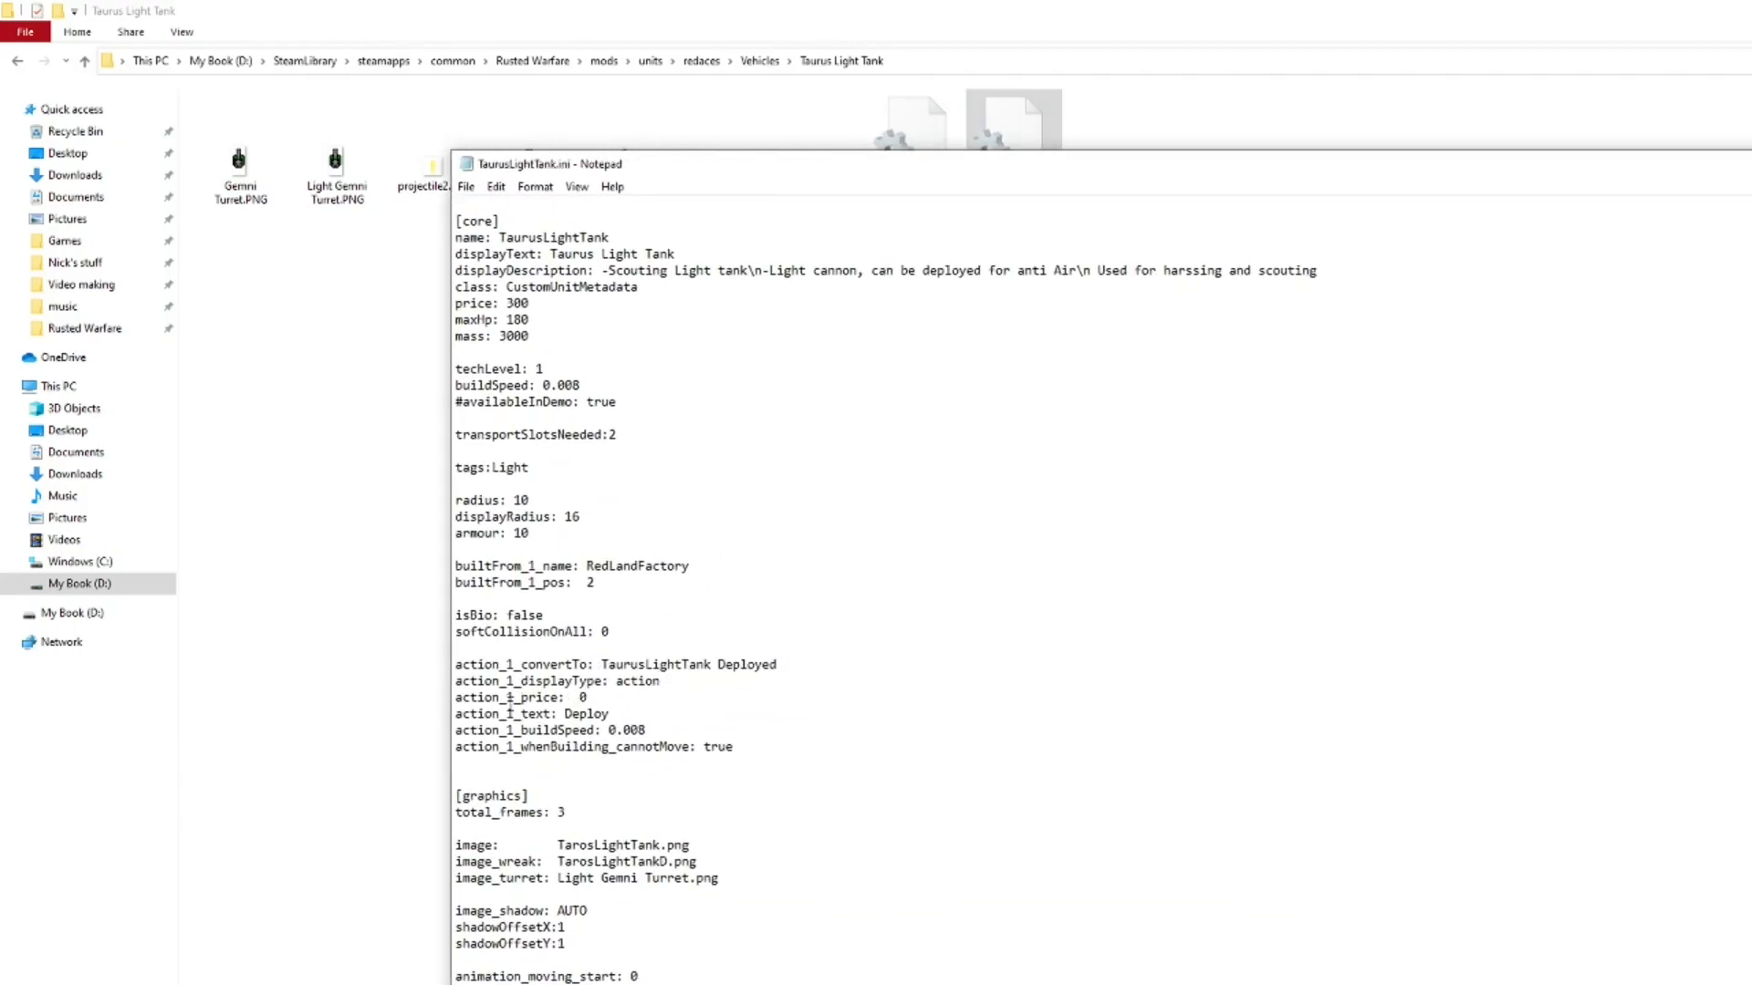
pyautogui.doubleClick(520, 697)
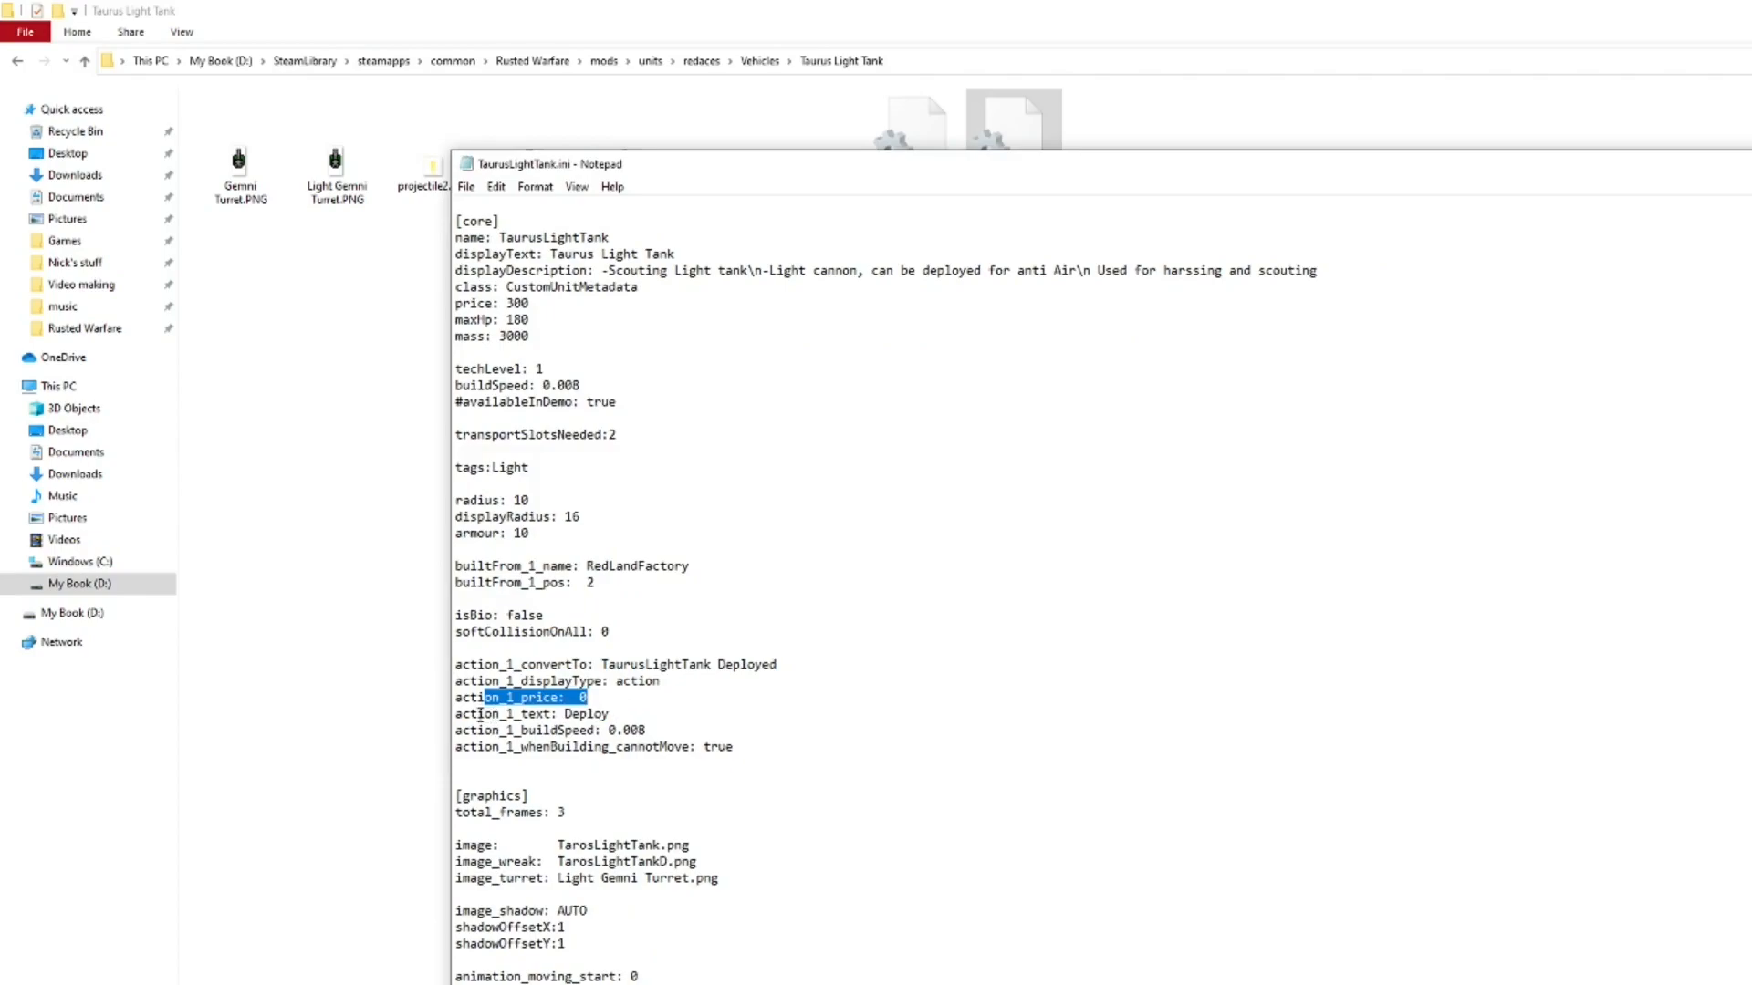
pyautogui.doubleClick(586, 714)
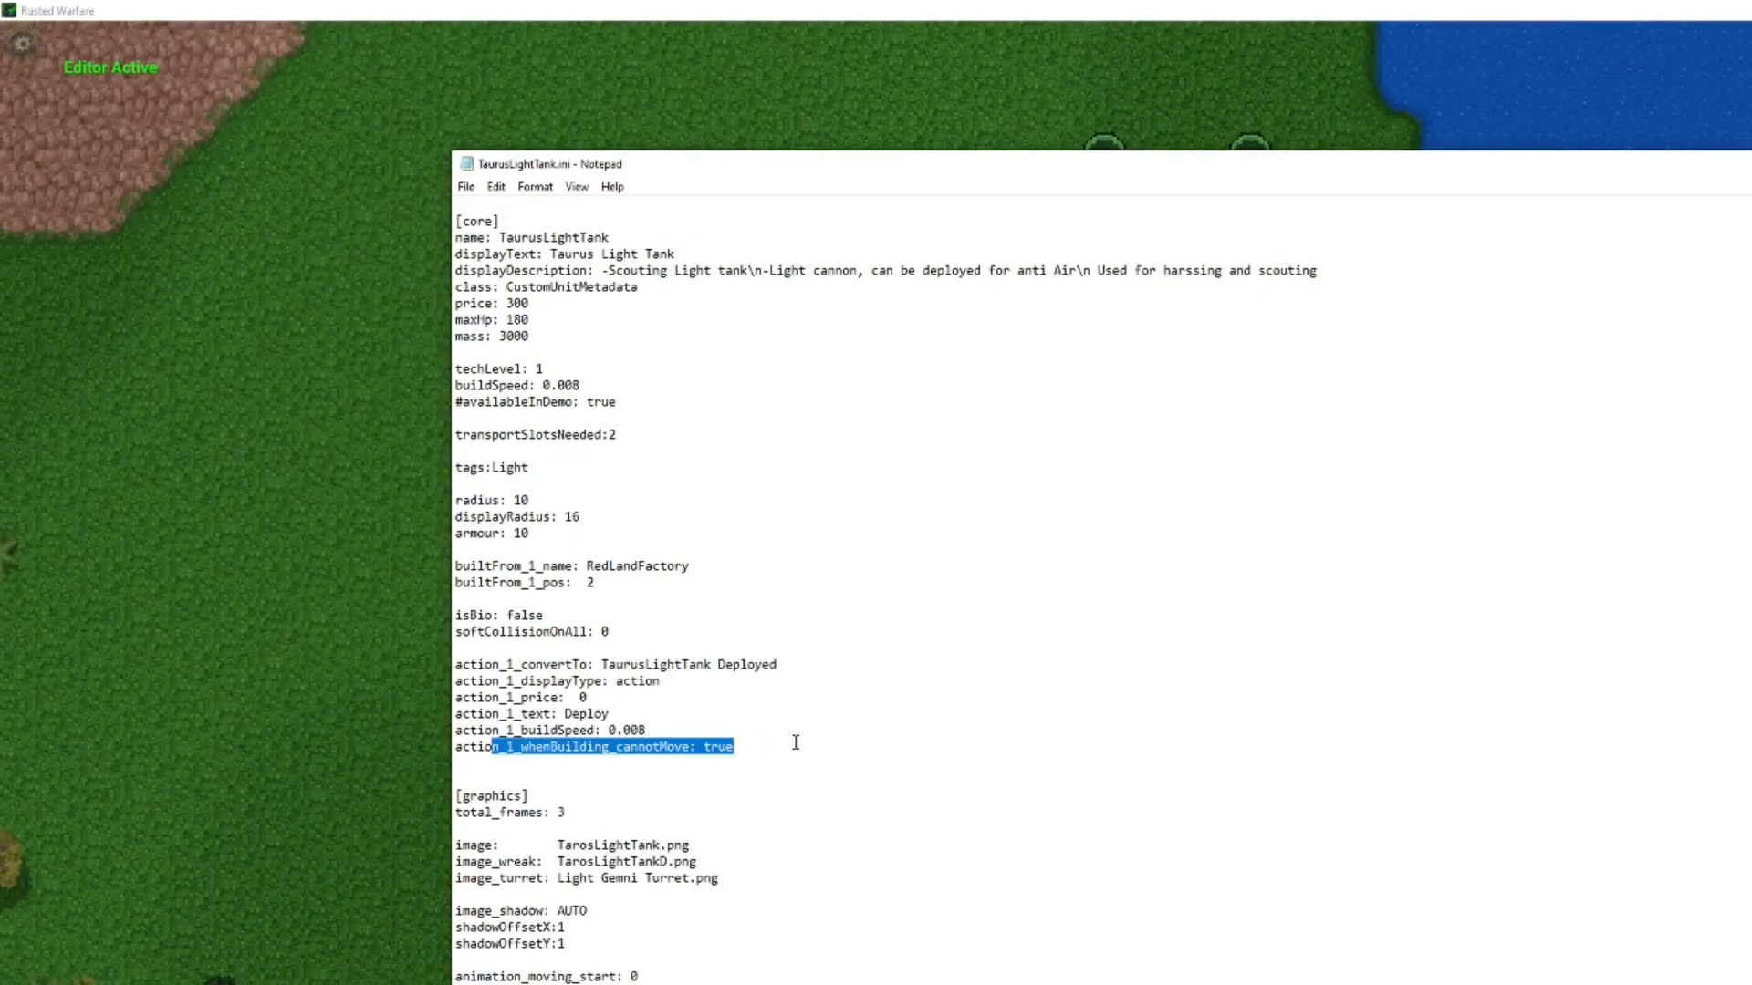
pyautogui.scroll(-3)
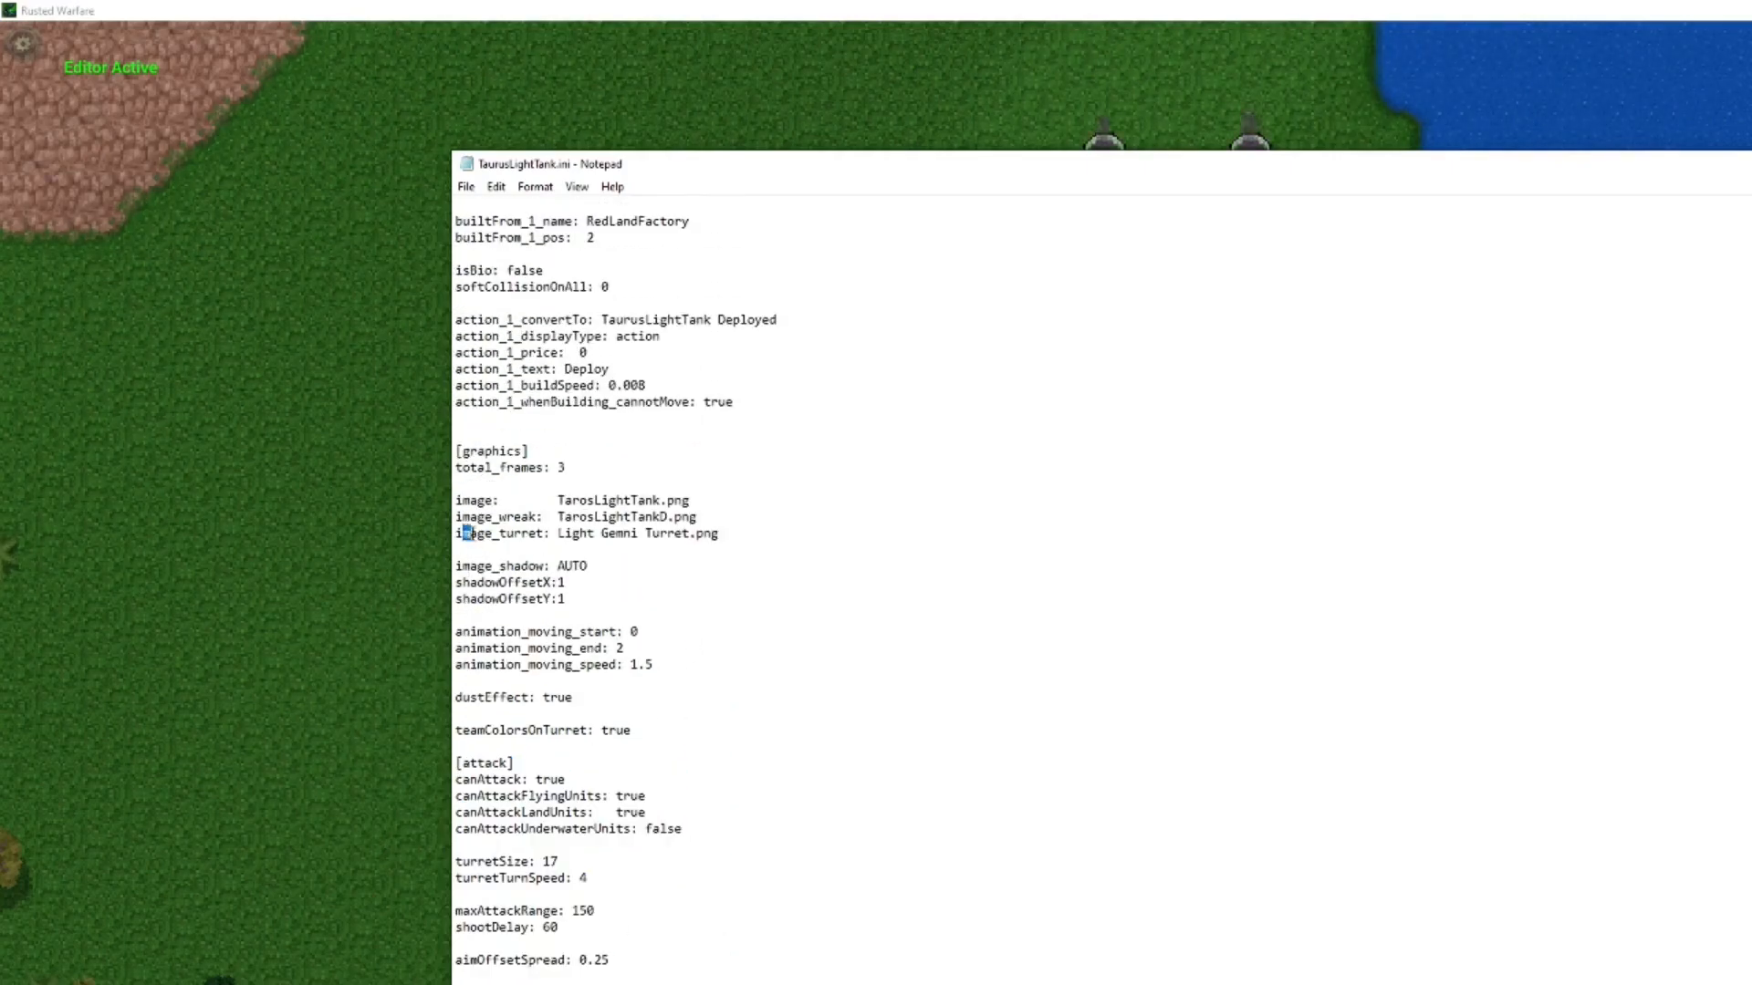
pyautogui.doubleClick(636, 533)
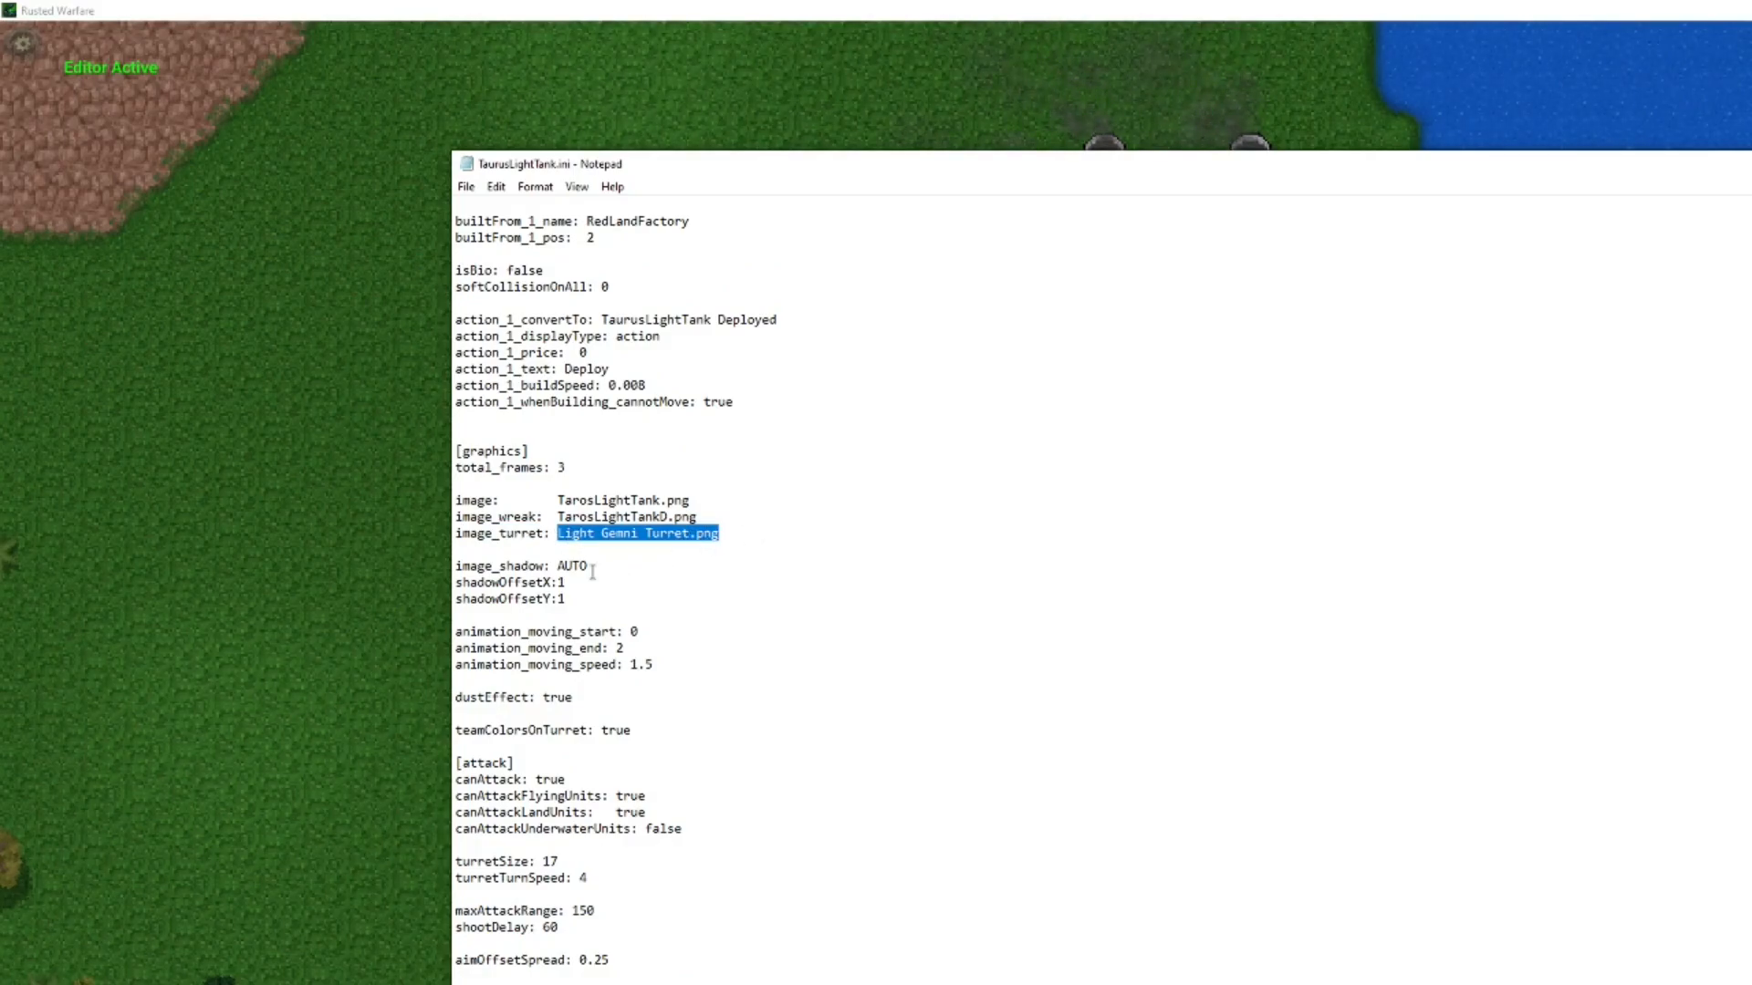
pyautogui.scroll(-3)
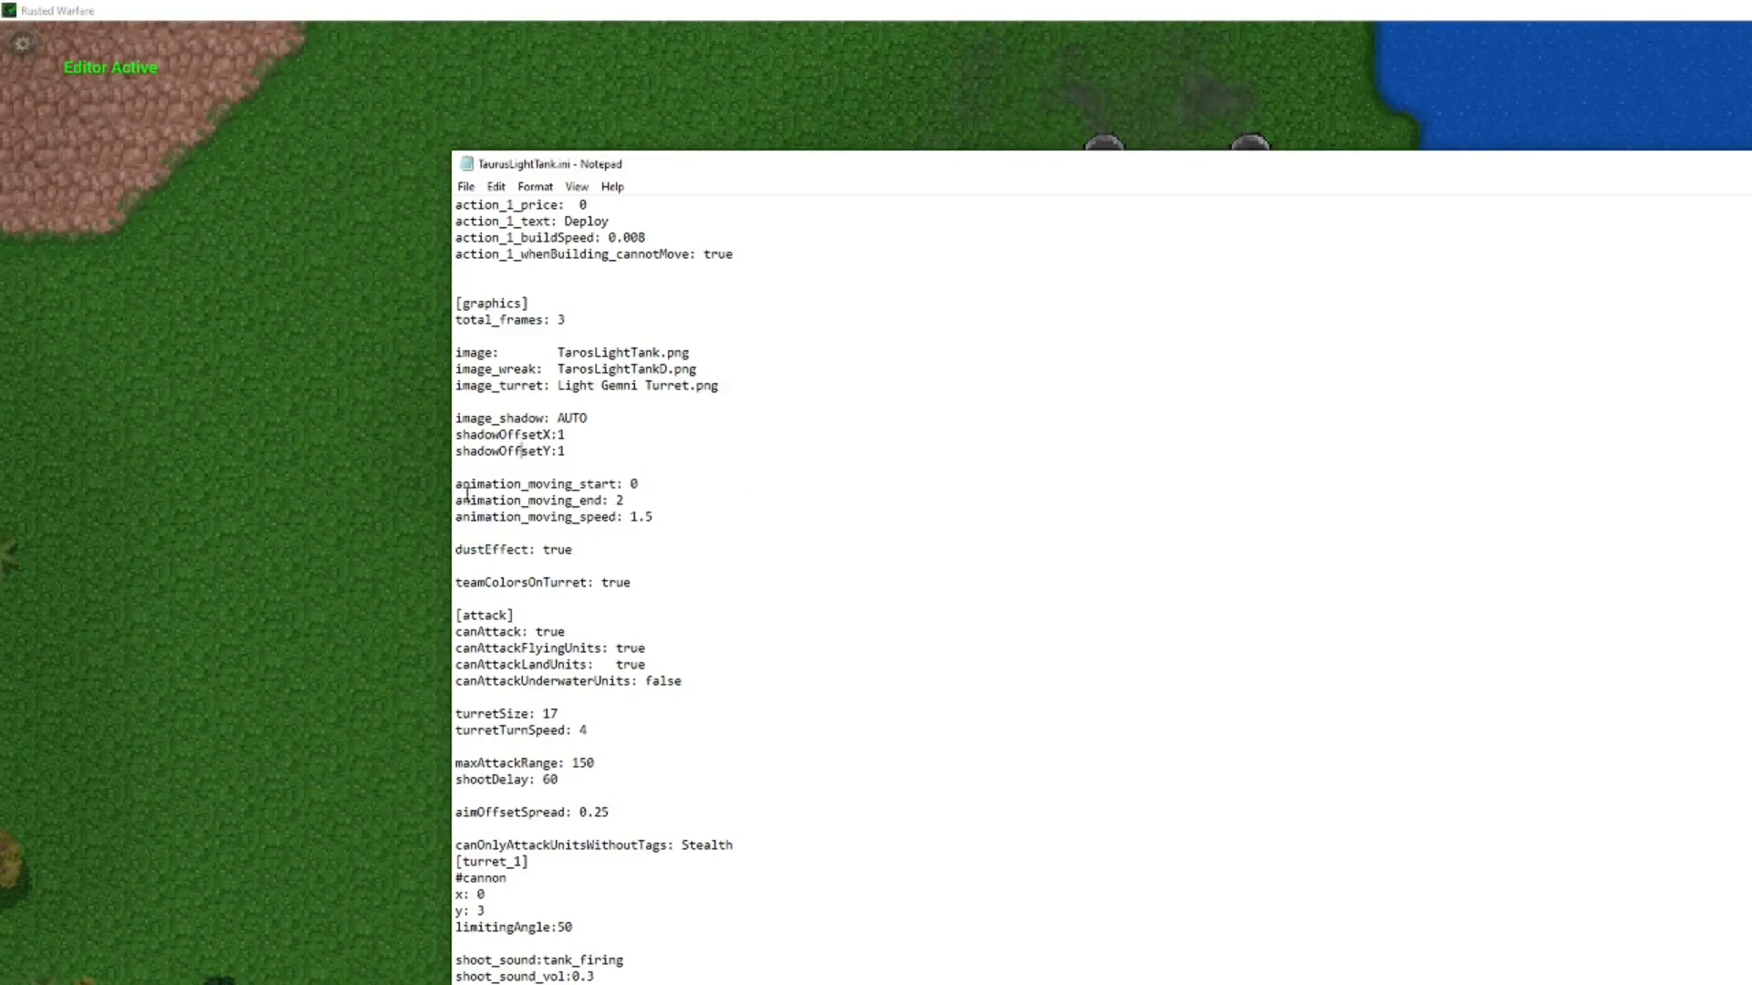
pyautogui.moveTo(457, 482); pyautogui.dragTo(657, 516)
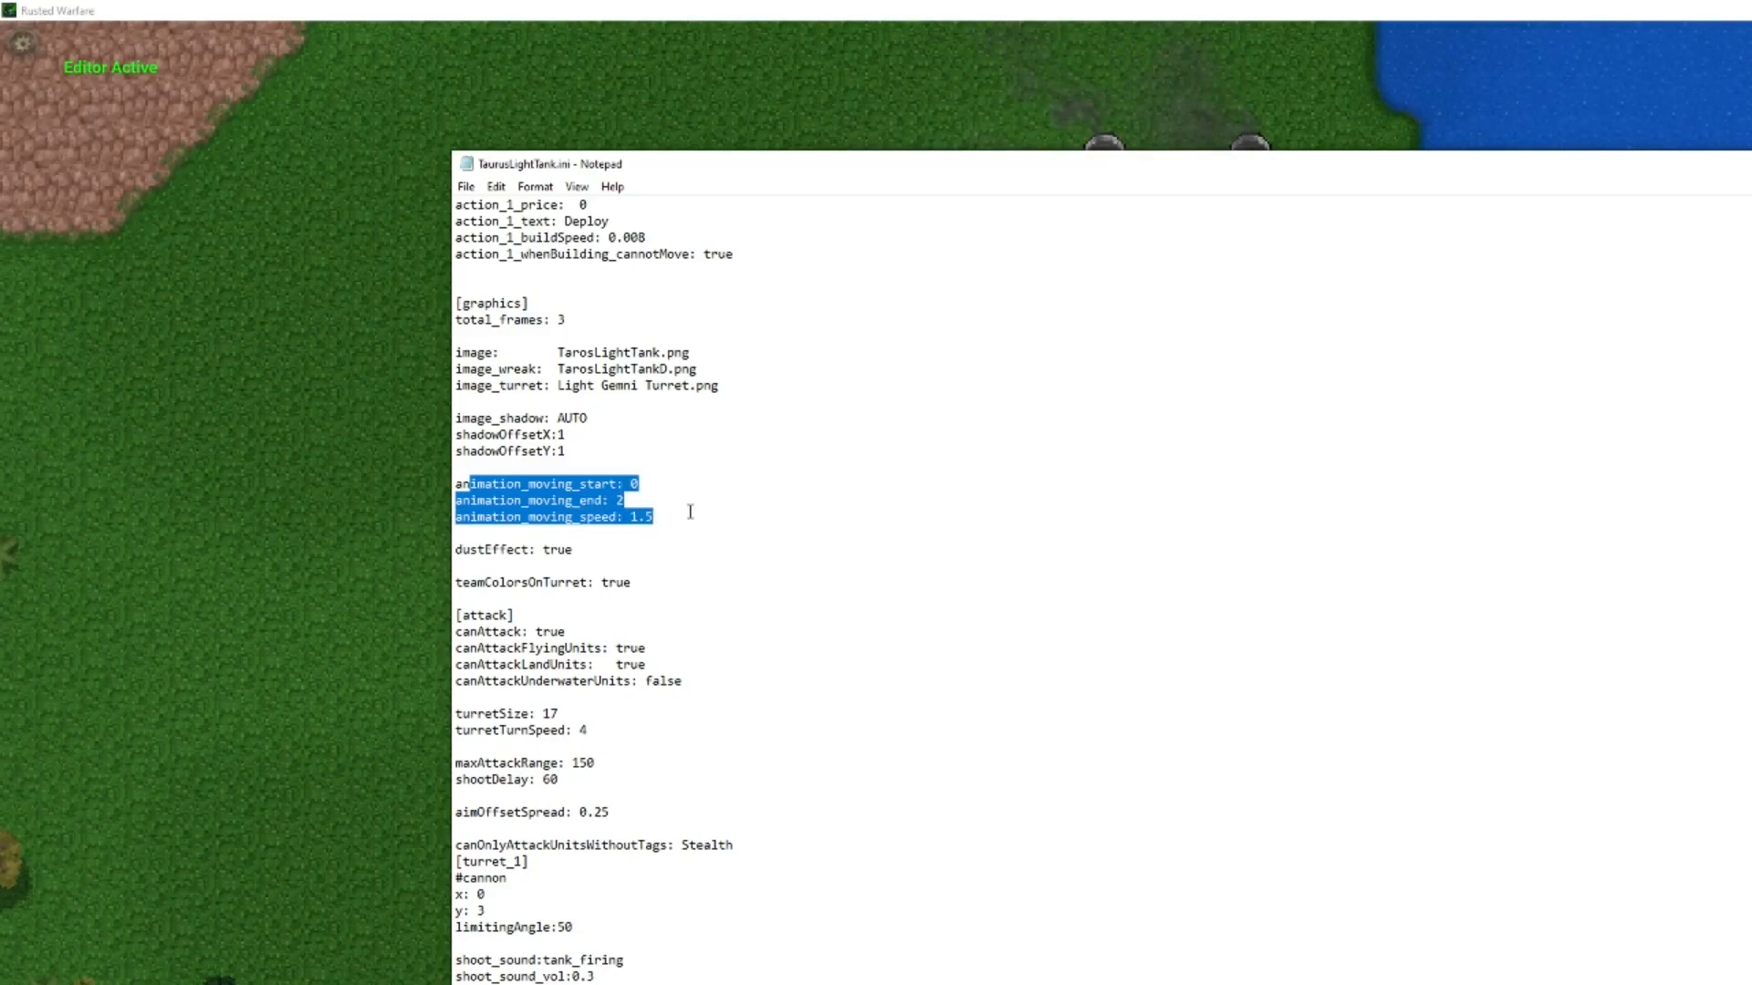
pyautogui.click(556, 516)
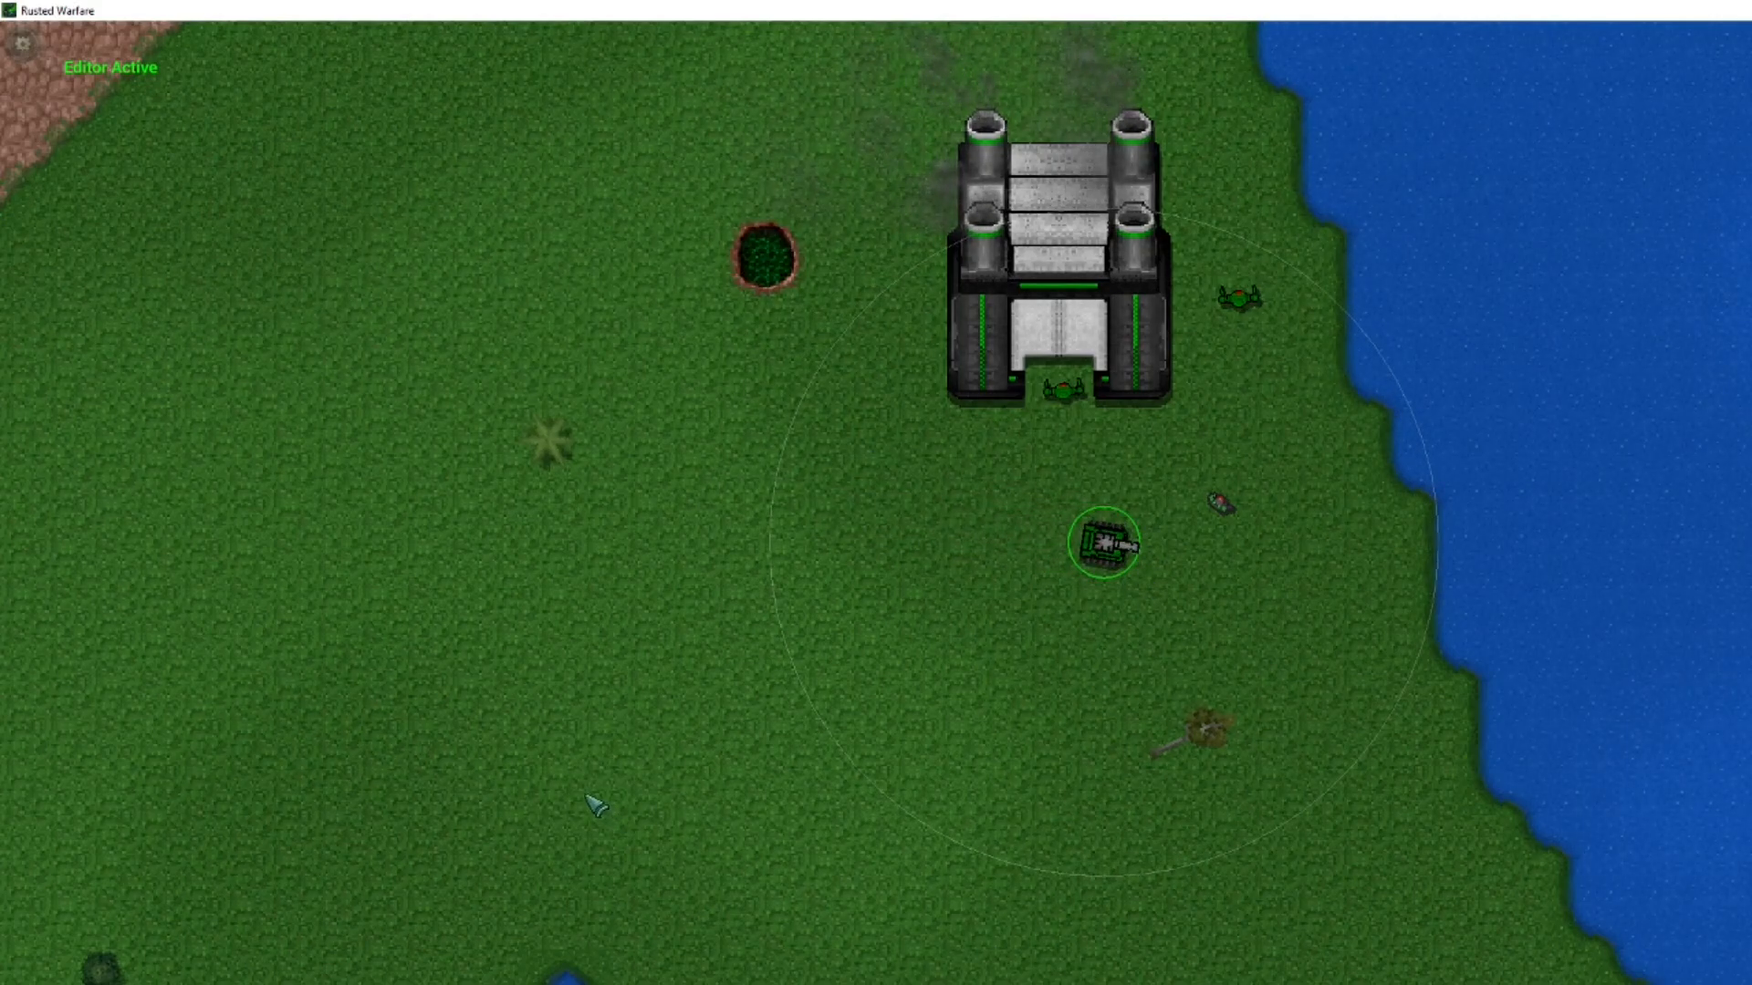
pyautogui.moveTo(882, 590)
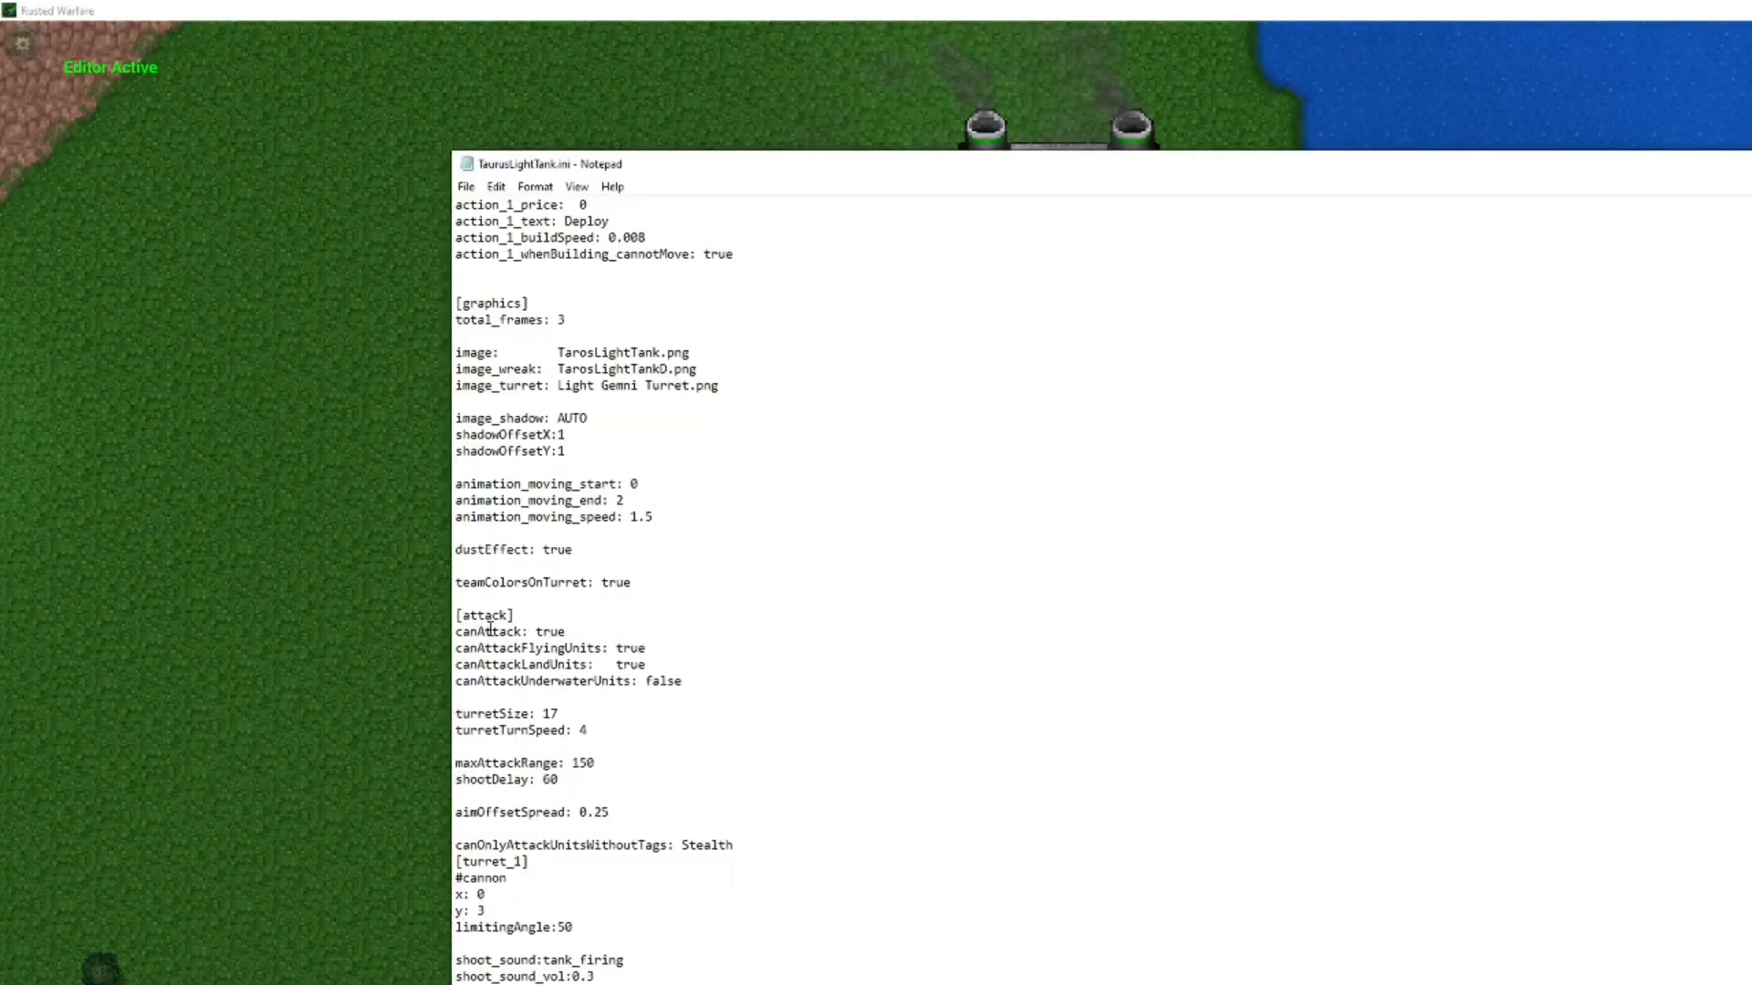
# Highlight the turretTurnSpeed and turret limitingAngle settings in the Taurus Light Tank file
pyautogui.moveTo(458, 614); pyautogui.dragTo(682, 681)
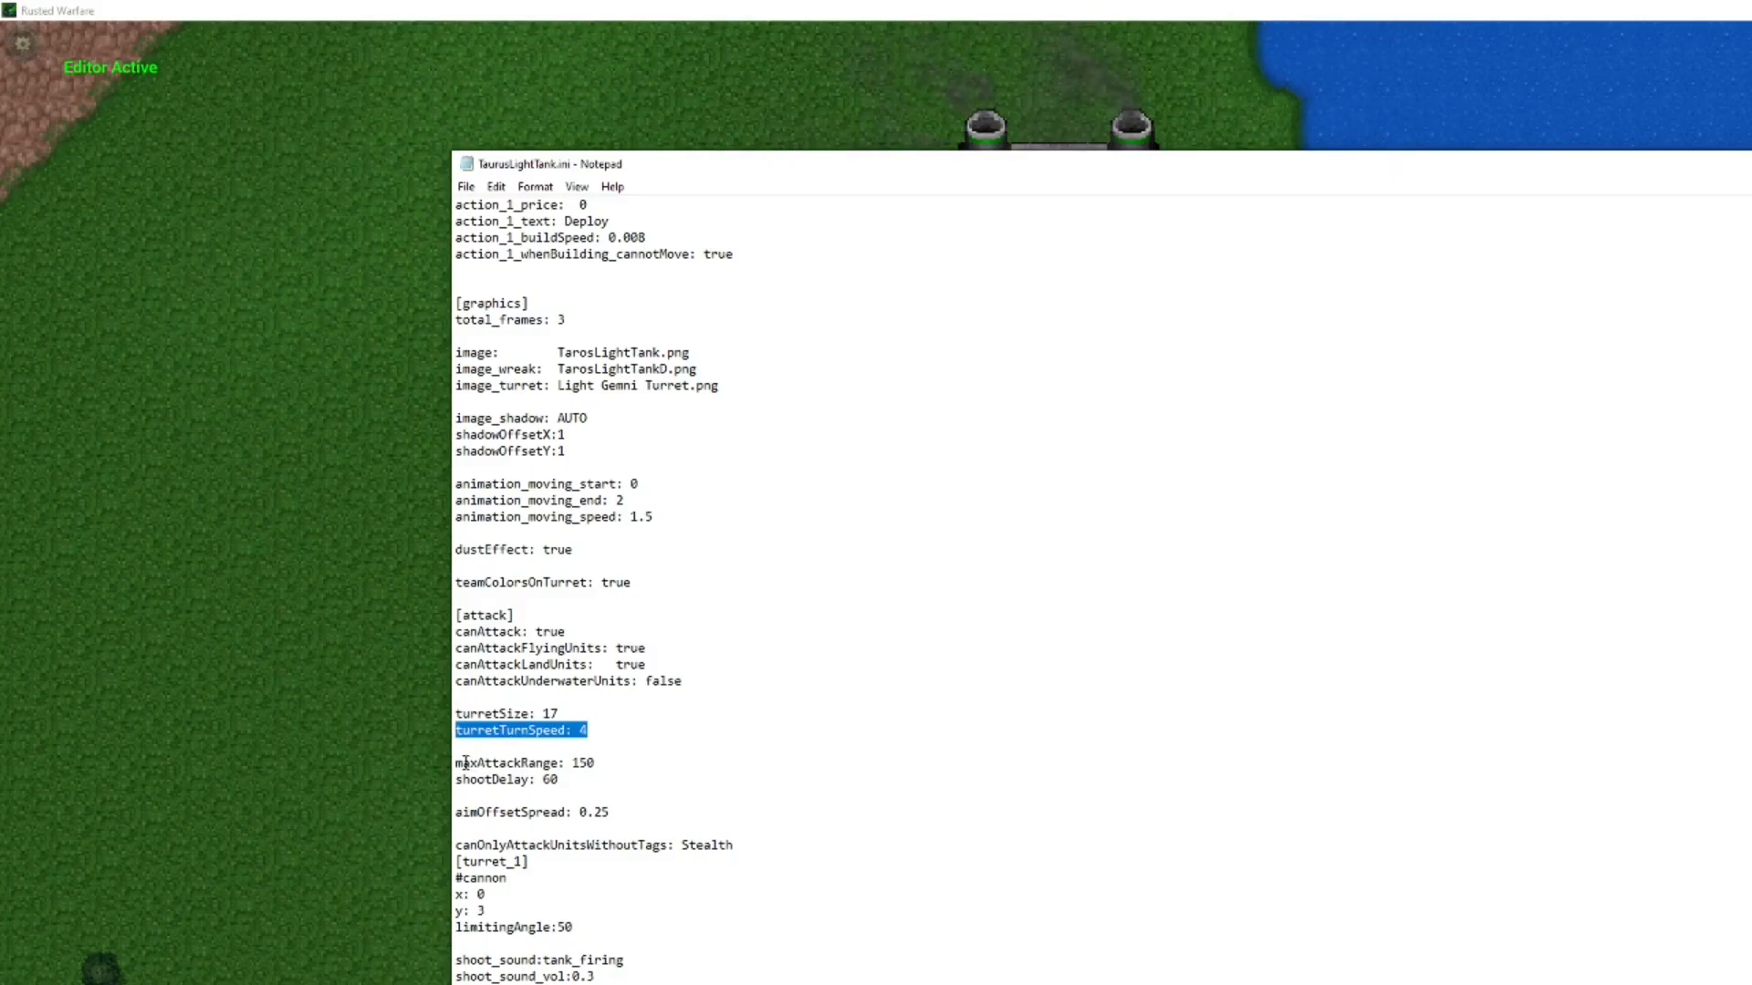
pyautogui.doubleClick(503, 763)
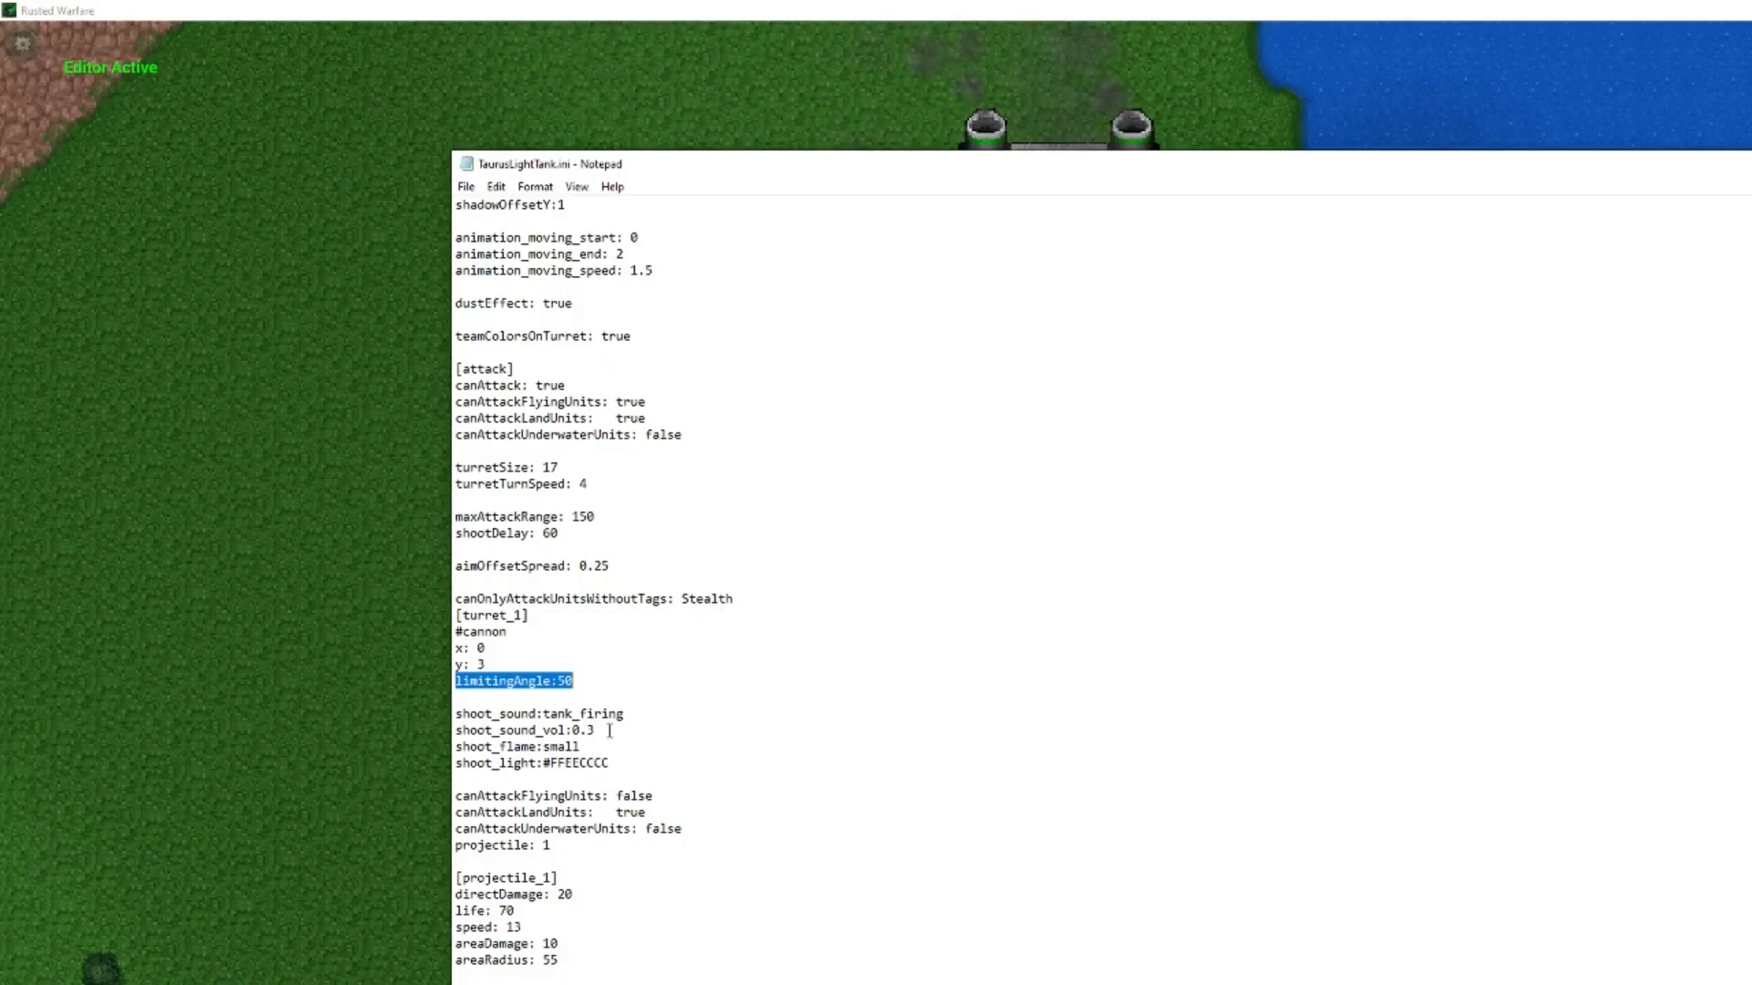
pyautogui.scroll(-3)
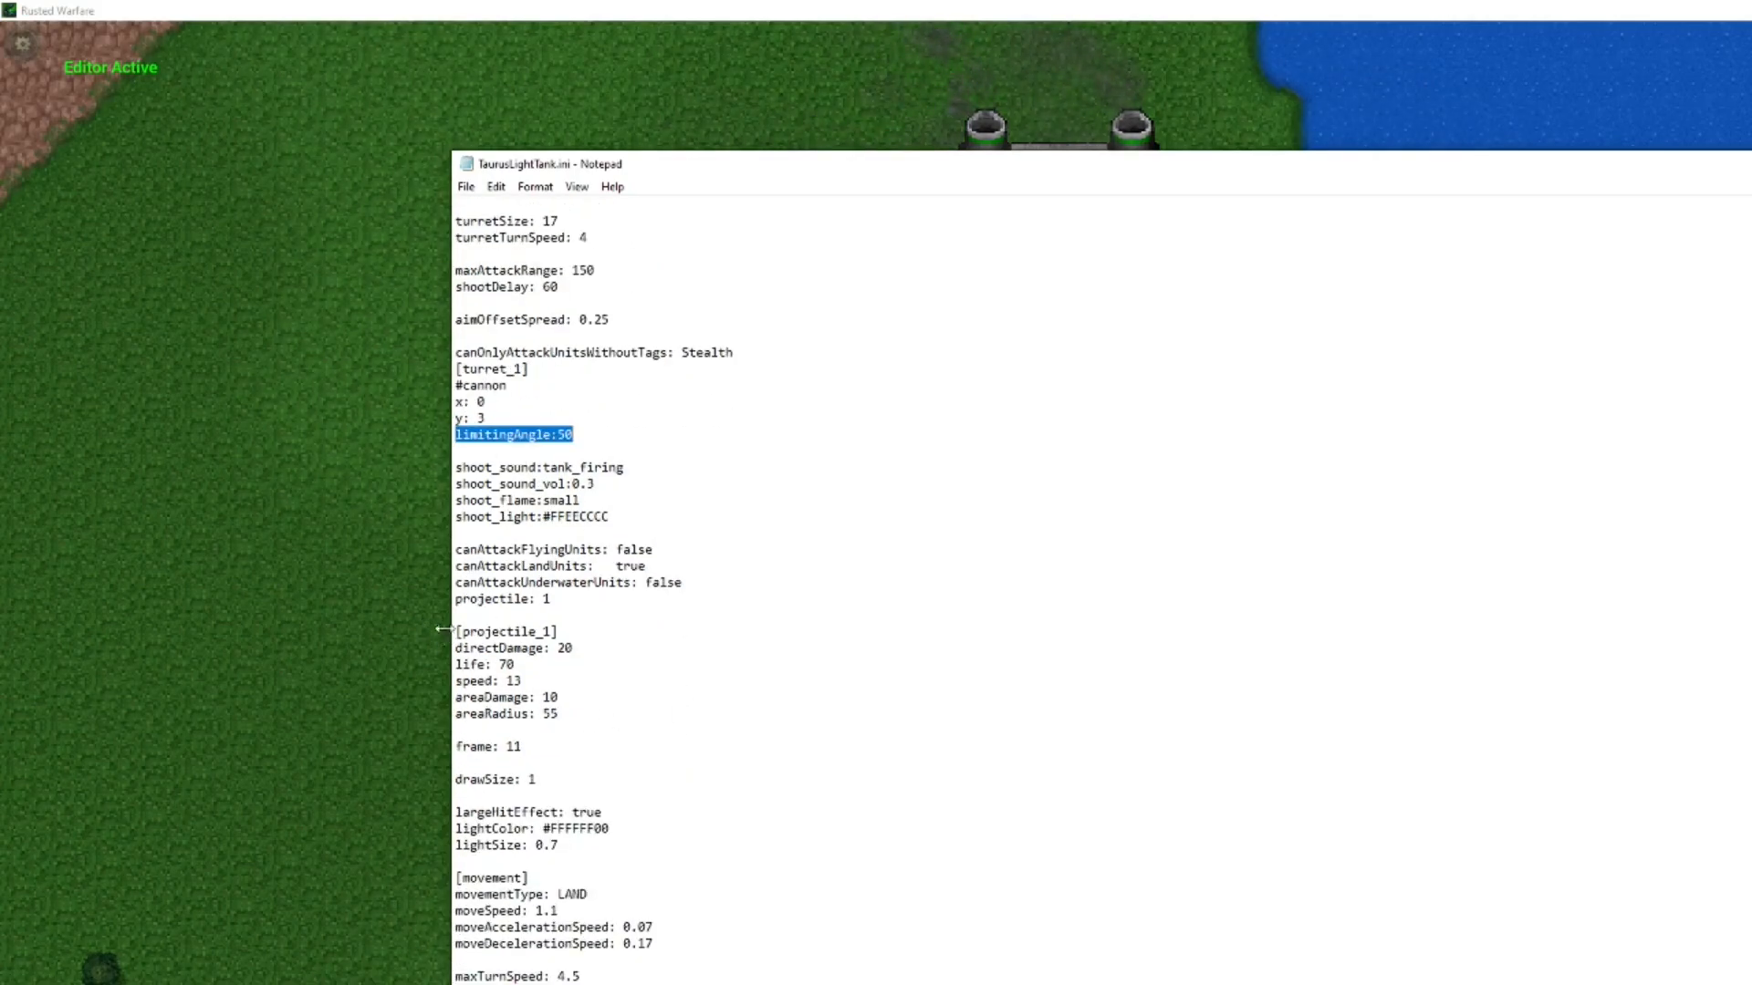
pyautogui.doubleClick(511, 648)
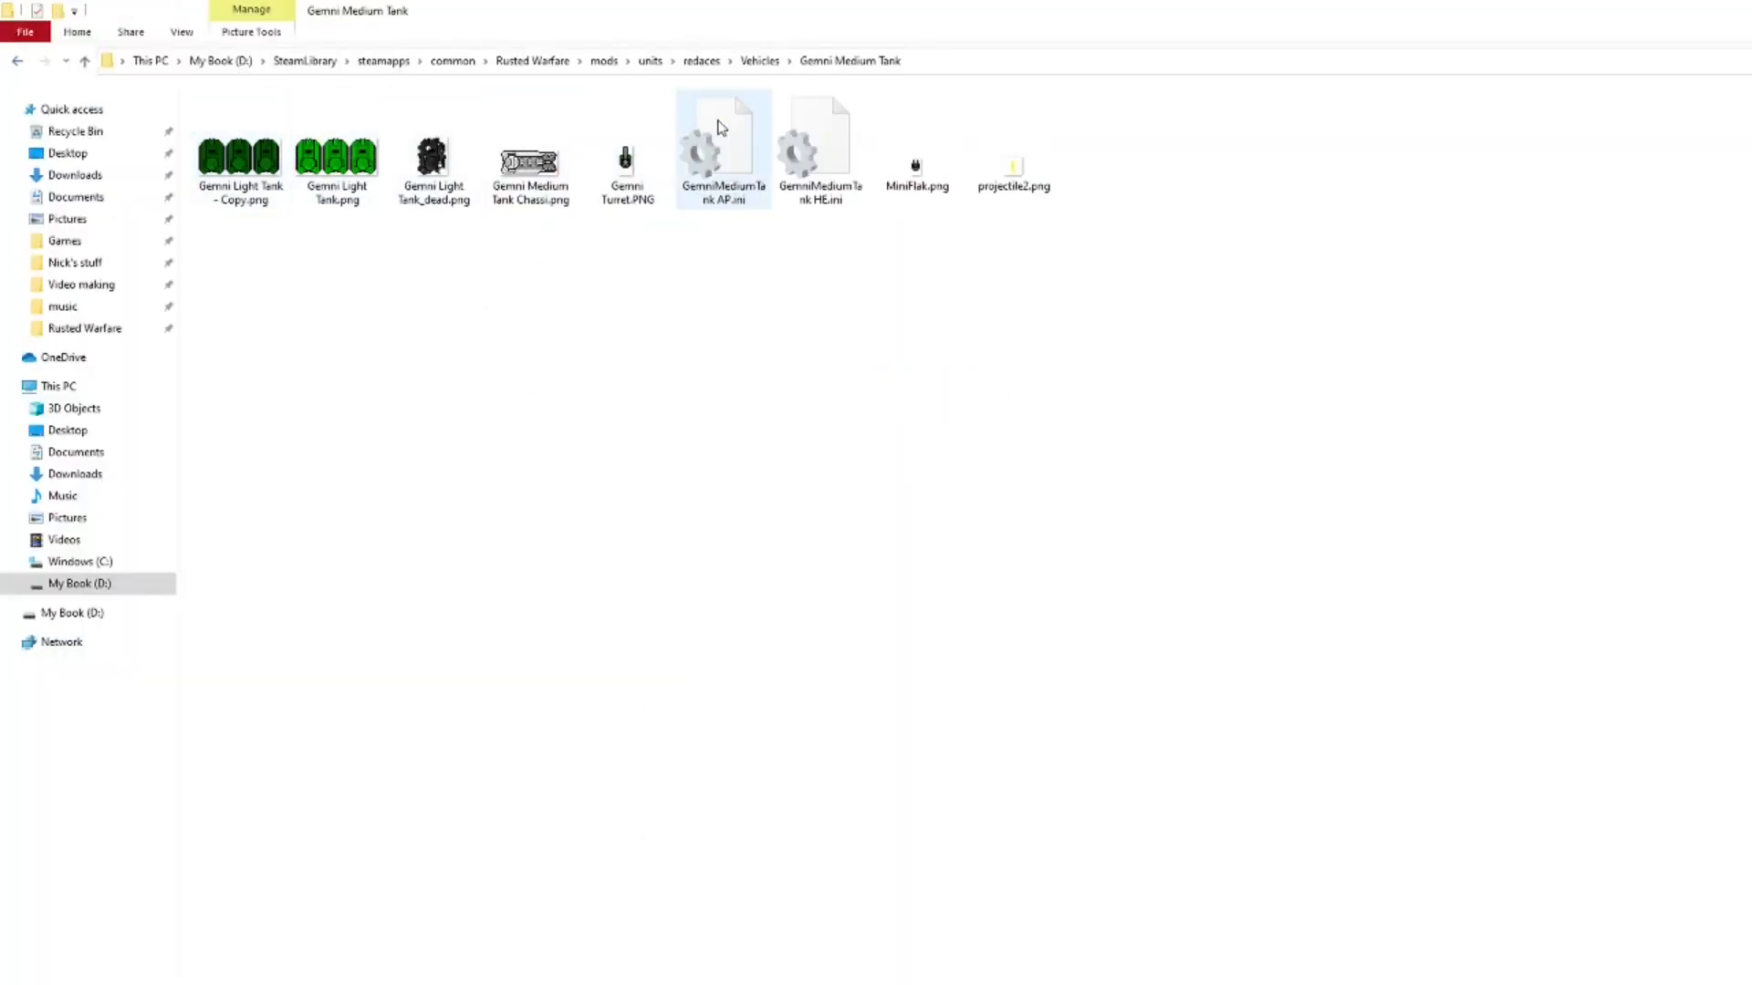
pyautogui.doubleClick(722, 145)
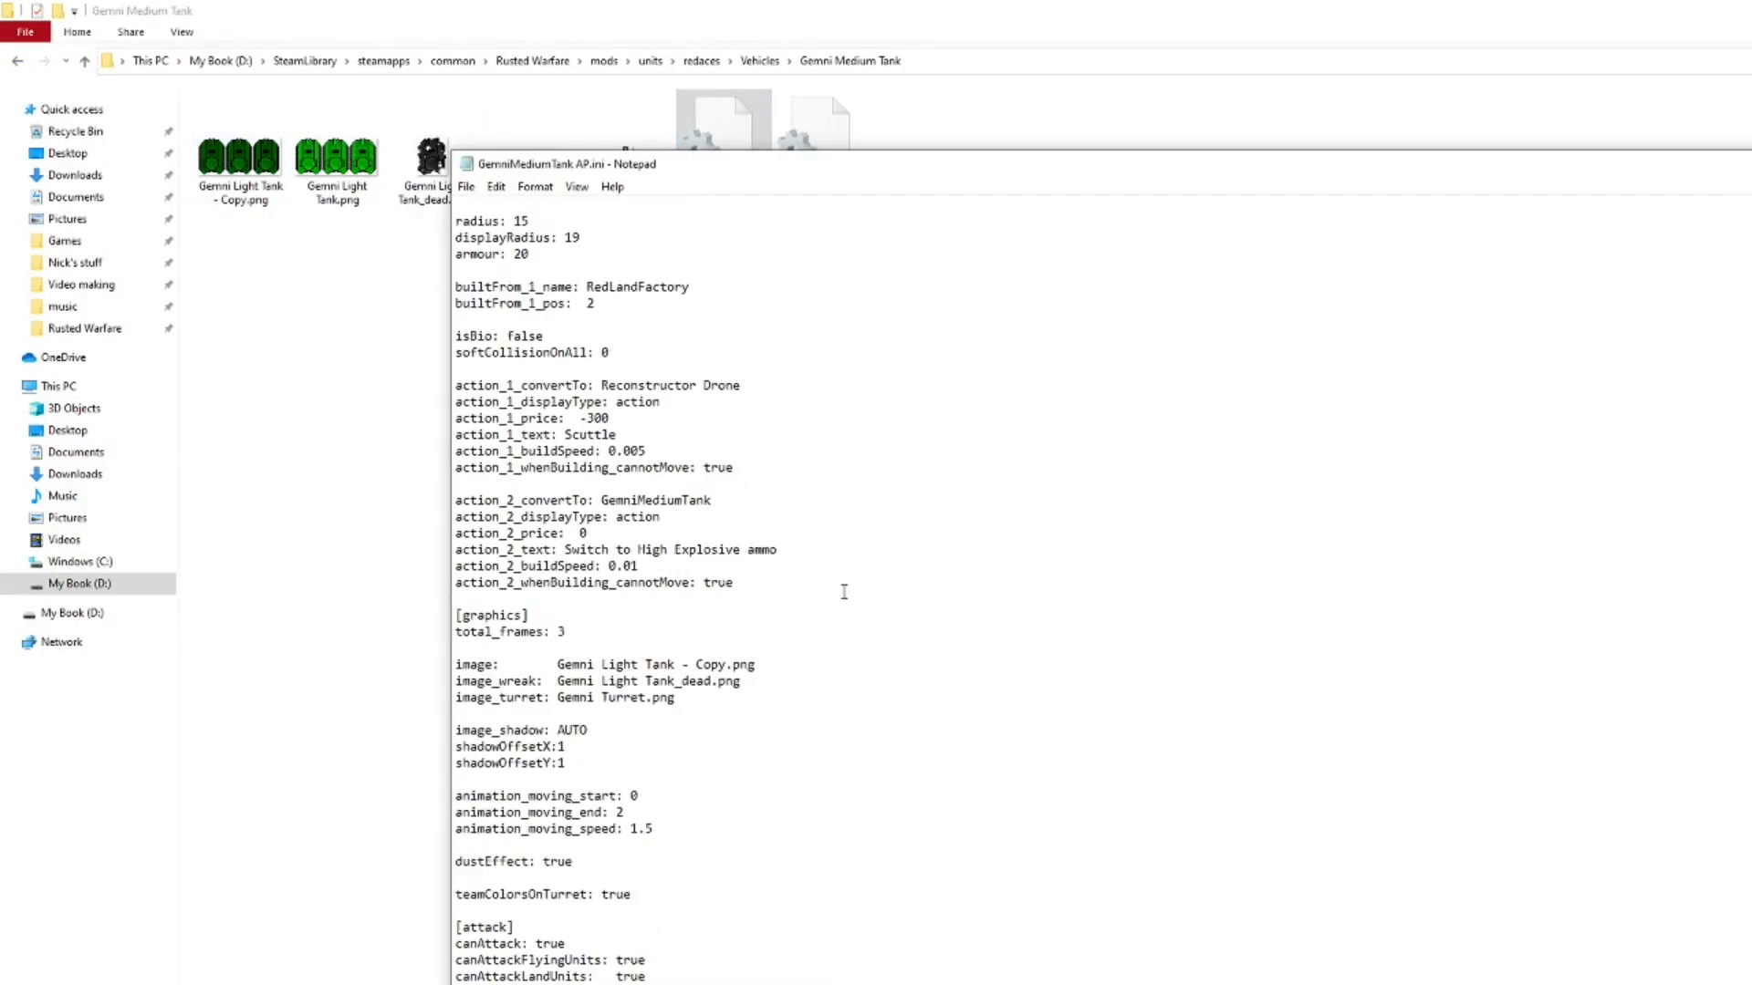
pyautogui.scroll(-3)
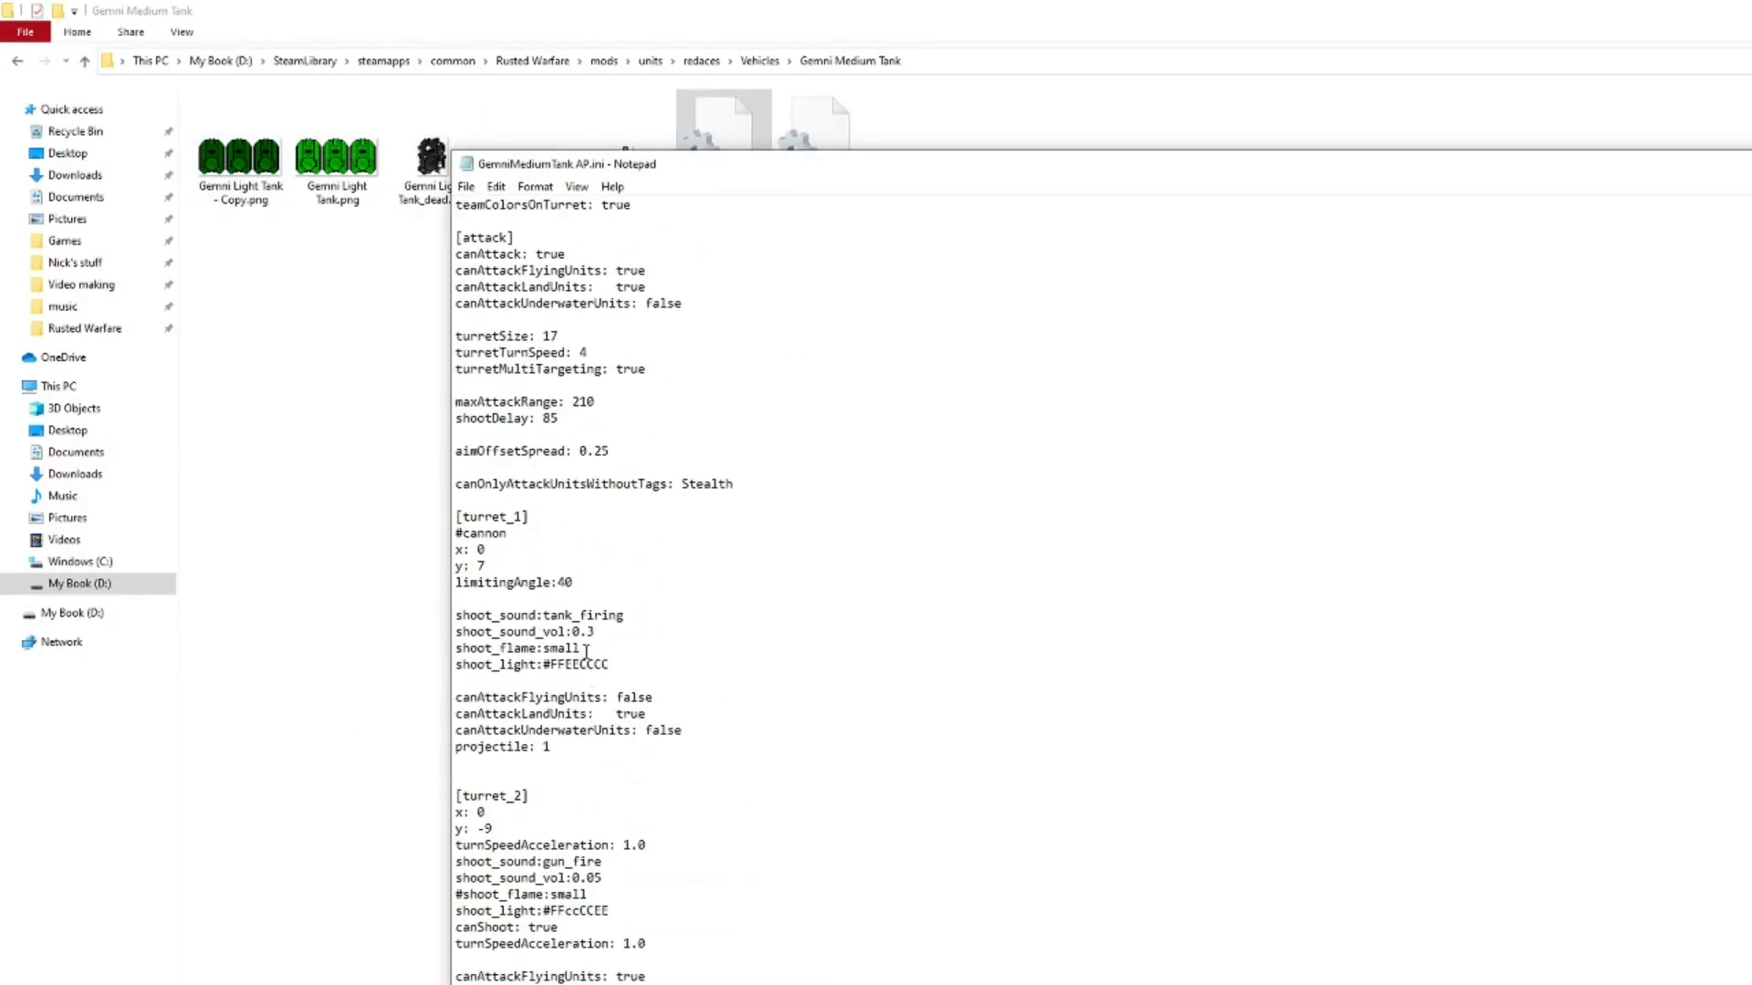
pyautogui.doubleClick(514, 582)
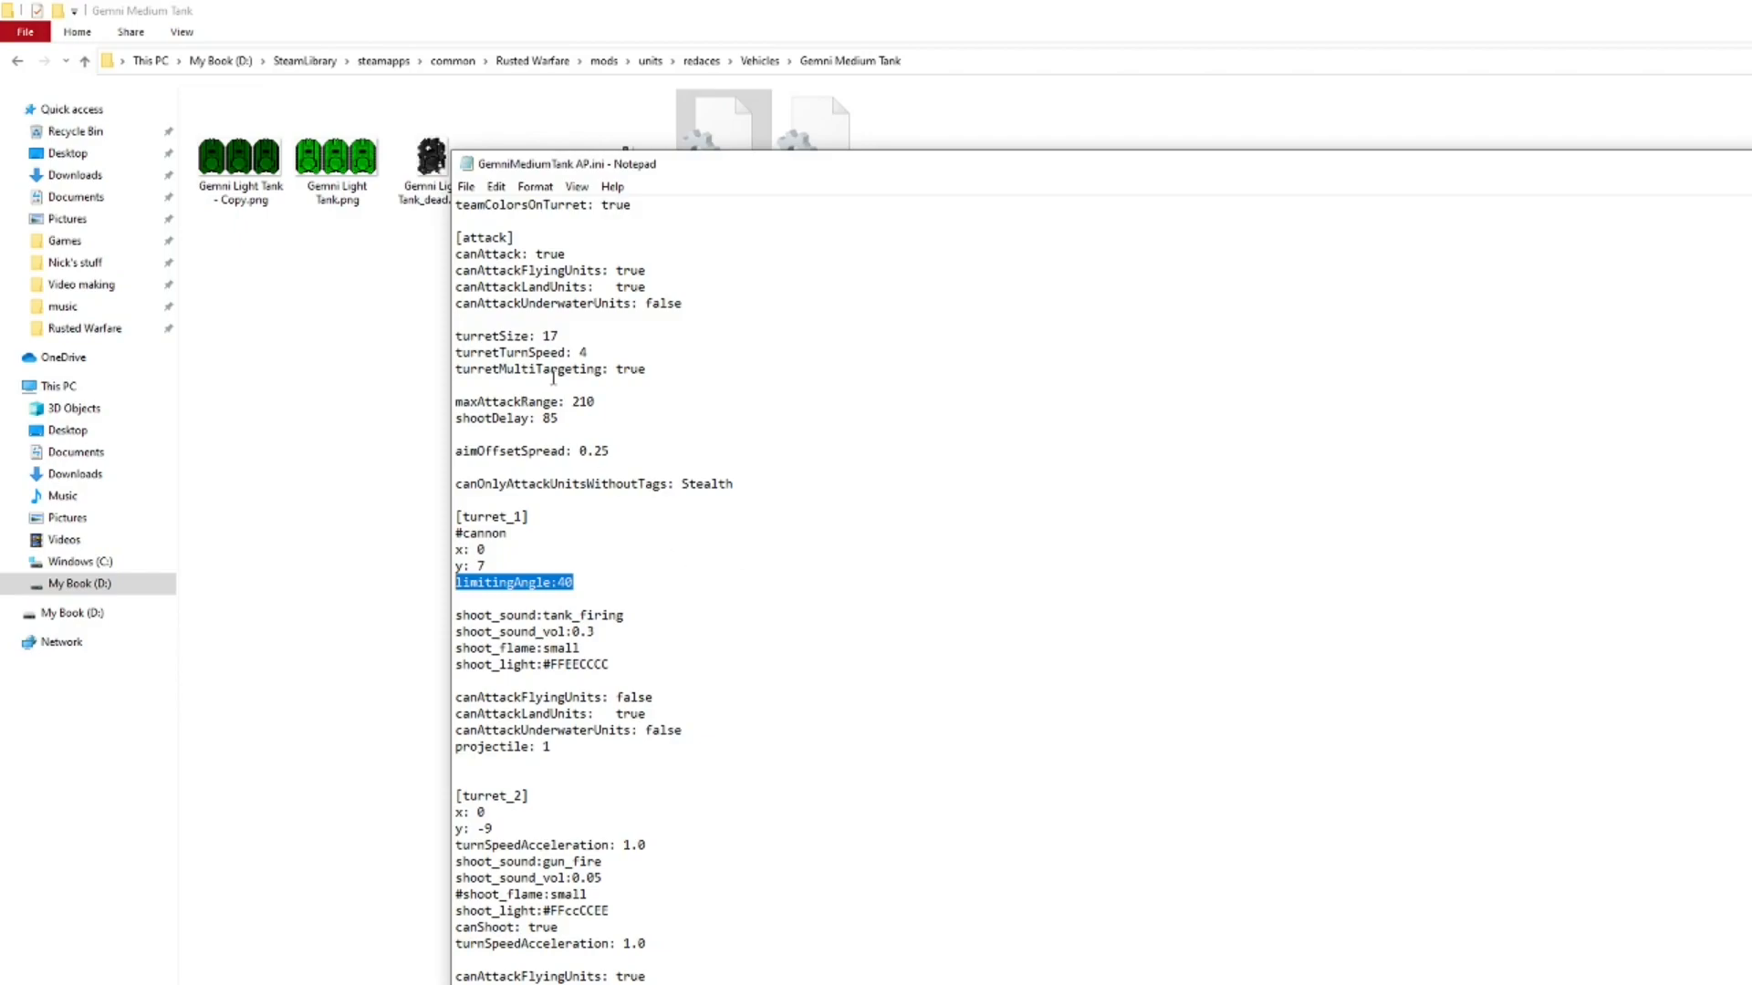
pyautogui.moveTo(547, 582); pyautogui.dragTo(548, 746)
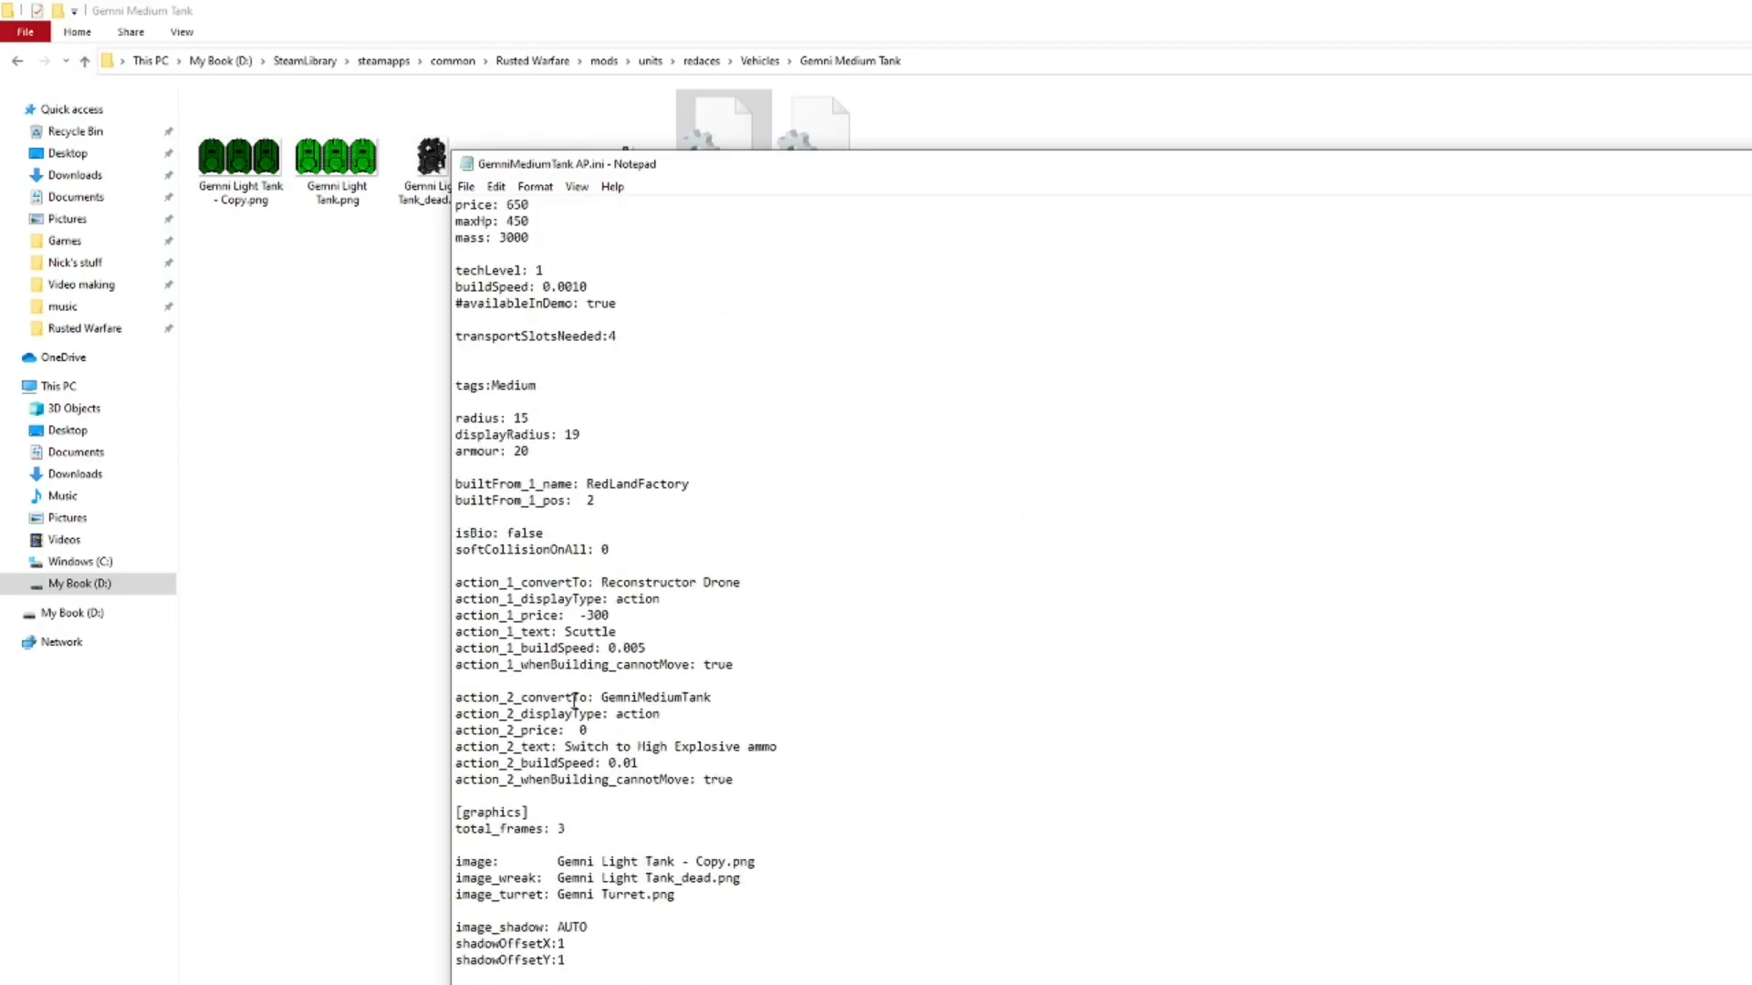
pyautogui.moveTo(454, 582); pyautogui.dragTo(733, 666)
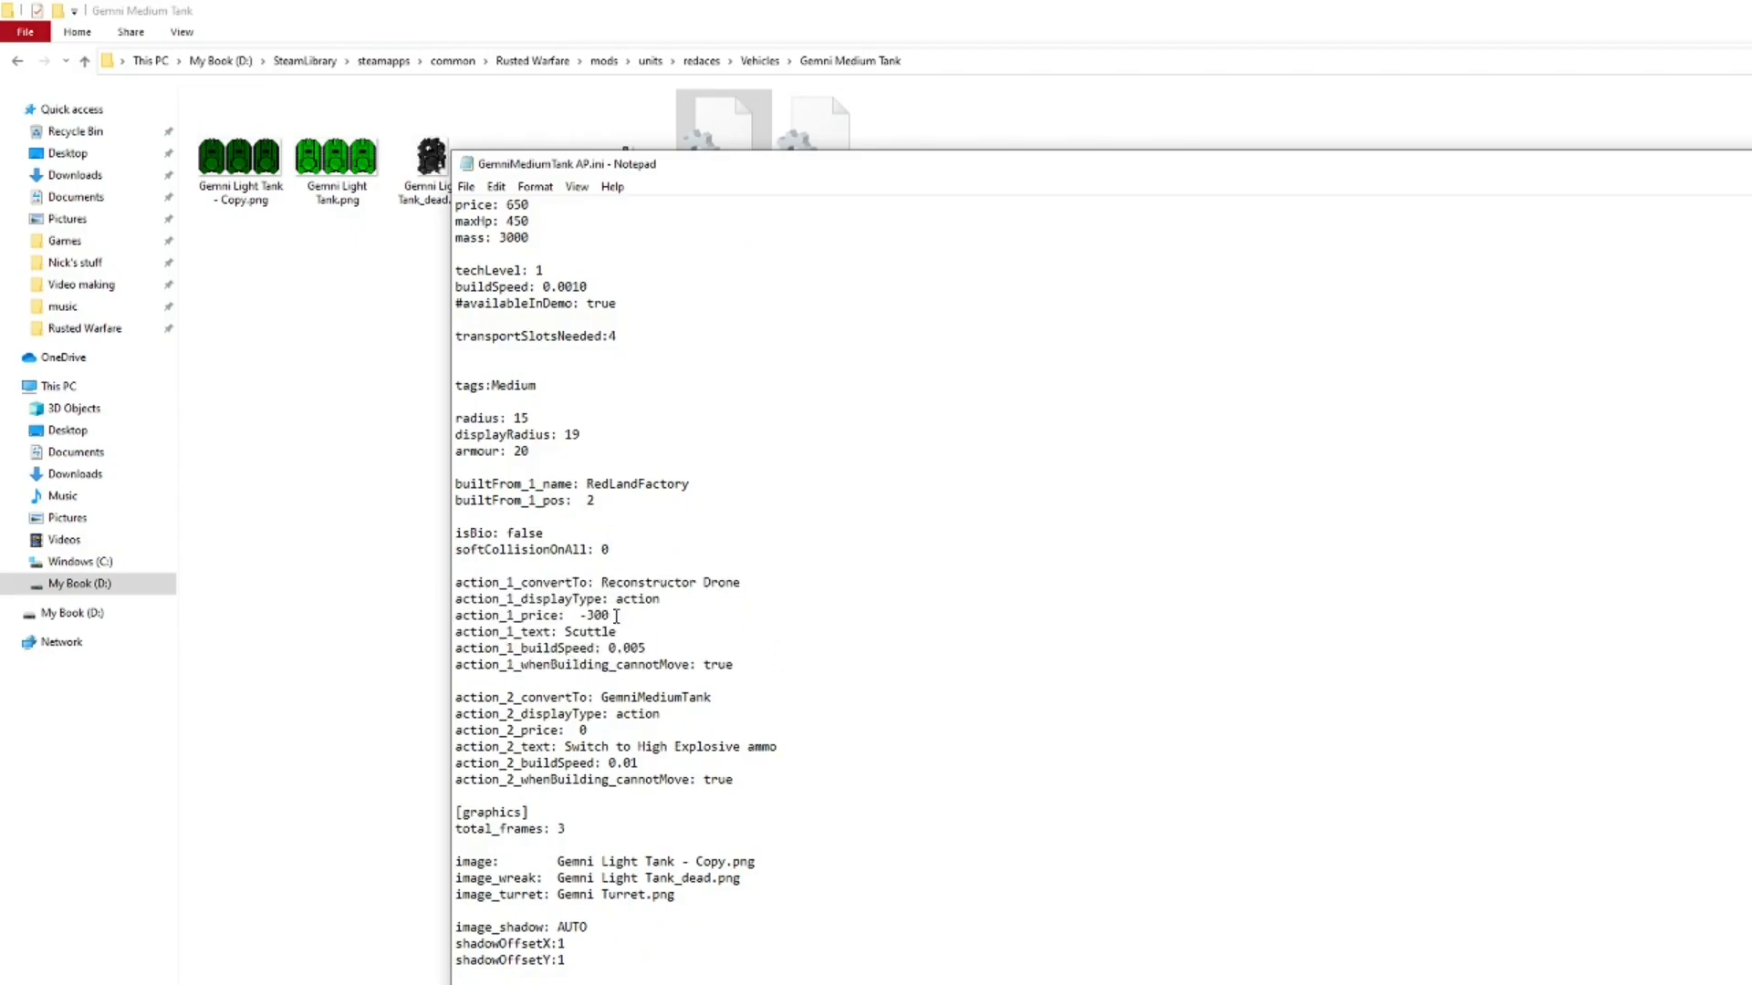
pyautogui.doubleClick(597, 616)
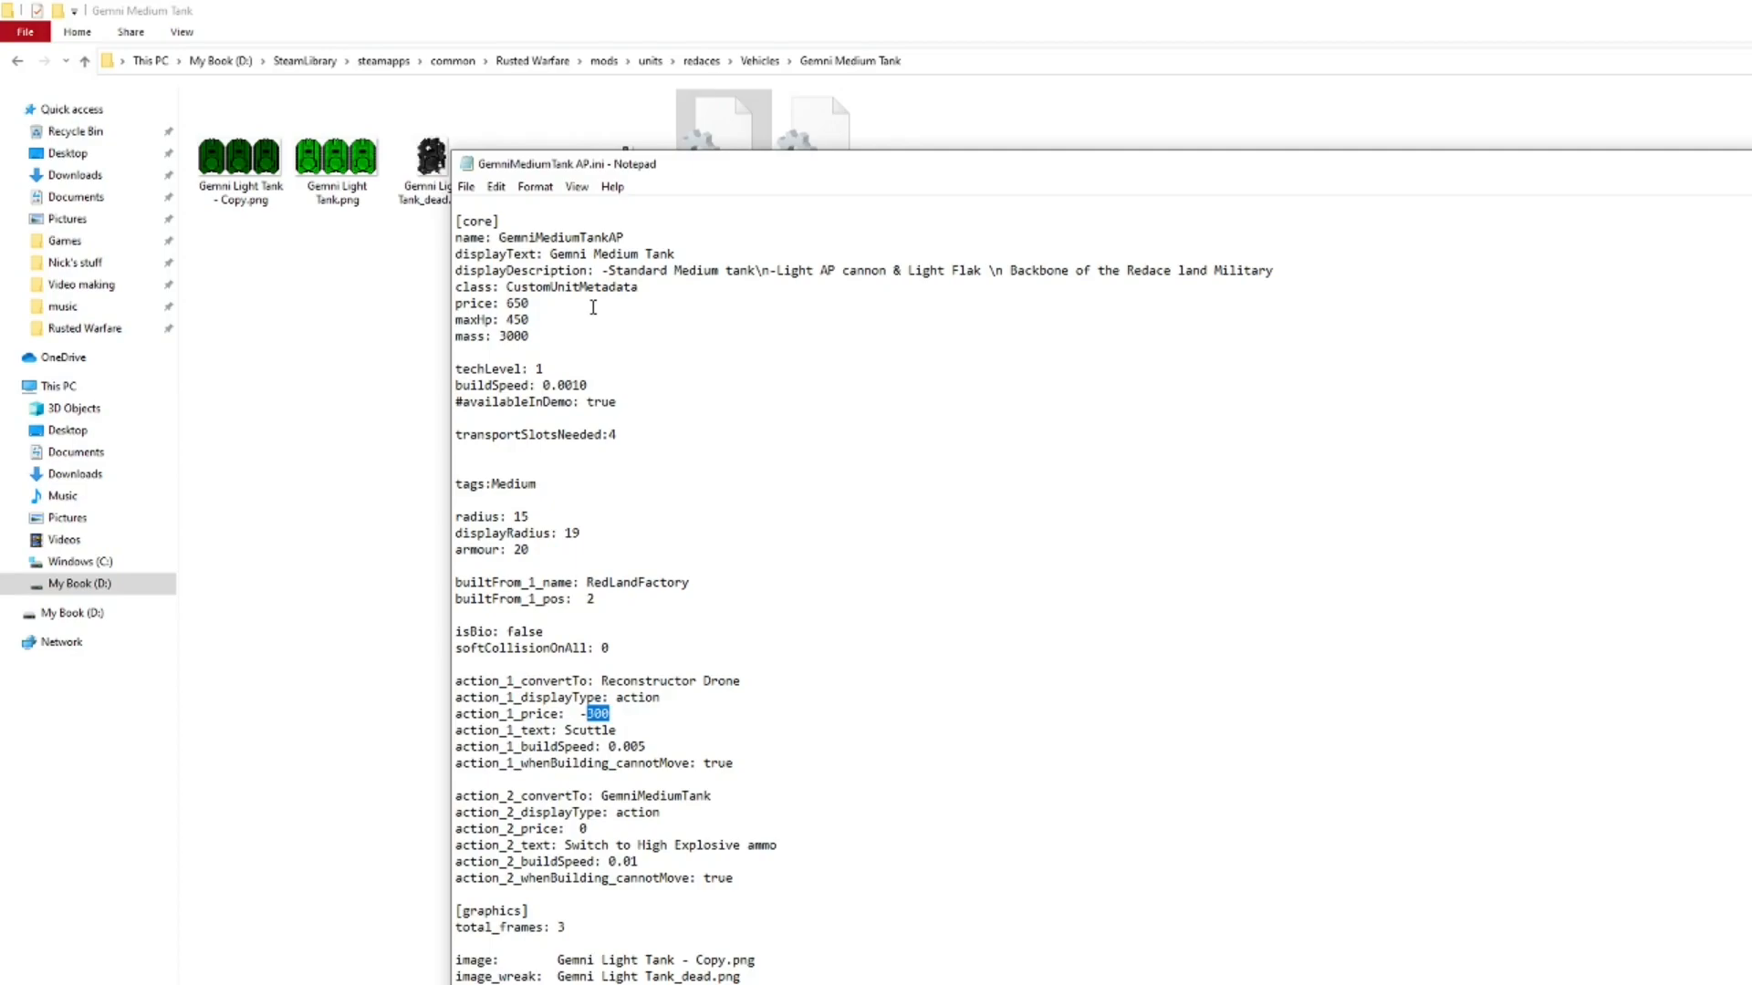
pyautogui.moveTo(618, 328)
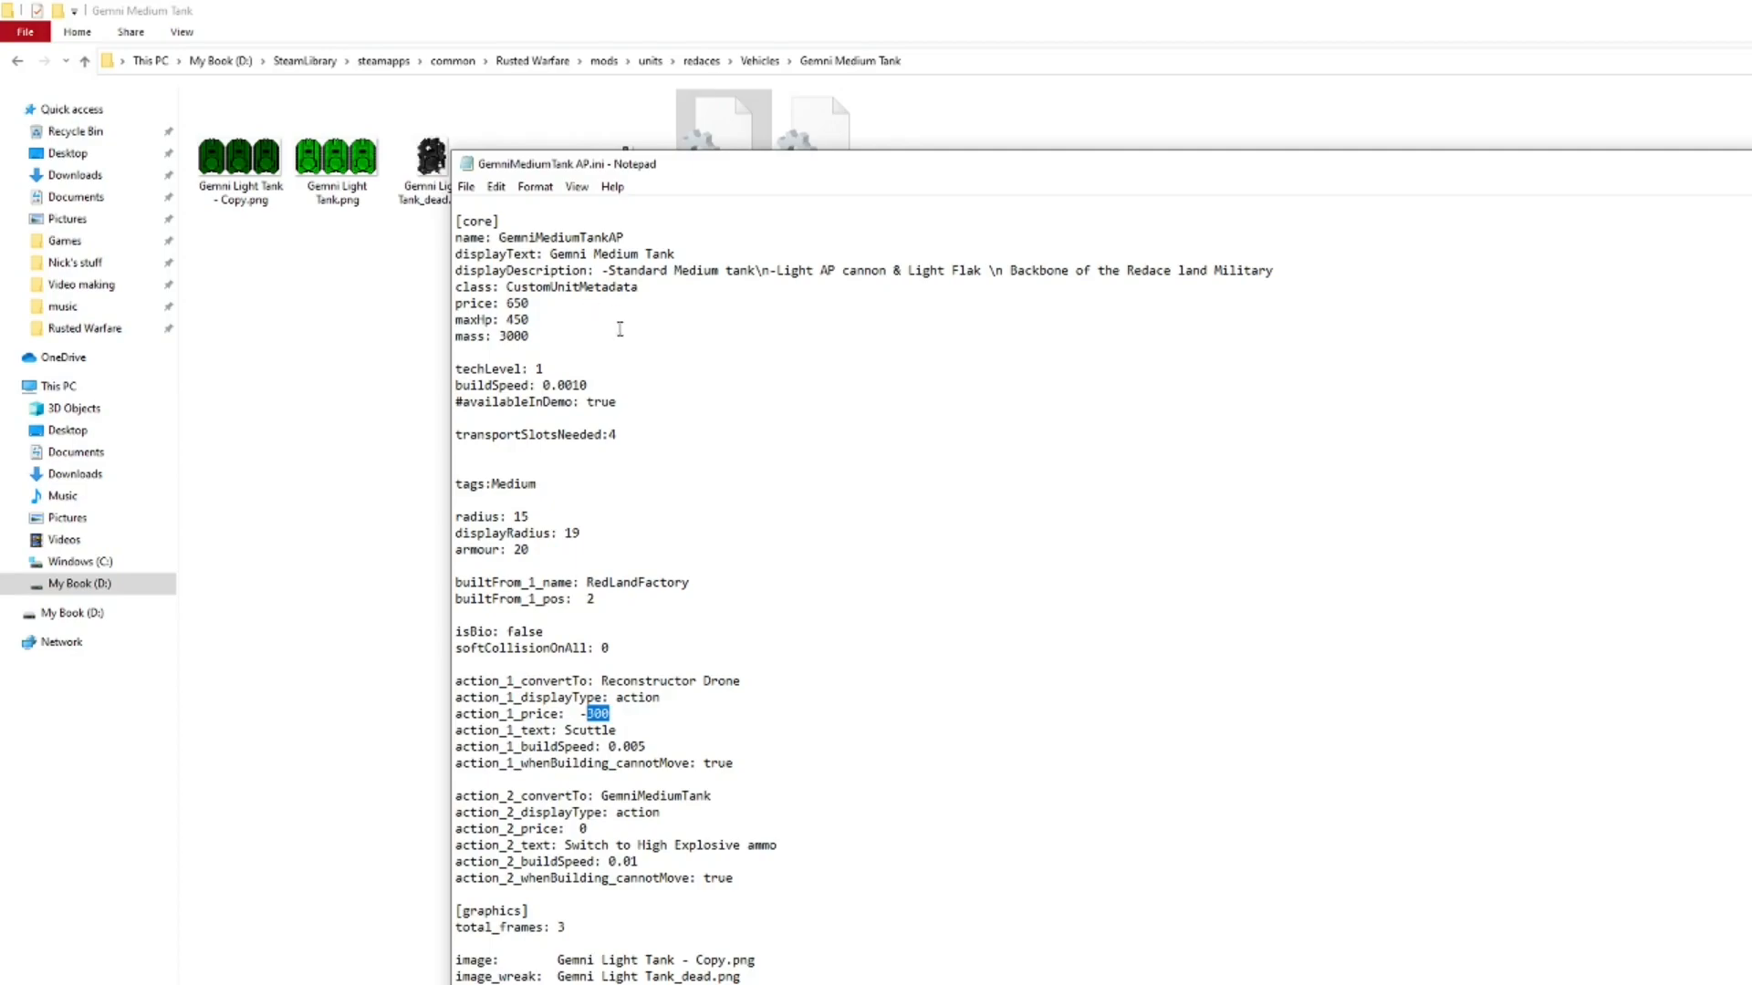
pyautogui.moveTo(455, 795); pyautogui.dragTo(734, 878)
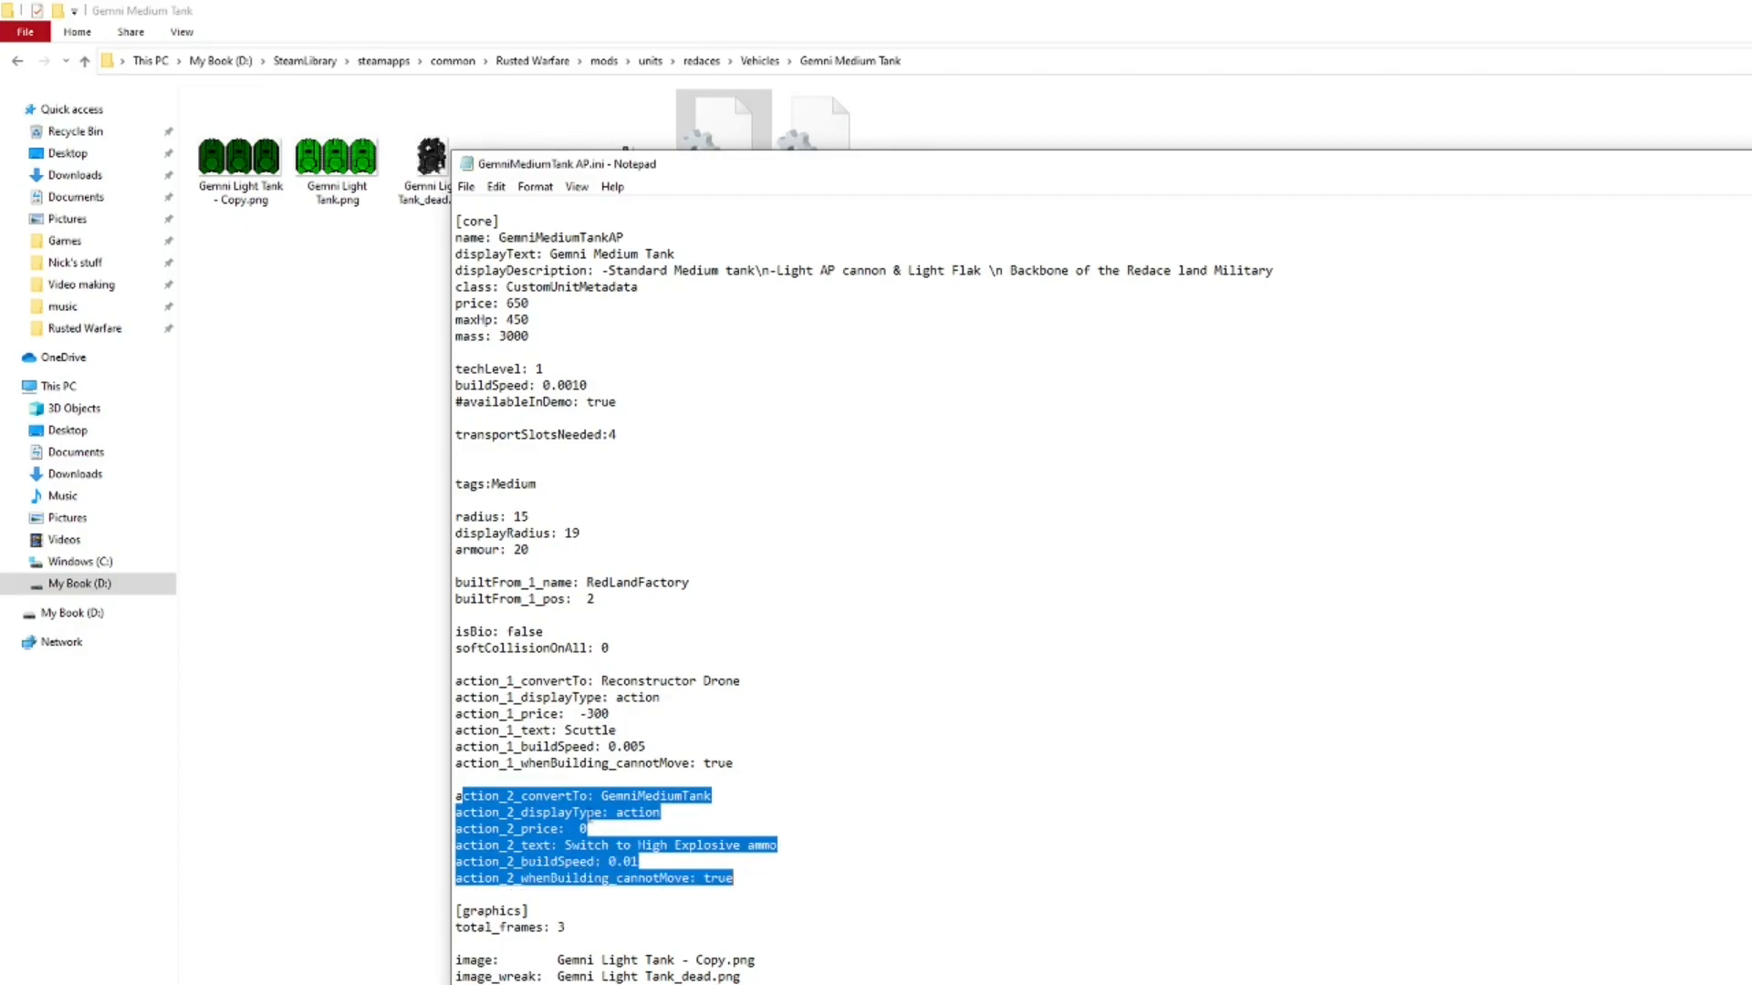
pyautogui.click(535, 812)
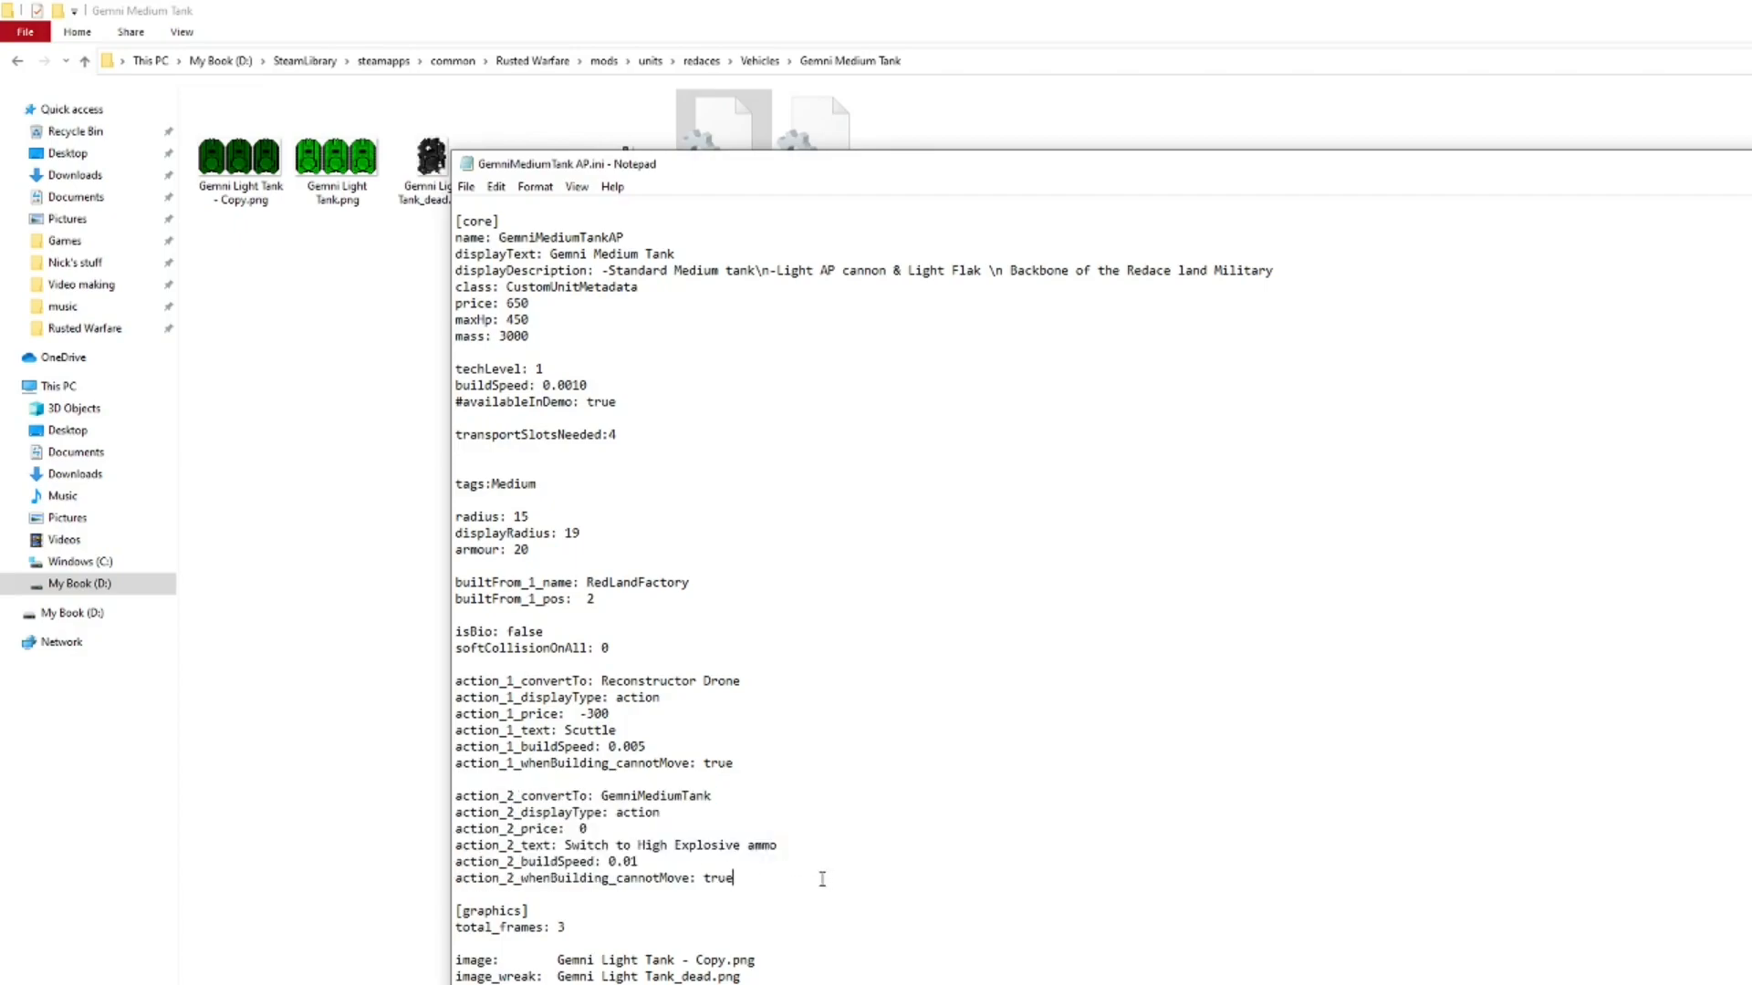
pyautogui.doubleClick(517, 830)
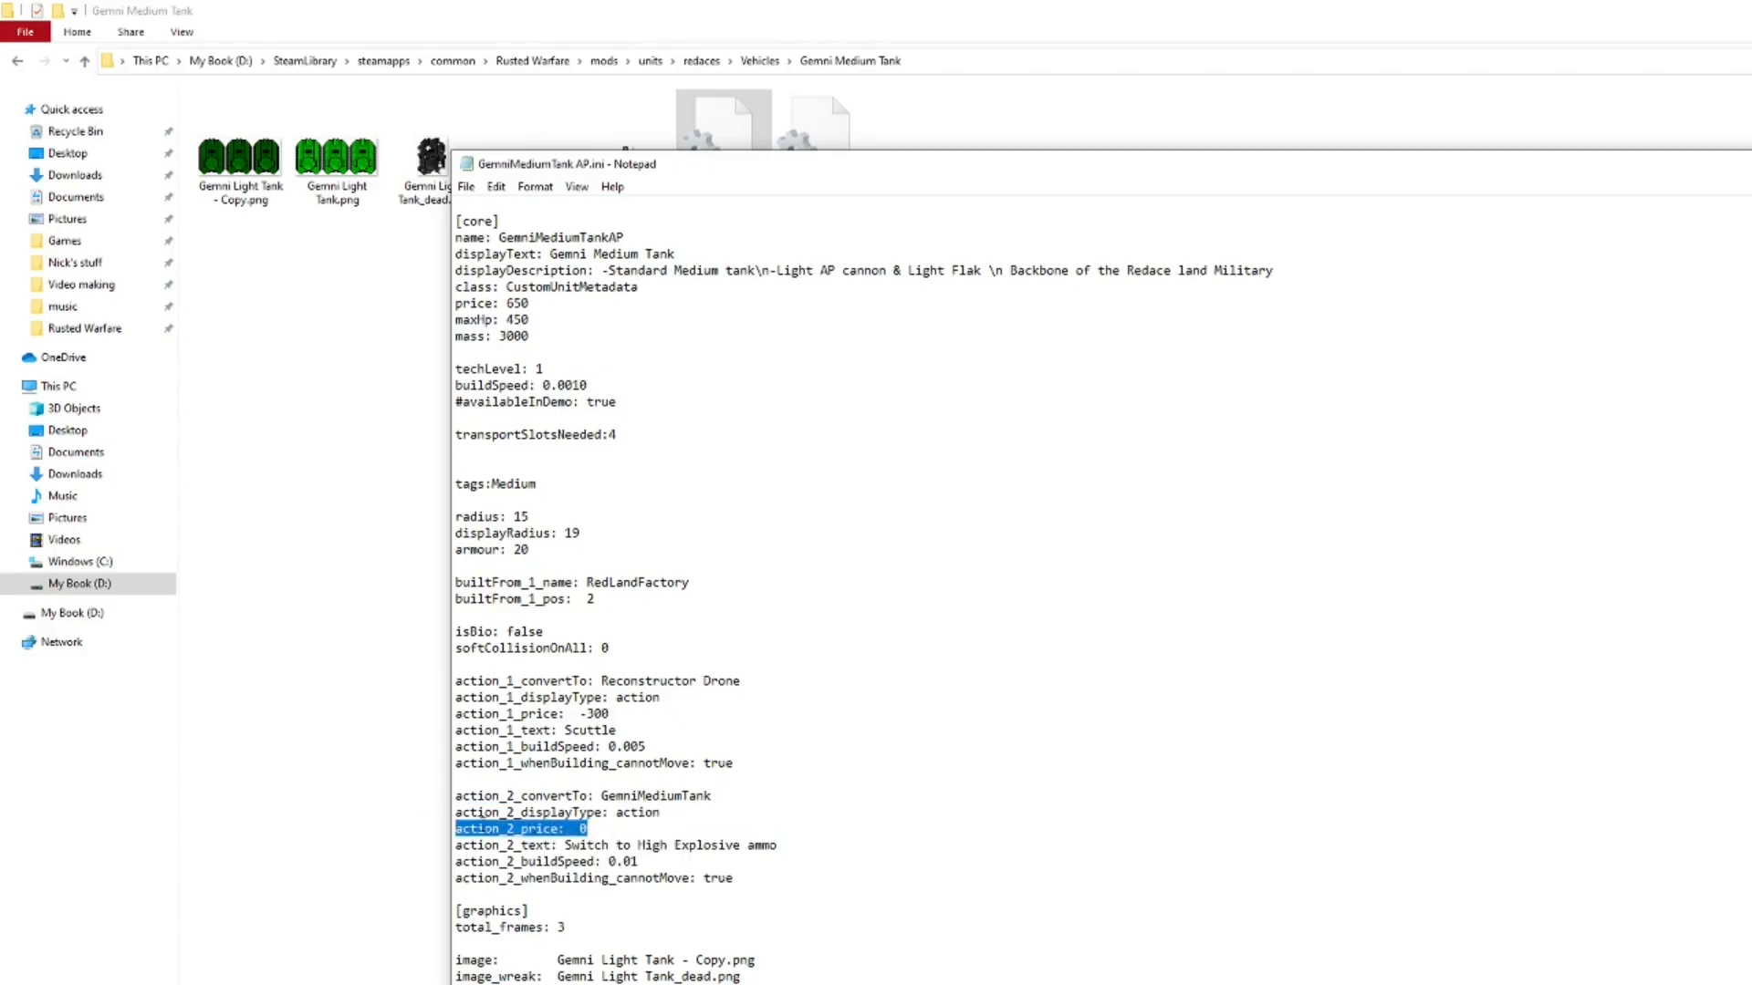
pyautogui.scroll(-3)
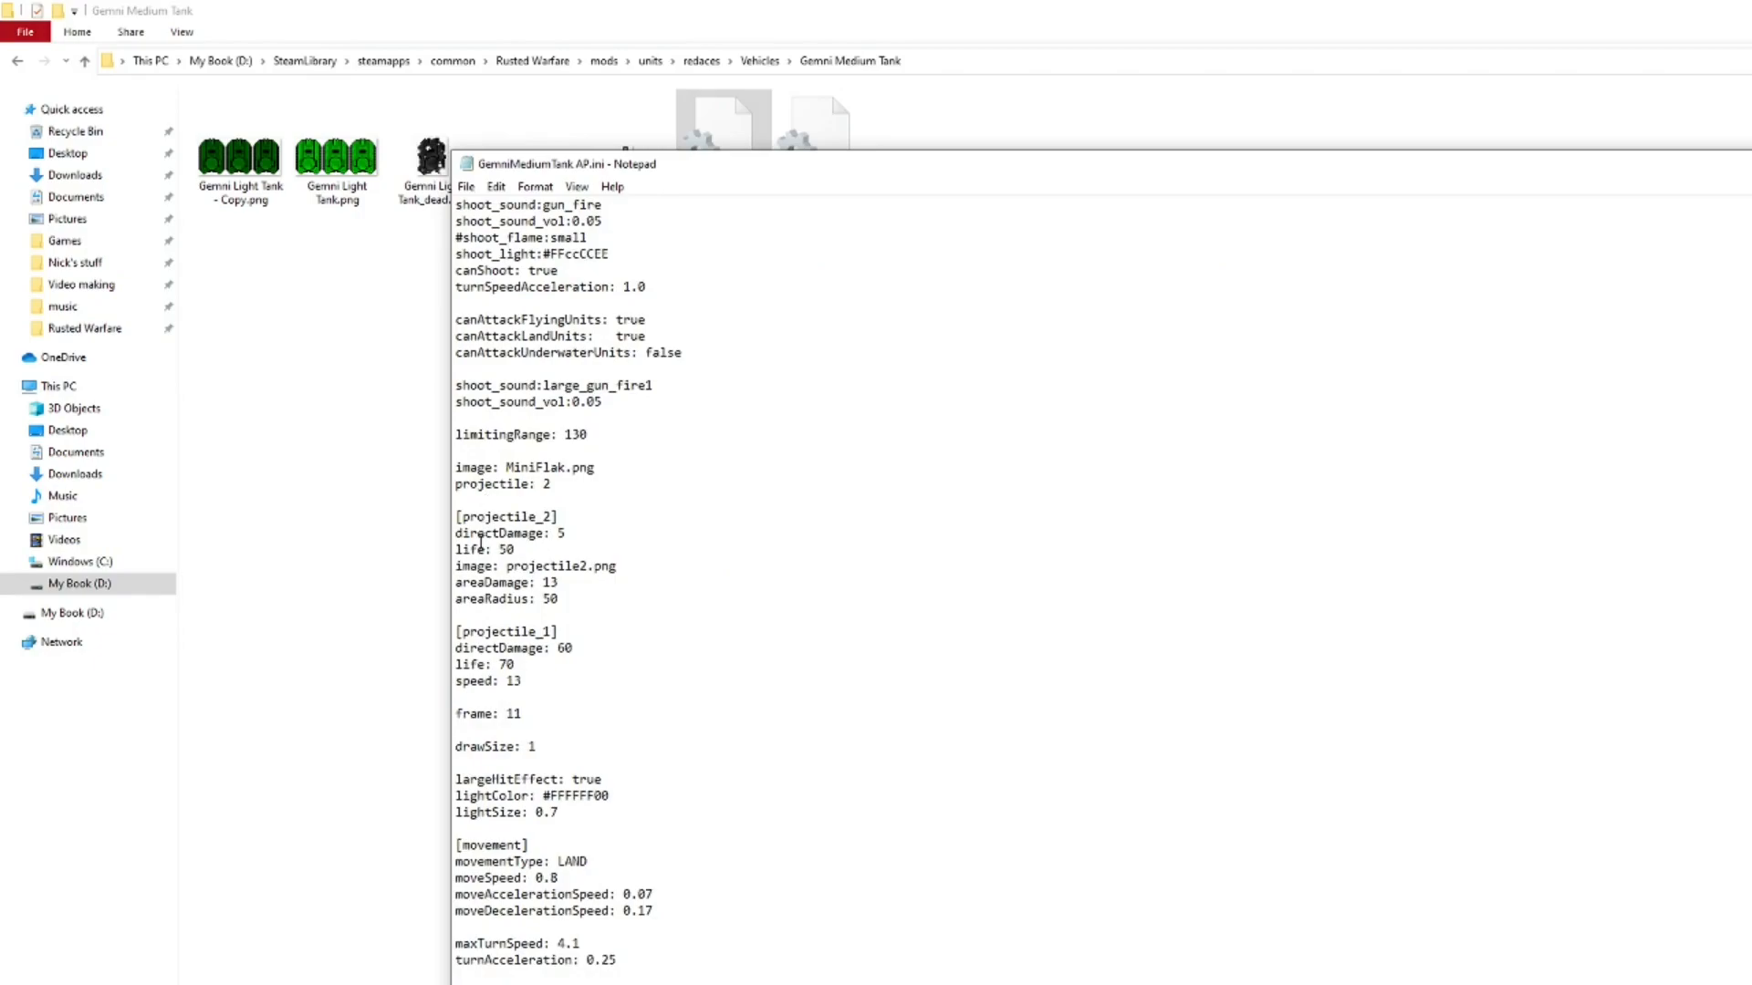
pyautogui.moveTo(454, 582); pyautogui.dragTo(563, 601)
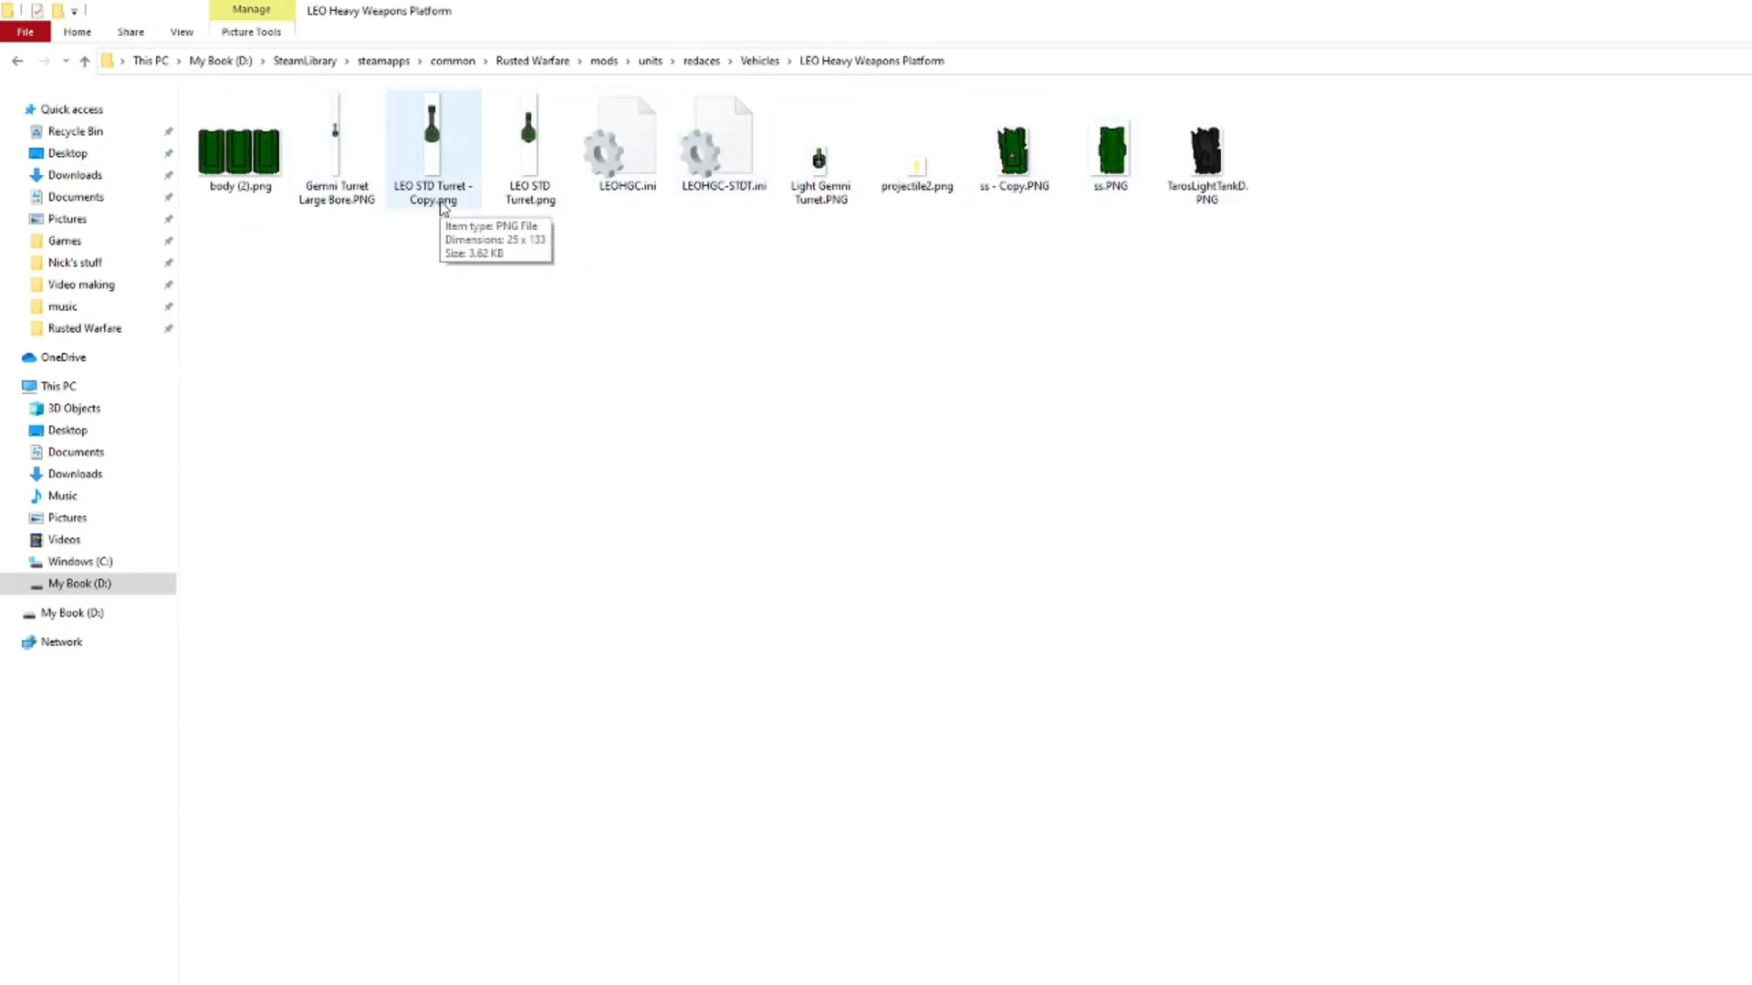
# Select LEOHGC-STDT.ini and open it in Notepad
pyautogui.click(723, 143)
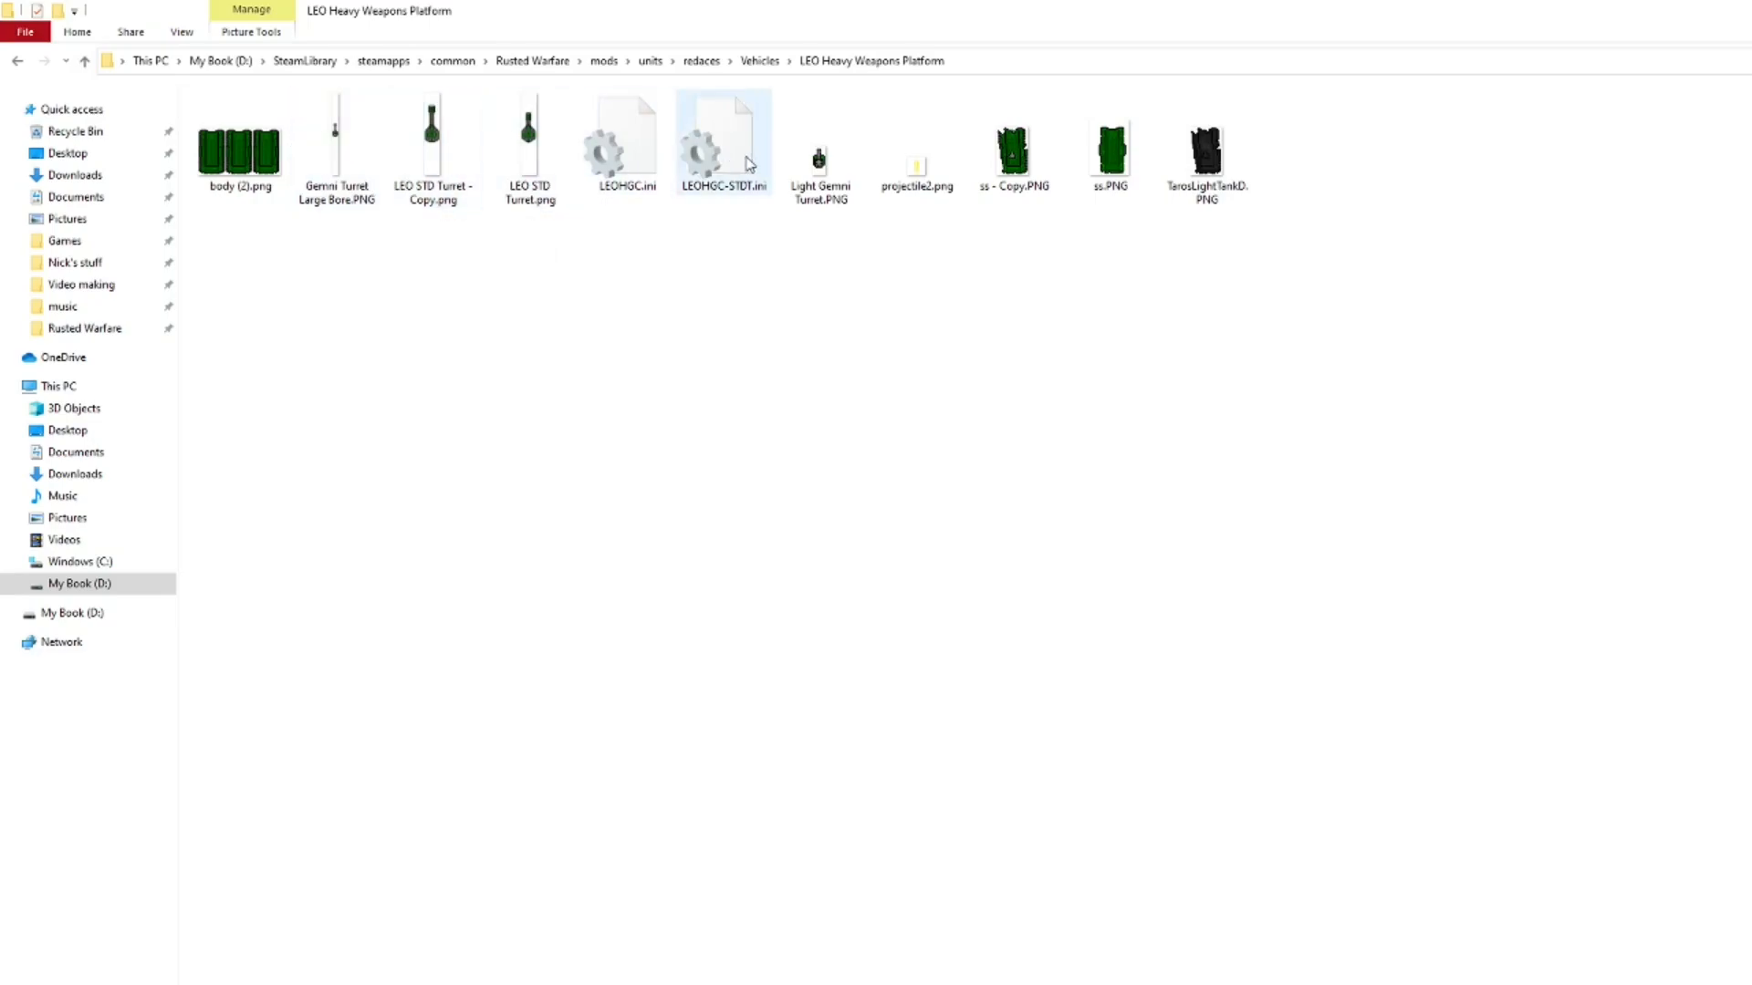
pyautogui.doubleClick(724, 139)
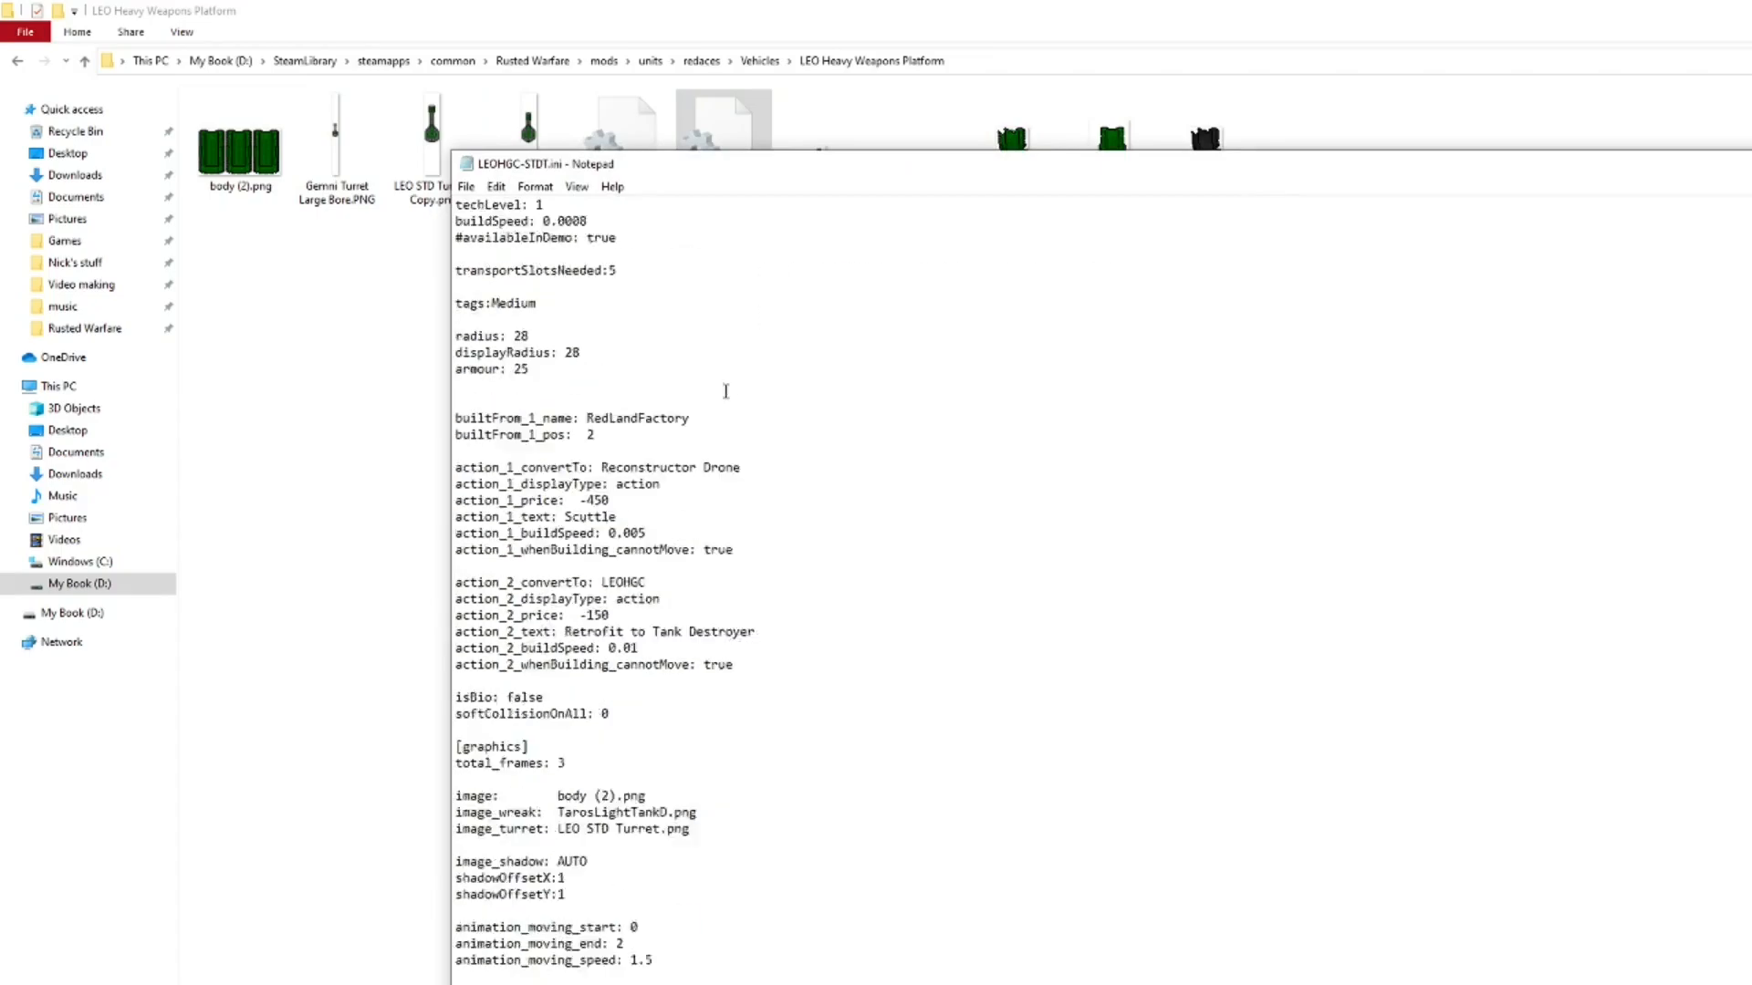
# Scroll through LEOHGC-STDT.ini, highlighting the shootDelay line and the turret_1 block
pyautogui.scroll(-3)
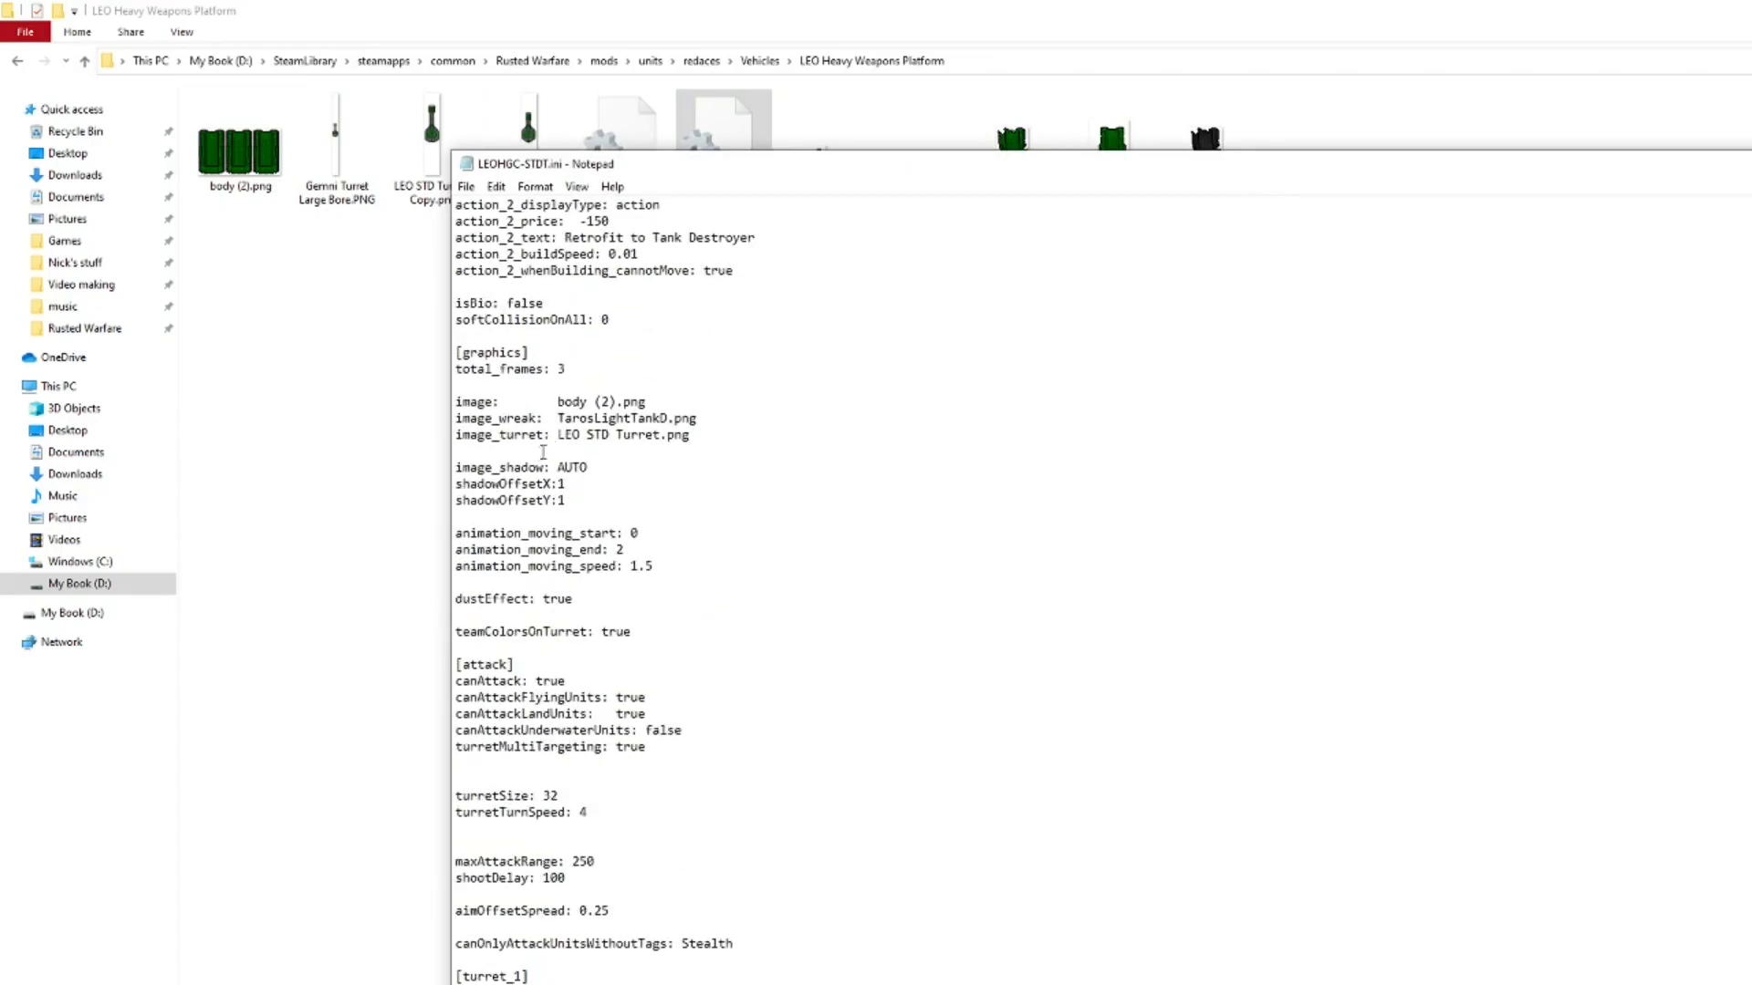
pyautogui.doubleClick(503, 434)
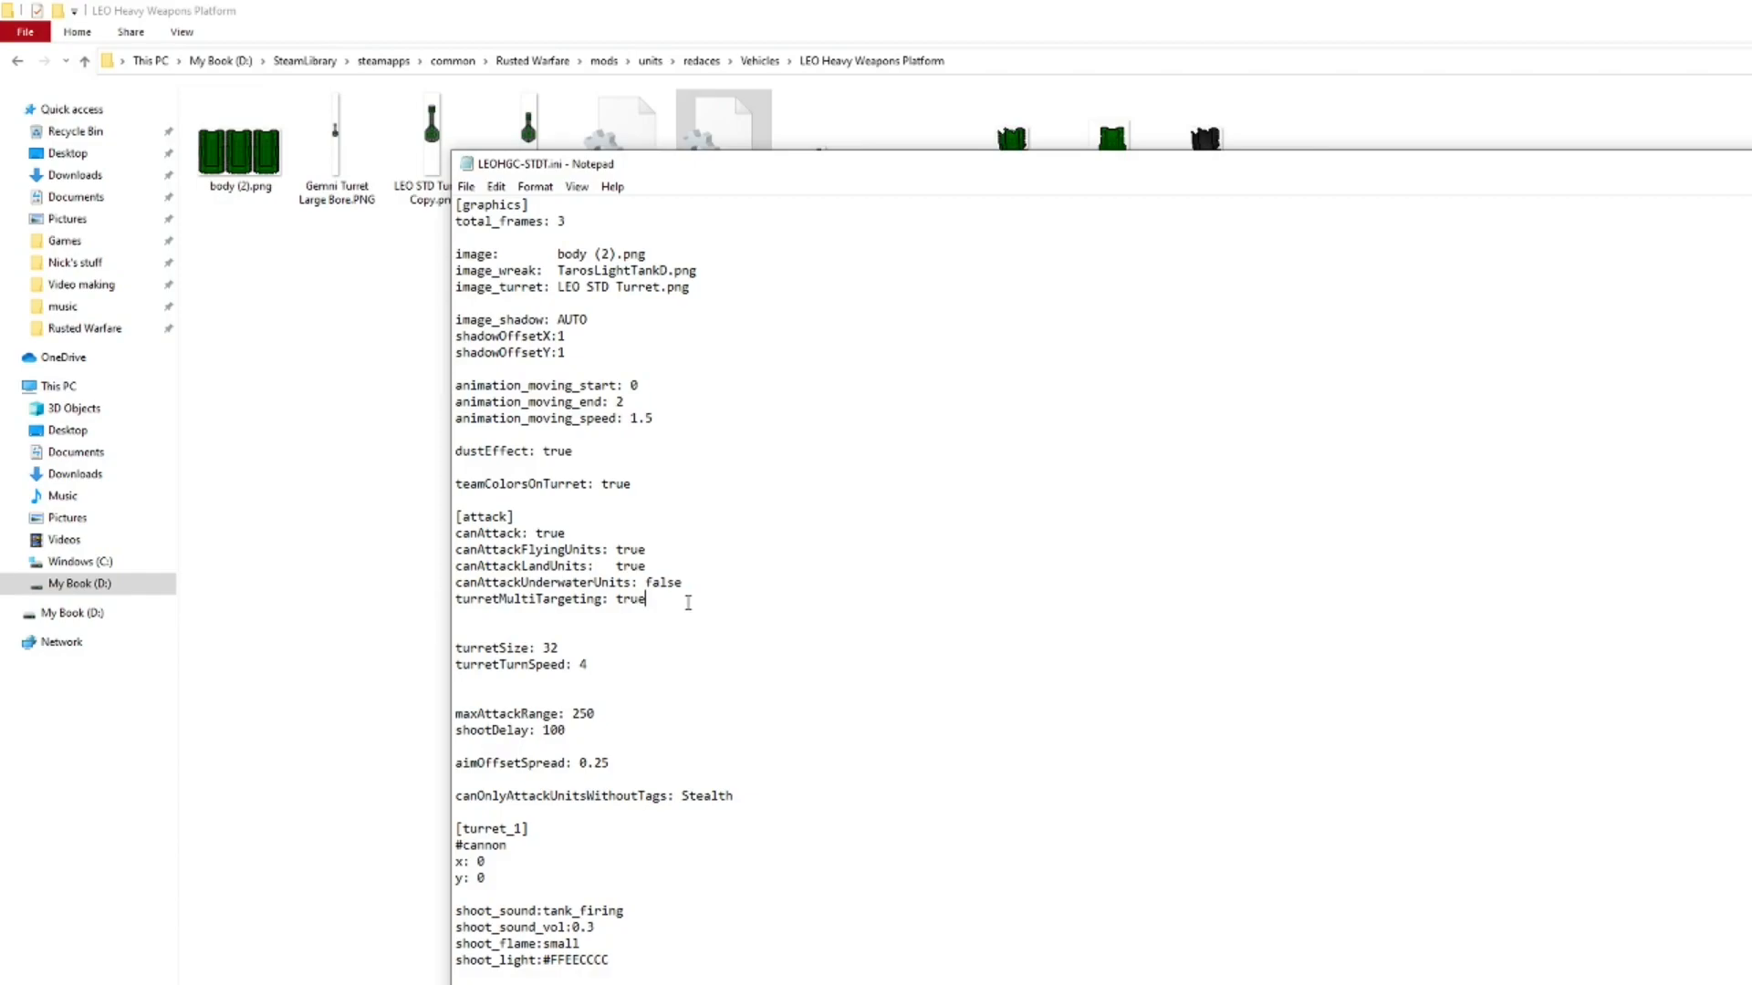
pyautogui.scroll(-3)
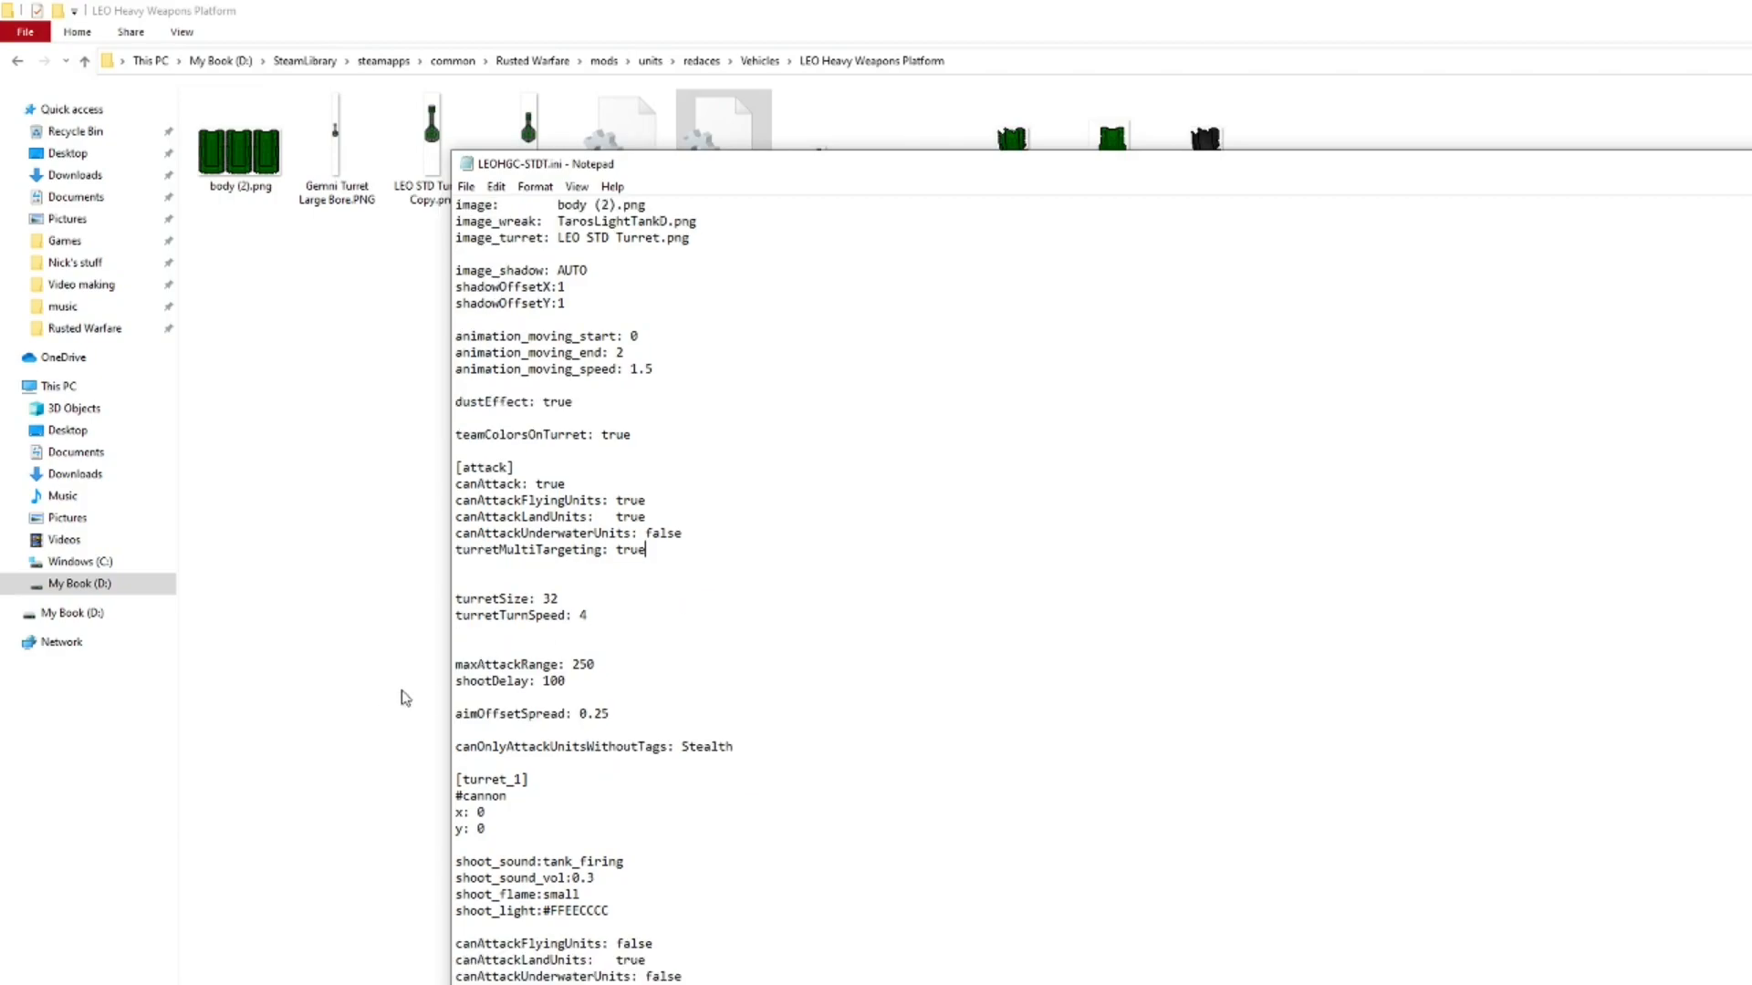
pyautogui.tripleClick(508, 681)
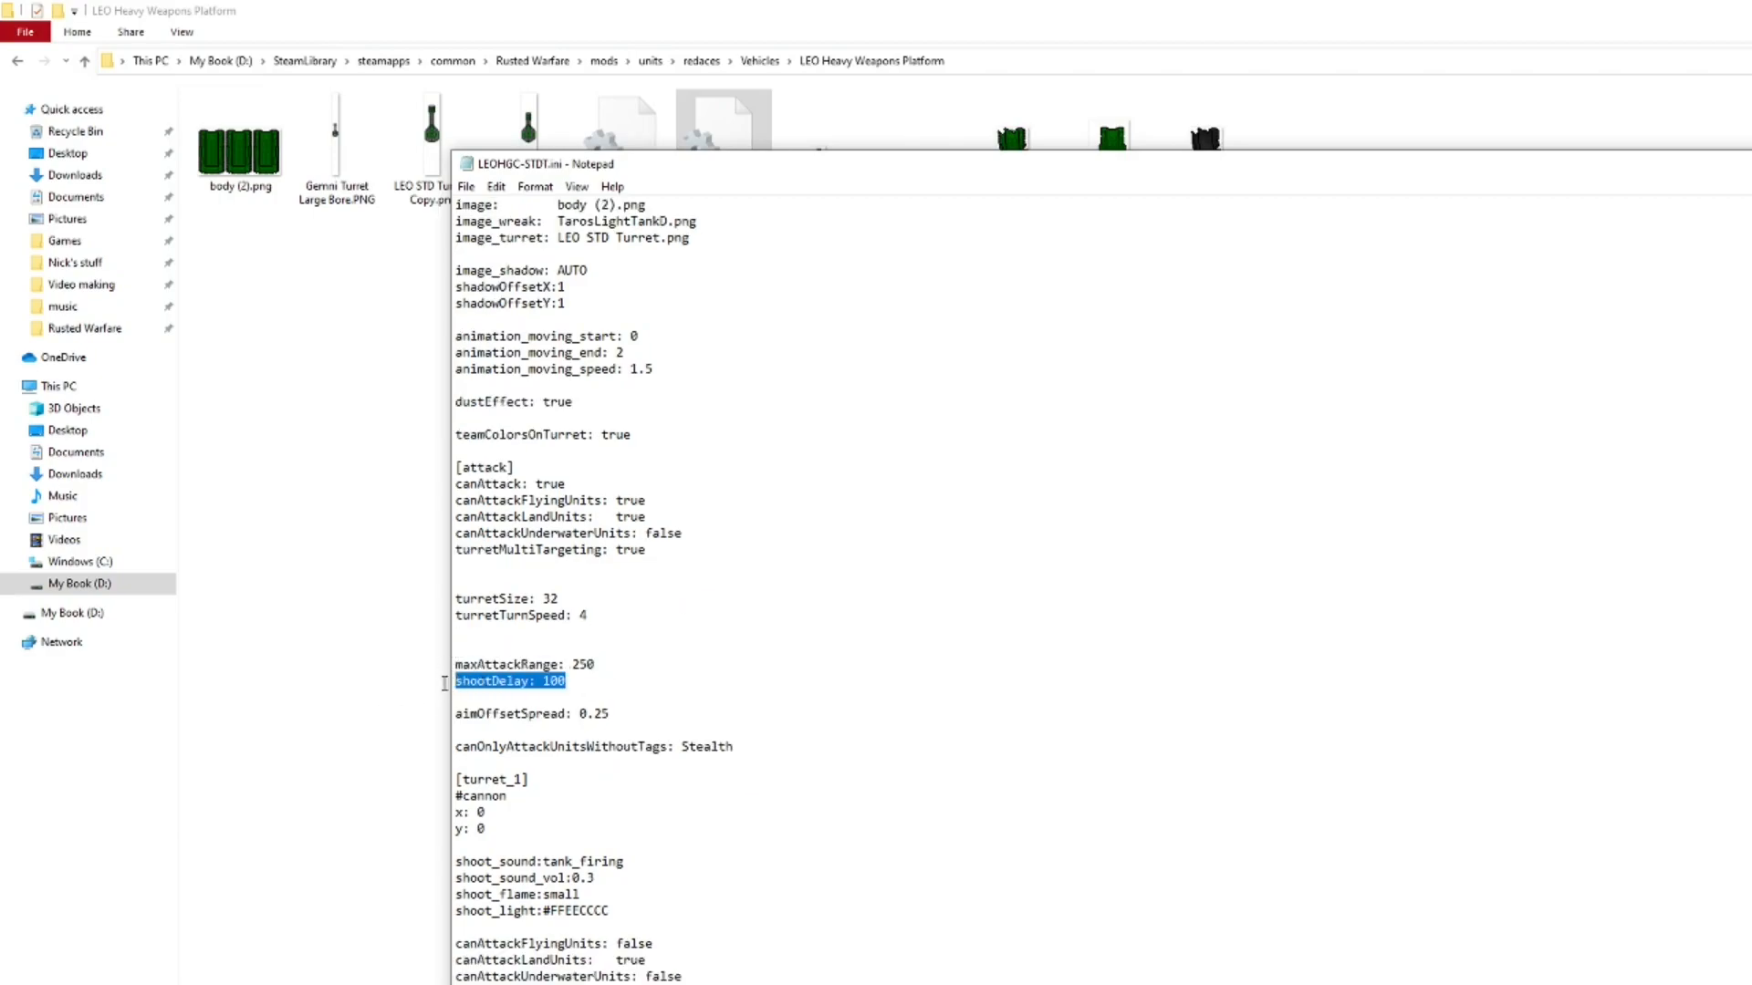
pyautogui.doubleClick(521, 714)
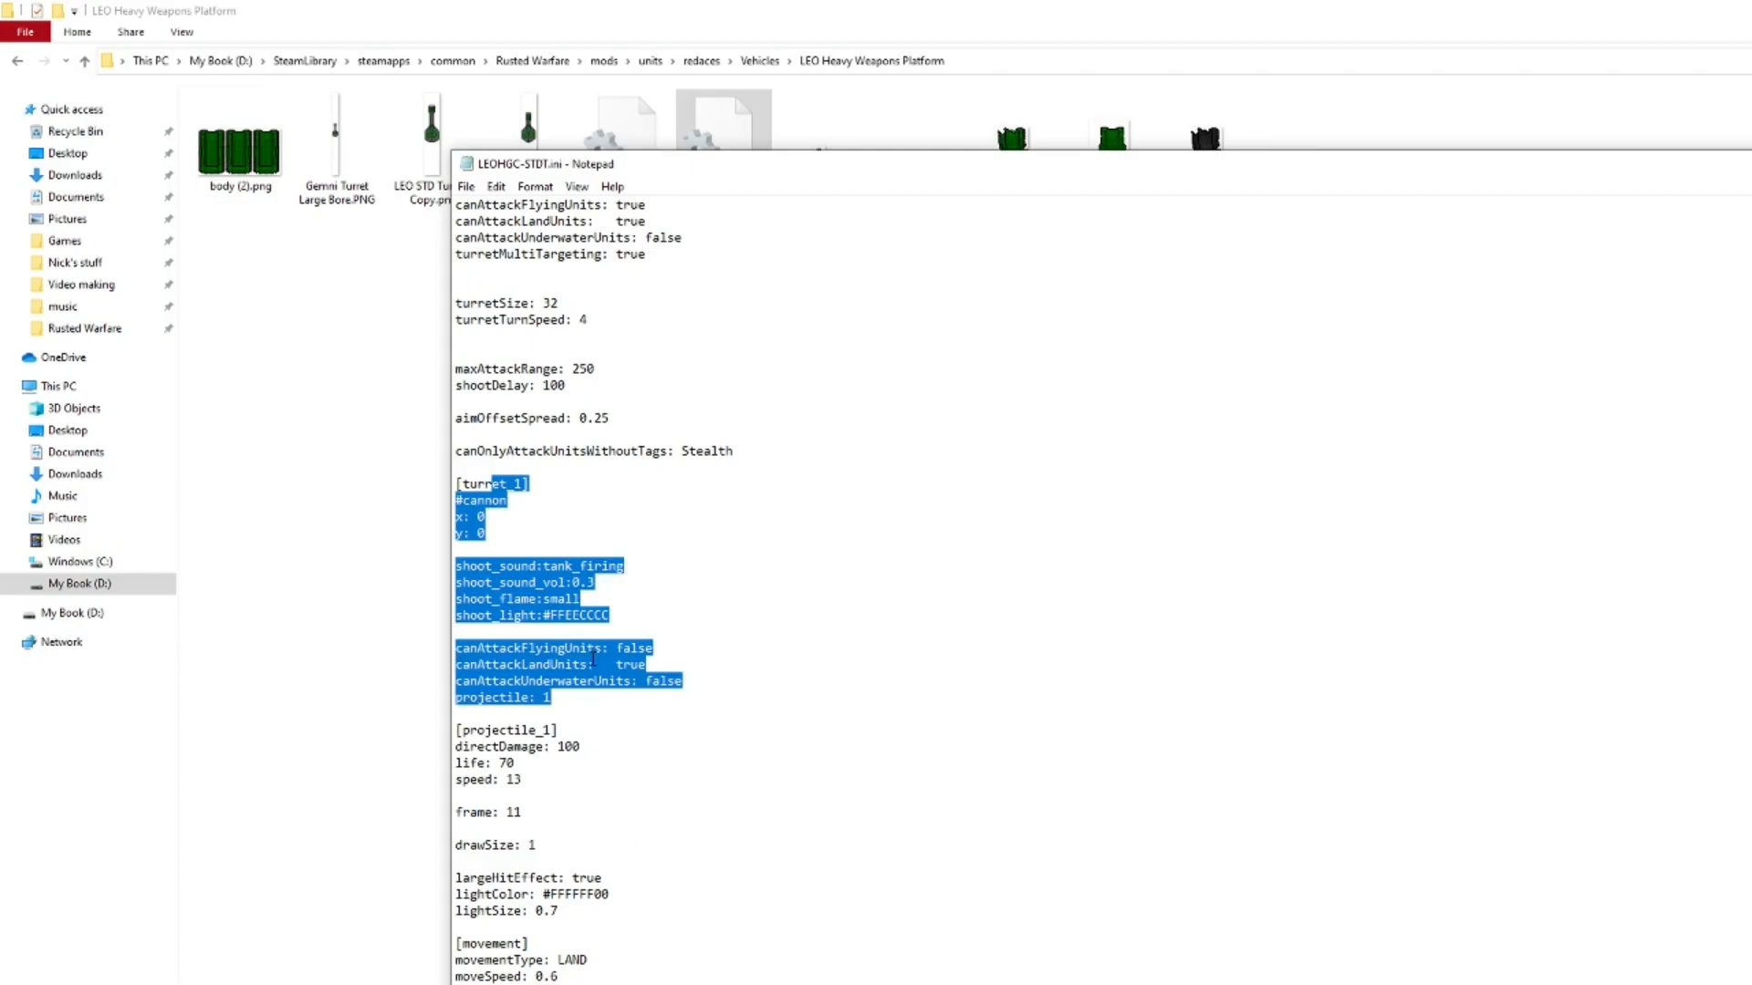
pyautogui.scroll(-3)
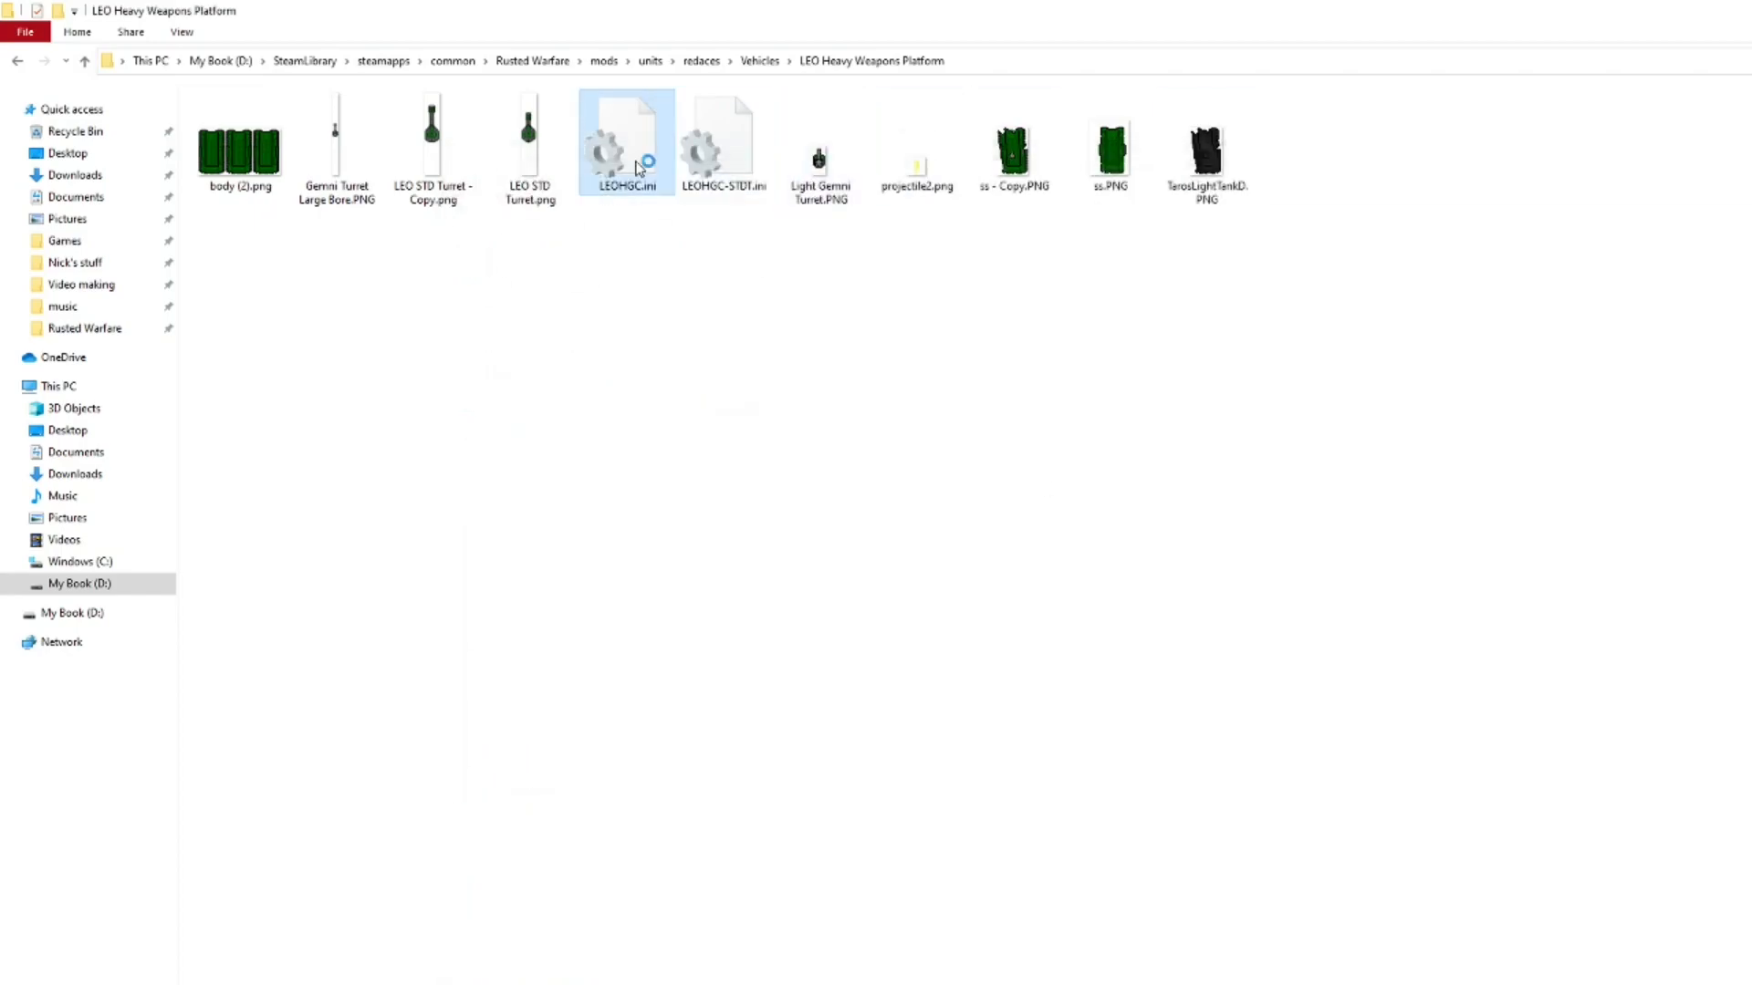
pyautogui.doubleClick(626, 134)
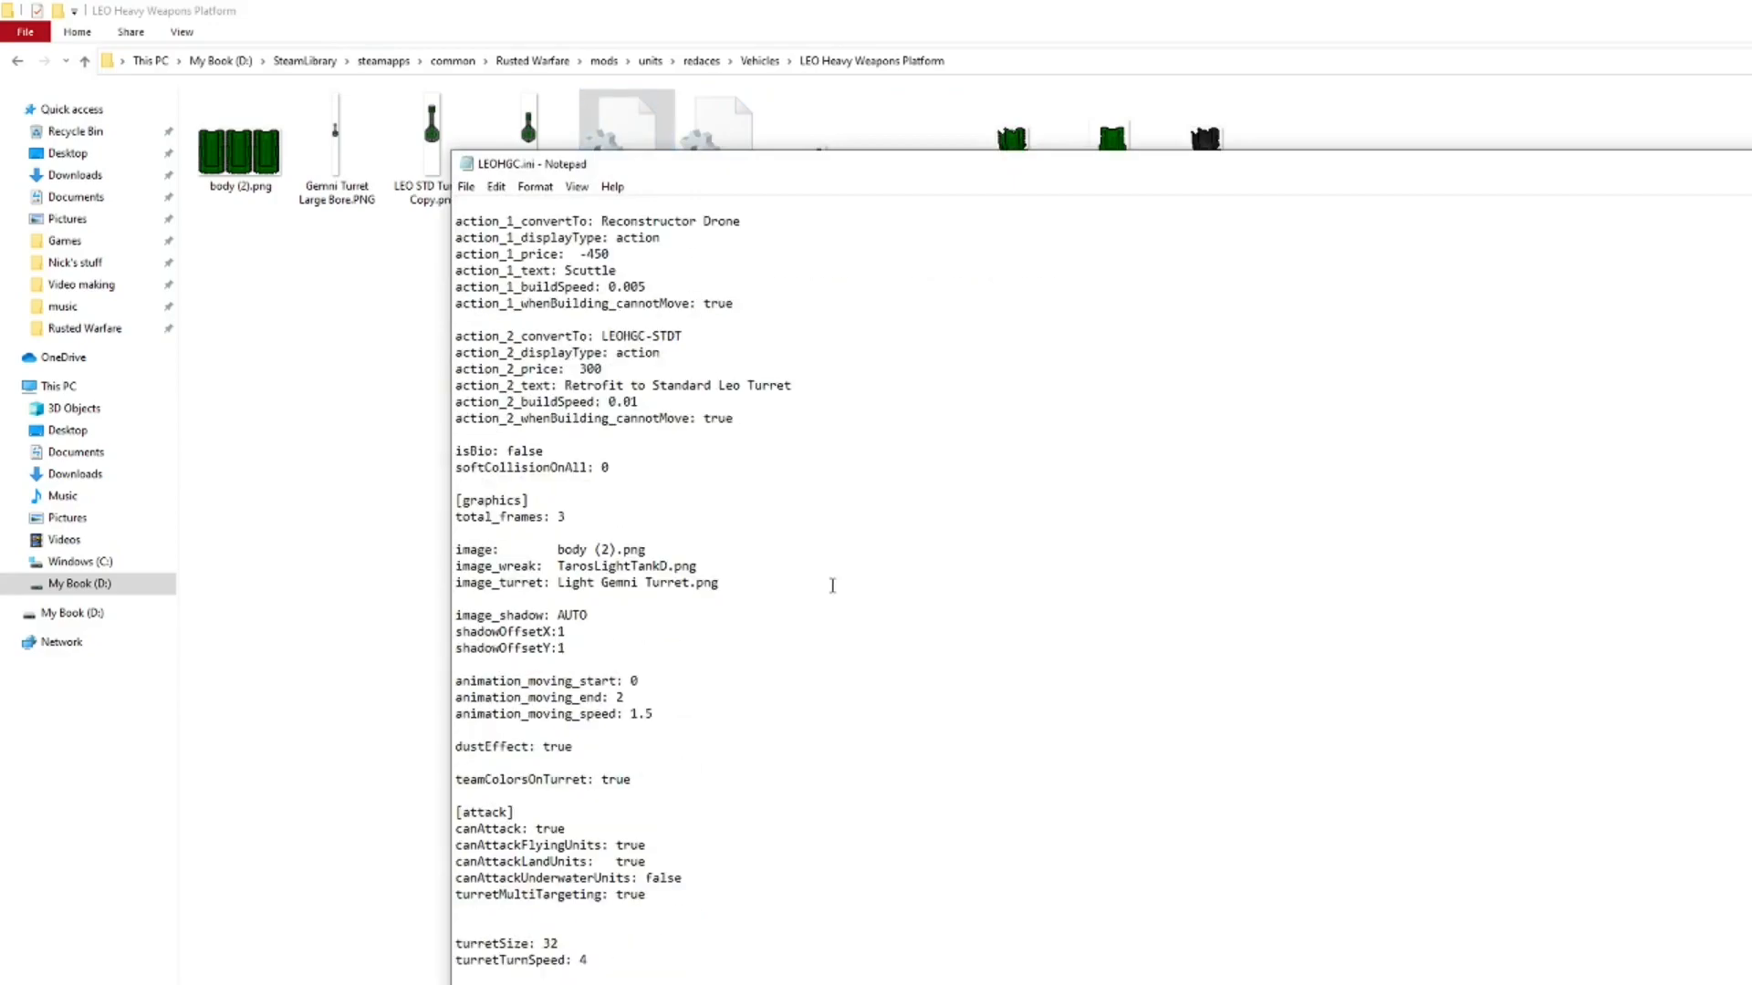
pyautogui.scroll(-3)
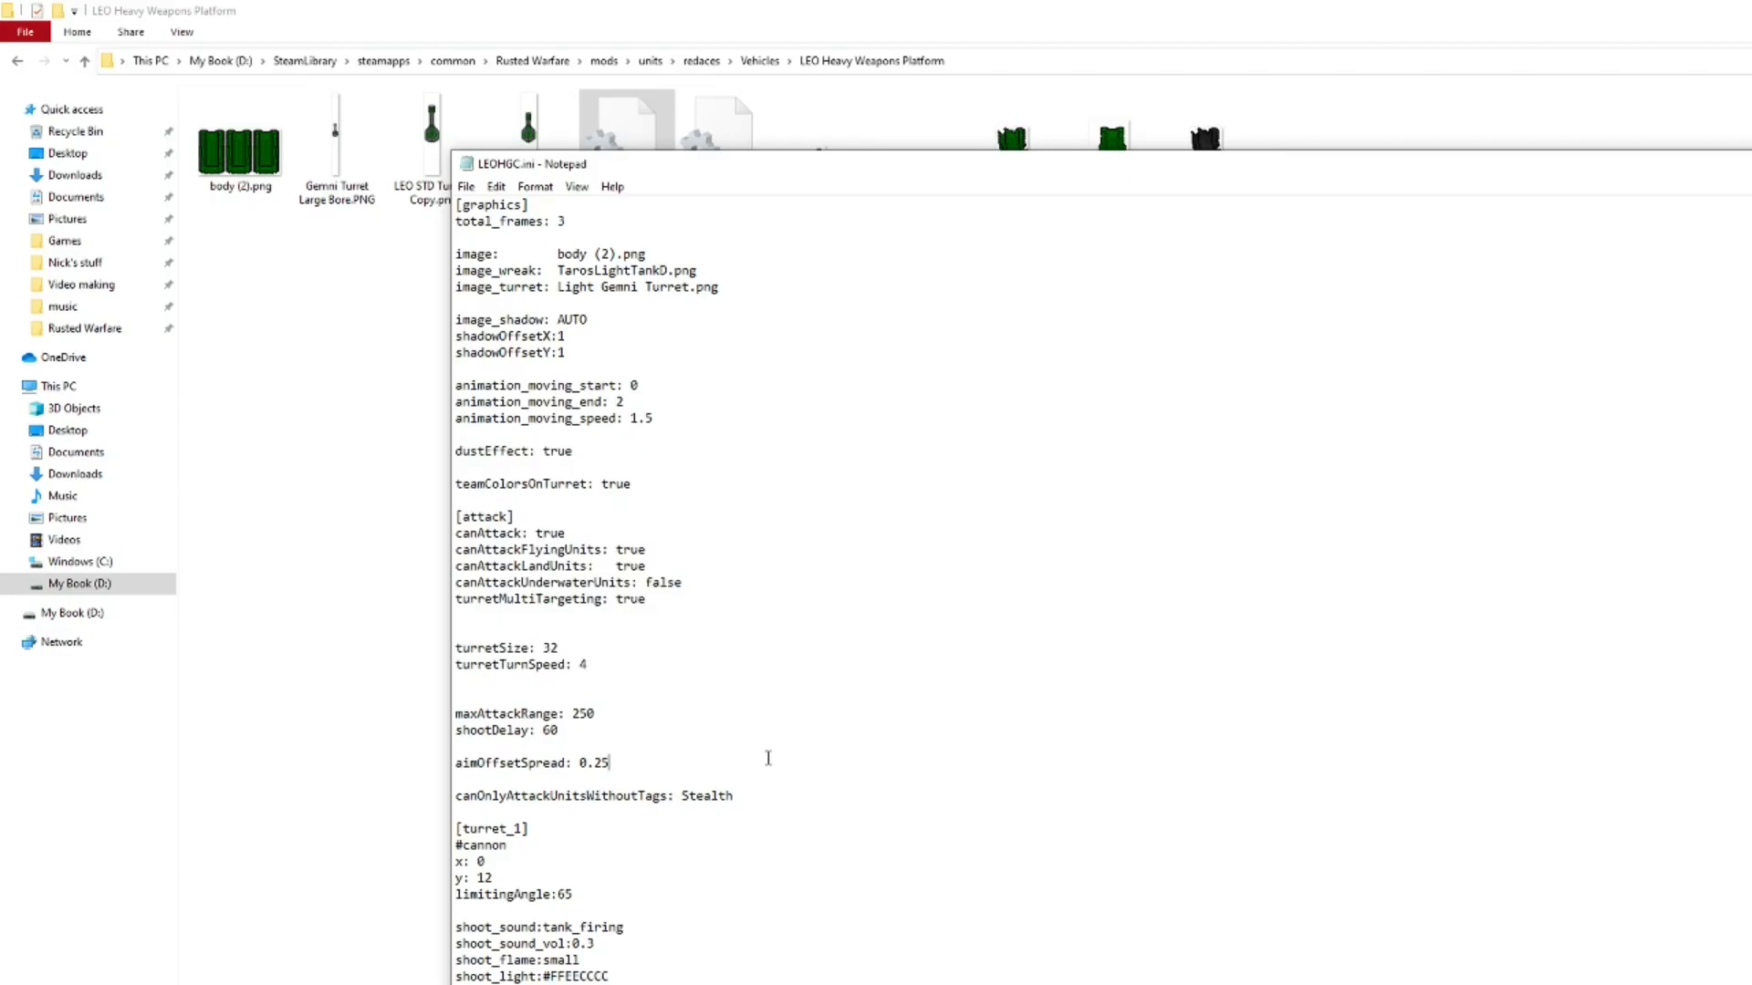
pyautogui.scroll(-3)
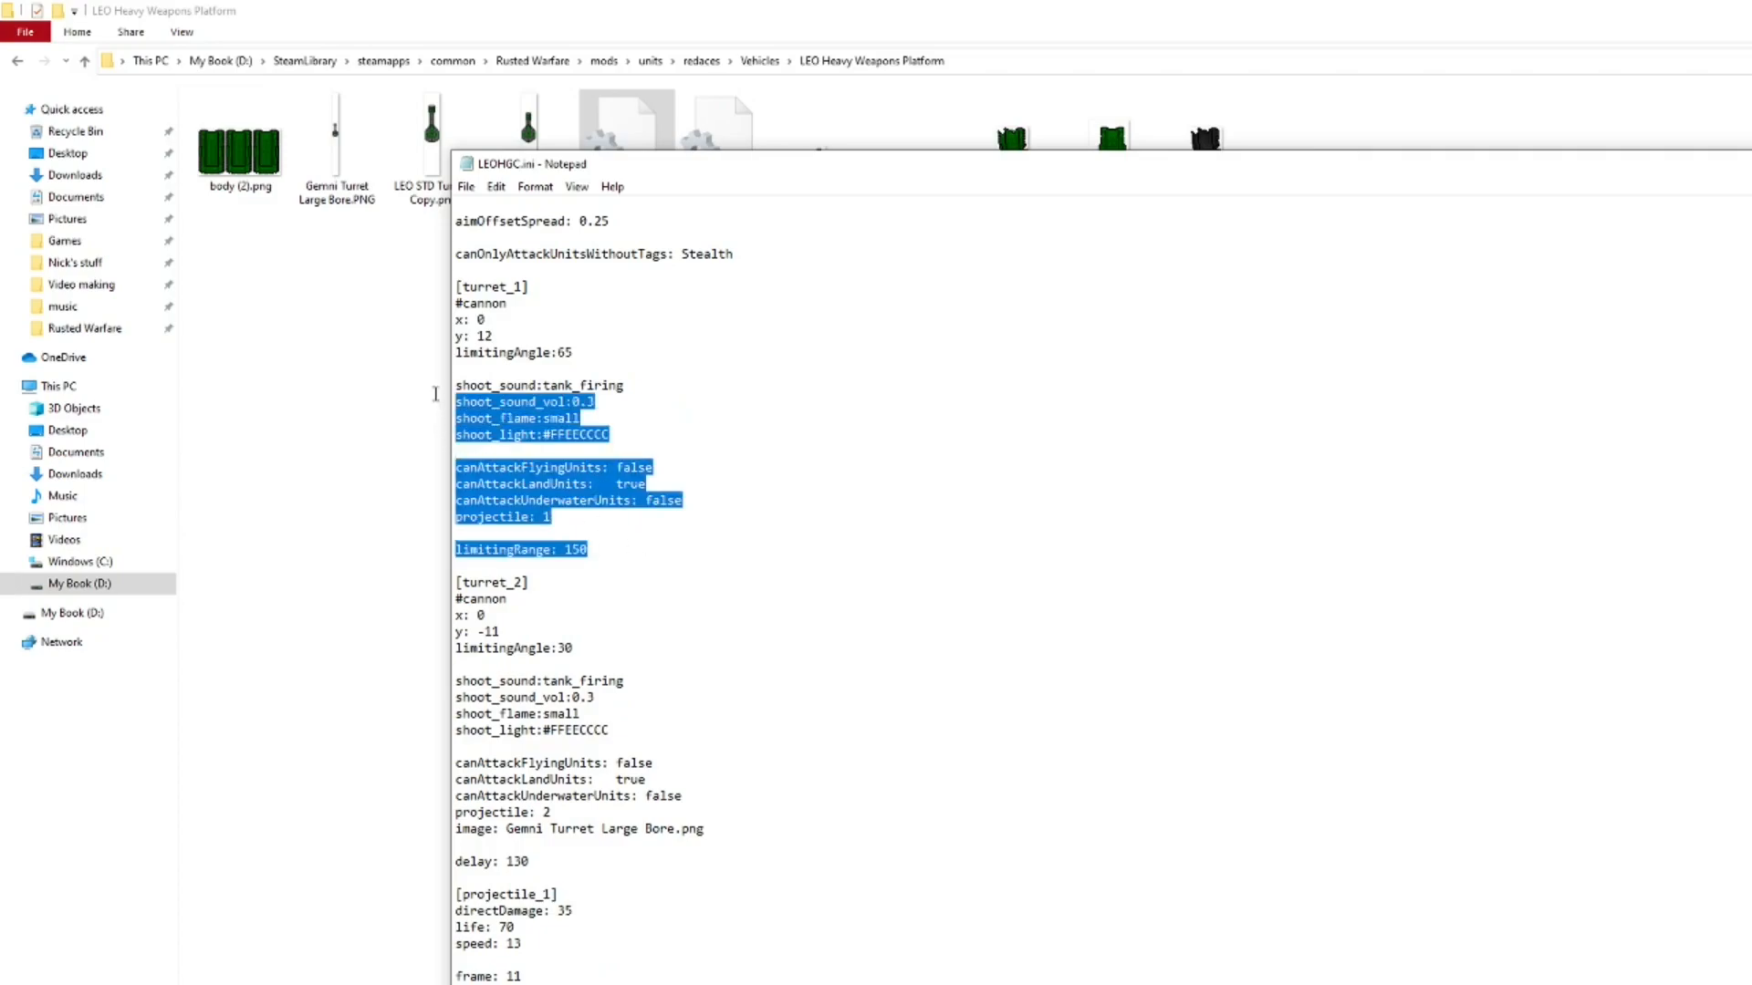
pyautogui.click(701, 537)
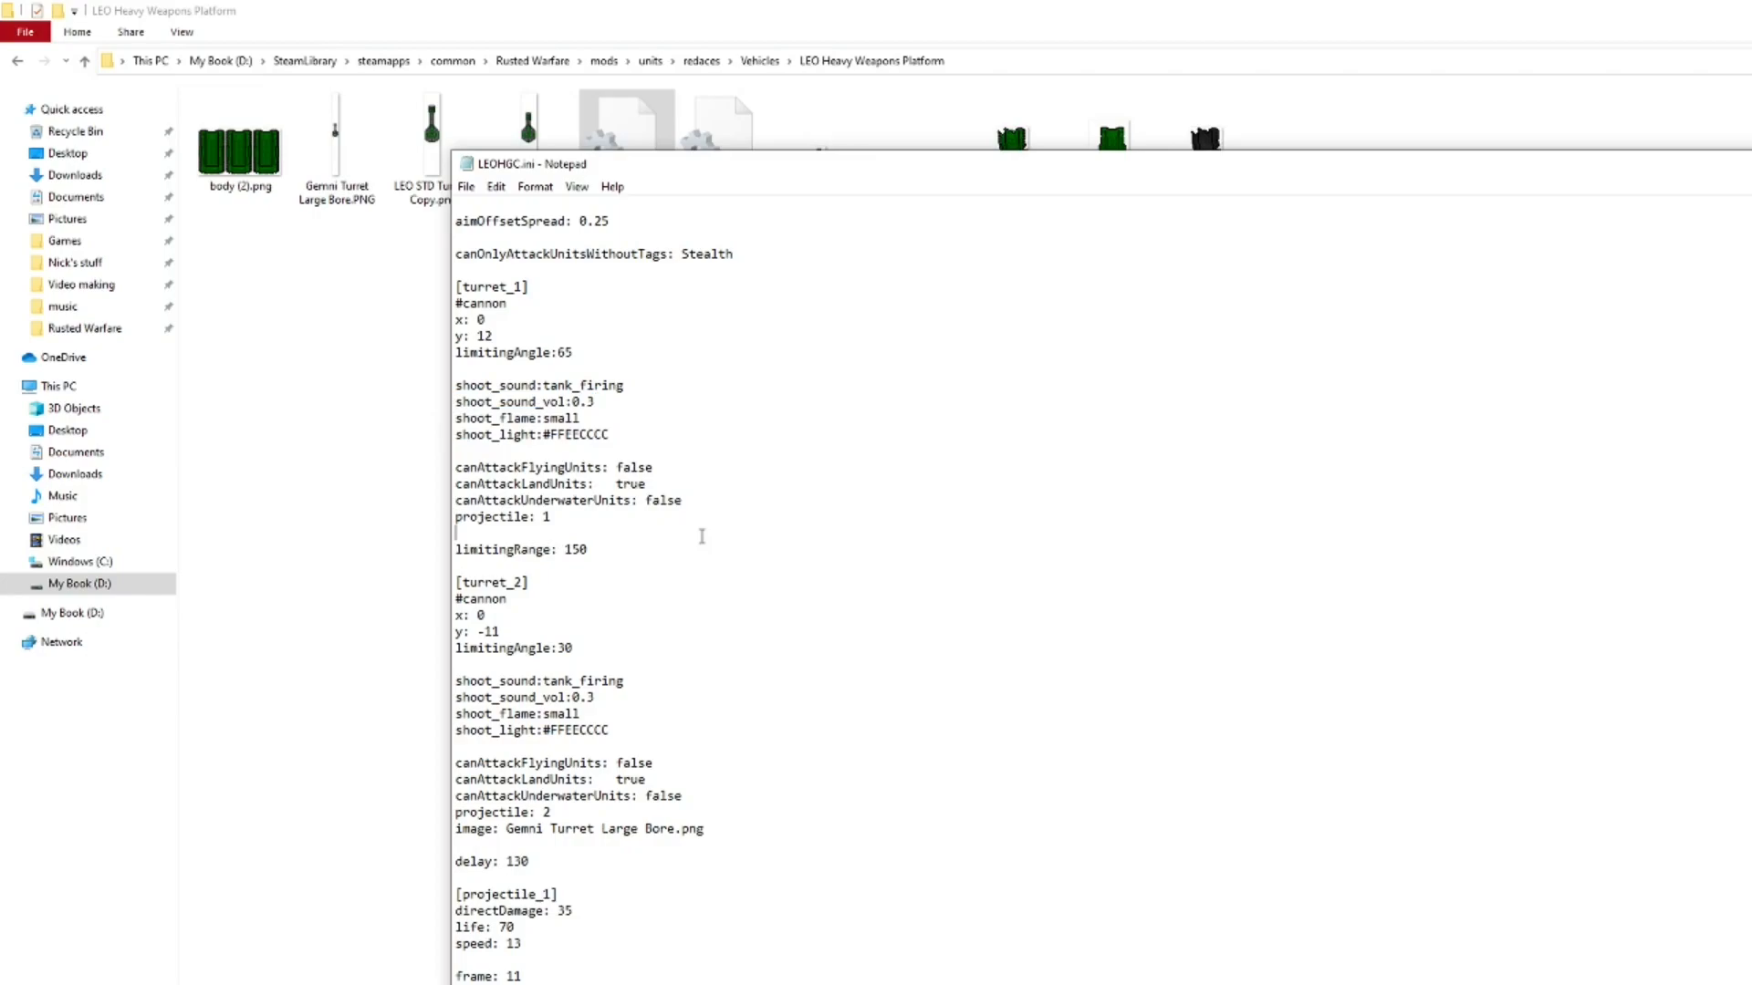
pyautogui.moveTo(688, 545)
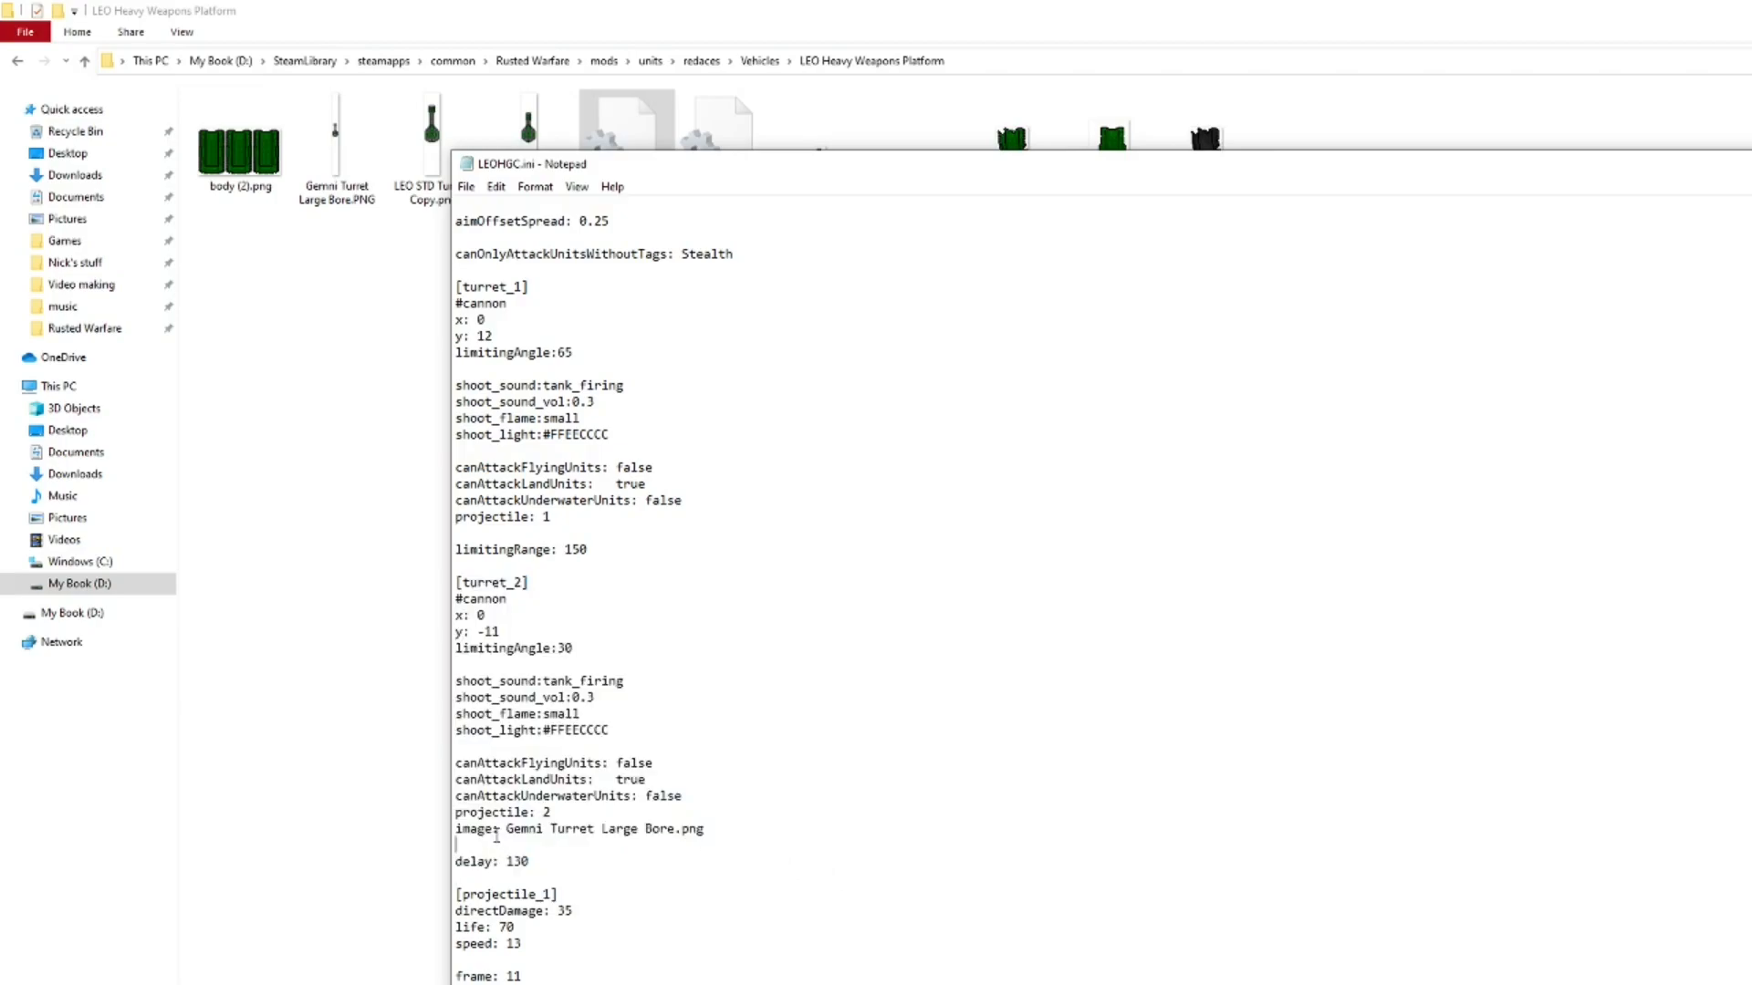
pyautogui.moveTo(453, 830); pyautogui.dragTo(573, 829)
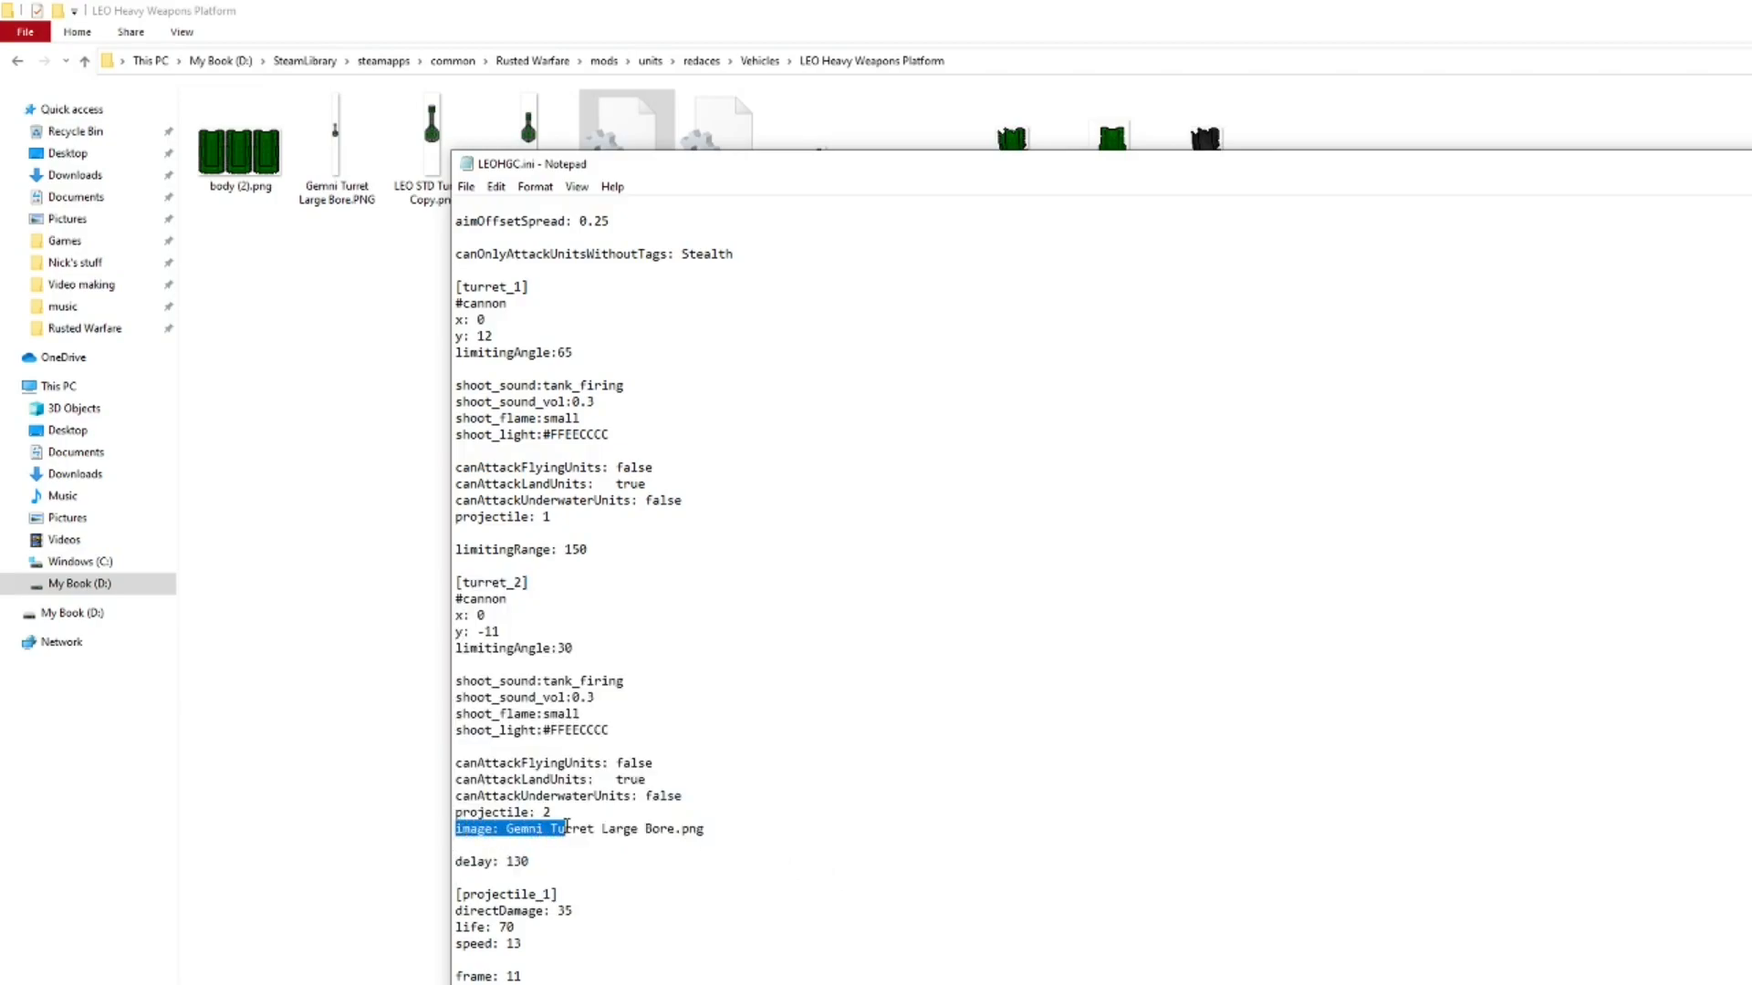
pyautogui.click(727, 830)
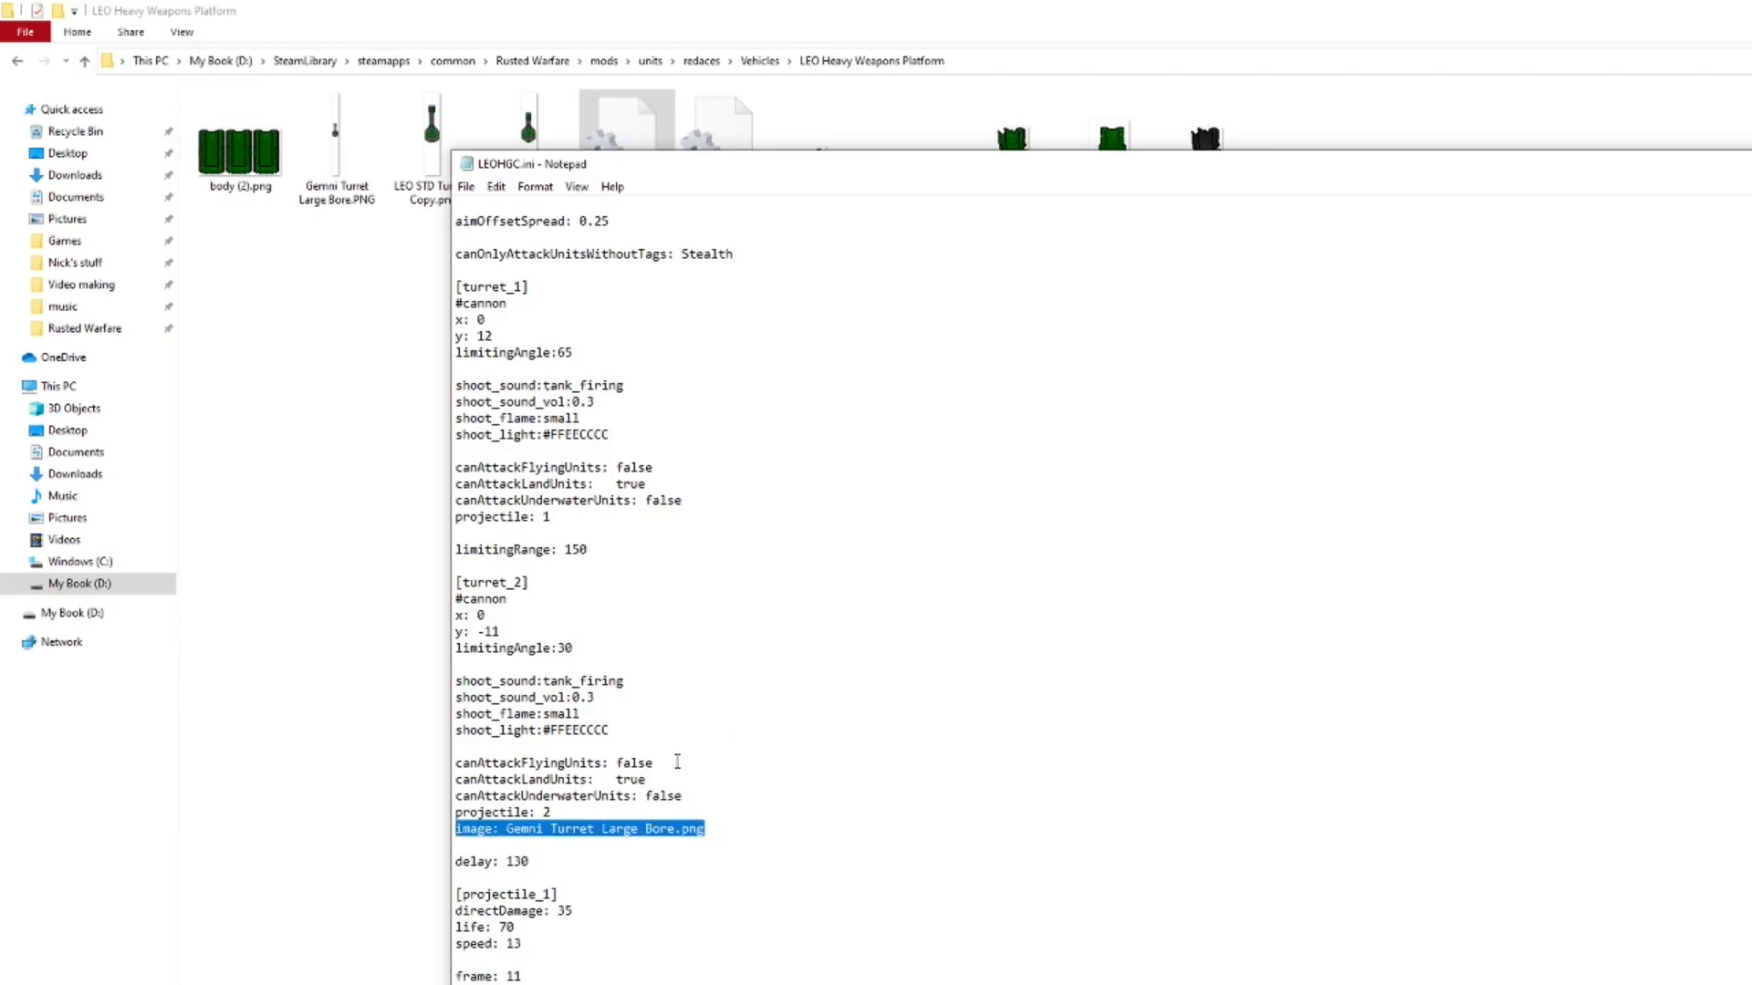
pyautogui.moveTo(436, 832)
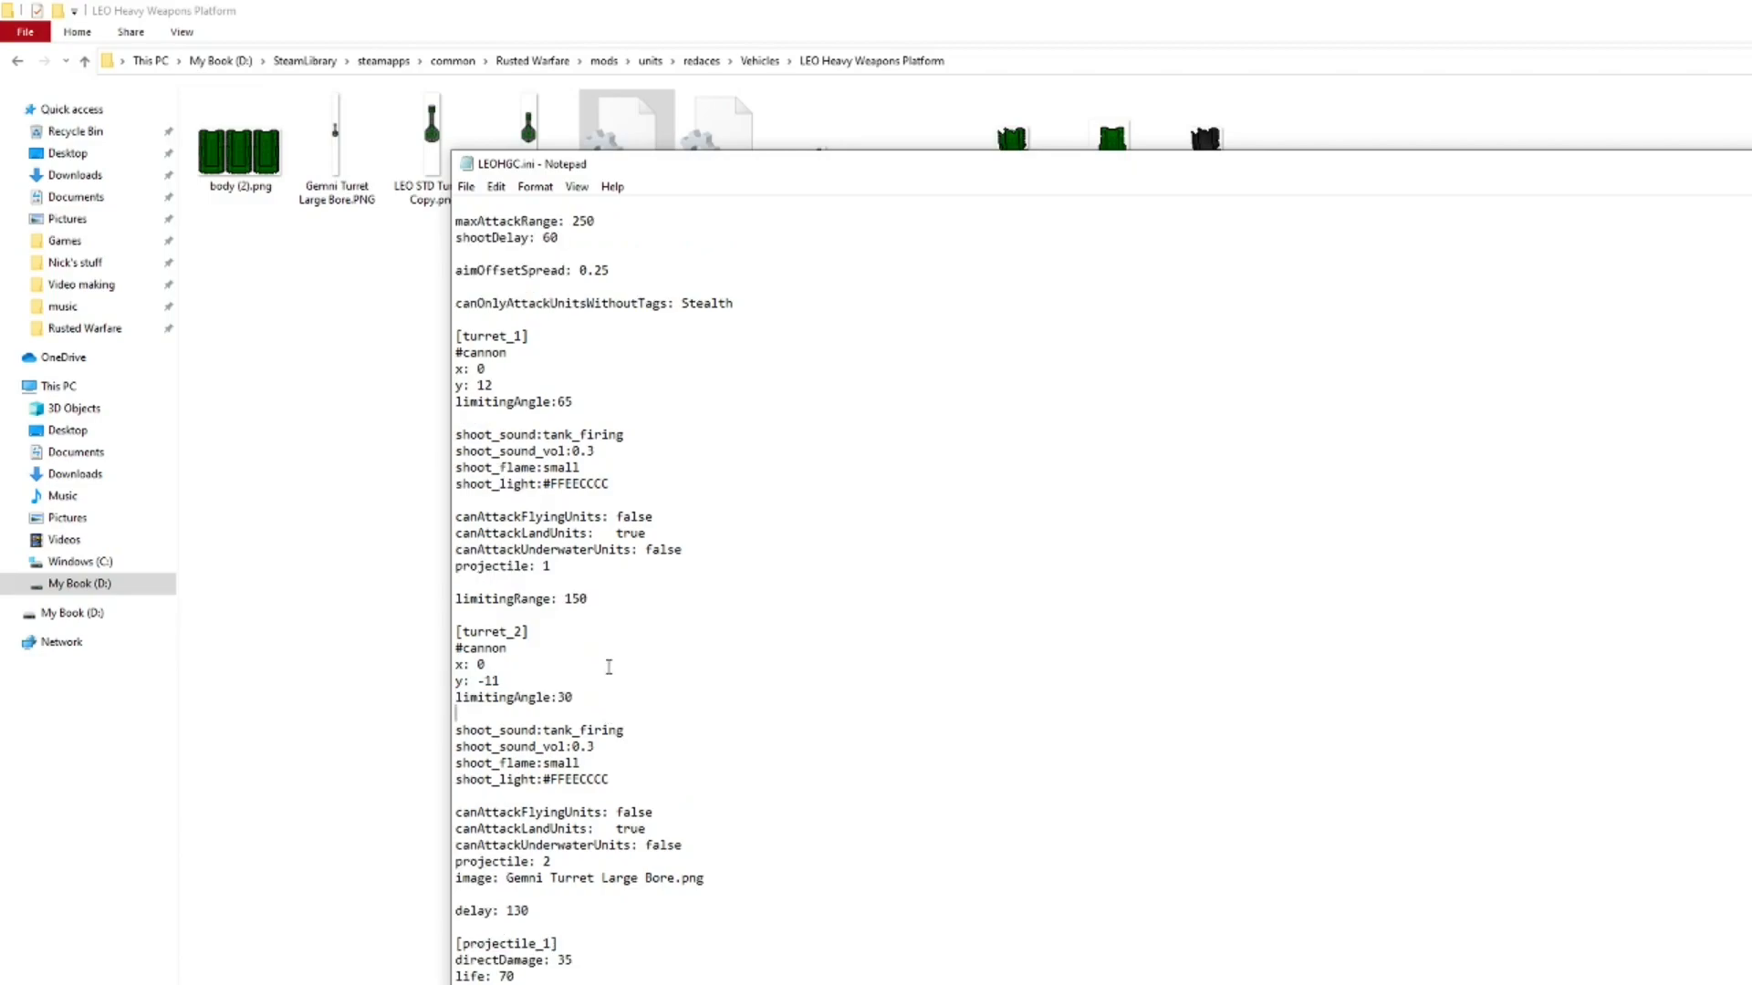
pyautogui.doubleClick(483, 632)
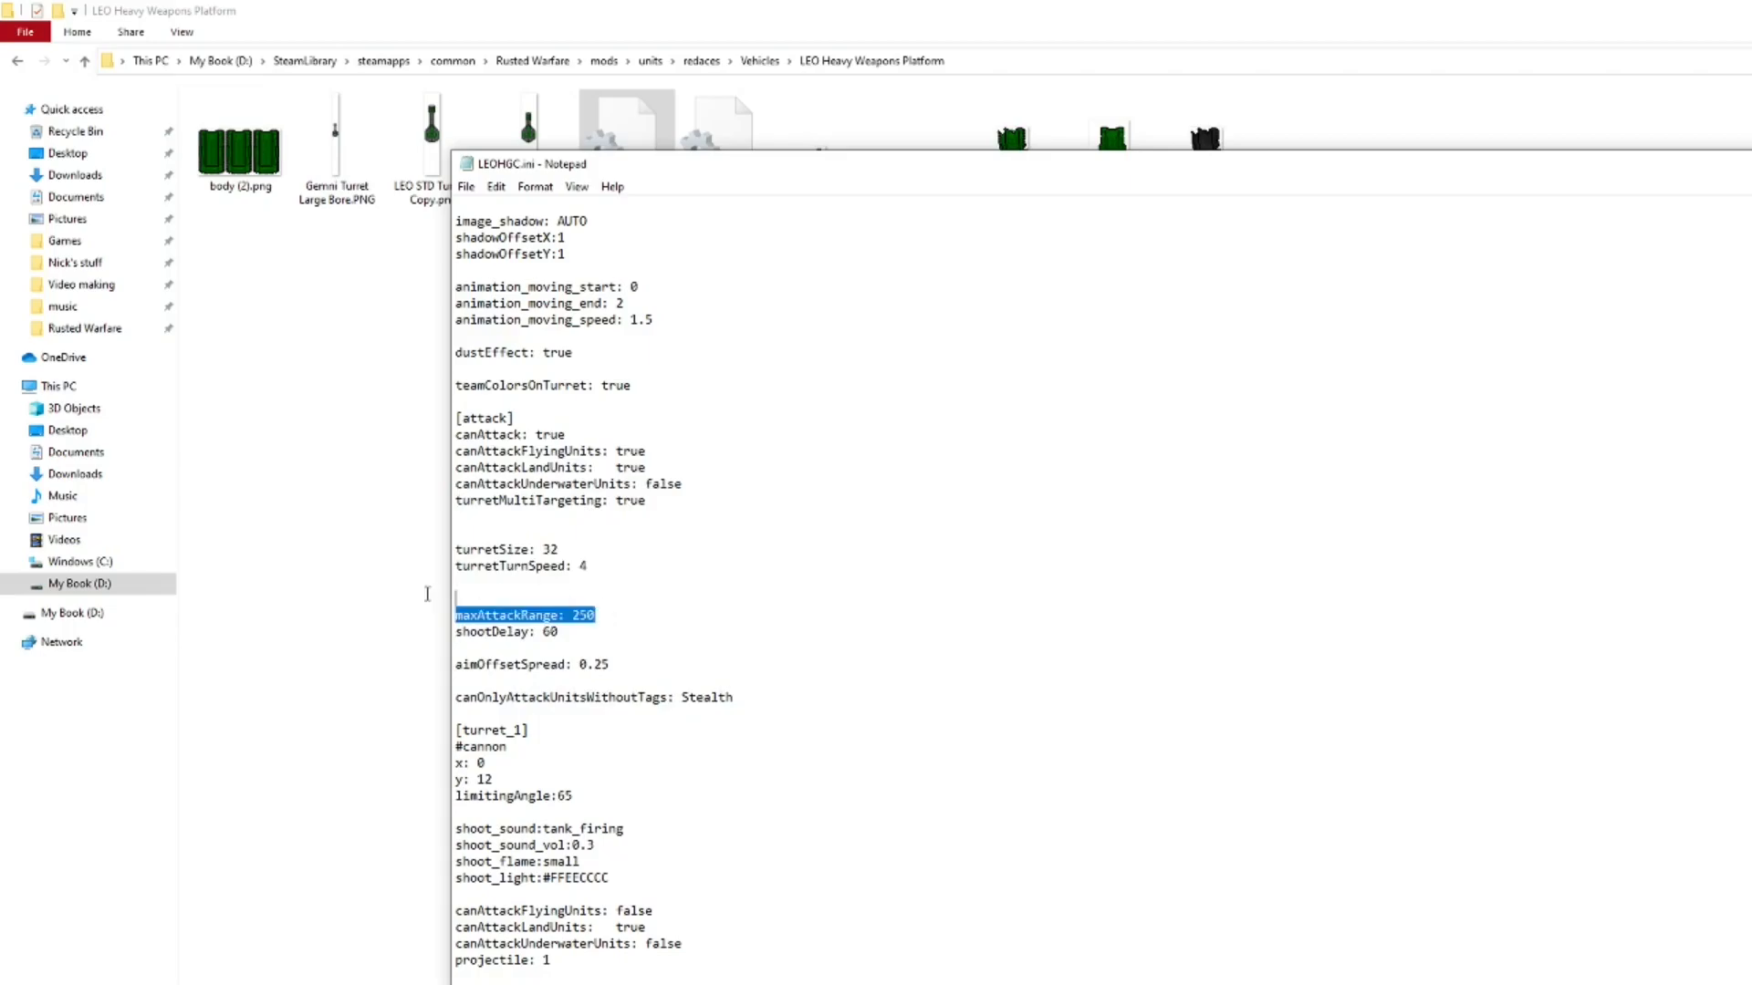
pyautogui.scroll(-3)
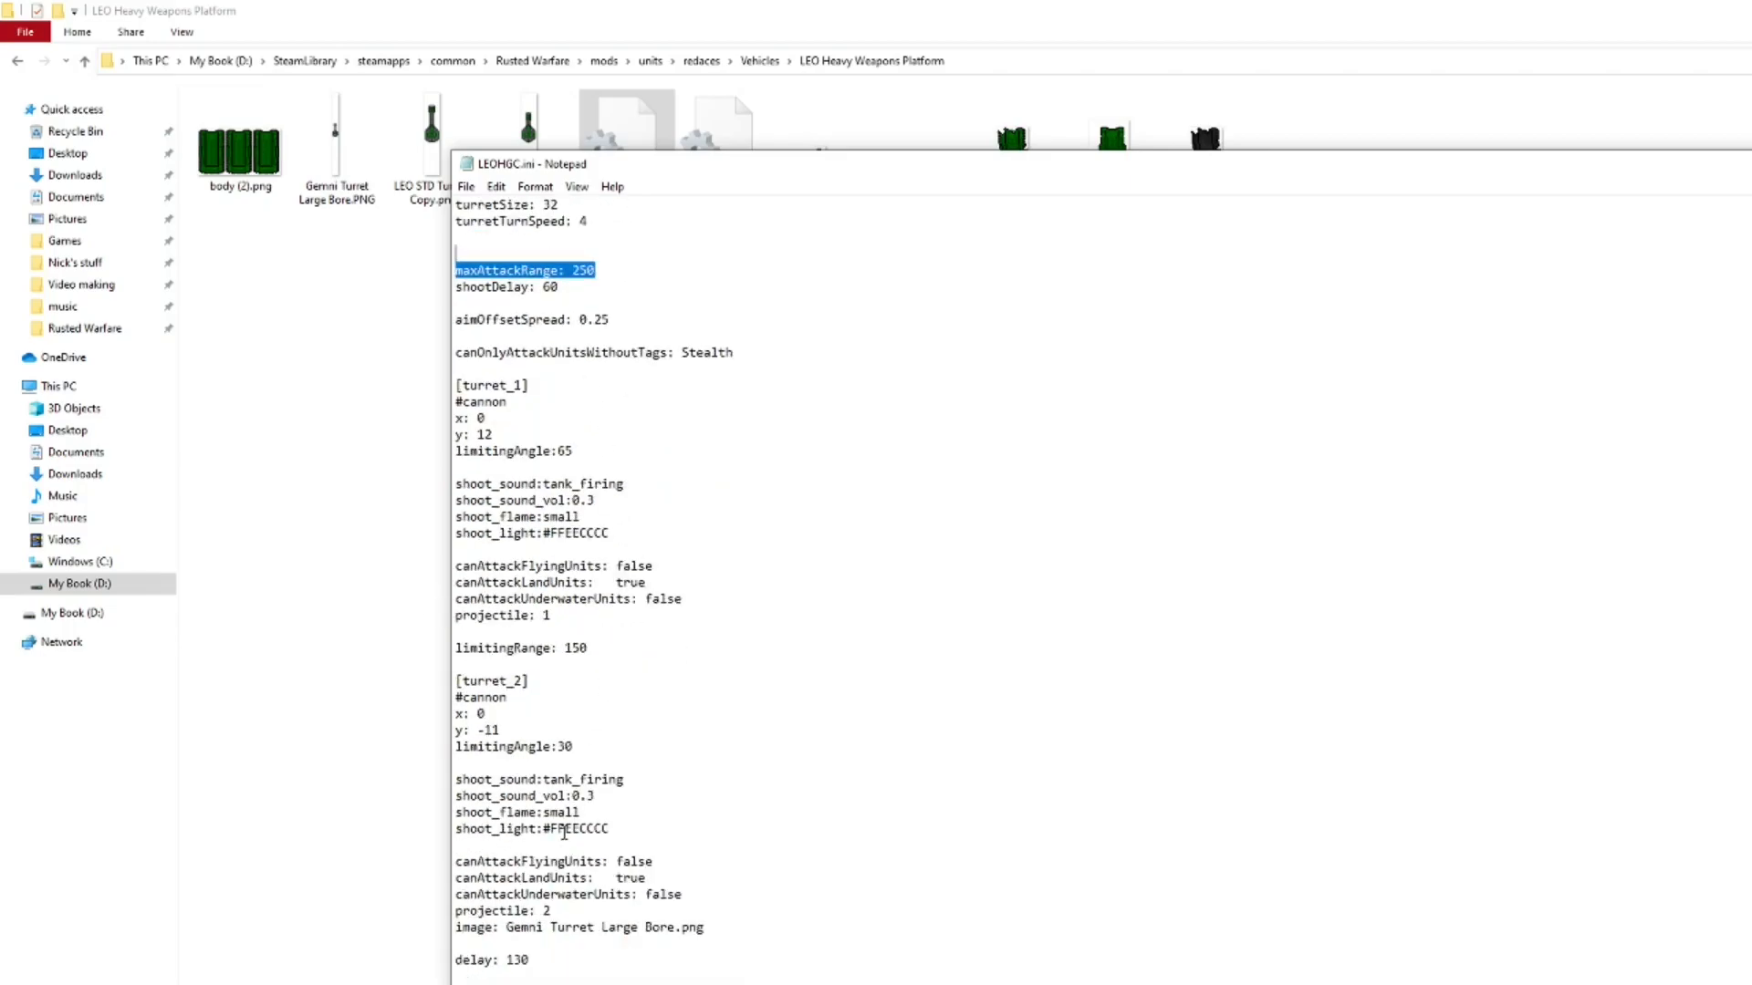
pyautogui.click(522, 269)
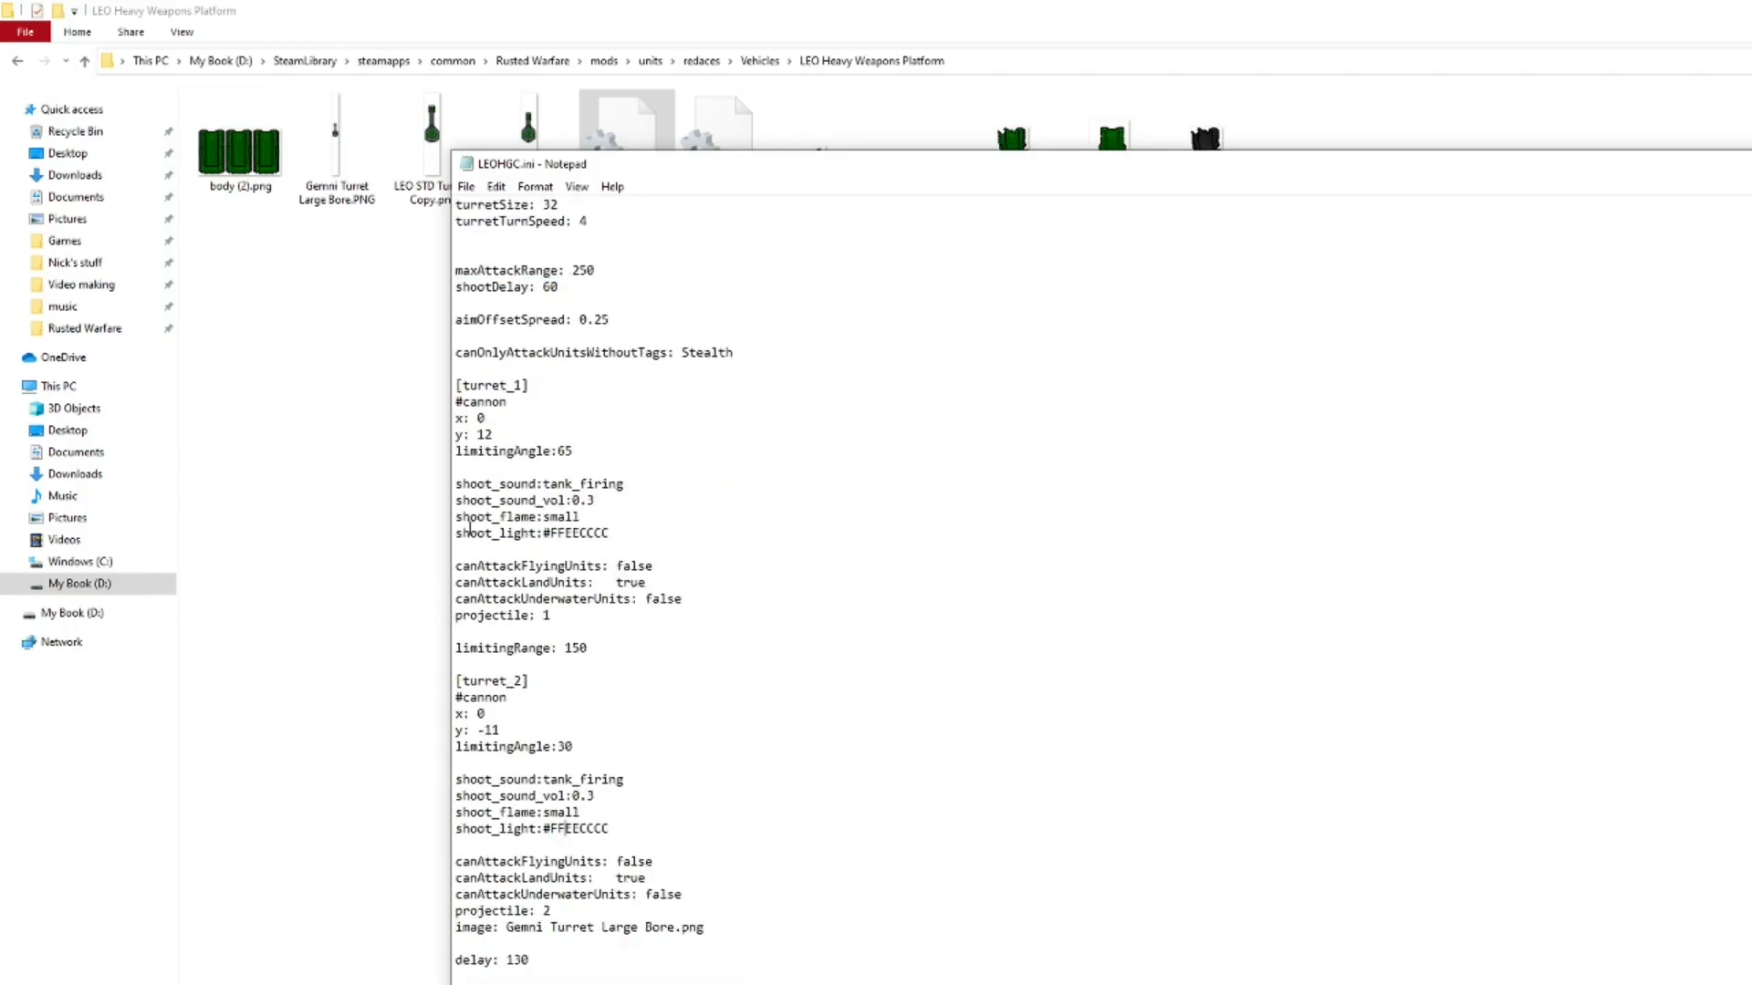
pyautogui.scroll(-3)
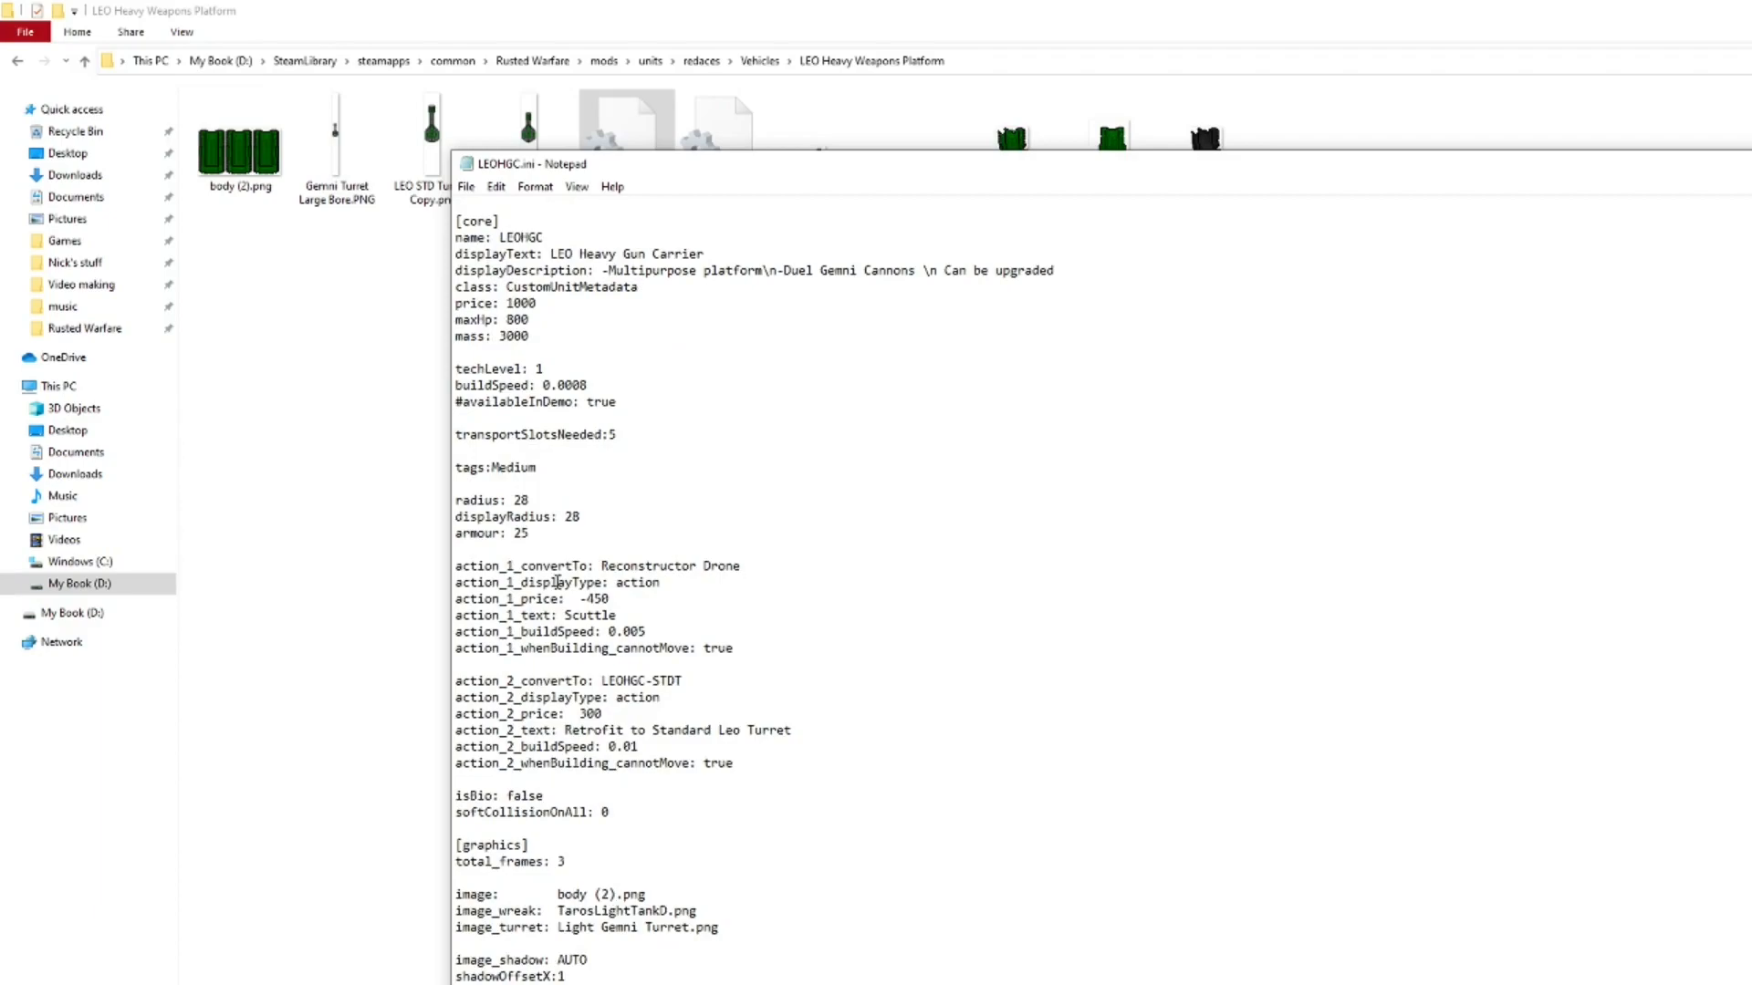
pyautogui.moveTo(469, 566); pyautogui.dragTo(613, 599)
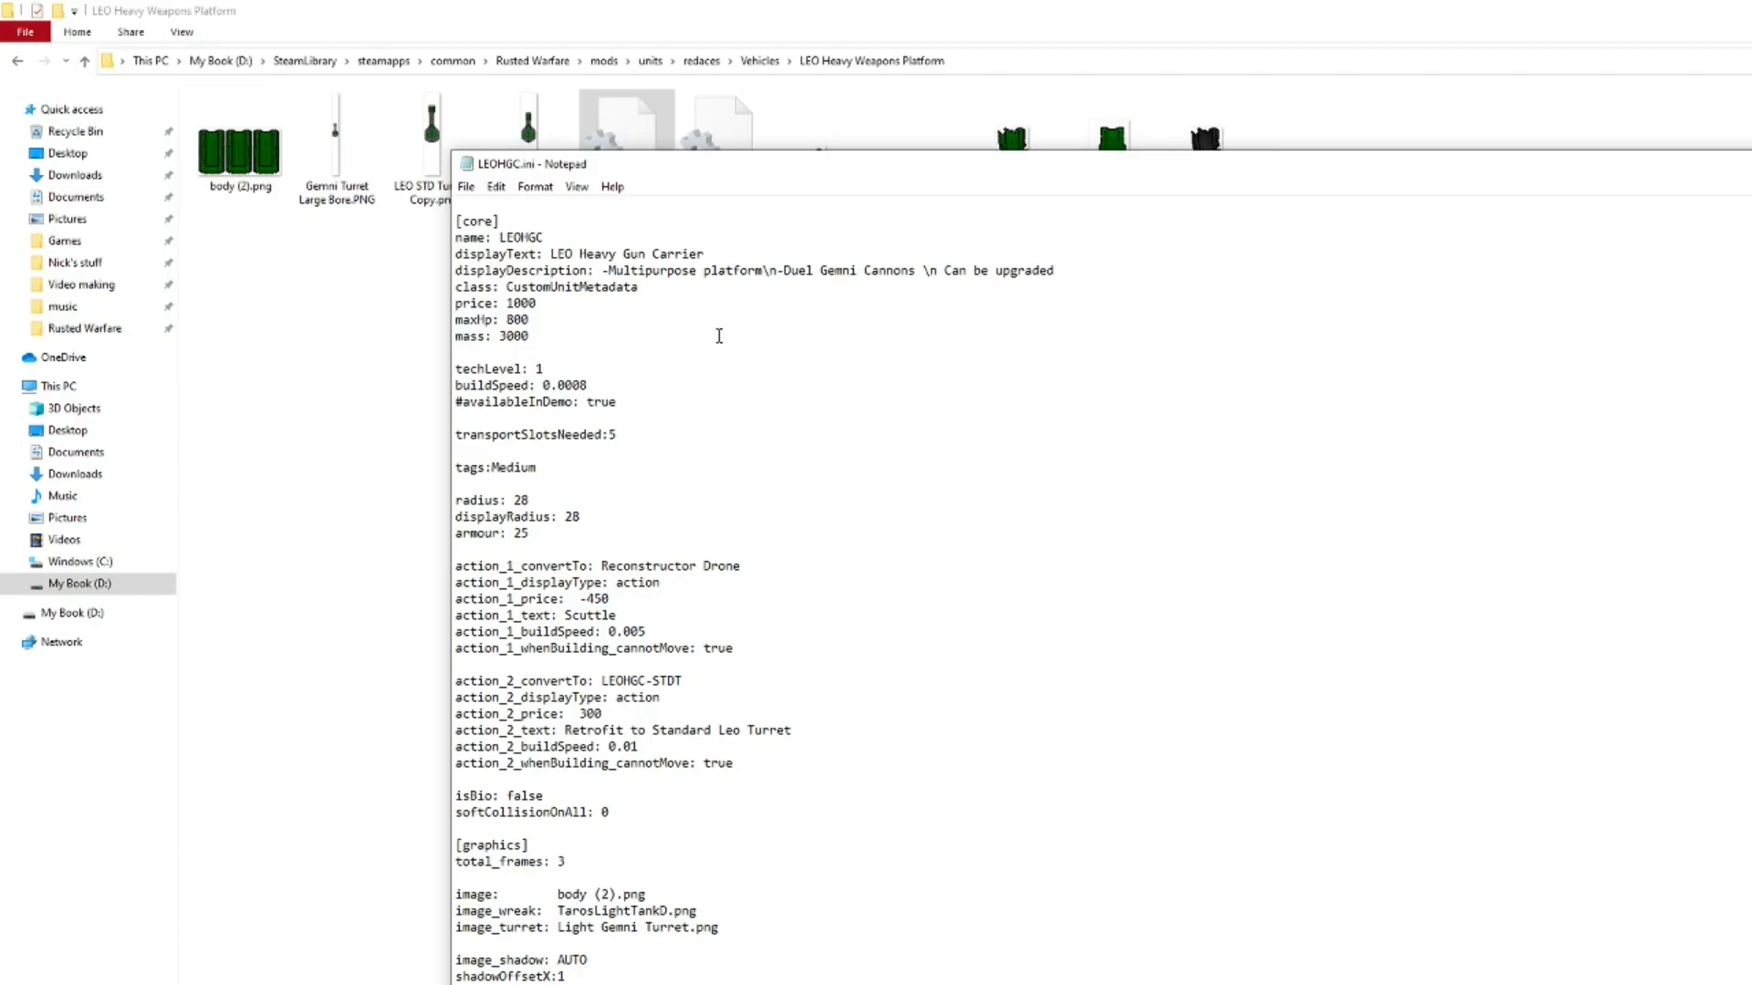
pyautogui.click(531, 336)
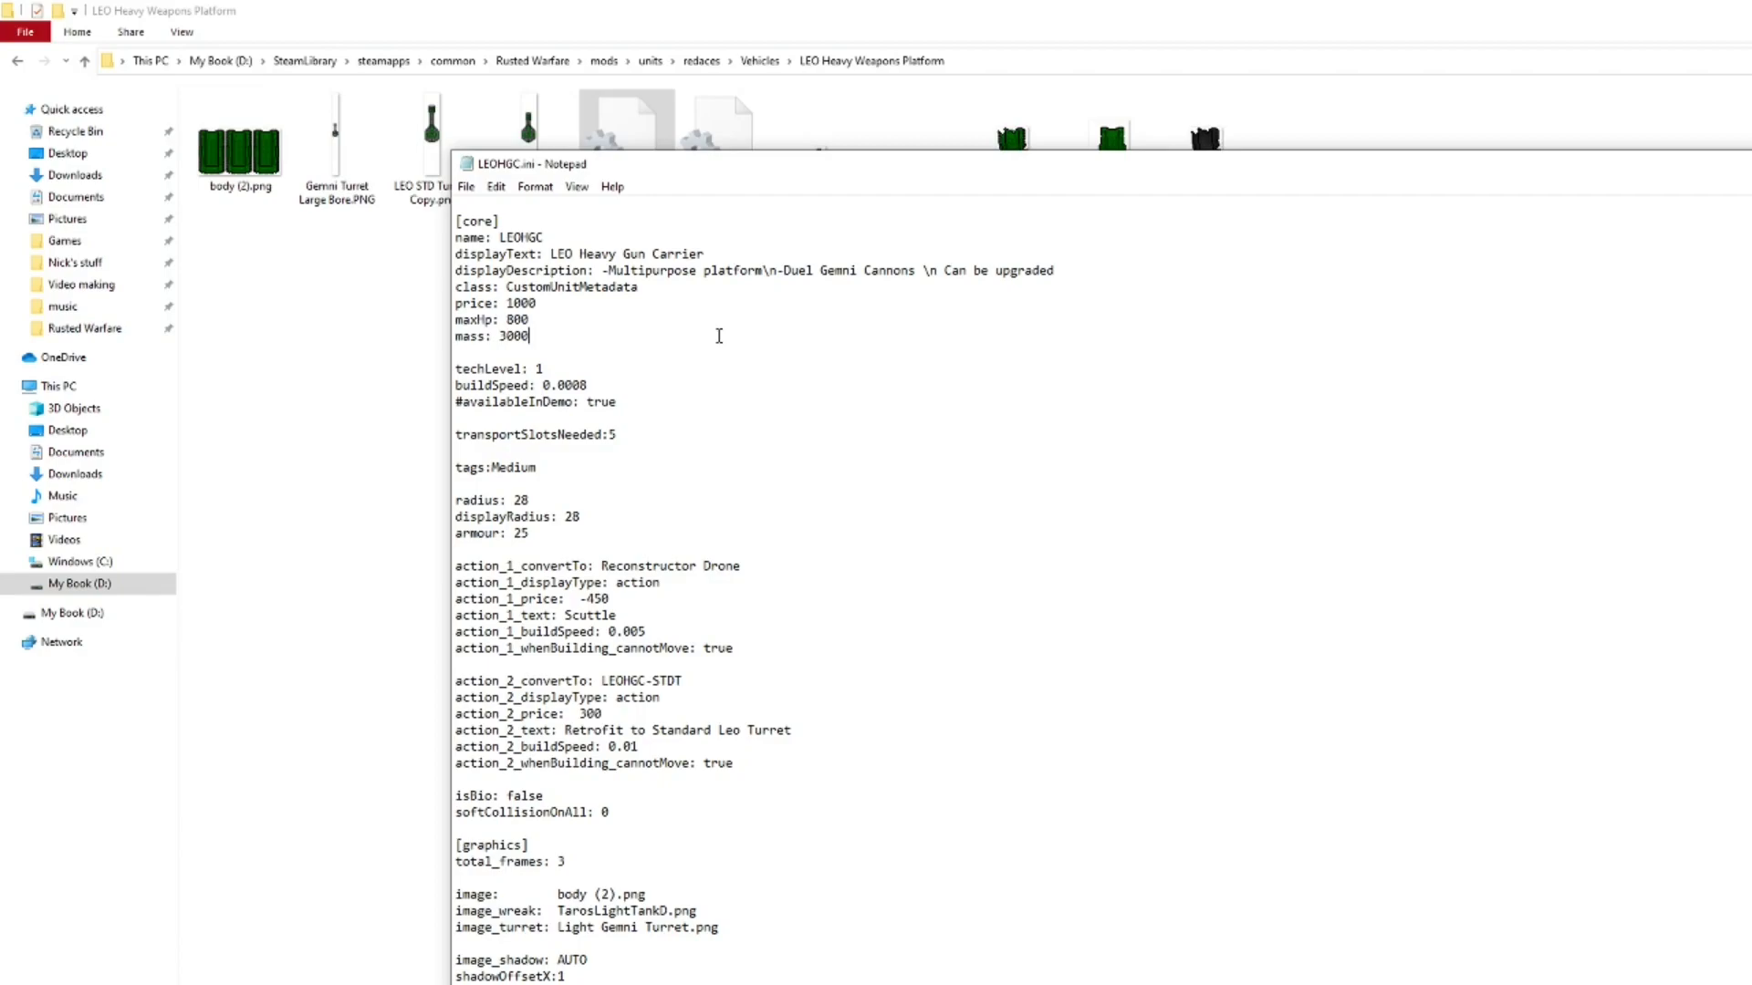
pyautogui.doubleClick(583, 714)
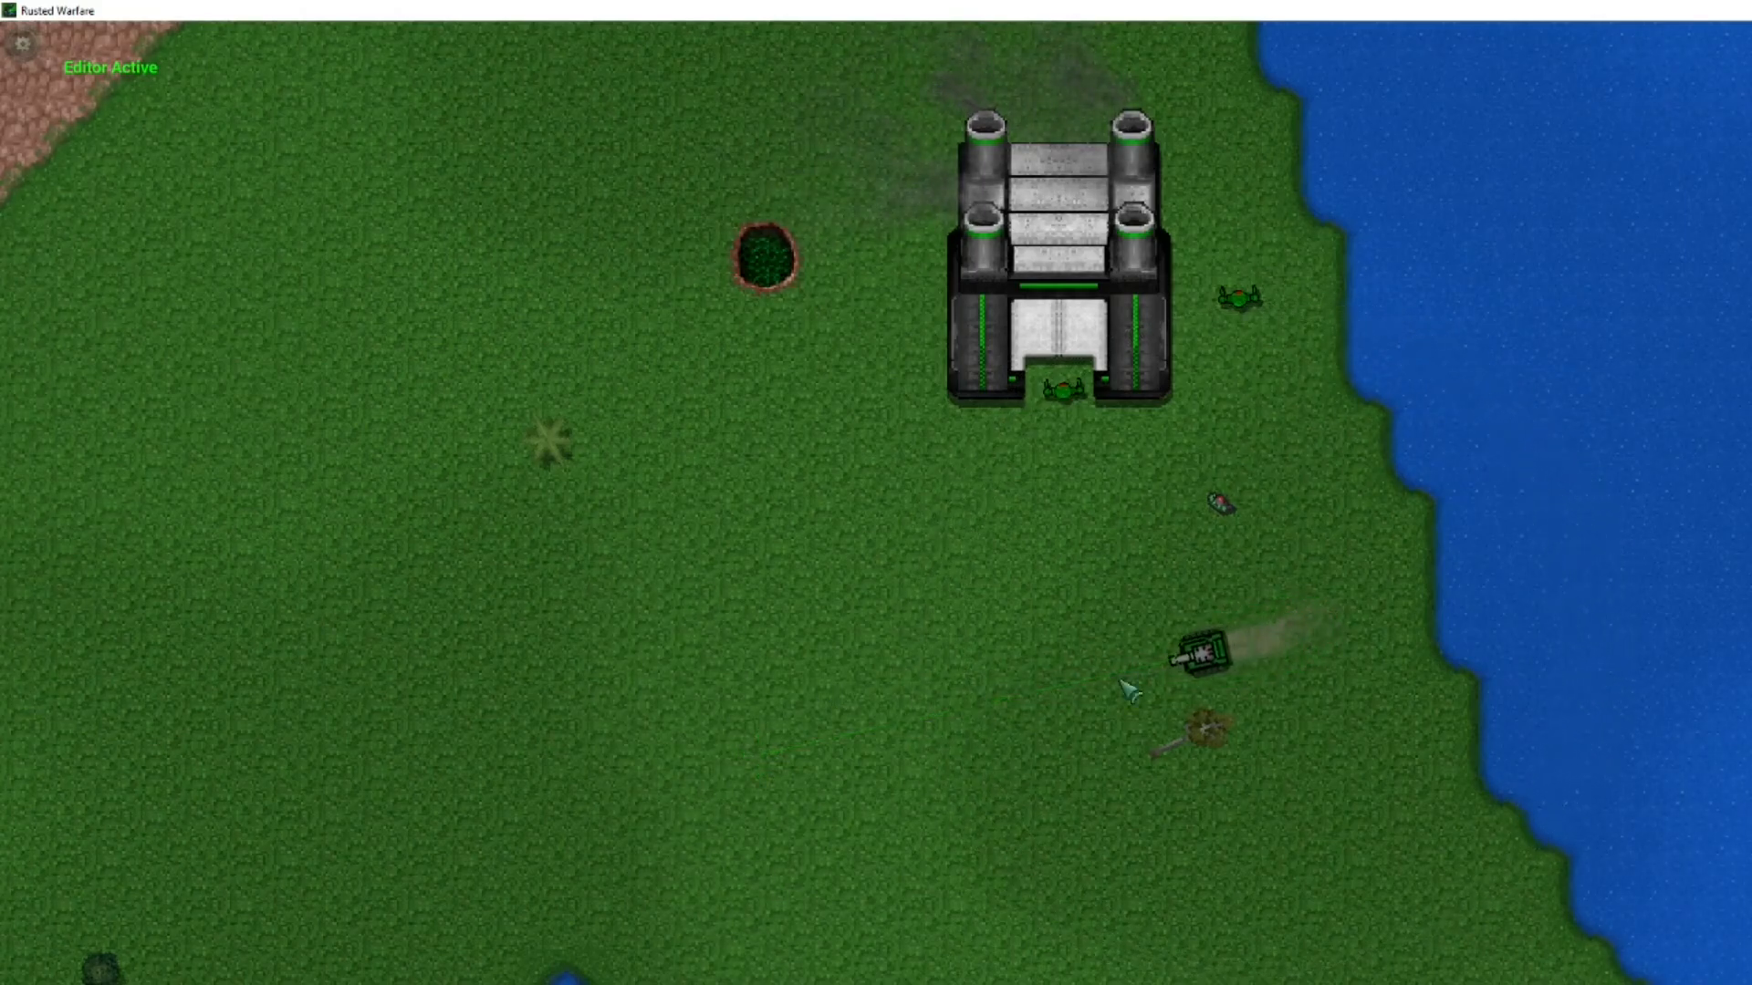
# Place a custom tank variant on the editor map beside the others below the fortress
pyautogui.click(1200, 653)
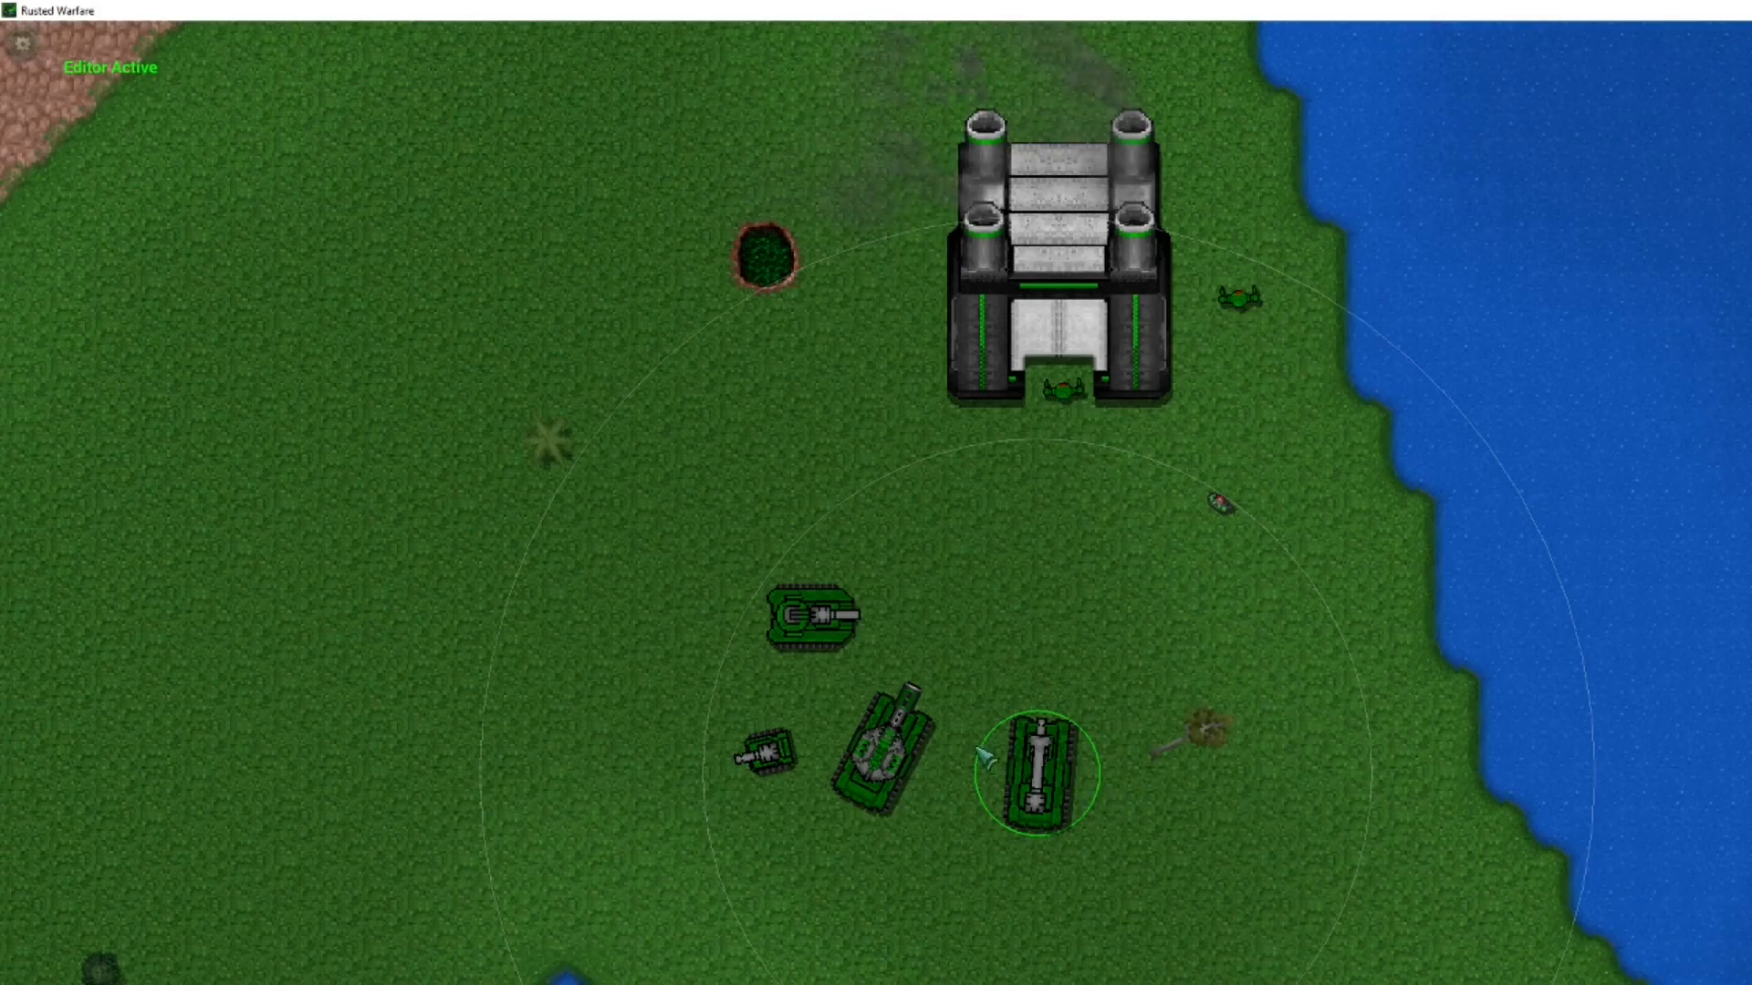
pyautogui.moveTo(1190, 776)
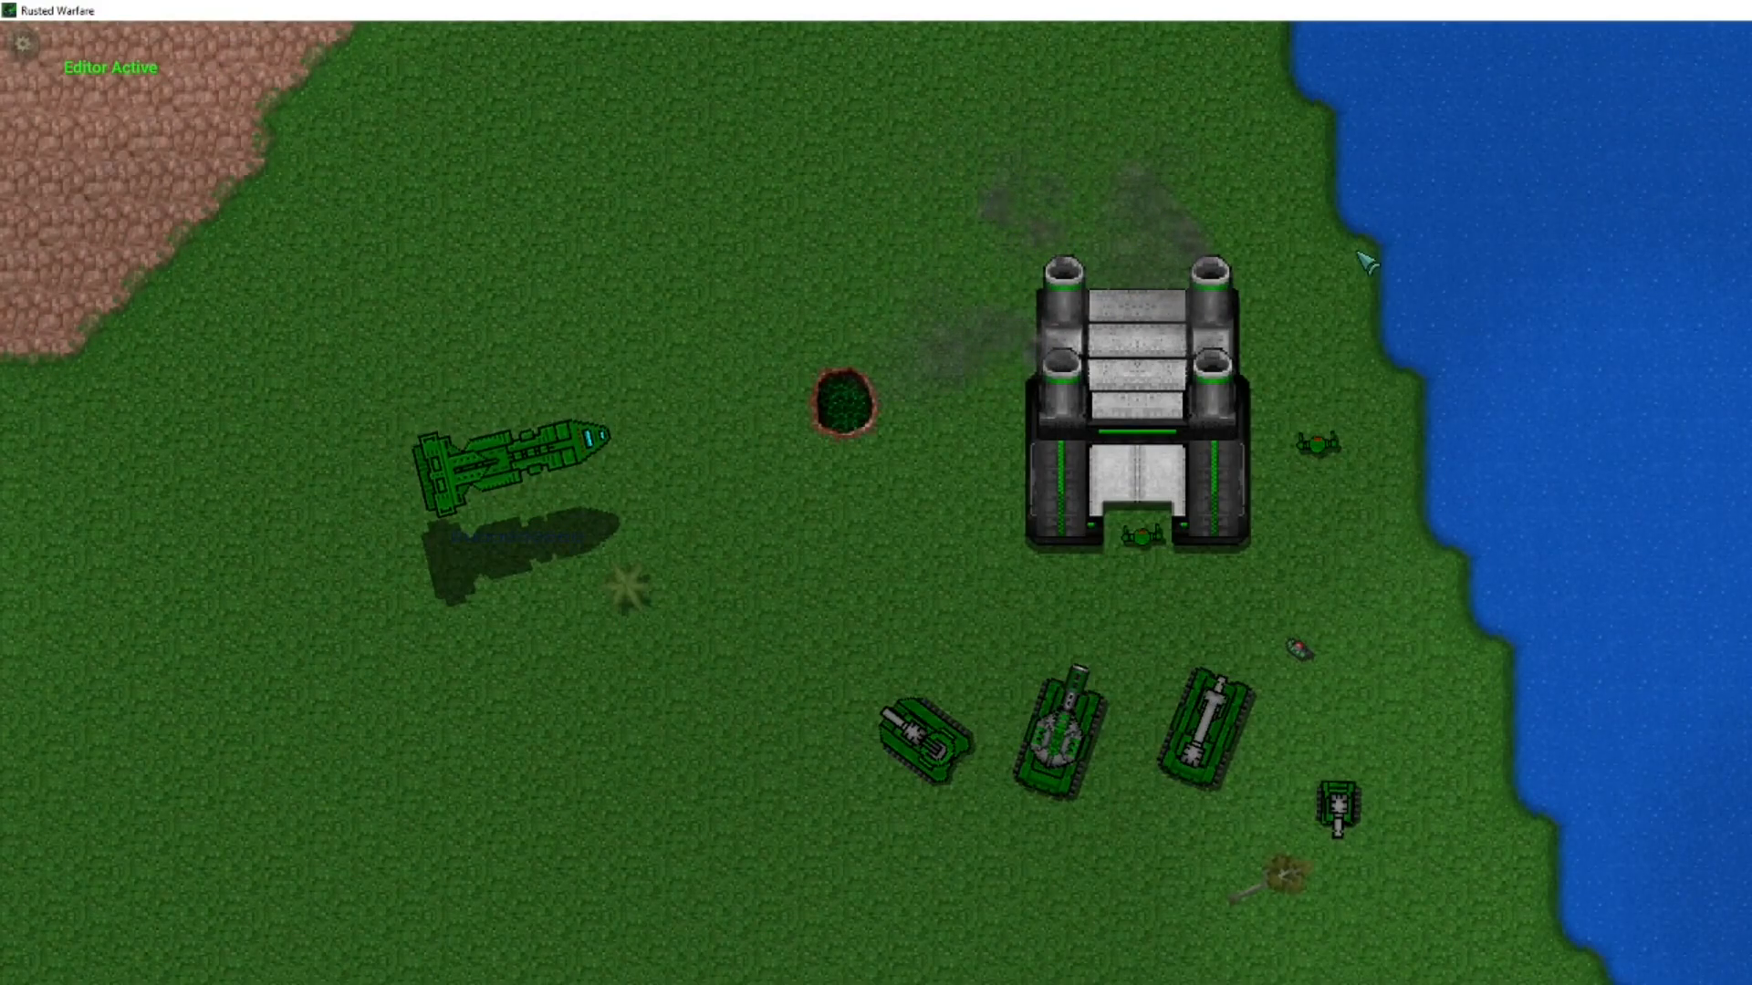
# Select the long green gunship, then pan the map to the base with the parked tanks
pyautogui.click(508, 453)
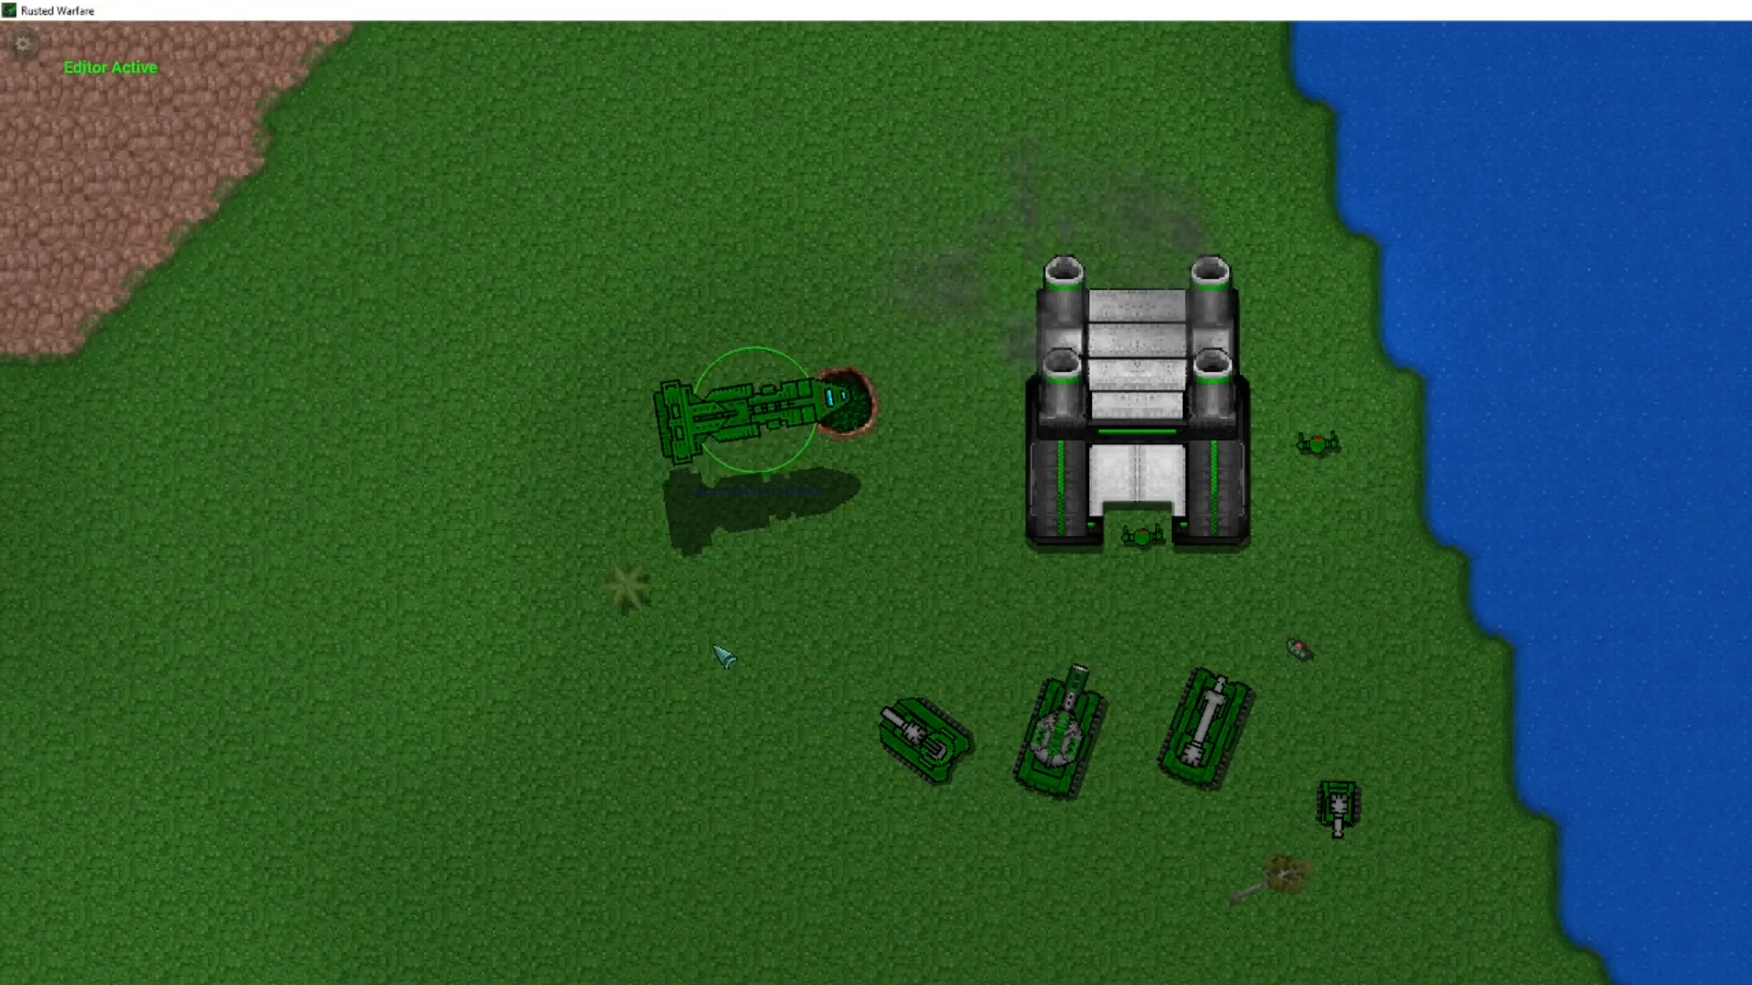
pyautogui.click(762, 688)
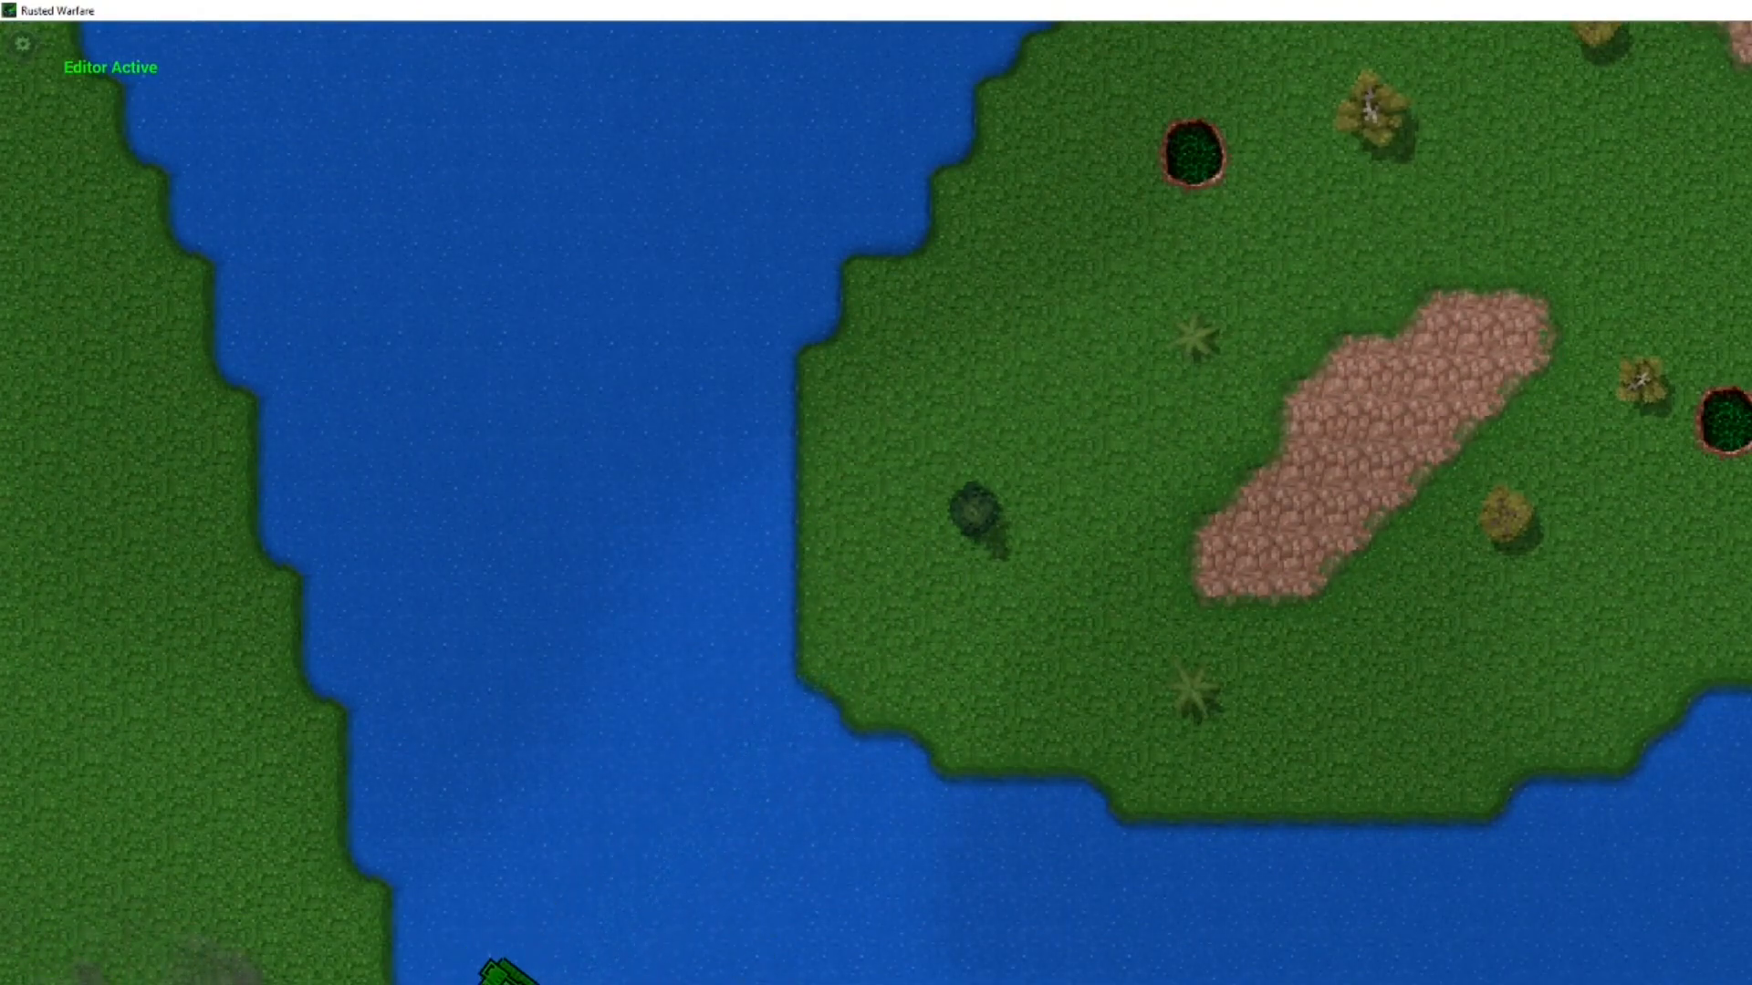
pyautogui.click(1093, 572)
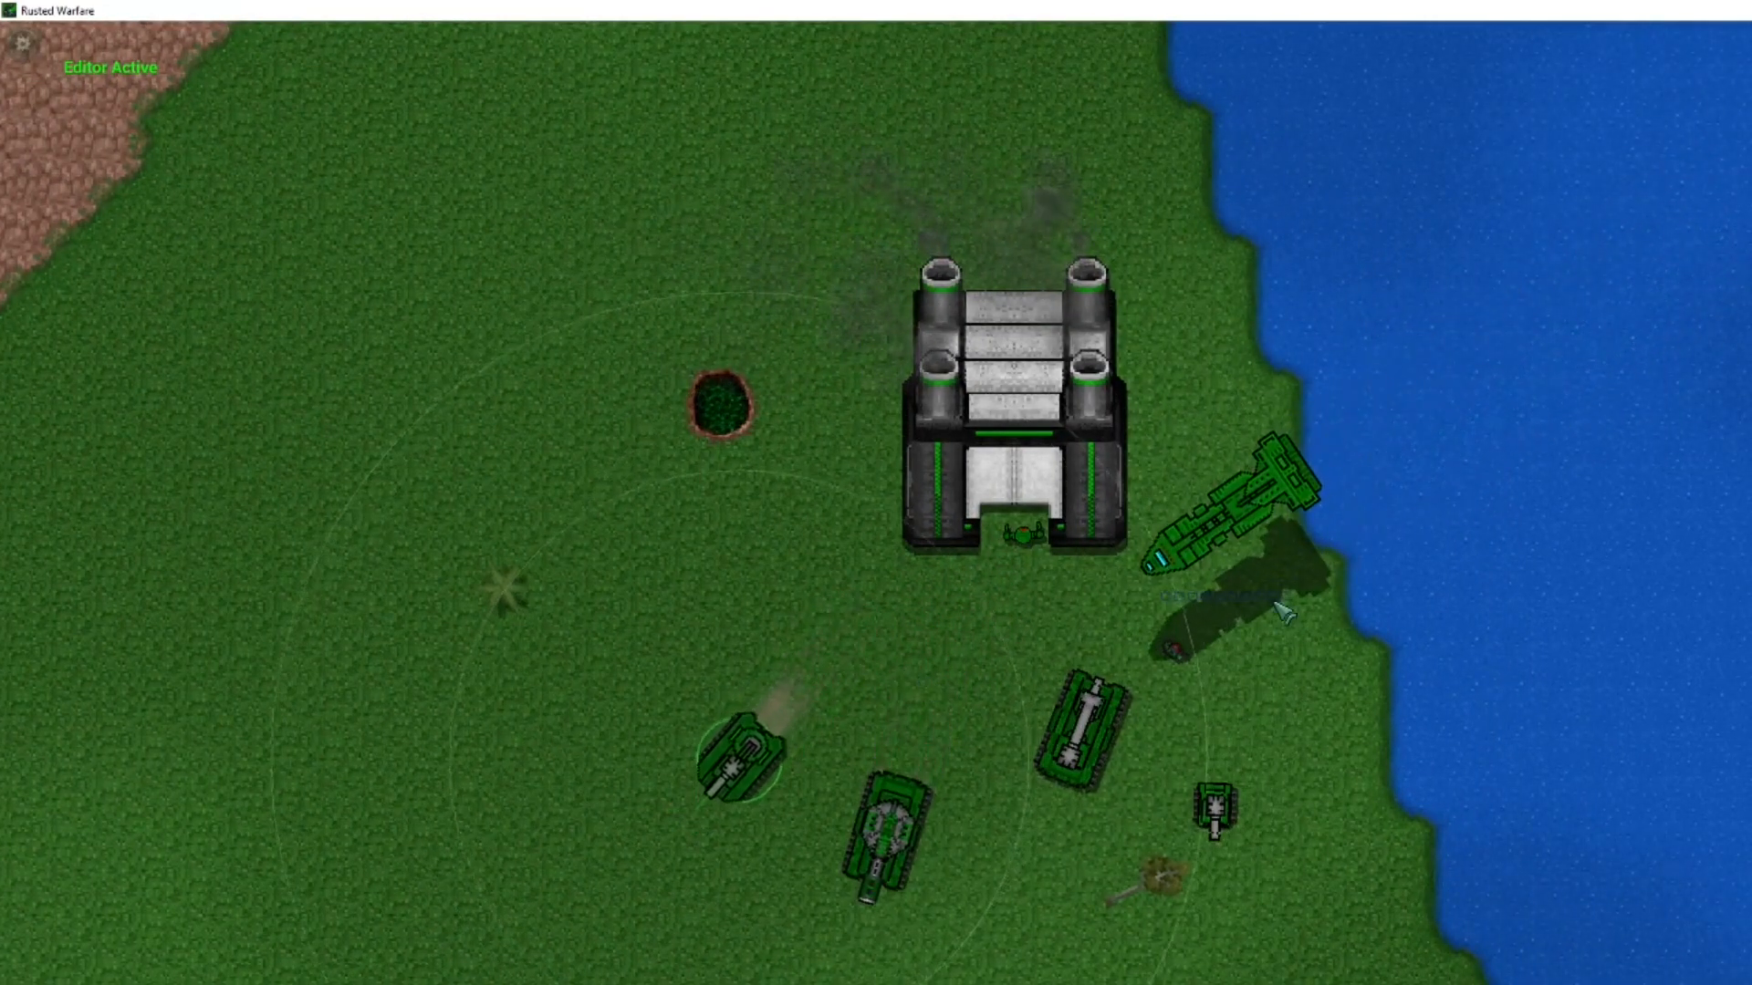
# Select a tank variant below the factory, showing its range ring
pyautogui.click(1078, 732)
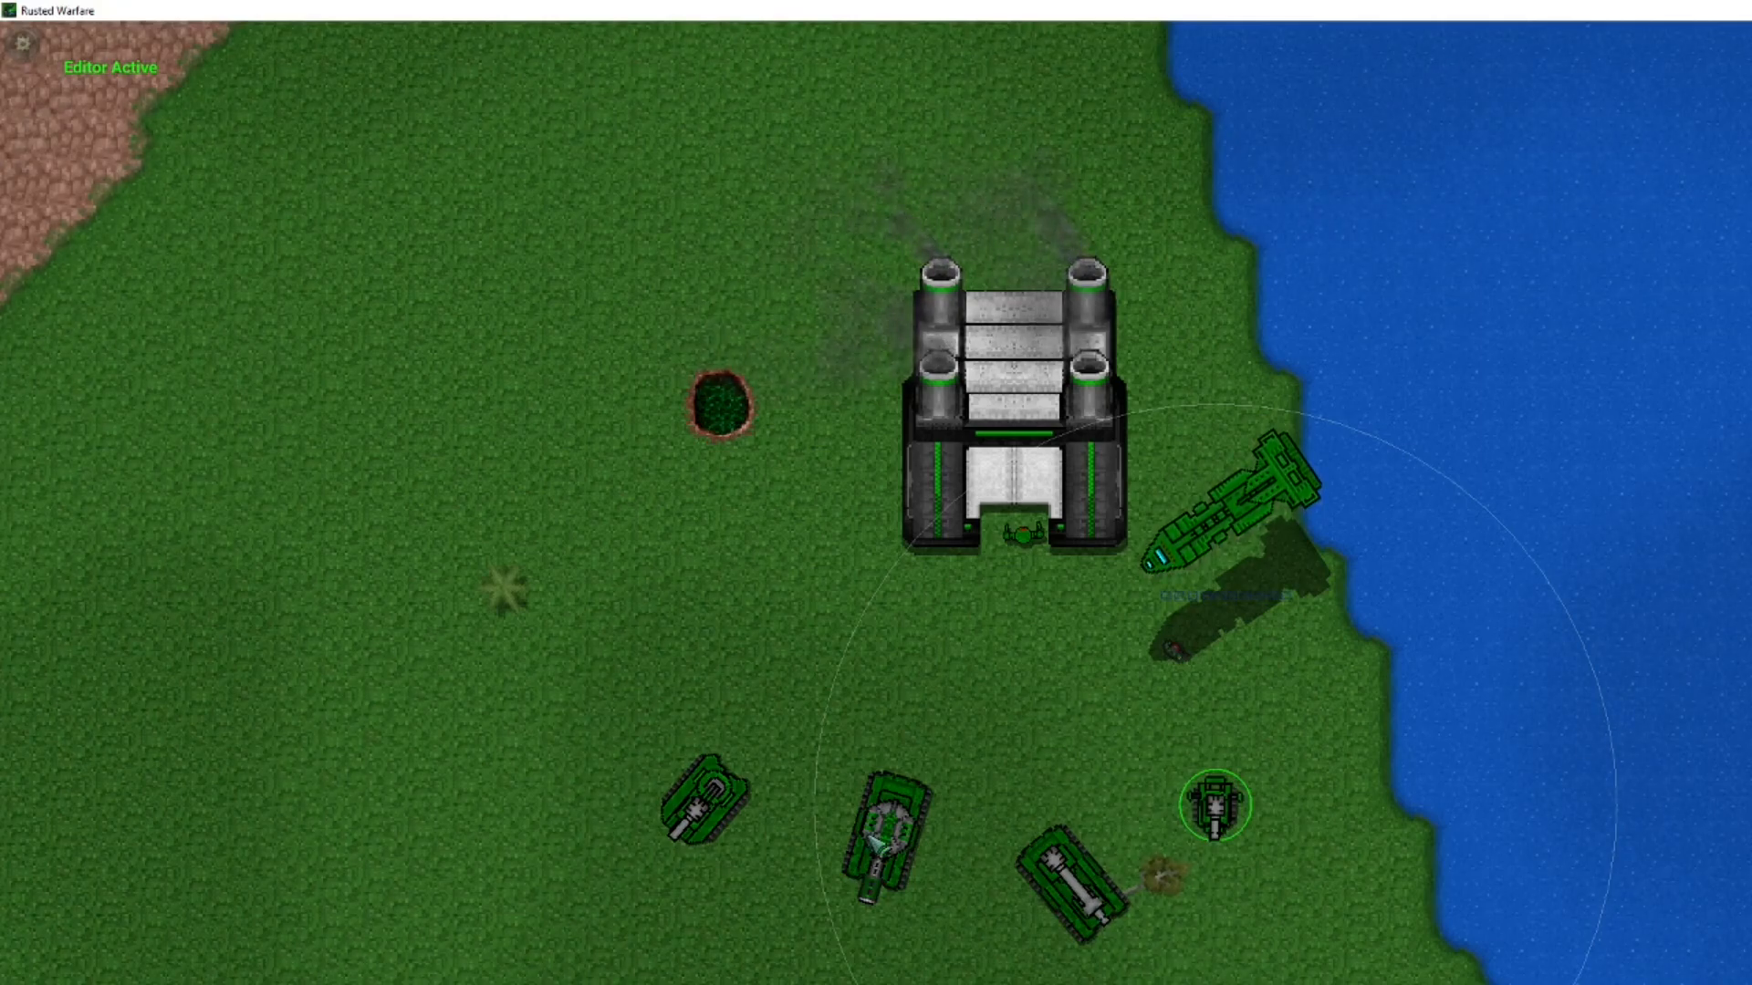
# Select the leftmost tank, then the factory to show its HP and Armour panel
pyautogui.click(885, 827)
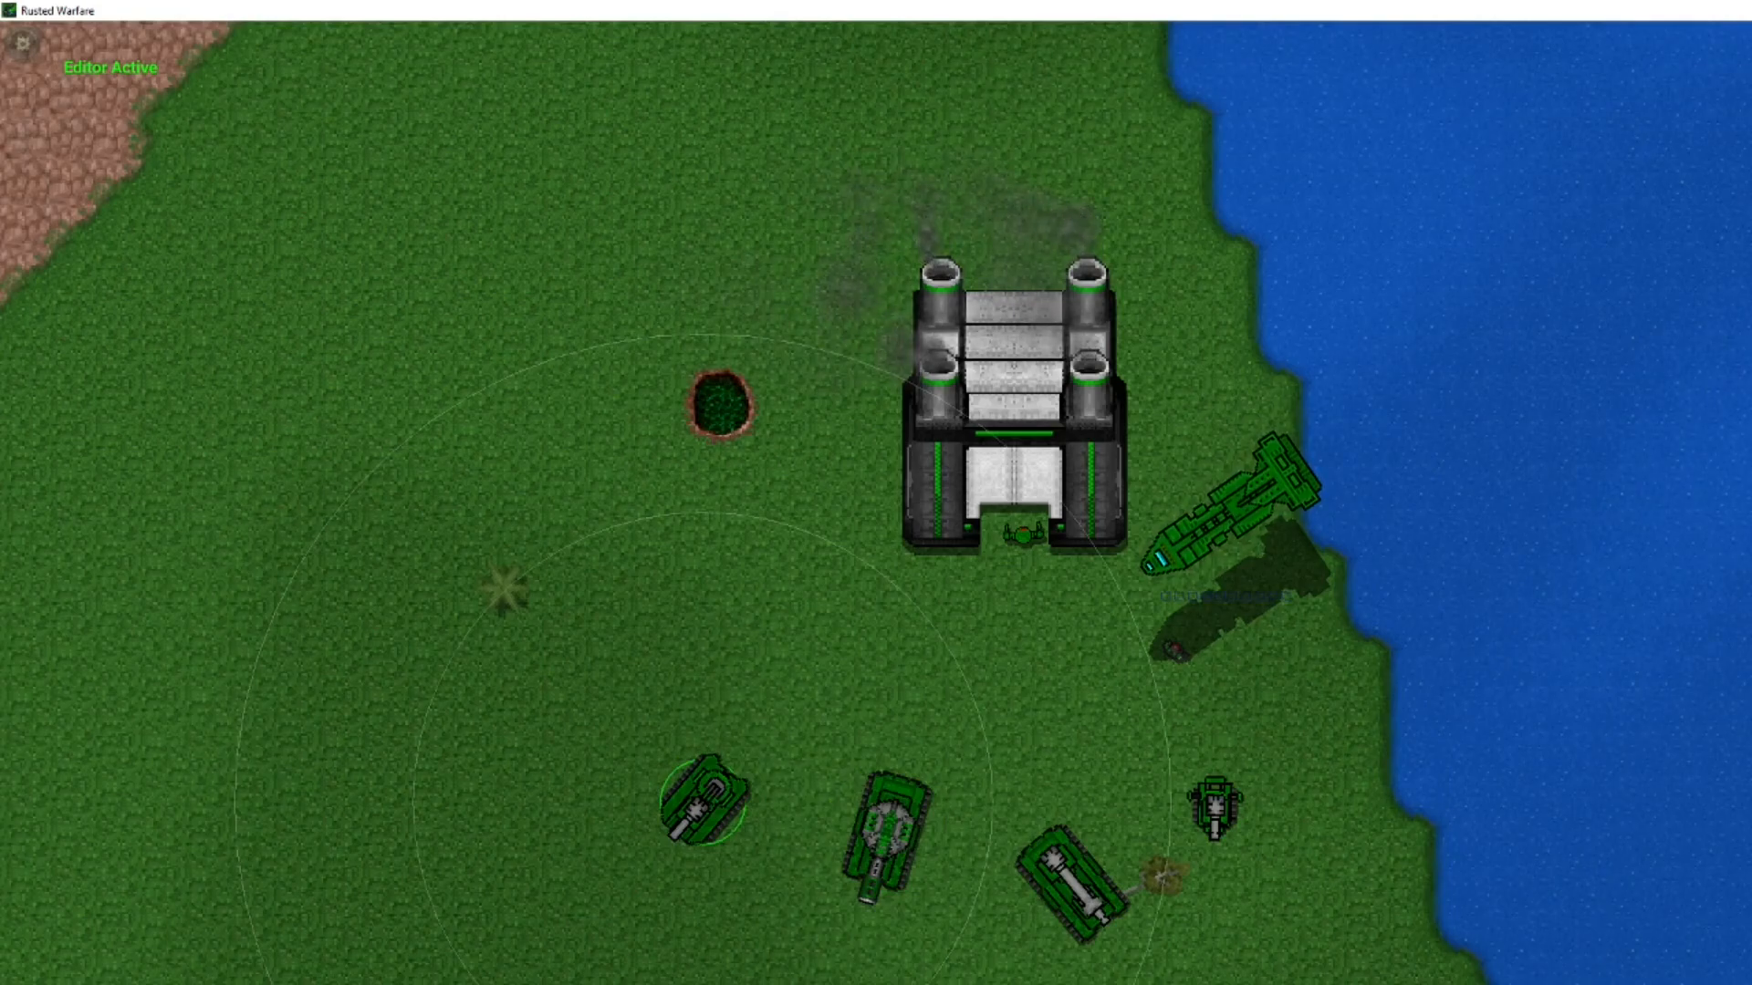
pyautogui.click(888, 832)
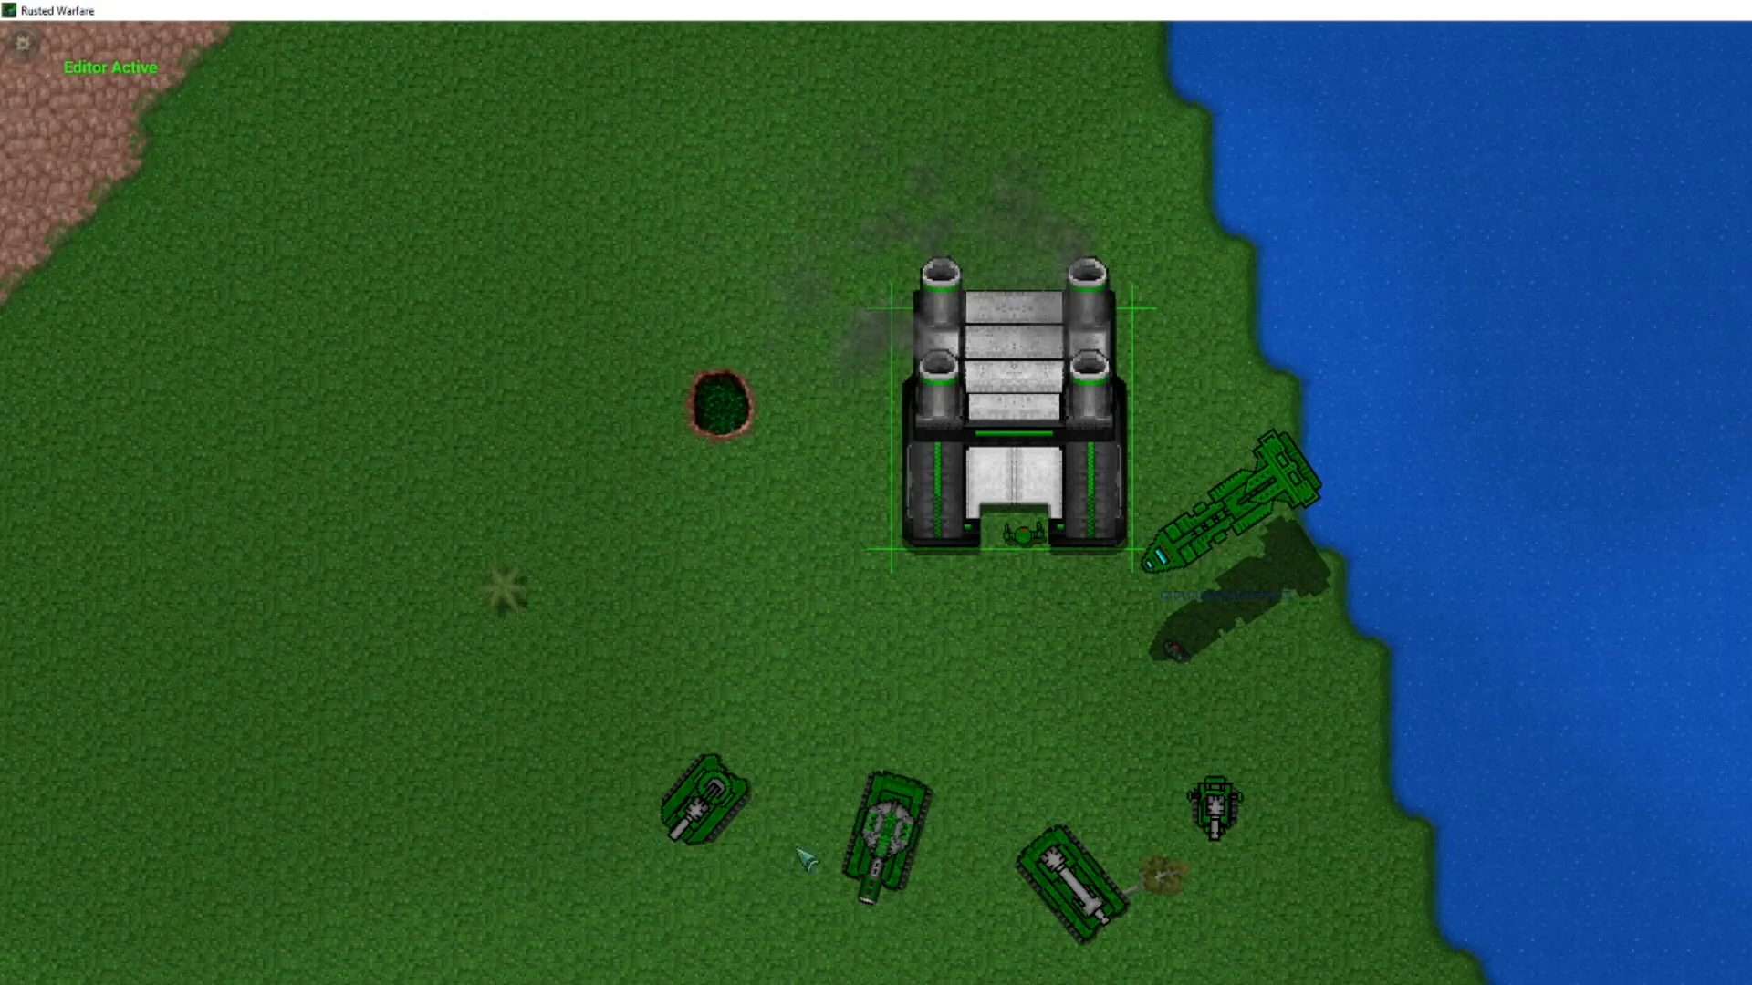
pyautogui.click(702, 799)
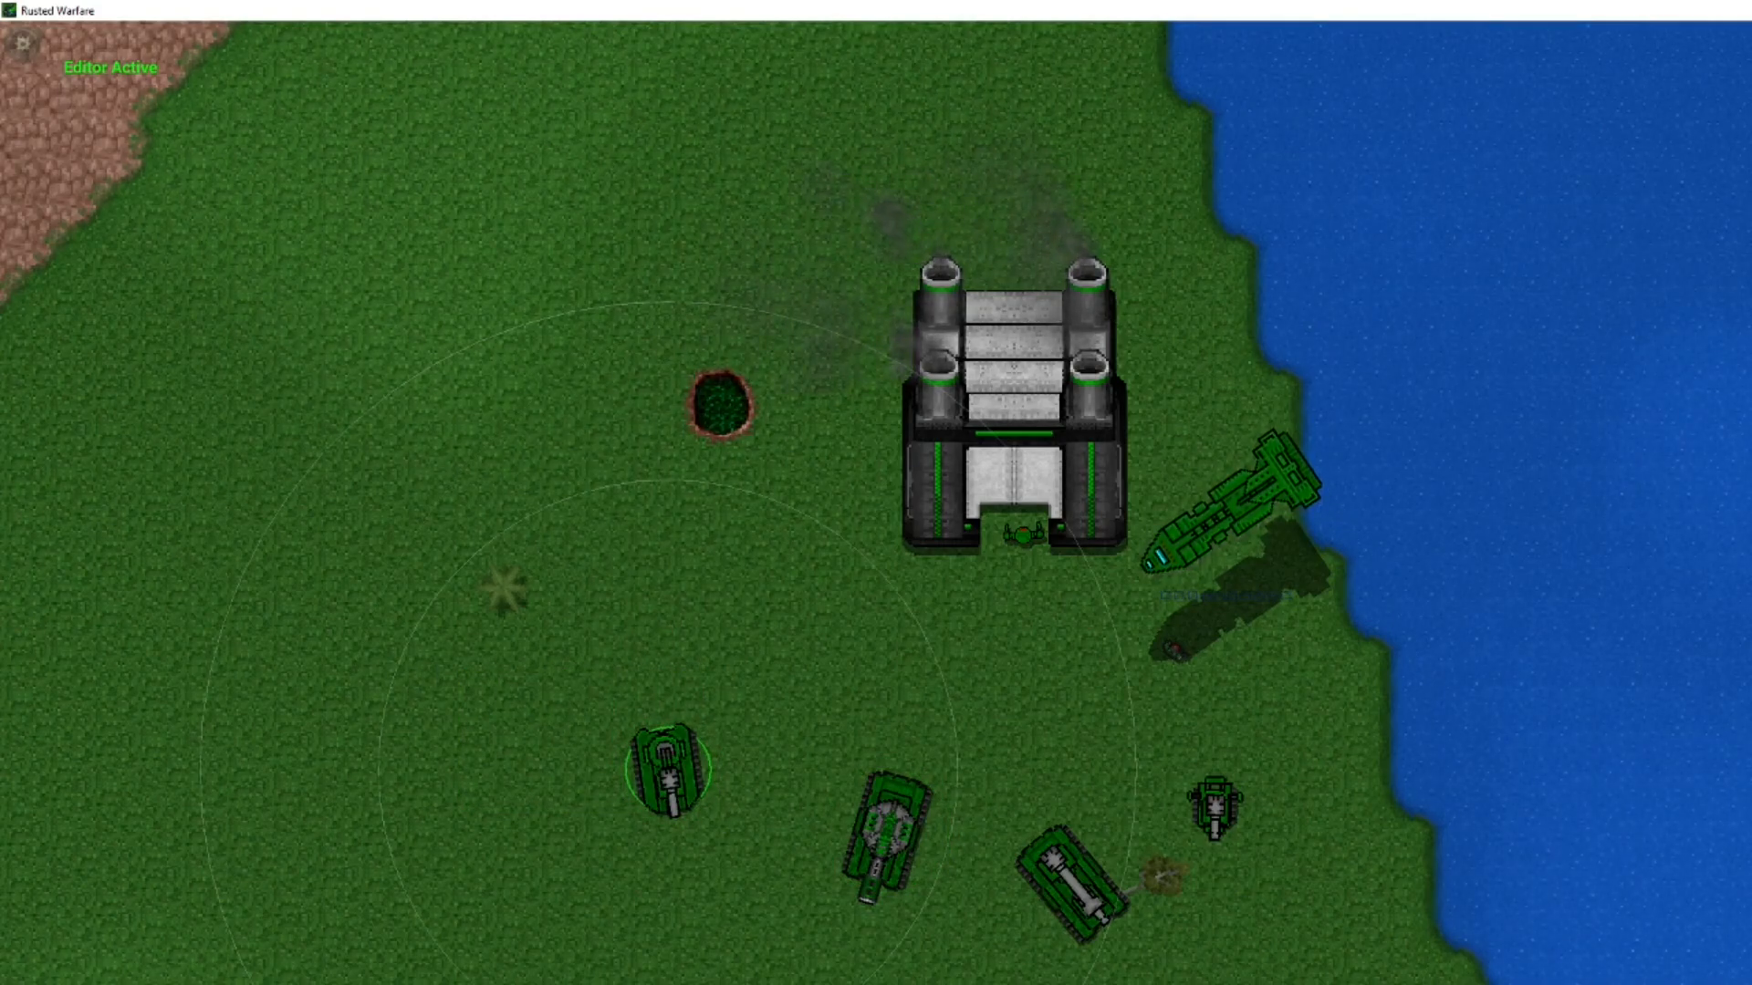
pyautogui.click(883, 821)
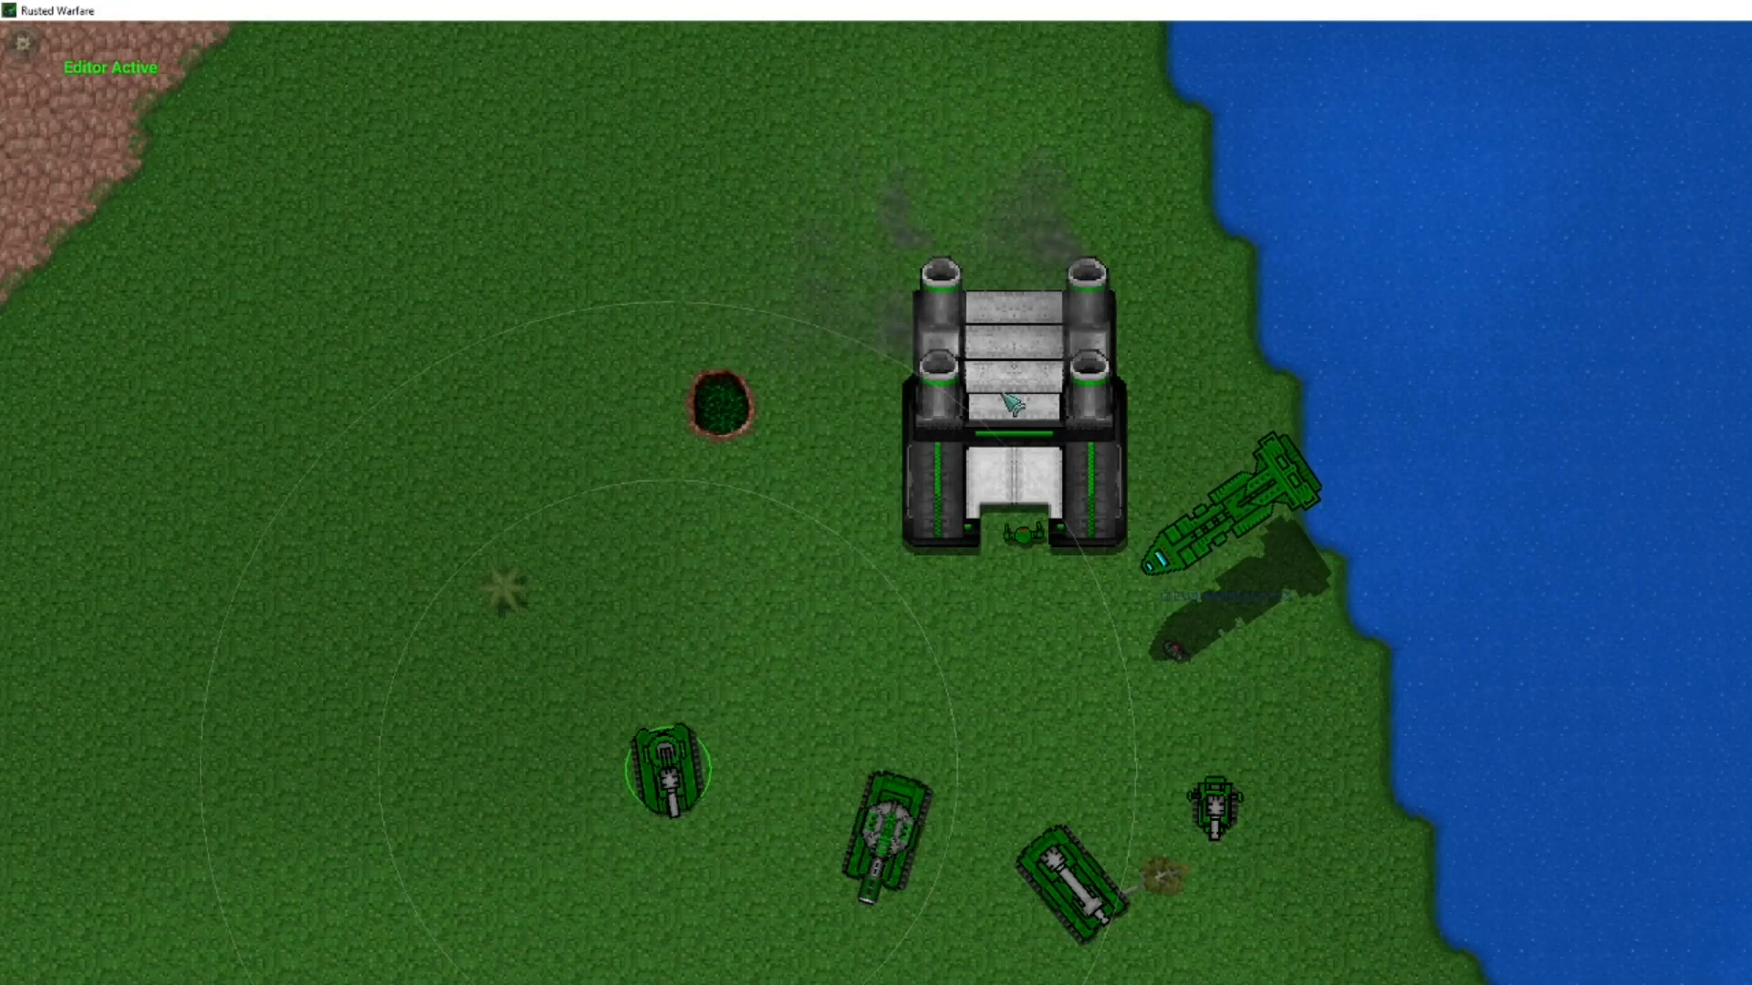
pyautogui.click(1005, 413)
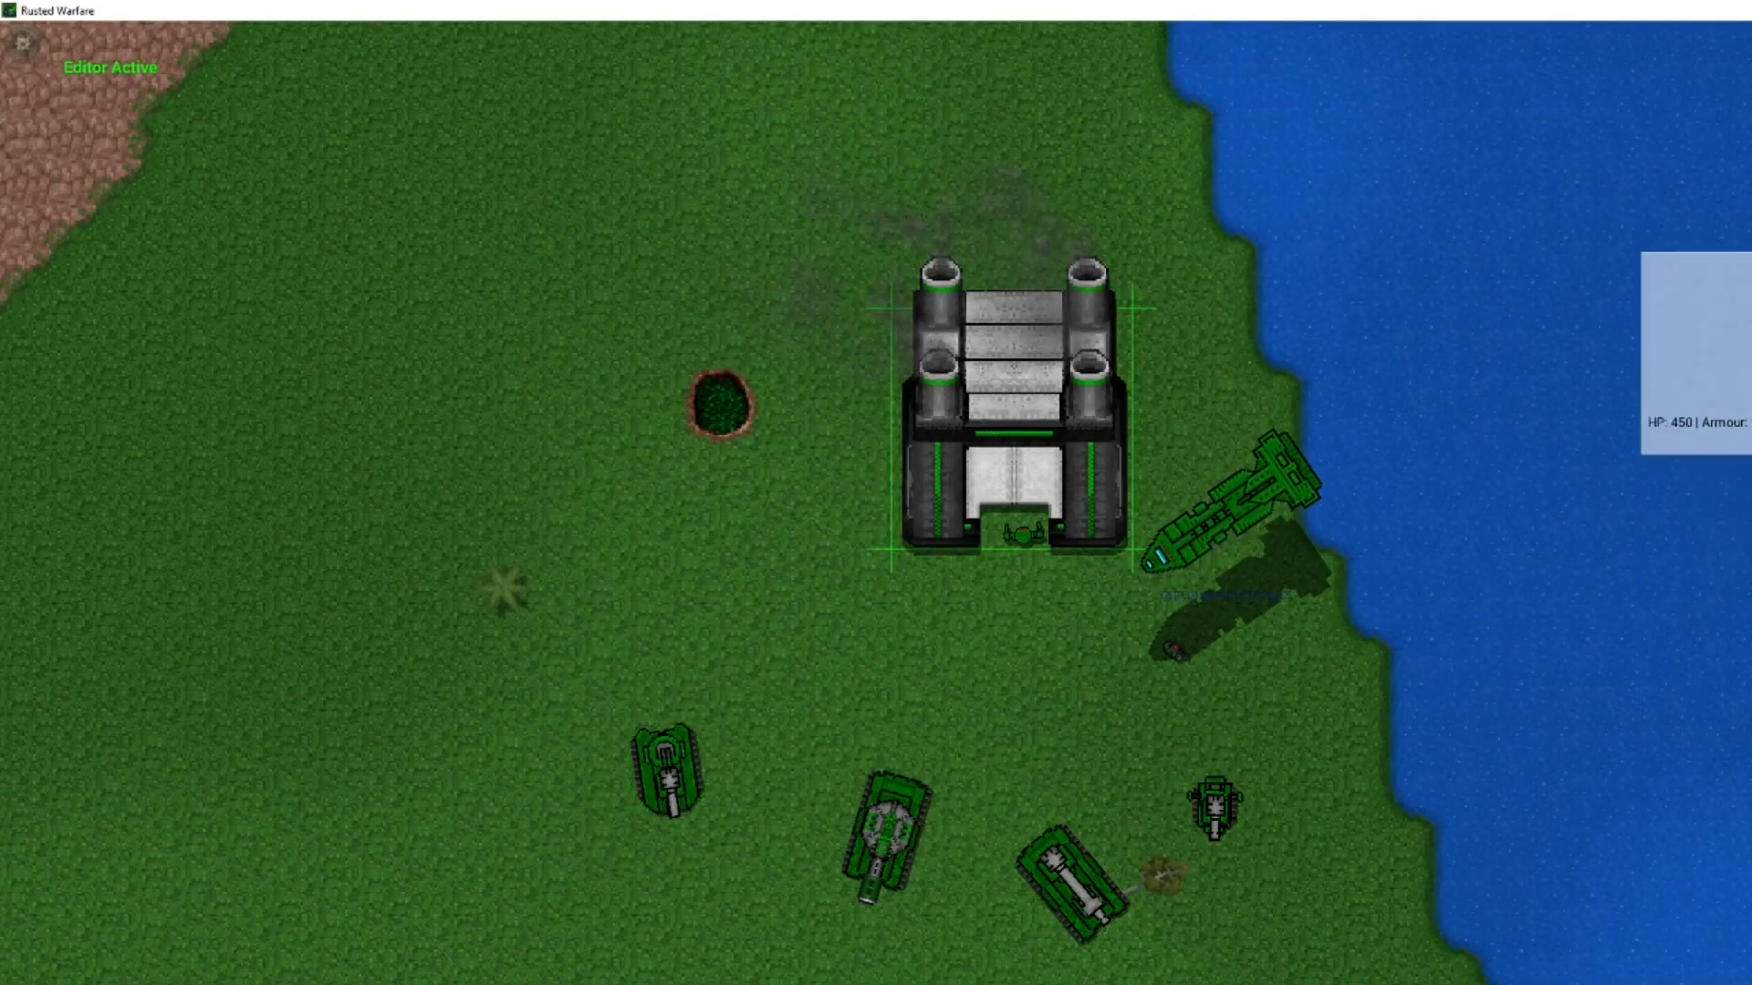